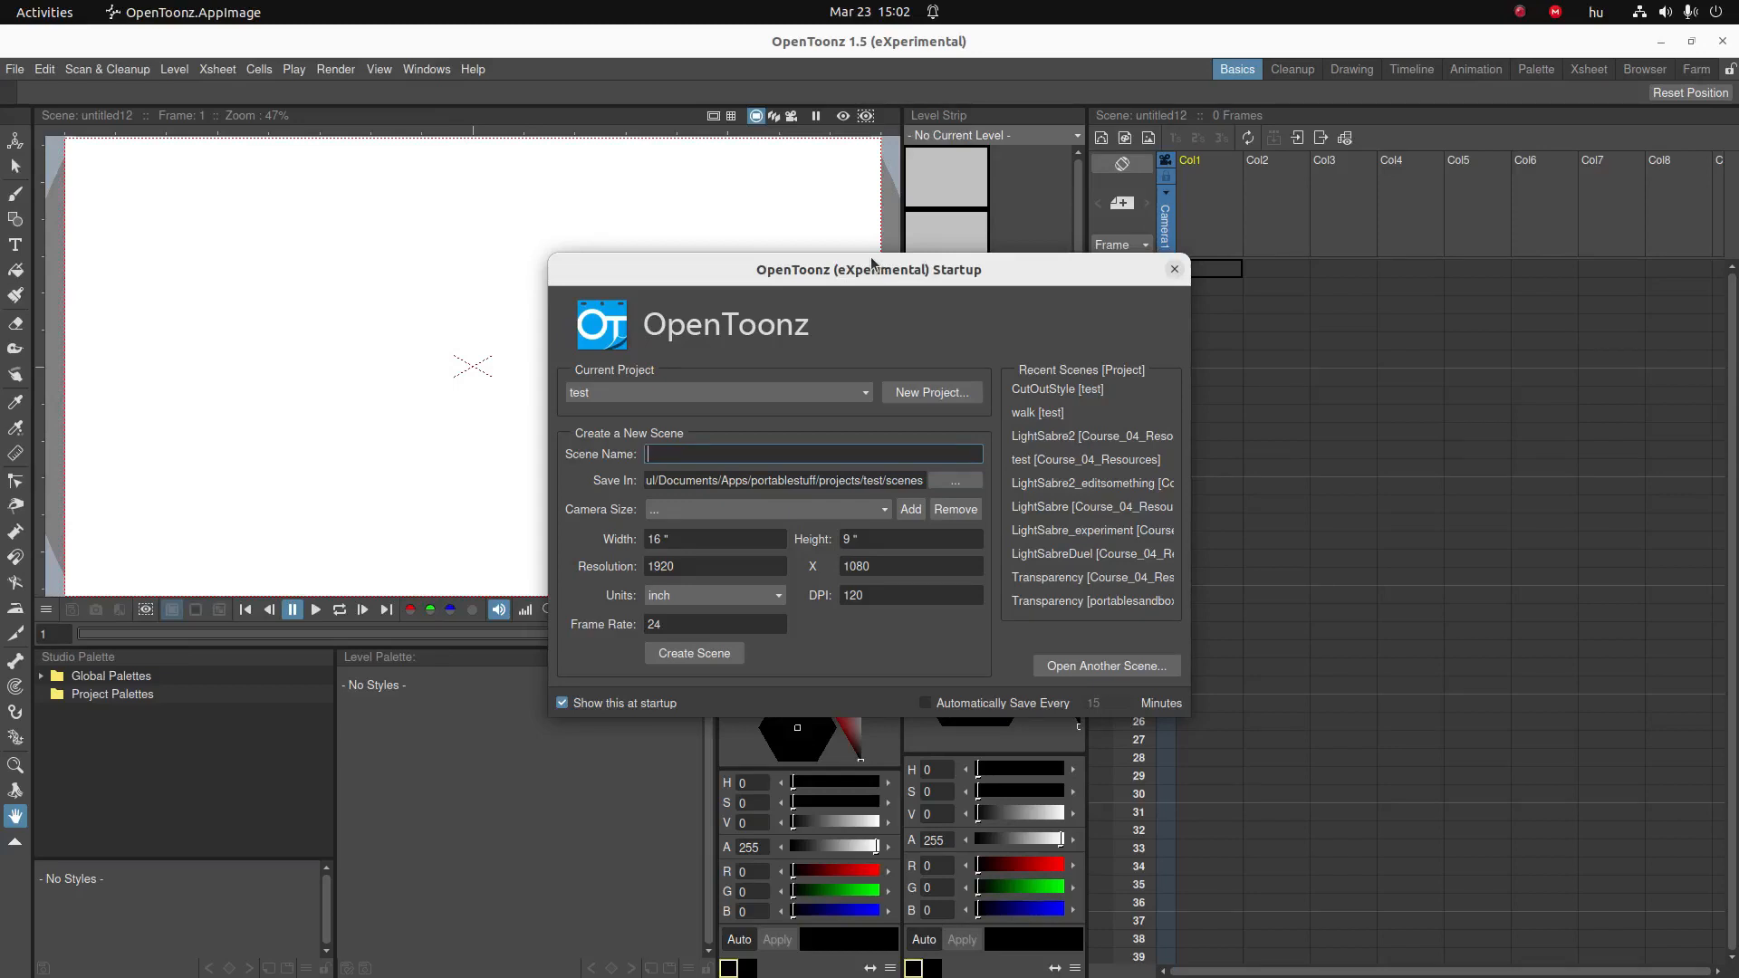
mouse_move(786, 471)
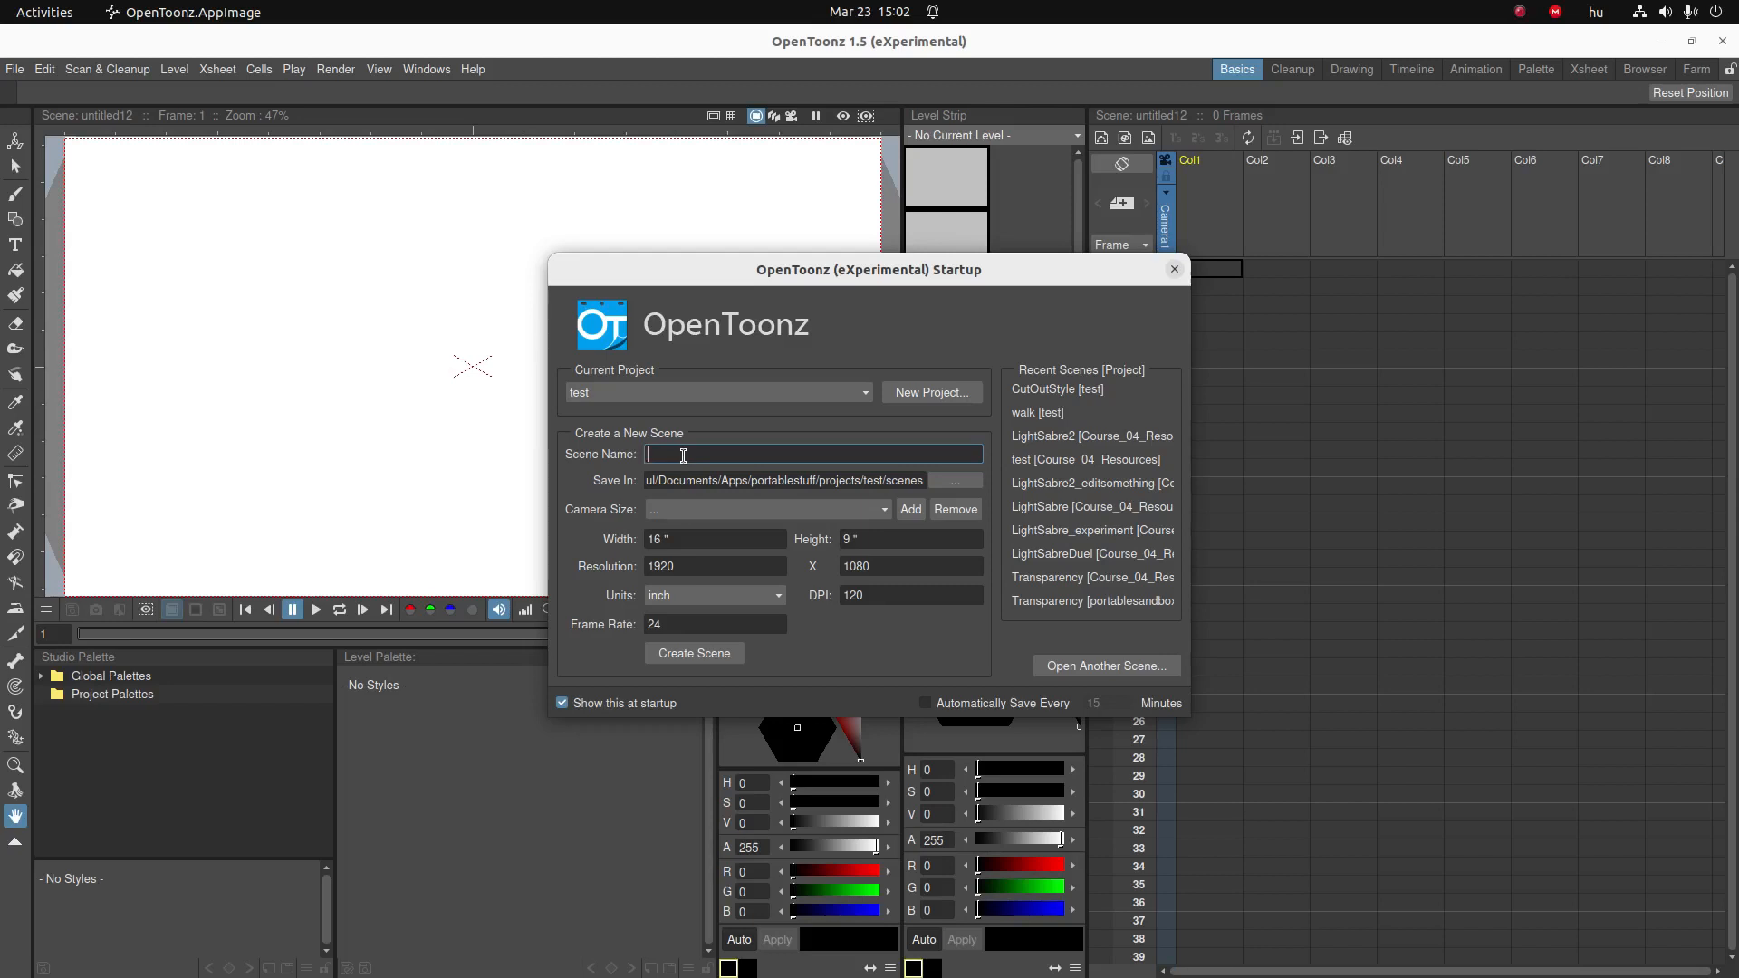
- Create the scene with the name WestPark typed into Scene Name
text(West)
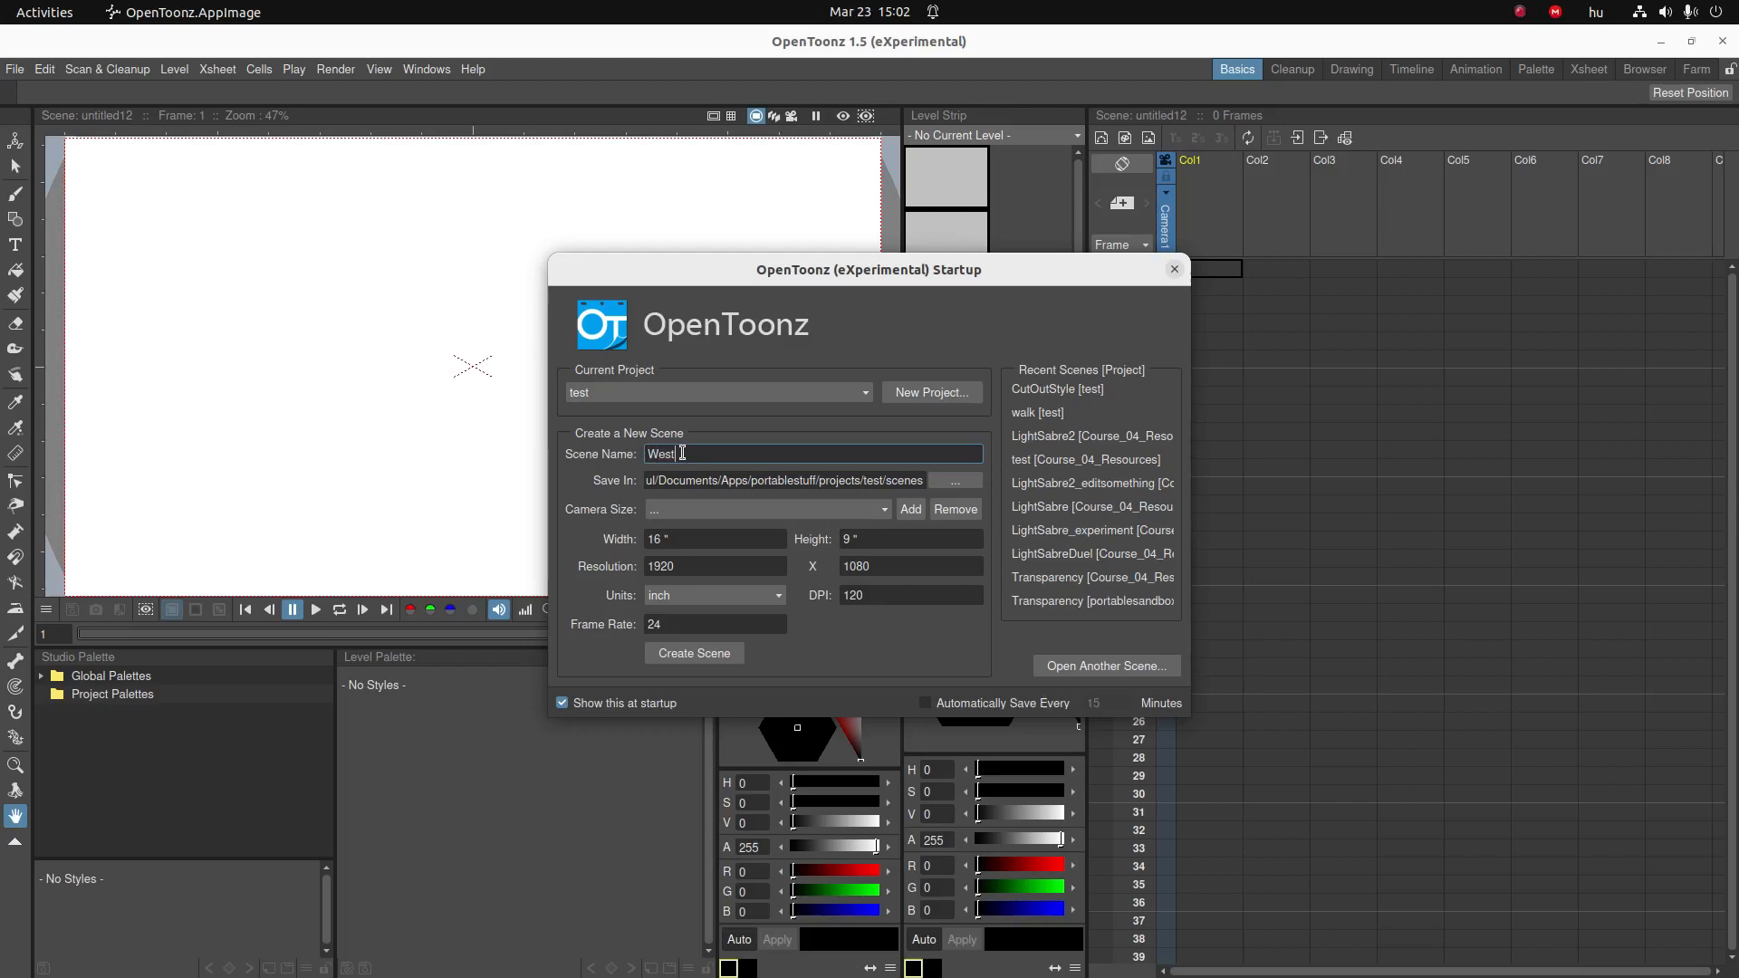
text(Park)
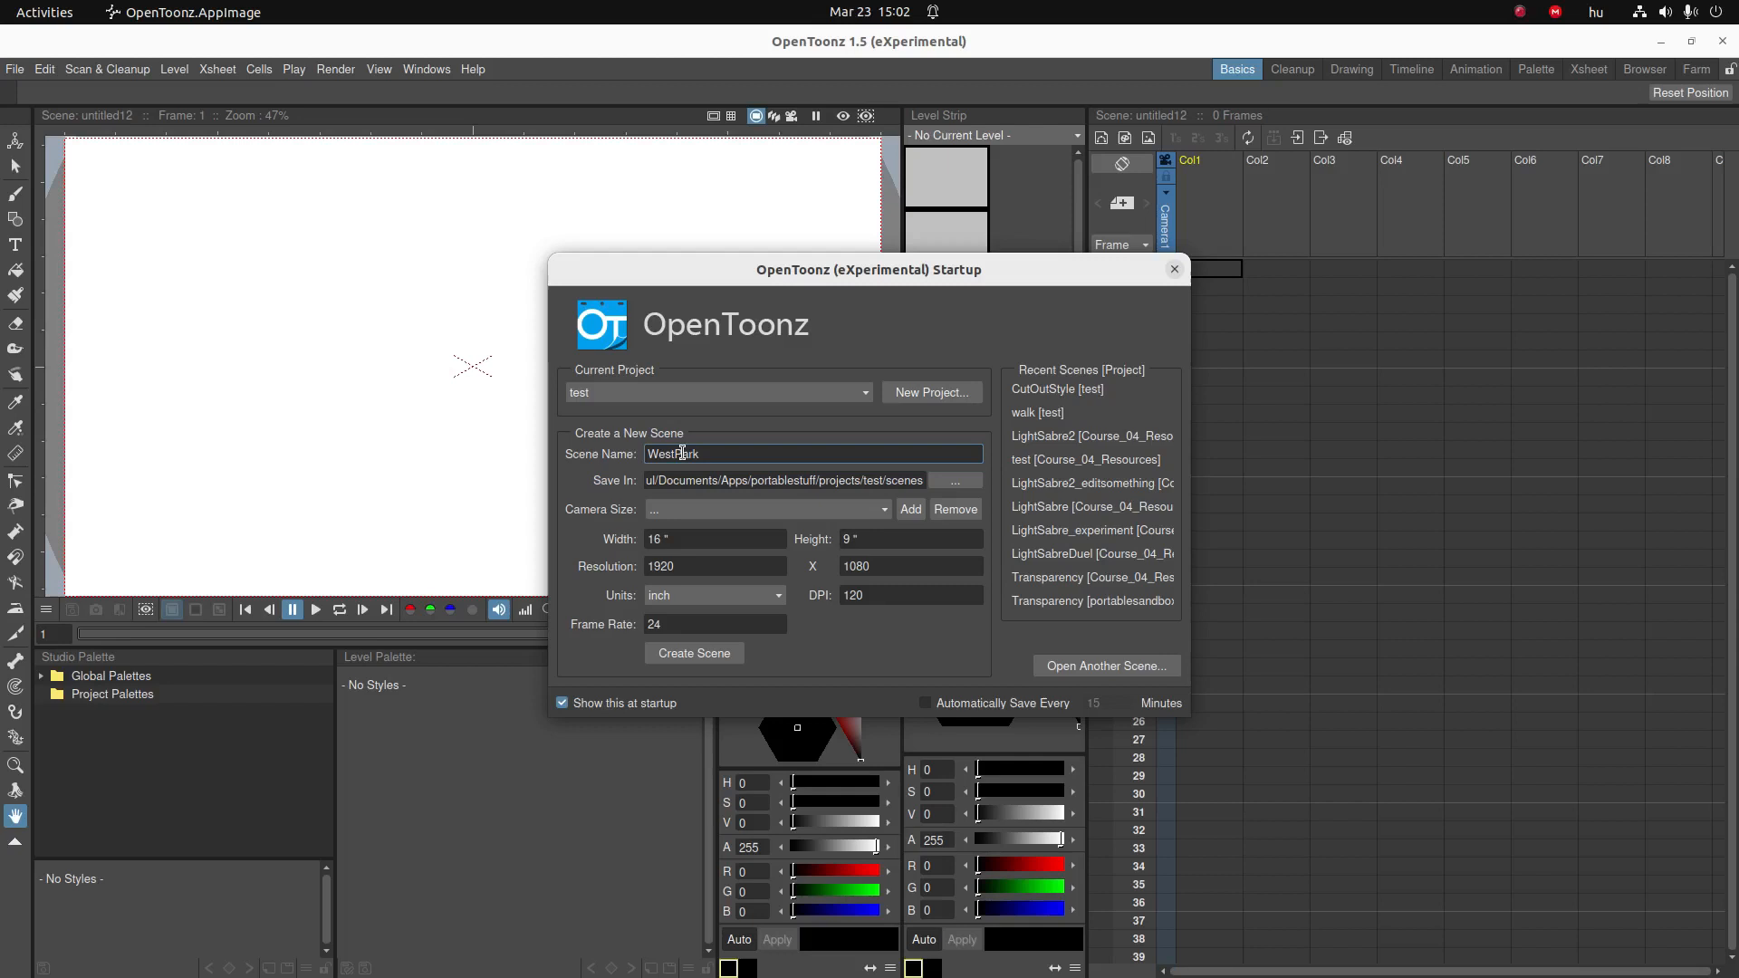
click(694, 652)
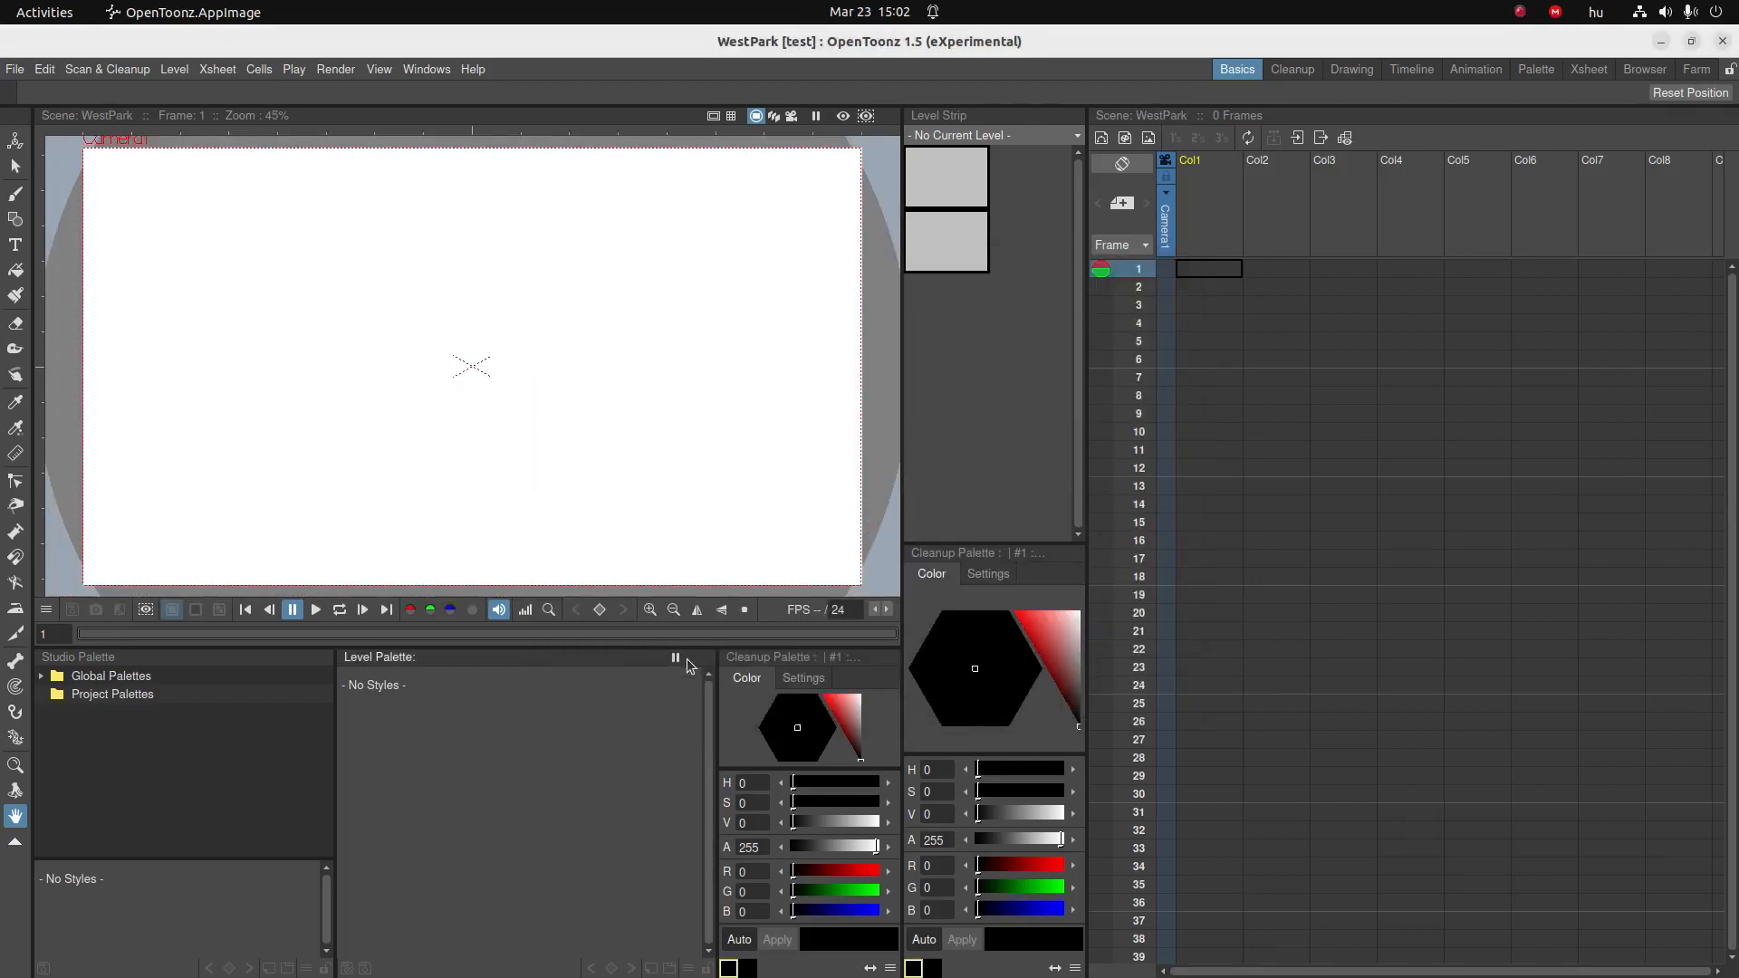
mouse_move(676, 427)
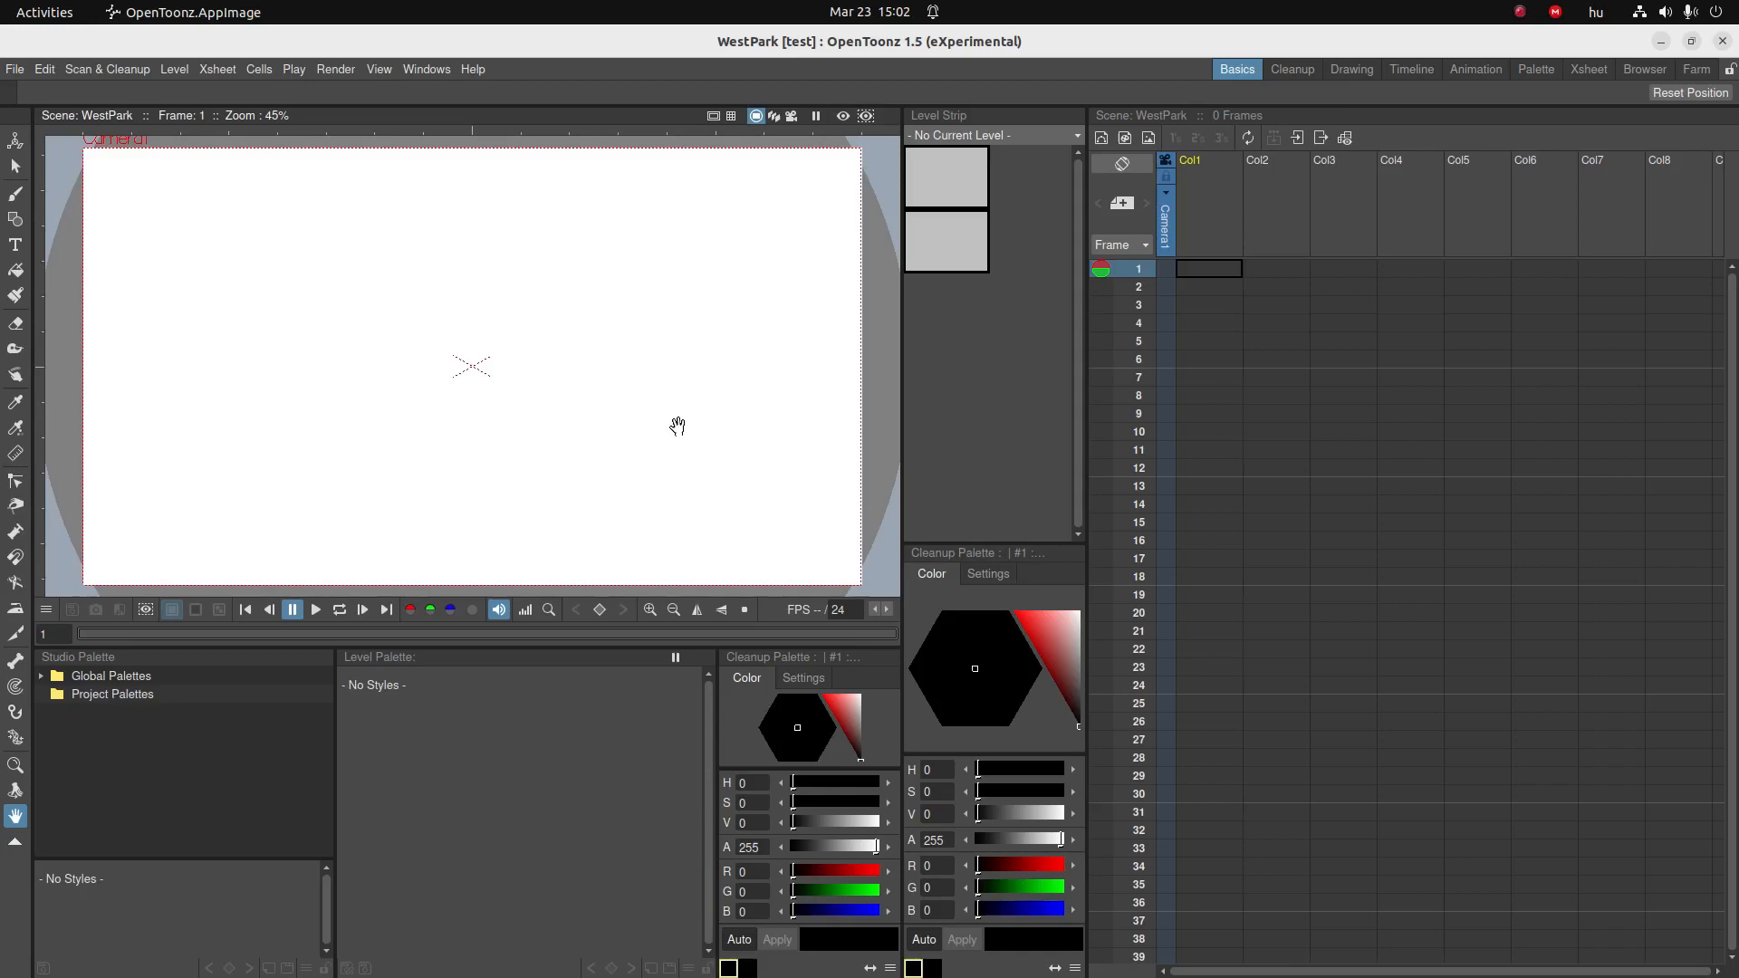
mouse_move(651, 438)
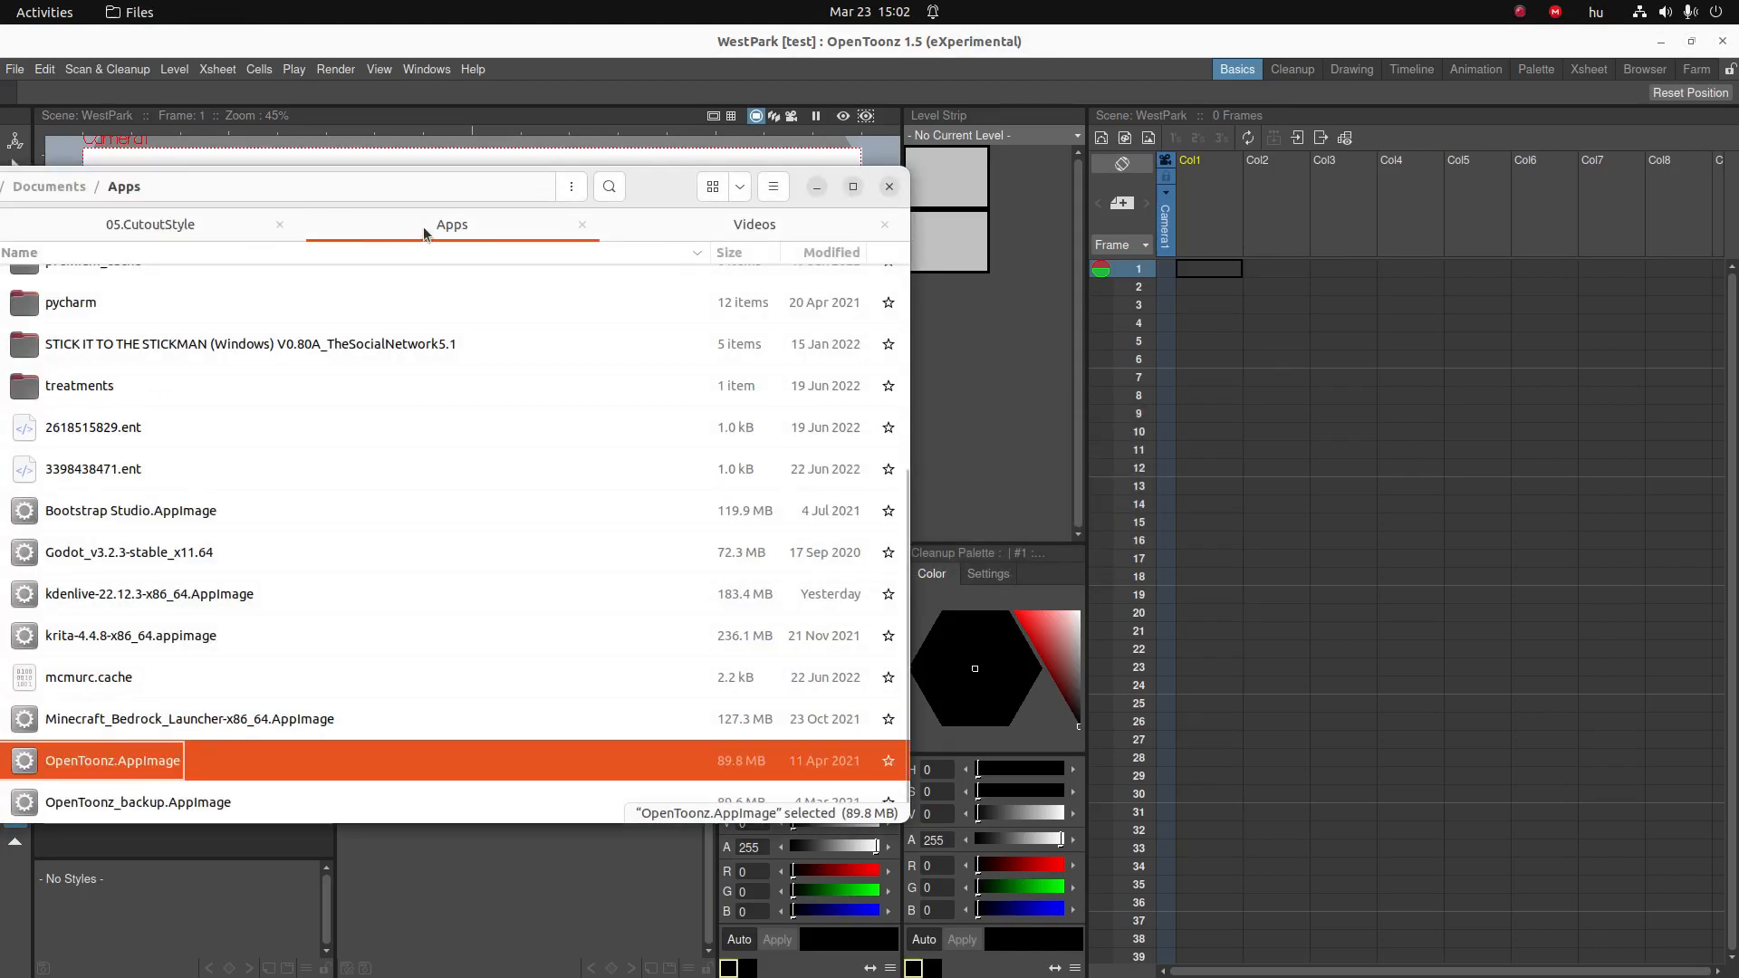
- In the Character folder, select arm, bodyheadlegs, hand and Al together
click(150, 225)
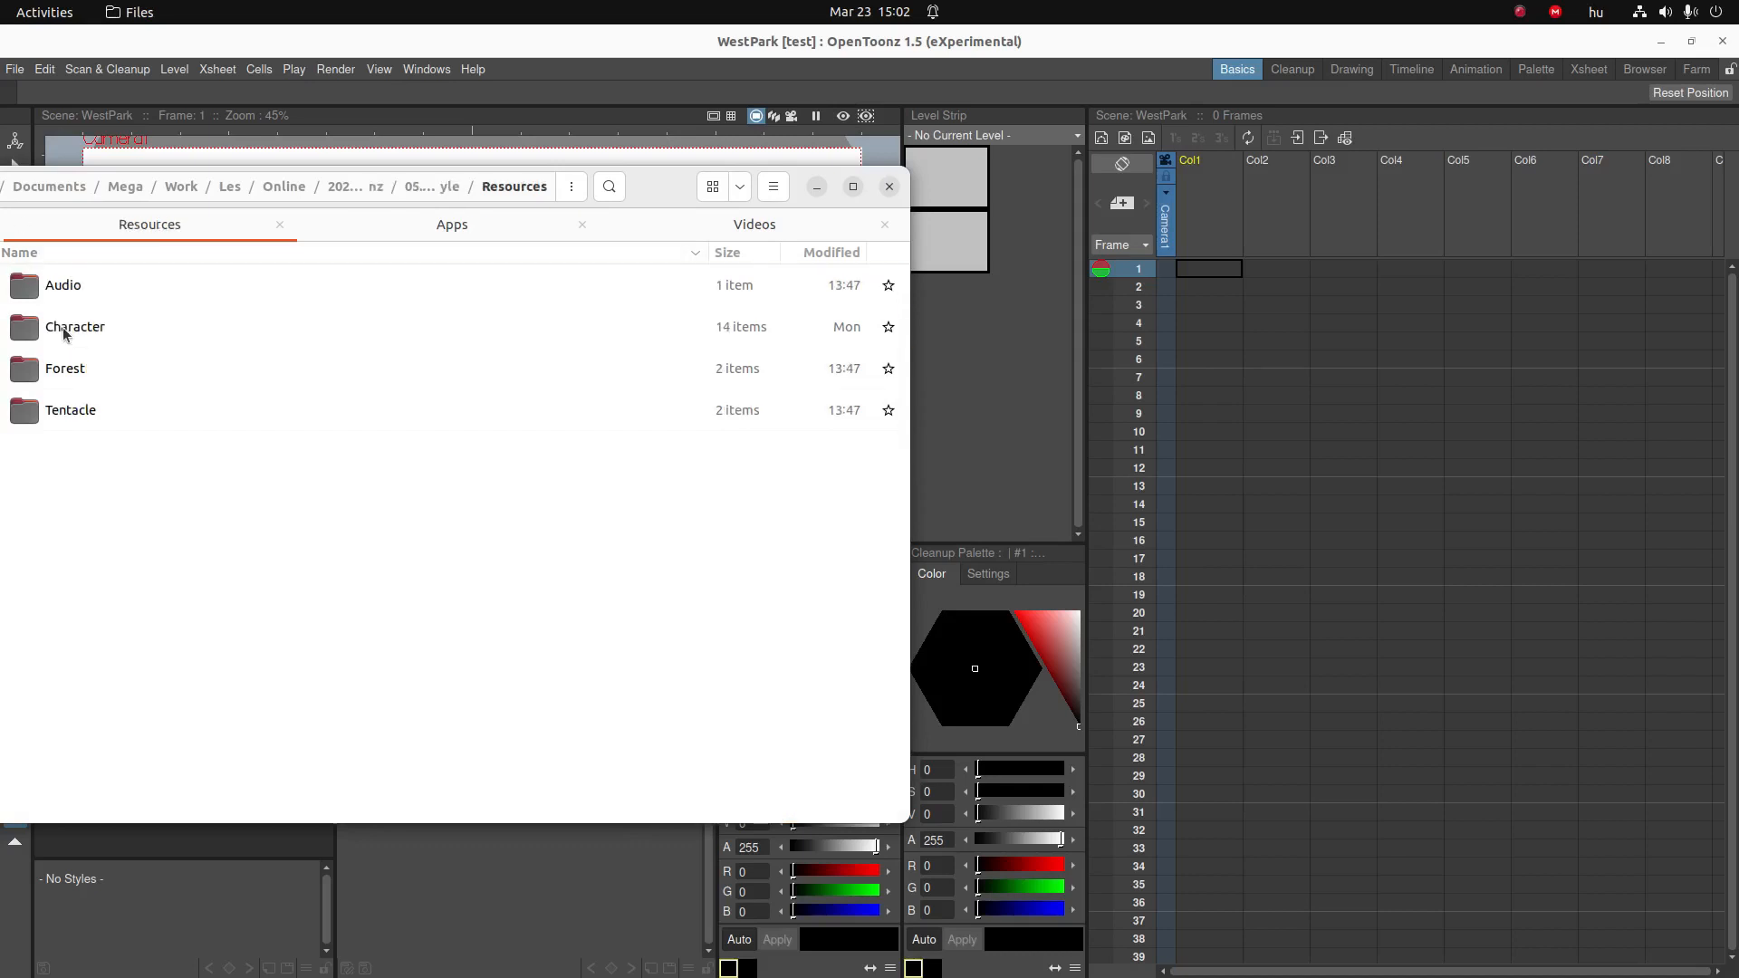
double_click(74, 326)
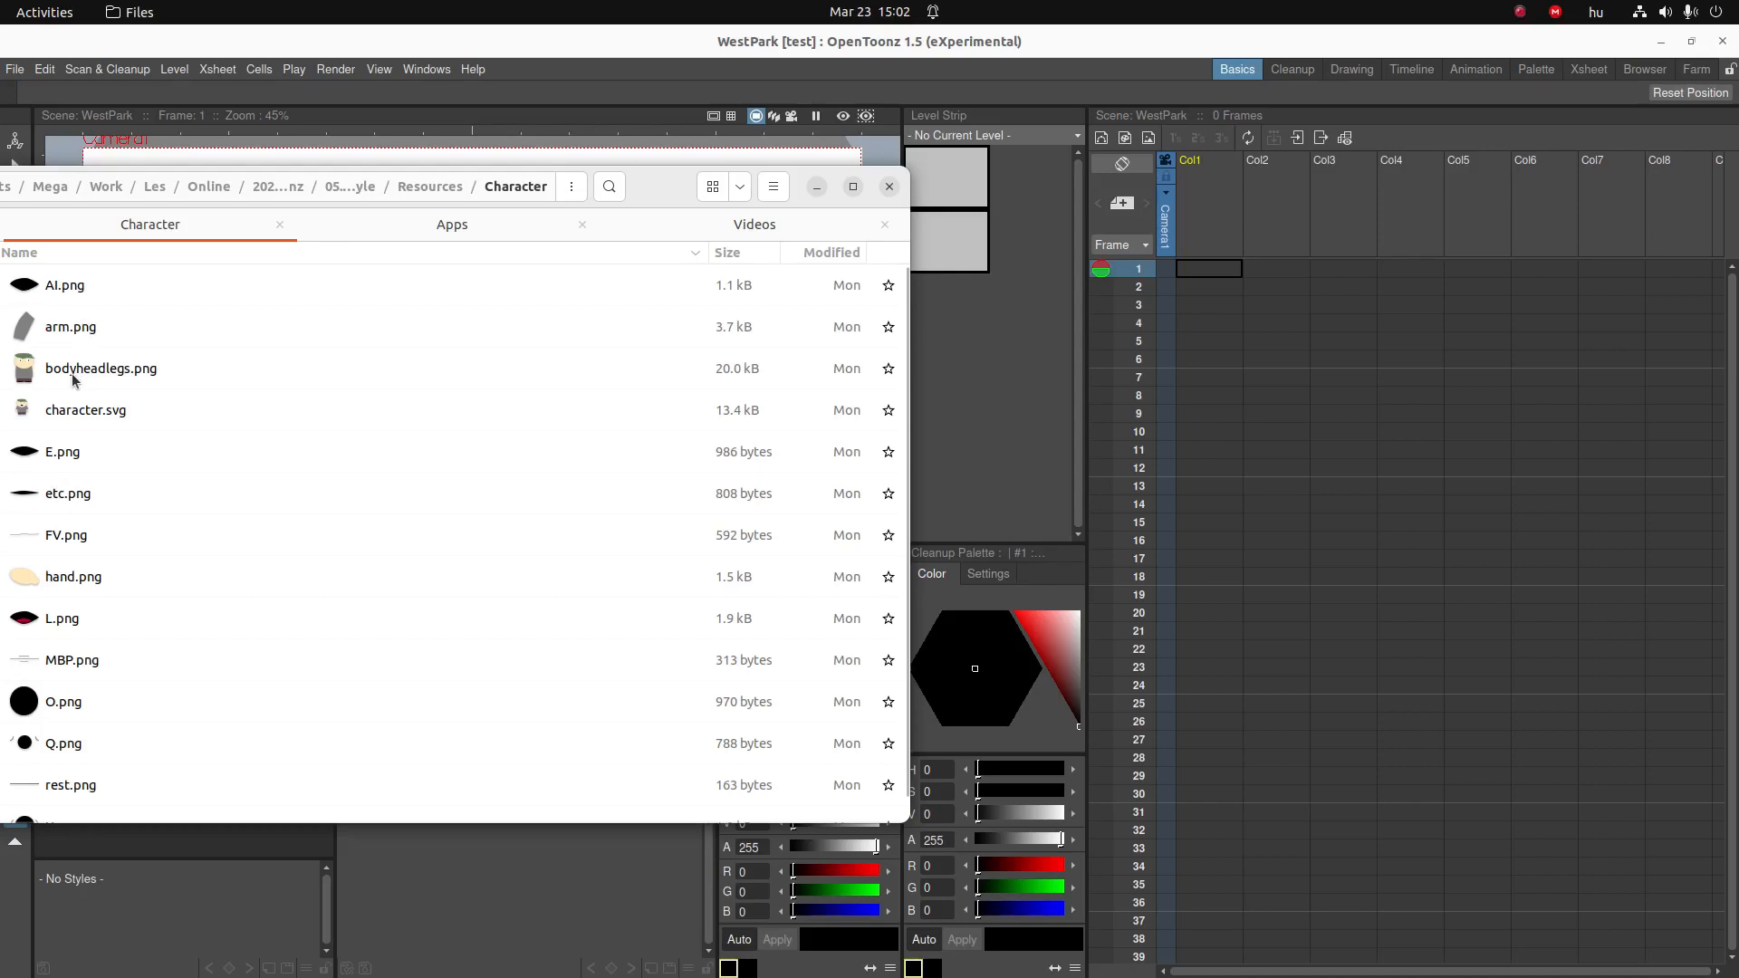
click(71, 326)
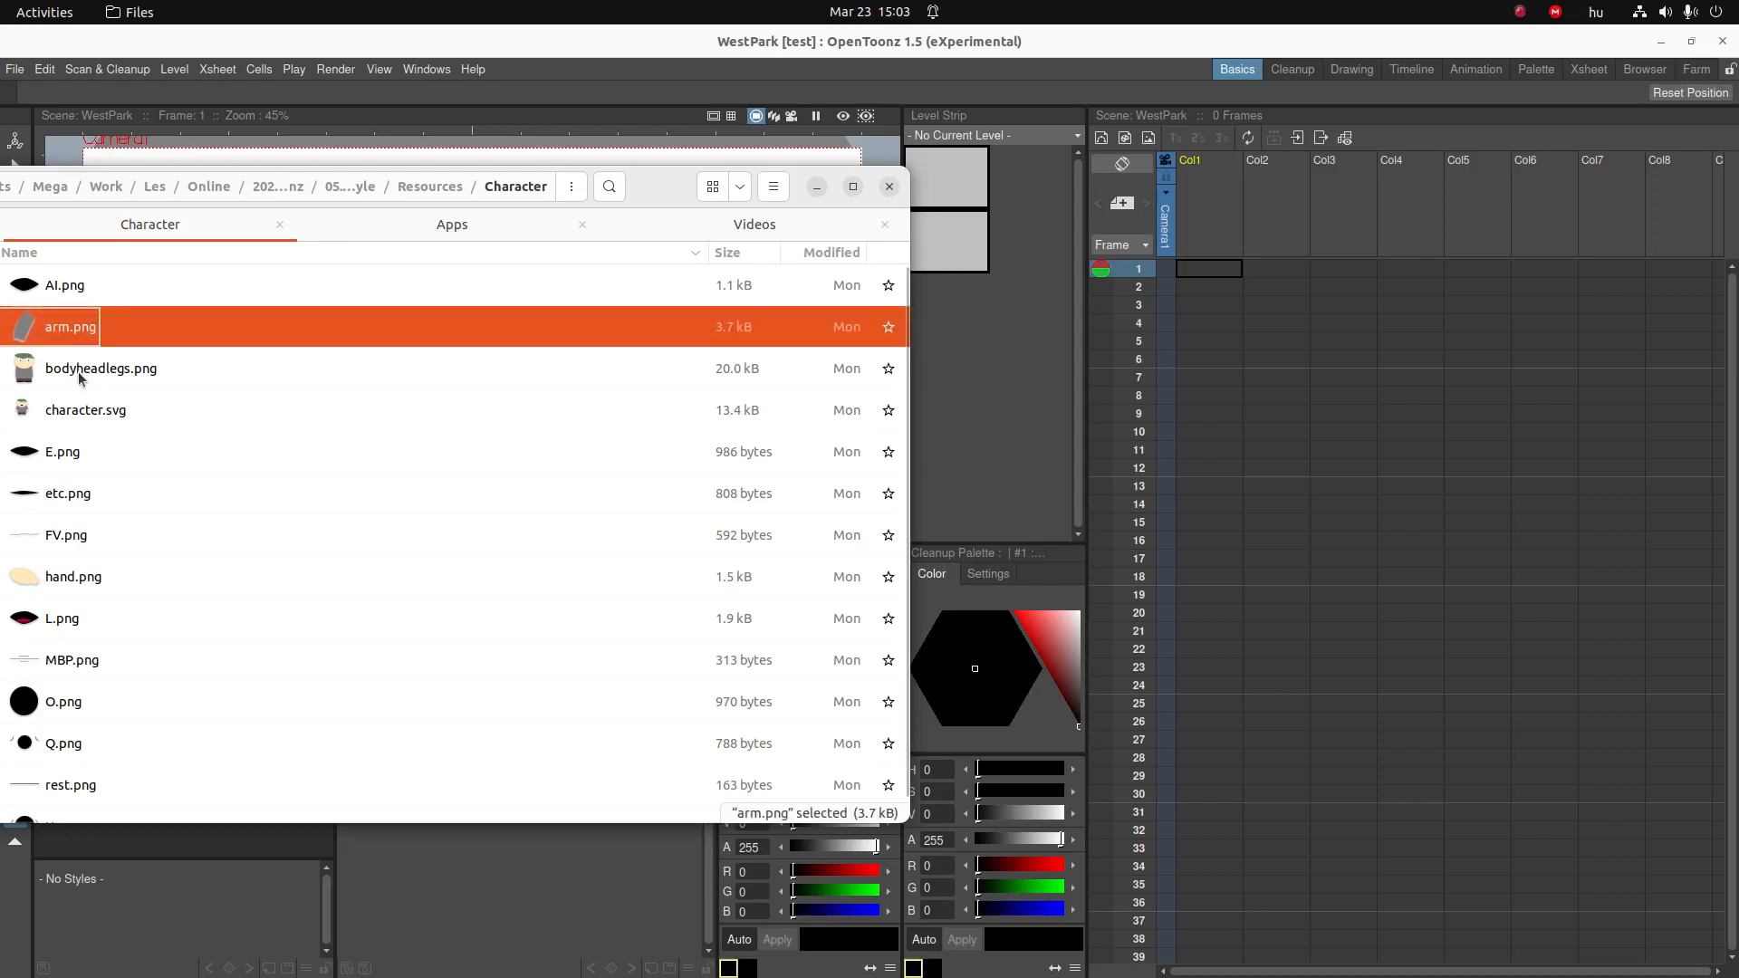
click(102, 367)
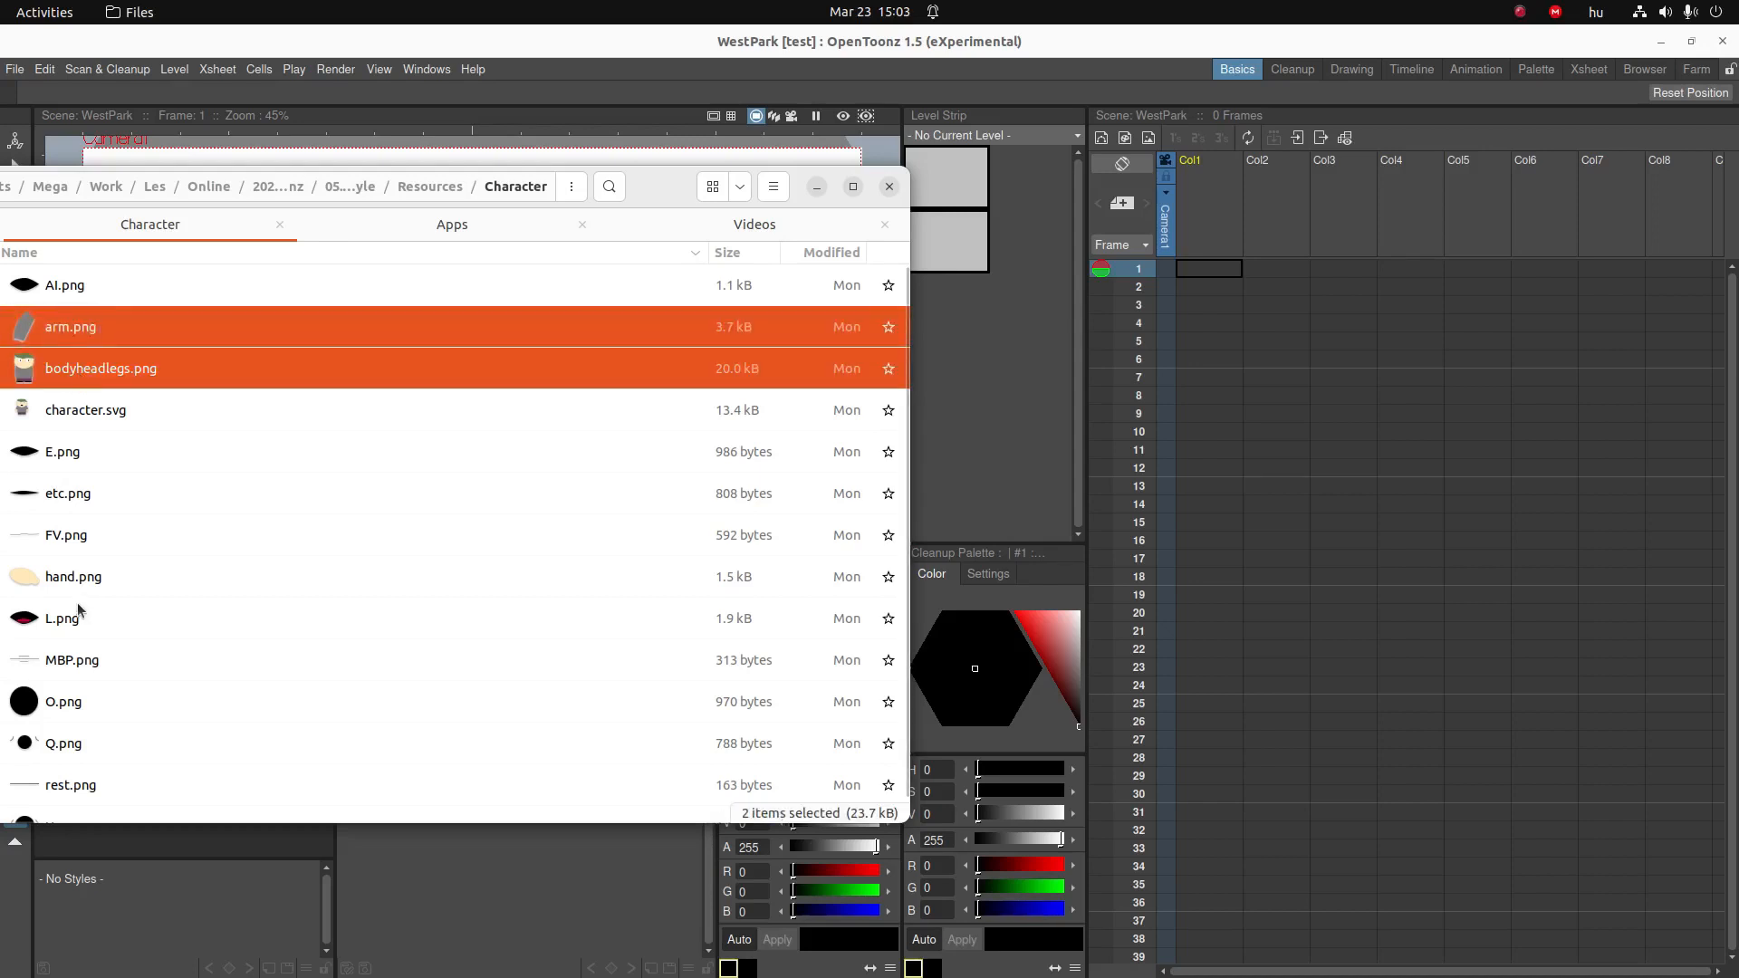
click(73, 576)
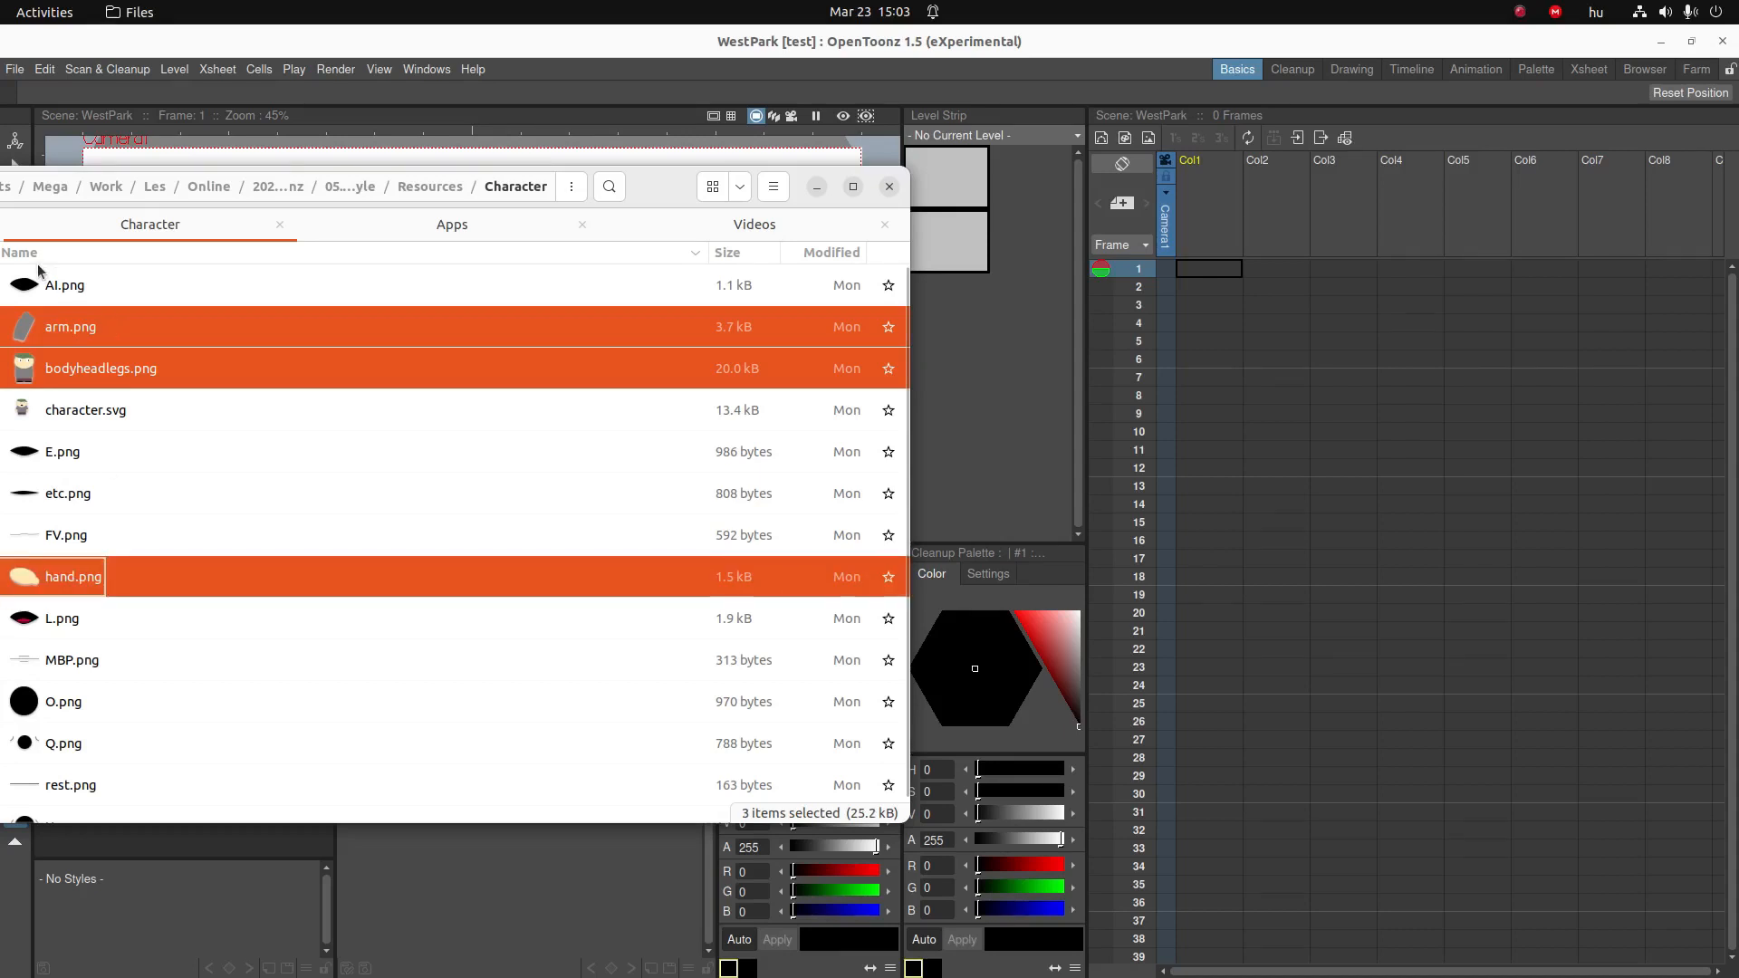
mouse_move(71, 322)
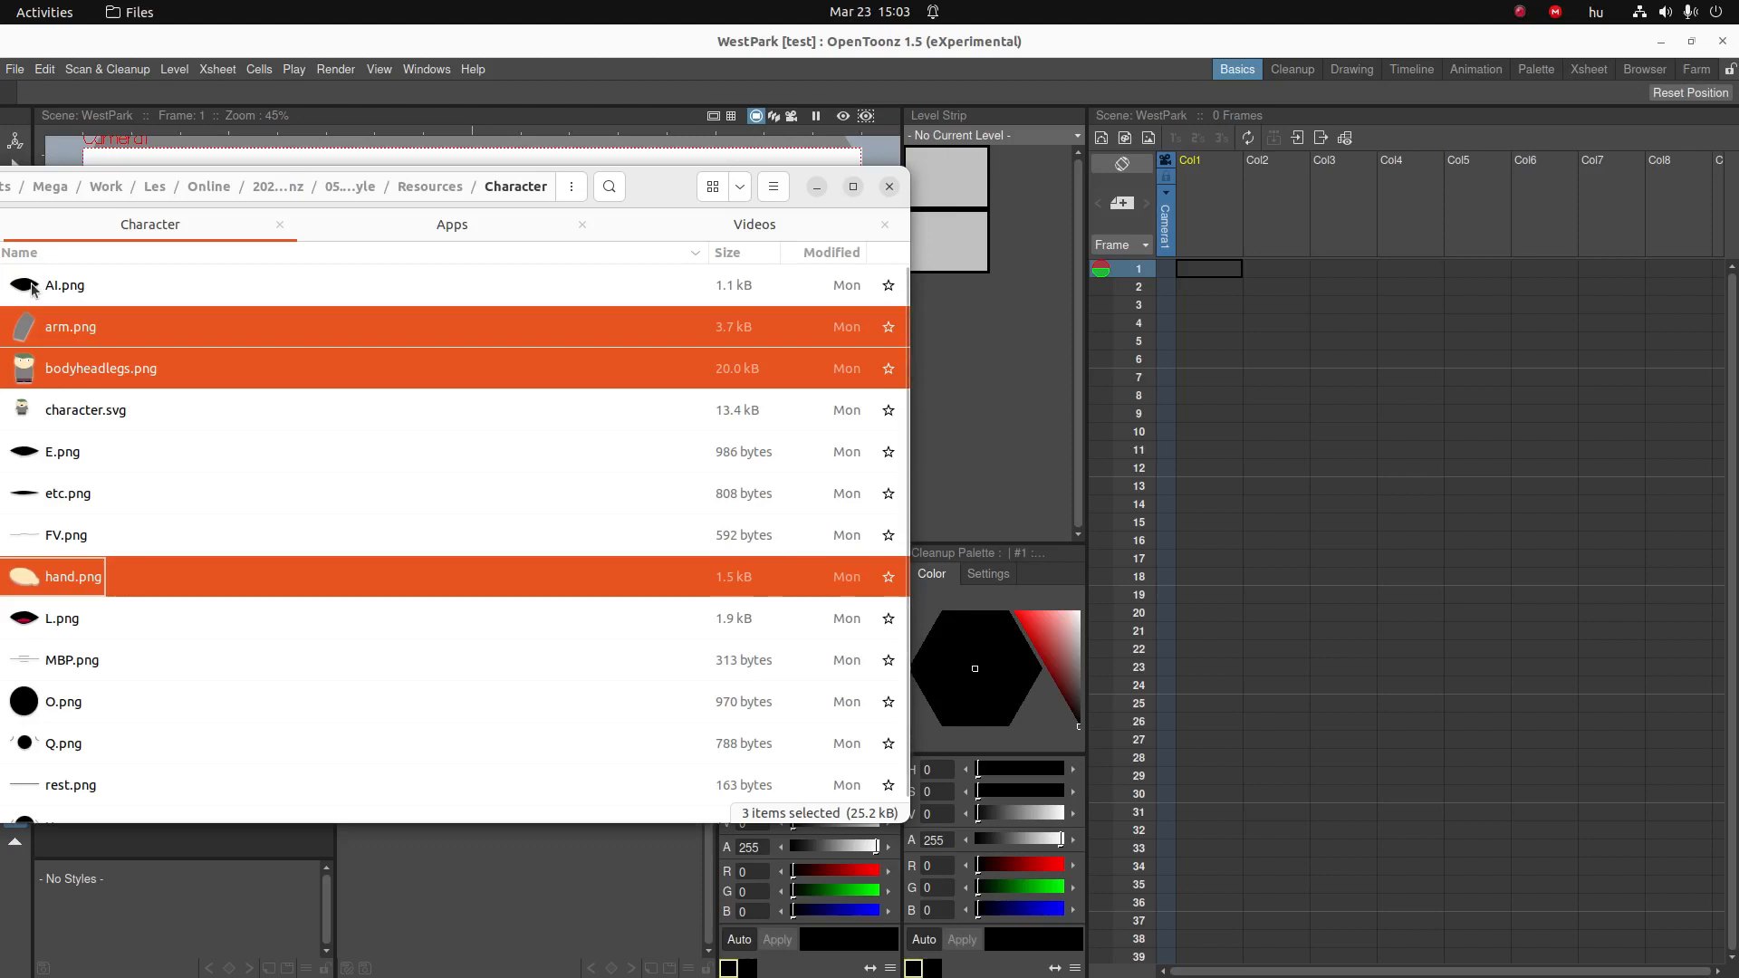
click(65, 284)
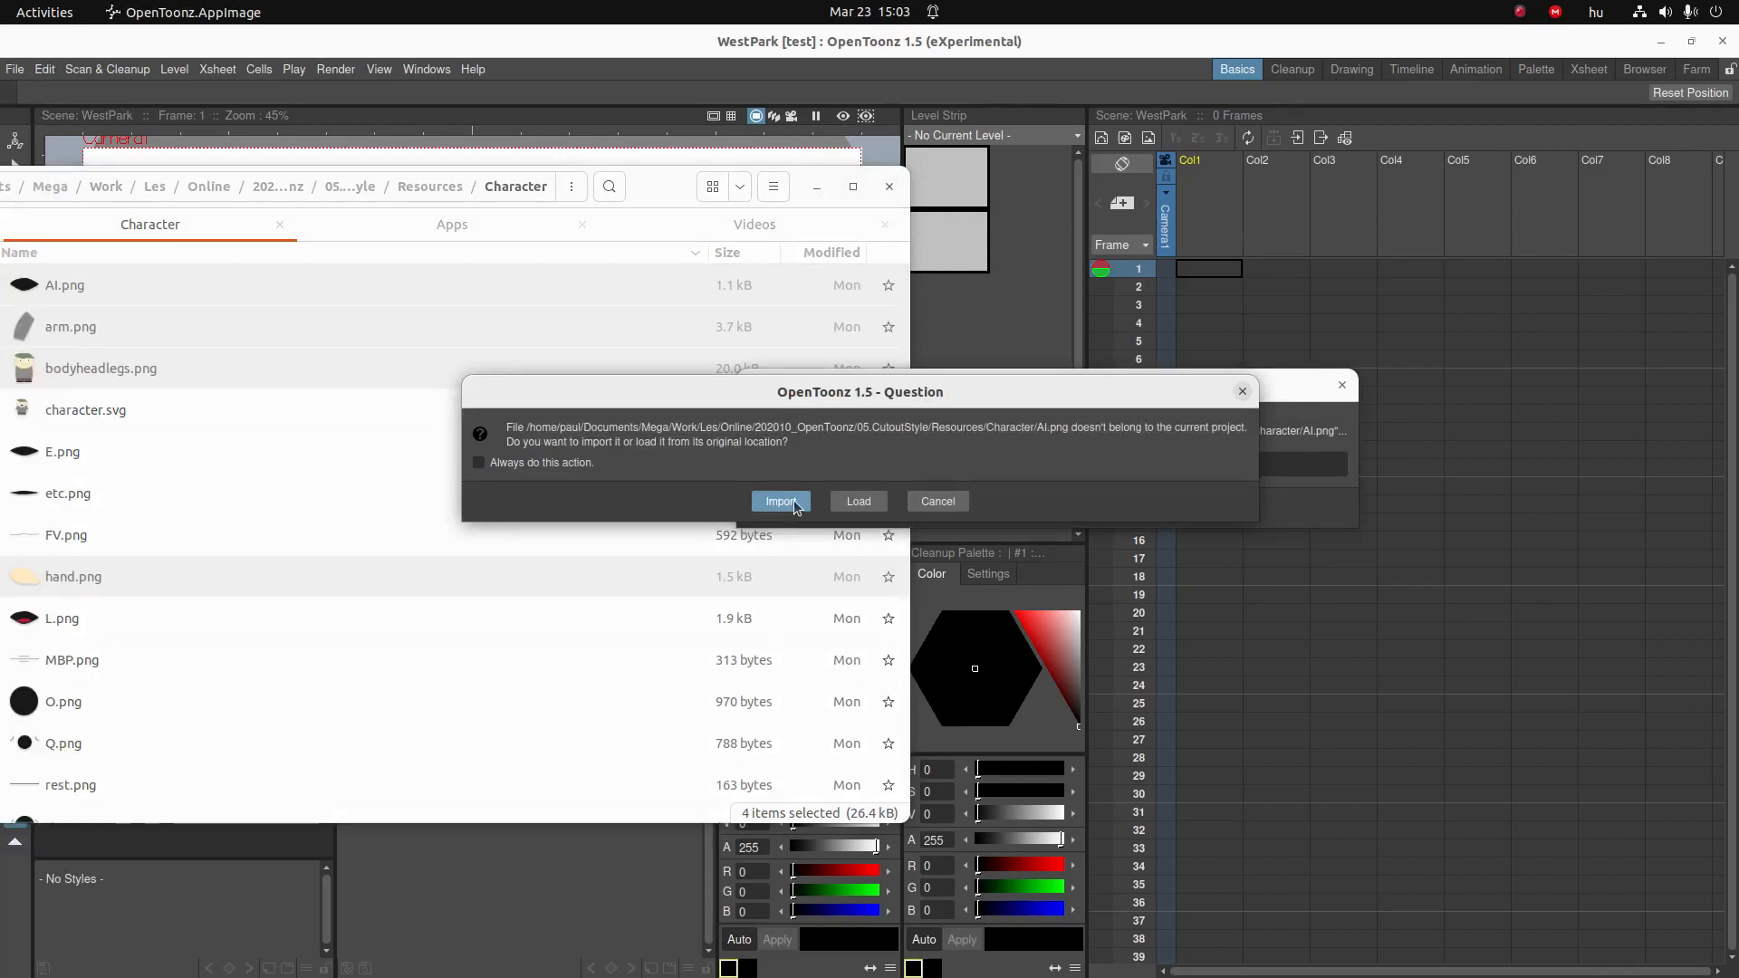
- Import the four selected character images into the Xsheet as columns
click(779, 502)
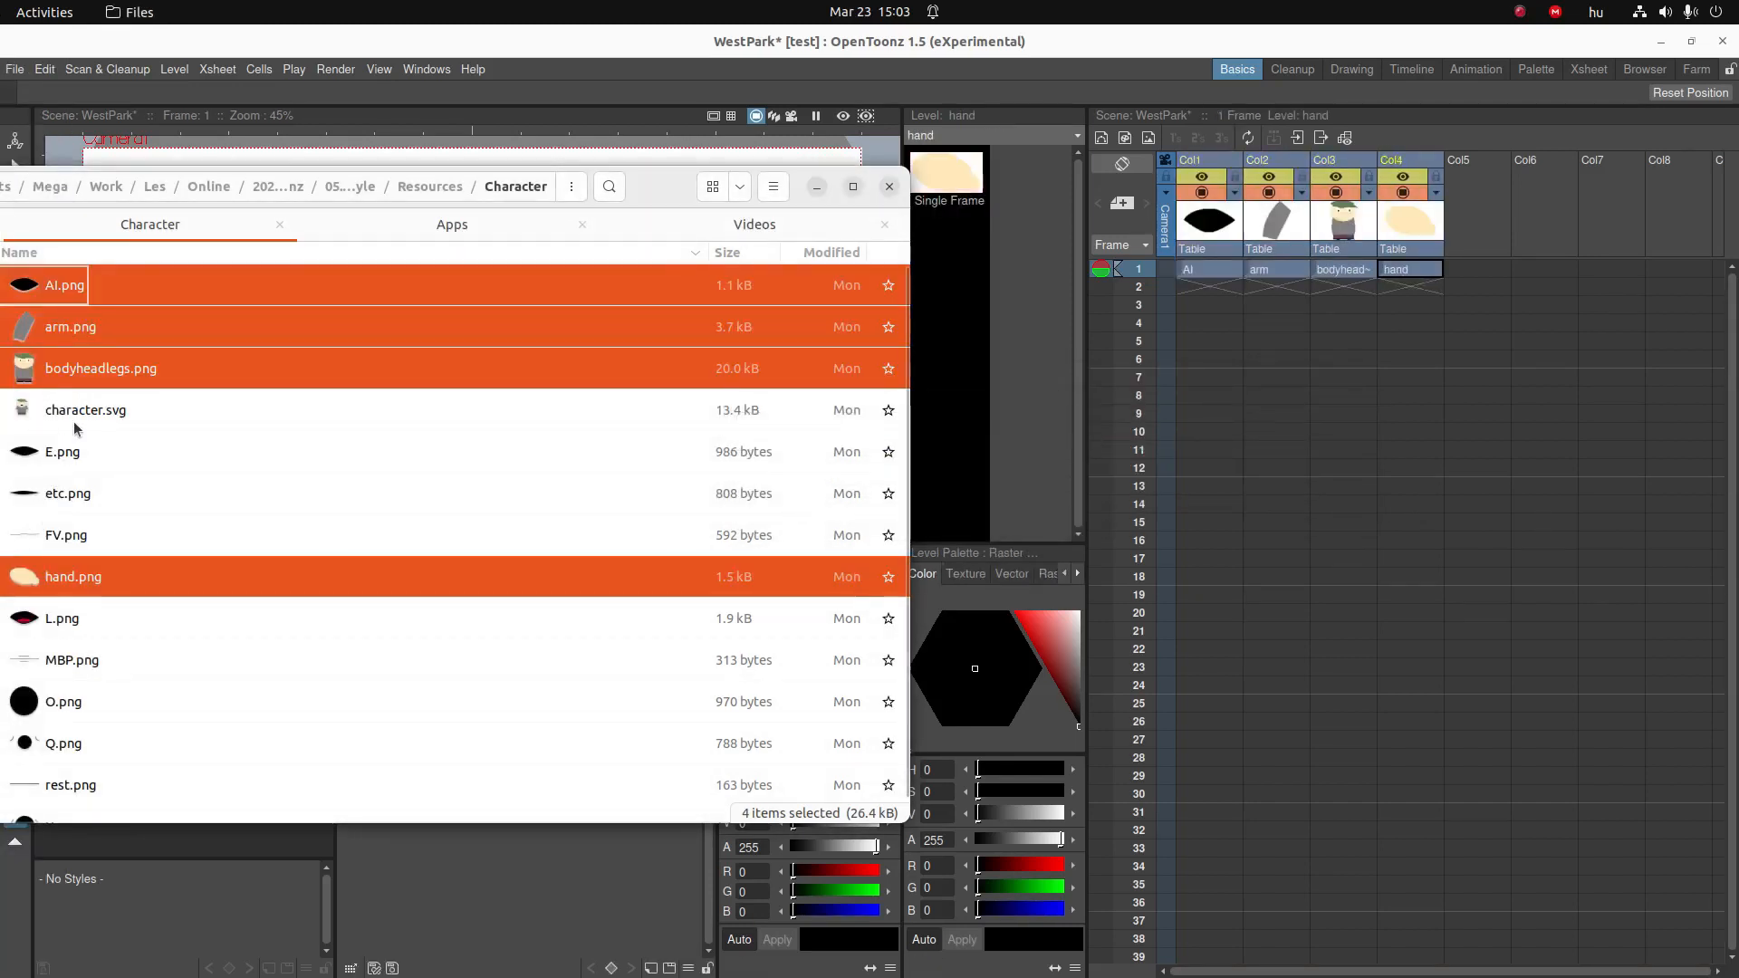
- Import ForestBackgroud.jpg from the Forest folder as a fifth column
click(85, 409)
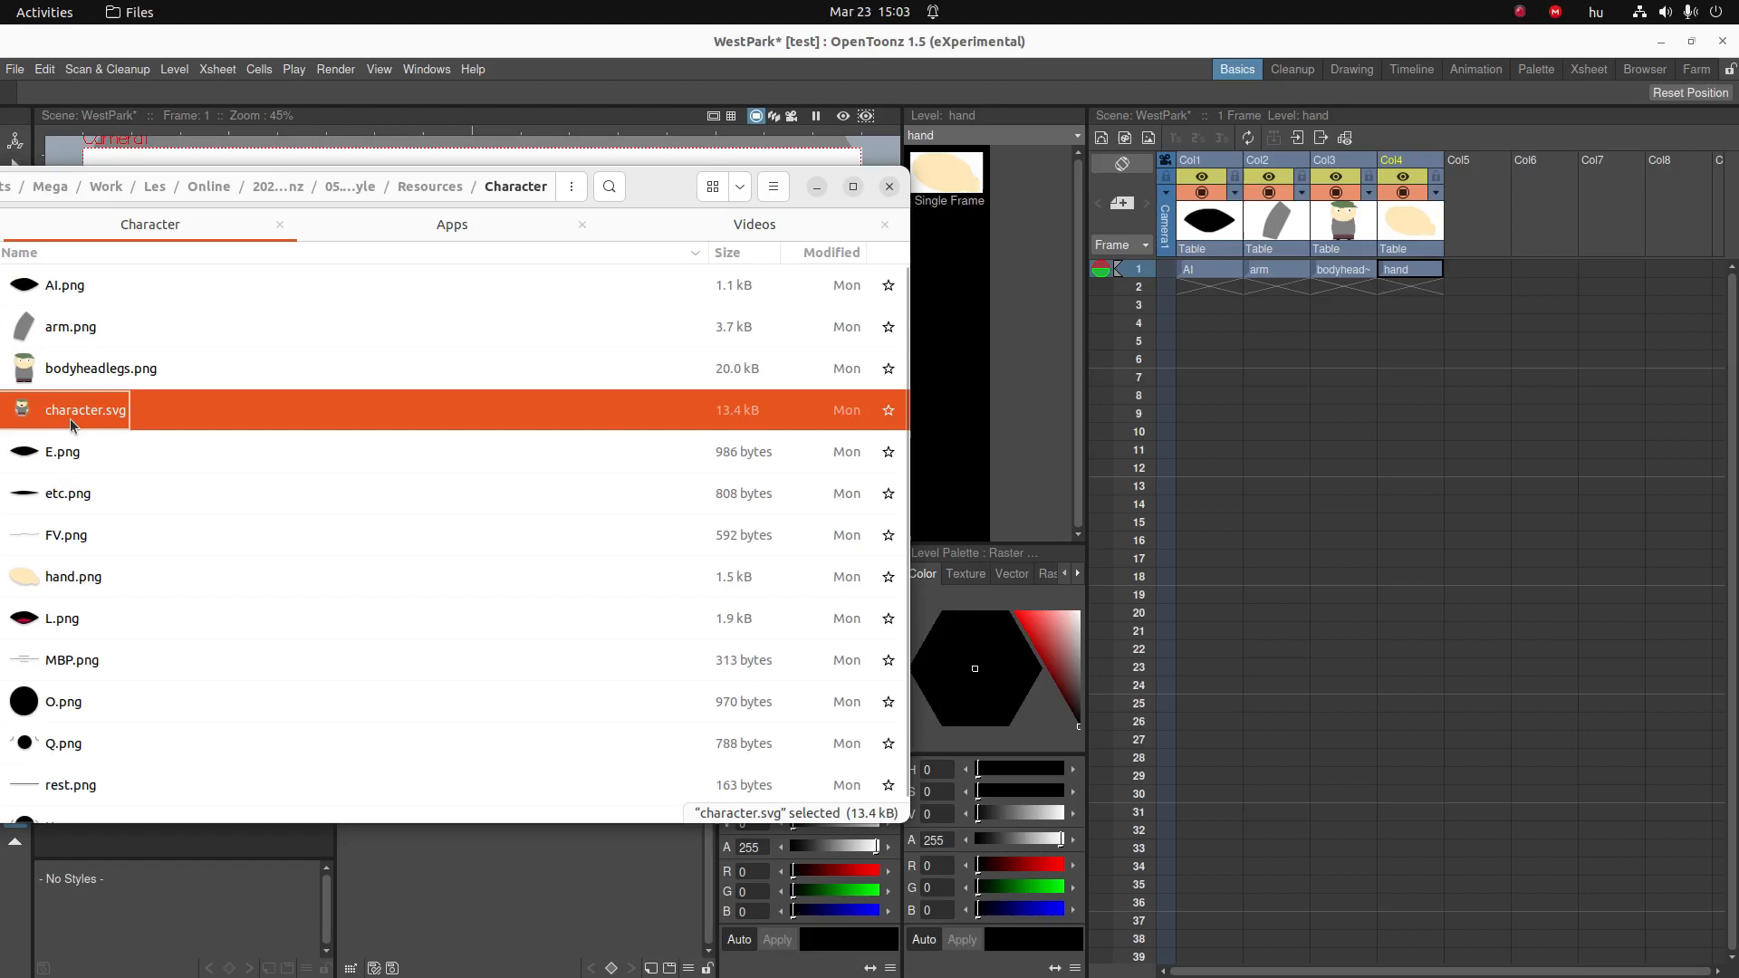
mouse_move(78, 422)
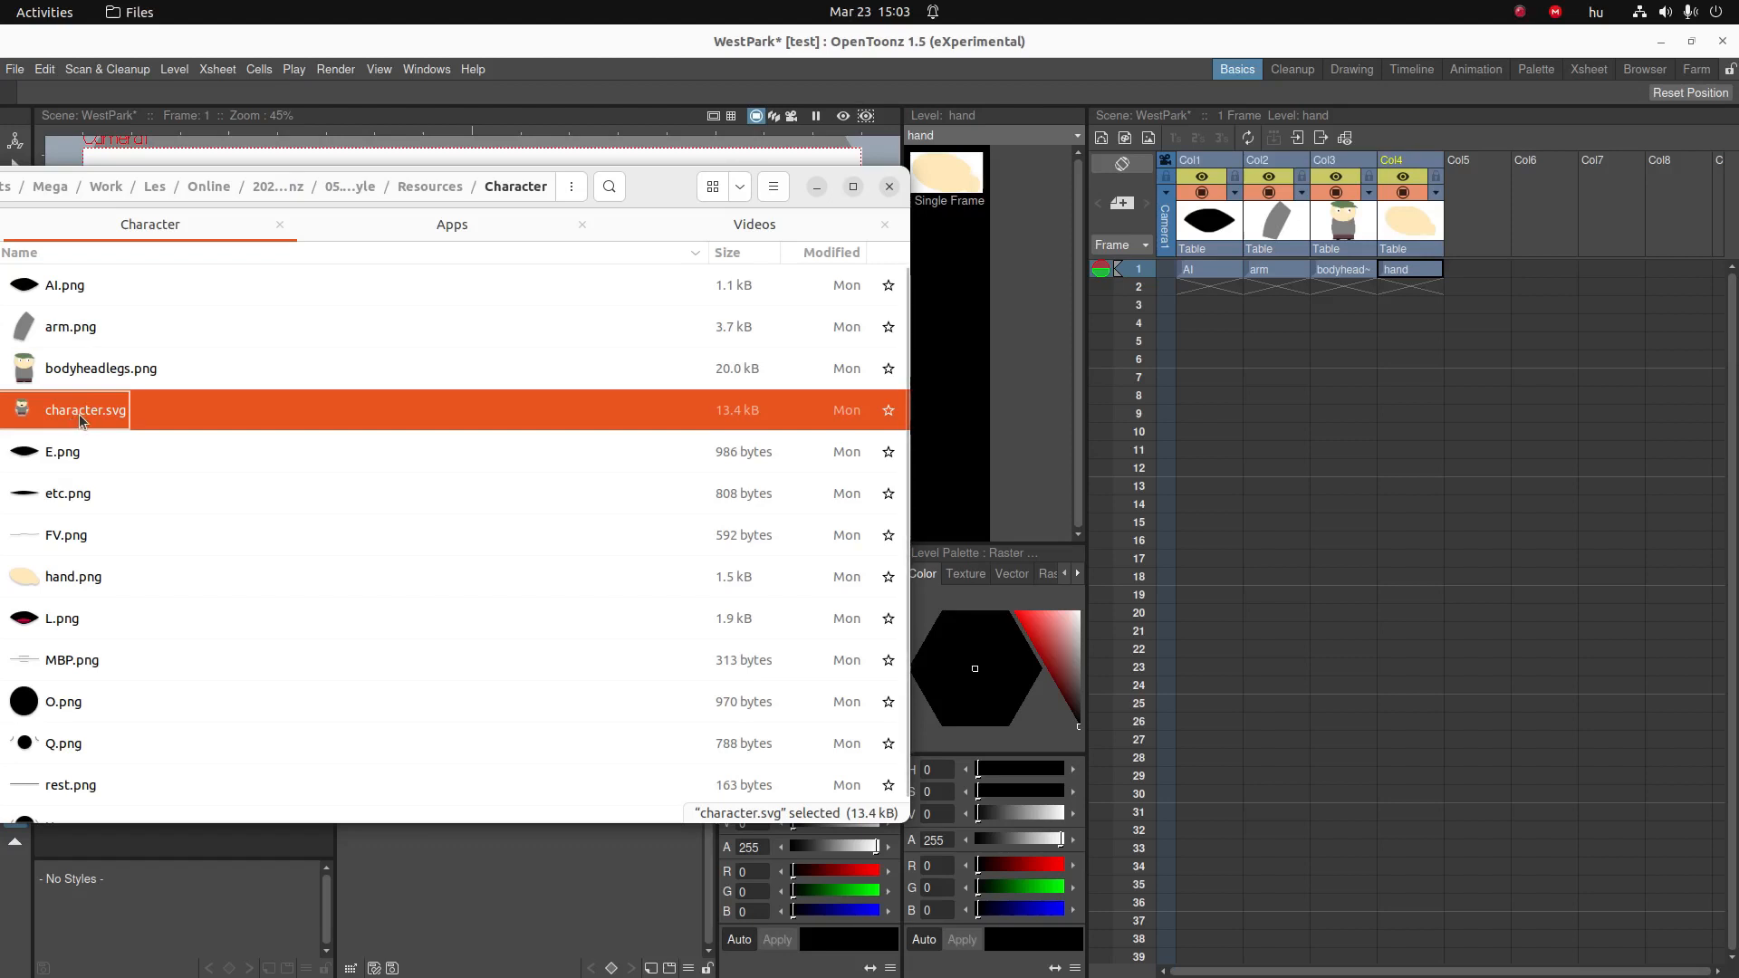
scroll(down, 3)
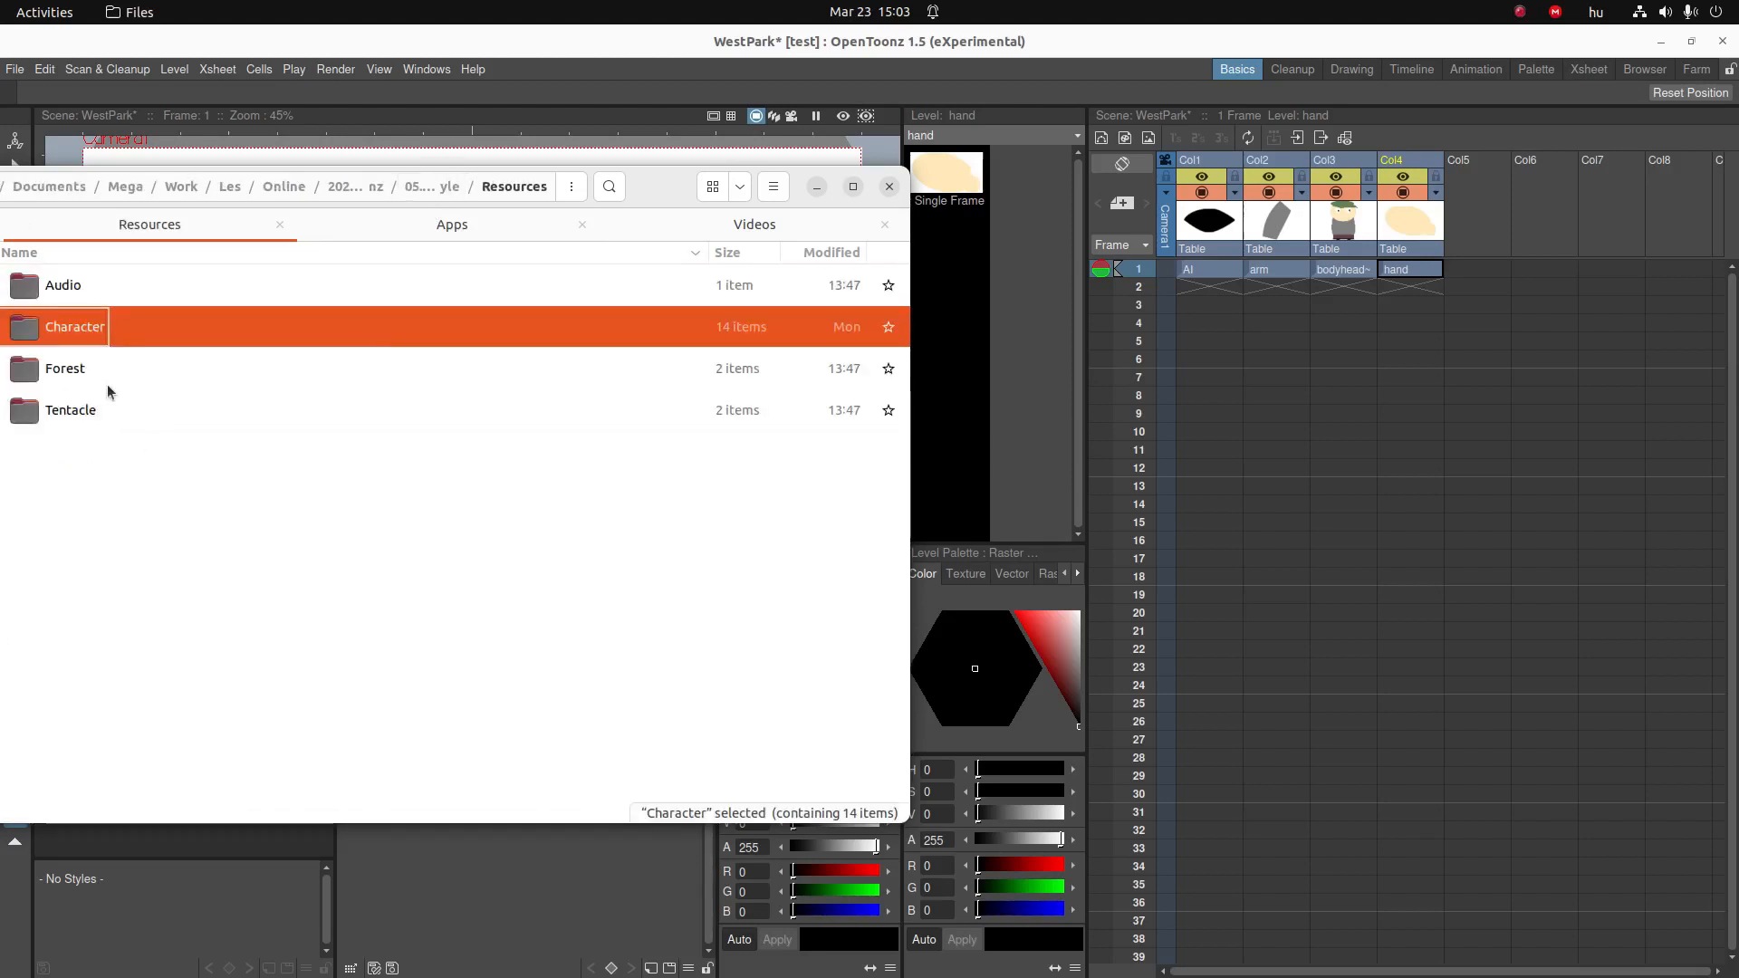
double_click(65, 368)
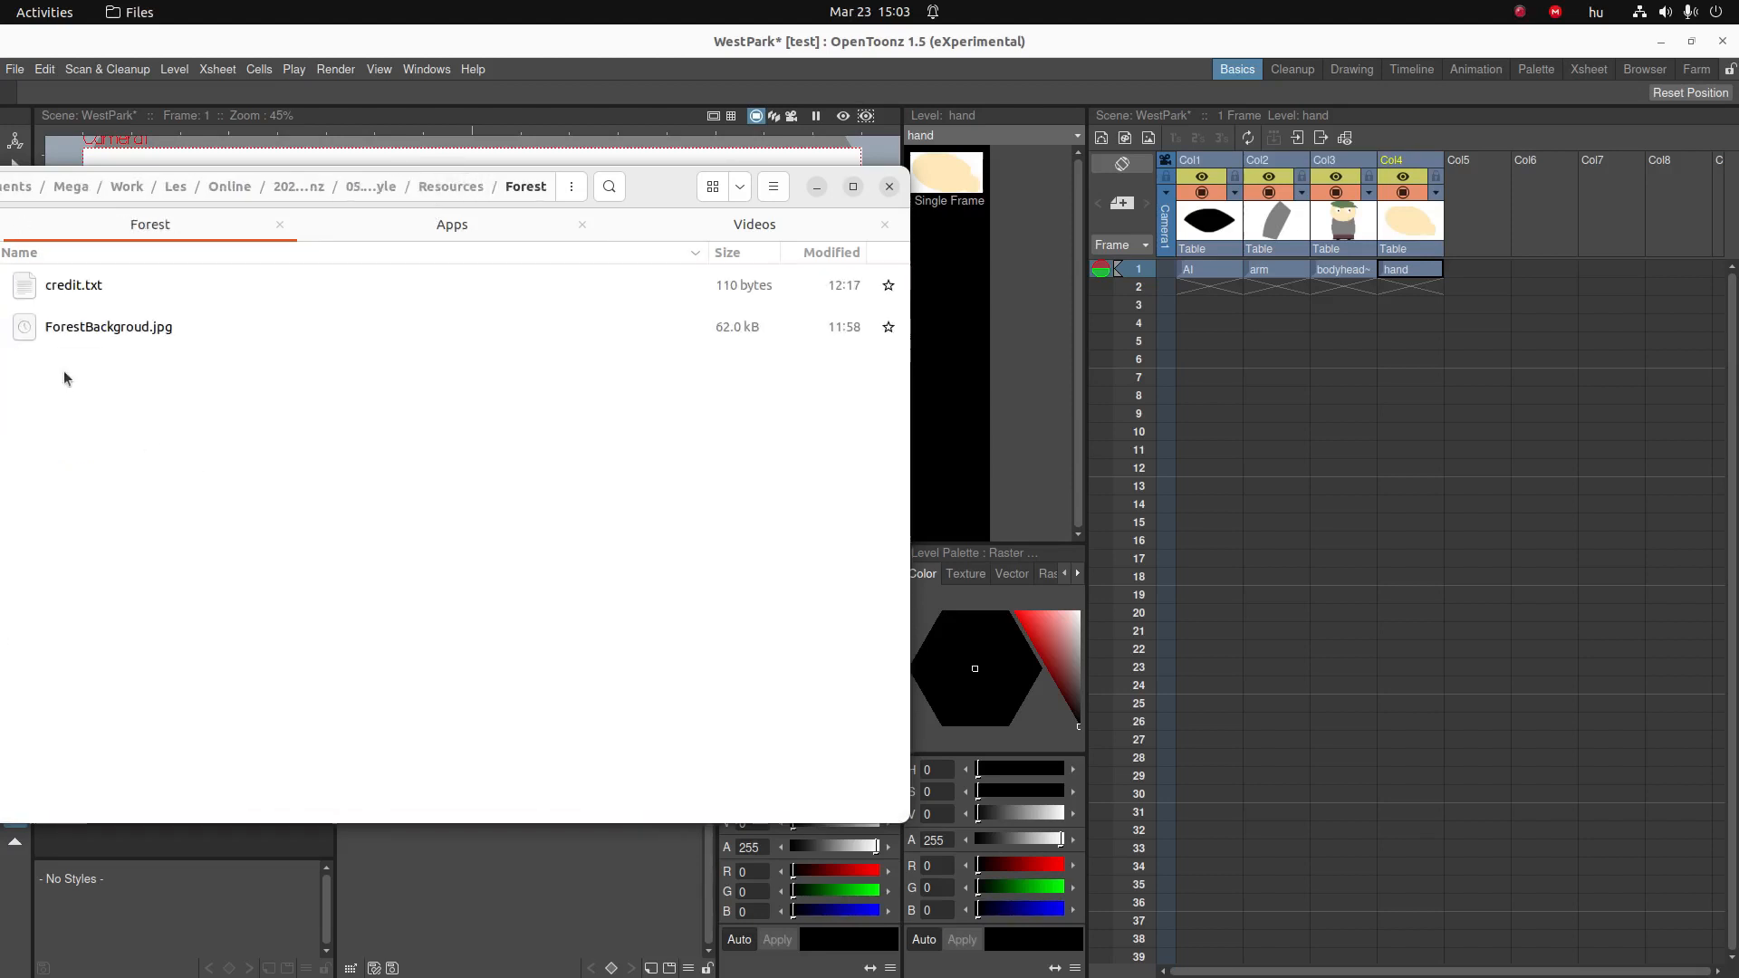
click(109, 326)
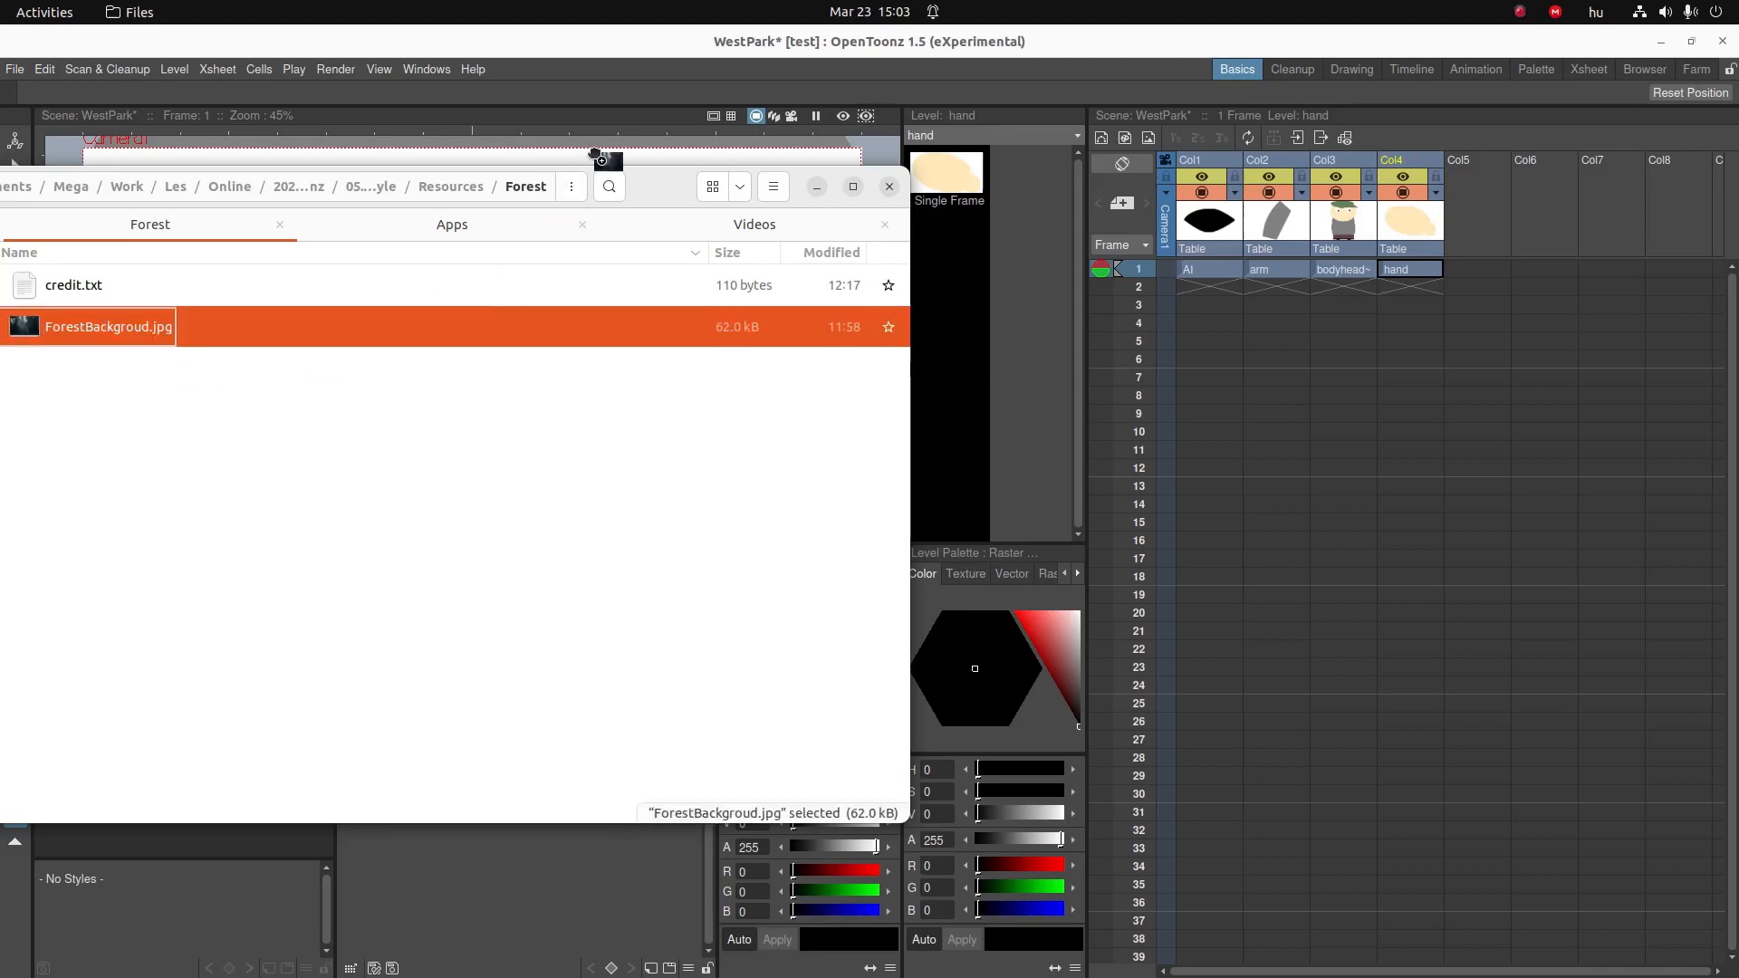
double_click(107, 326)
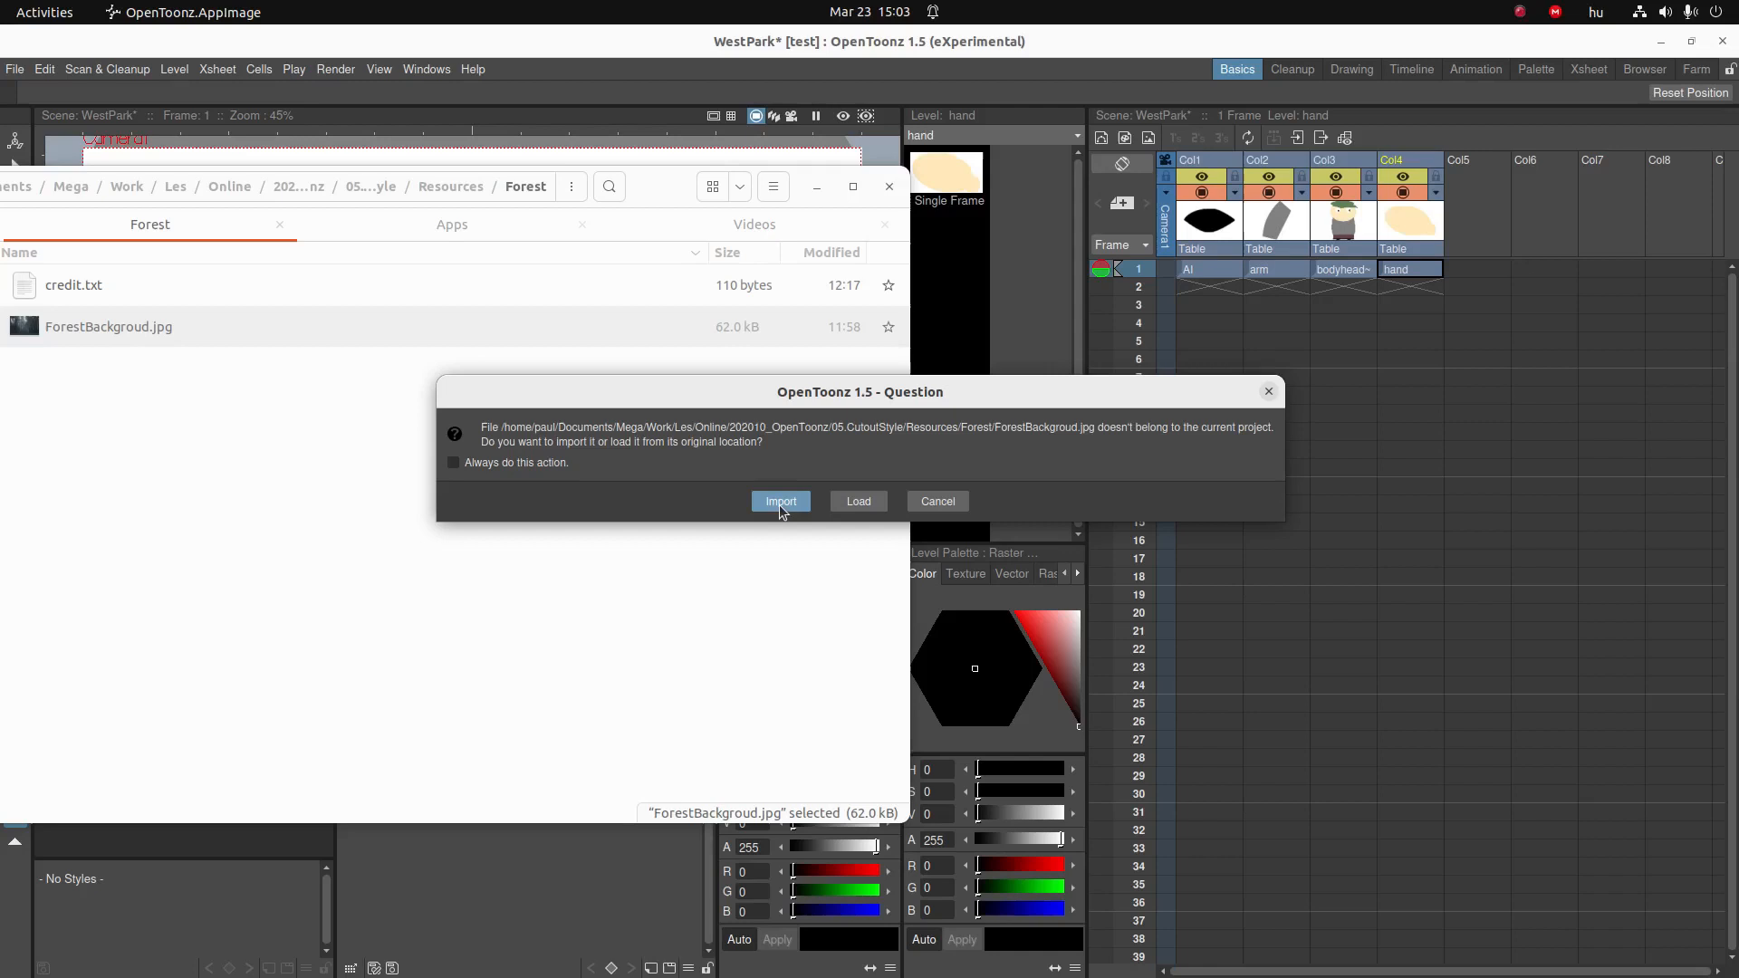
click(779, 500)
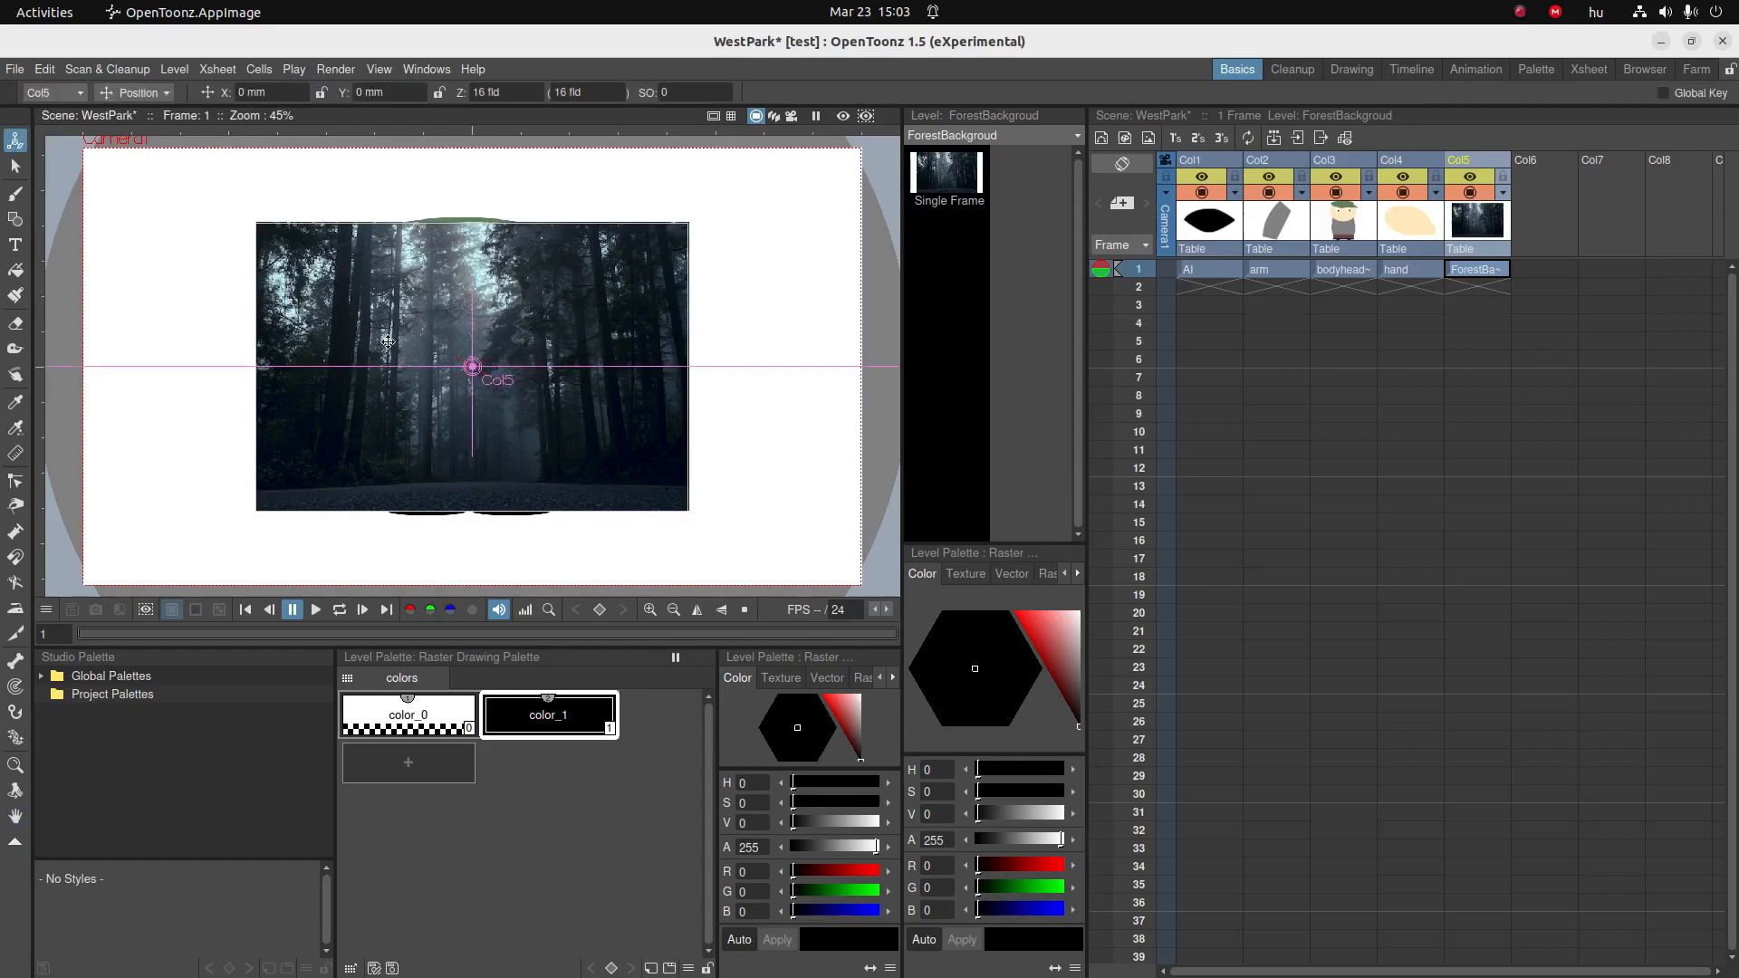
- Switch the Animate tool to Scale and enlarge the background column to 120 and beyond
click(136, 92)
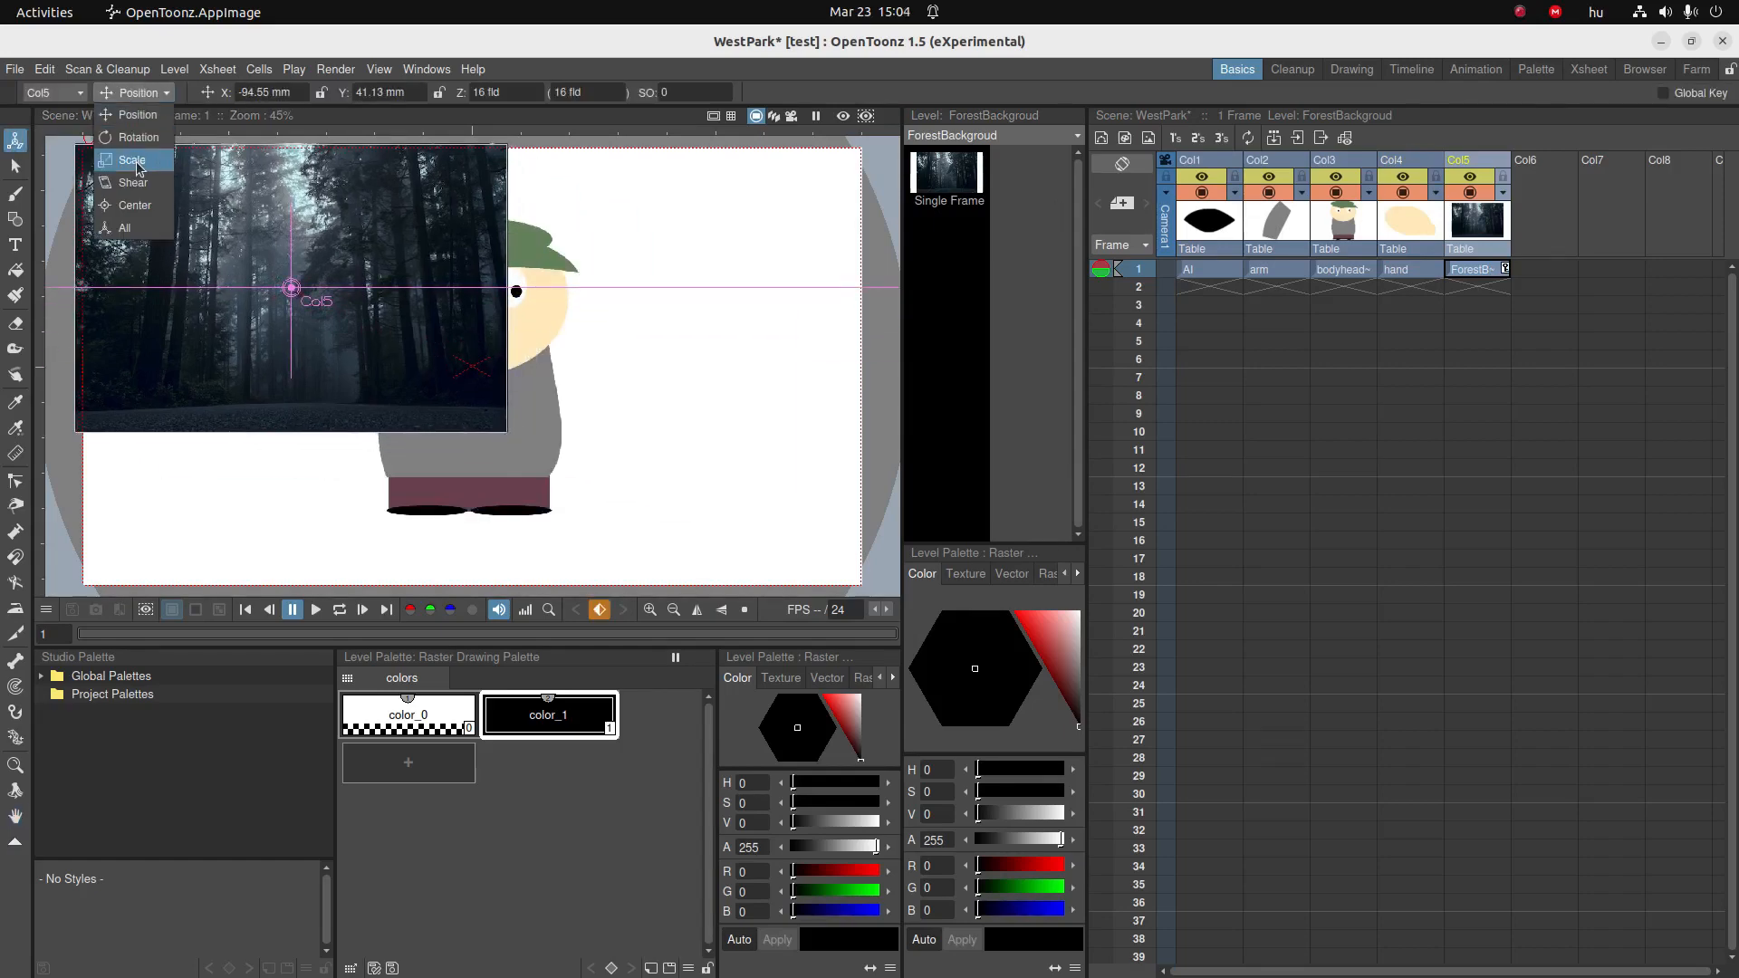
click(131, 159)
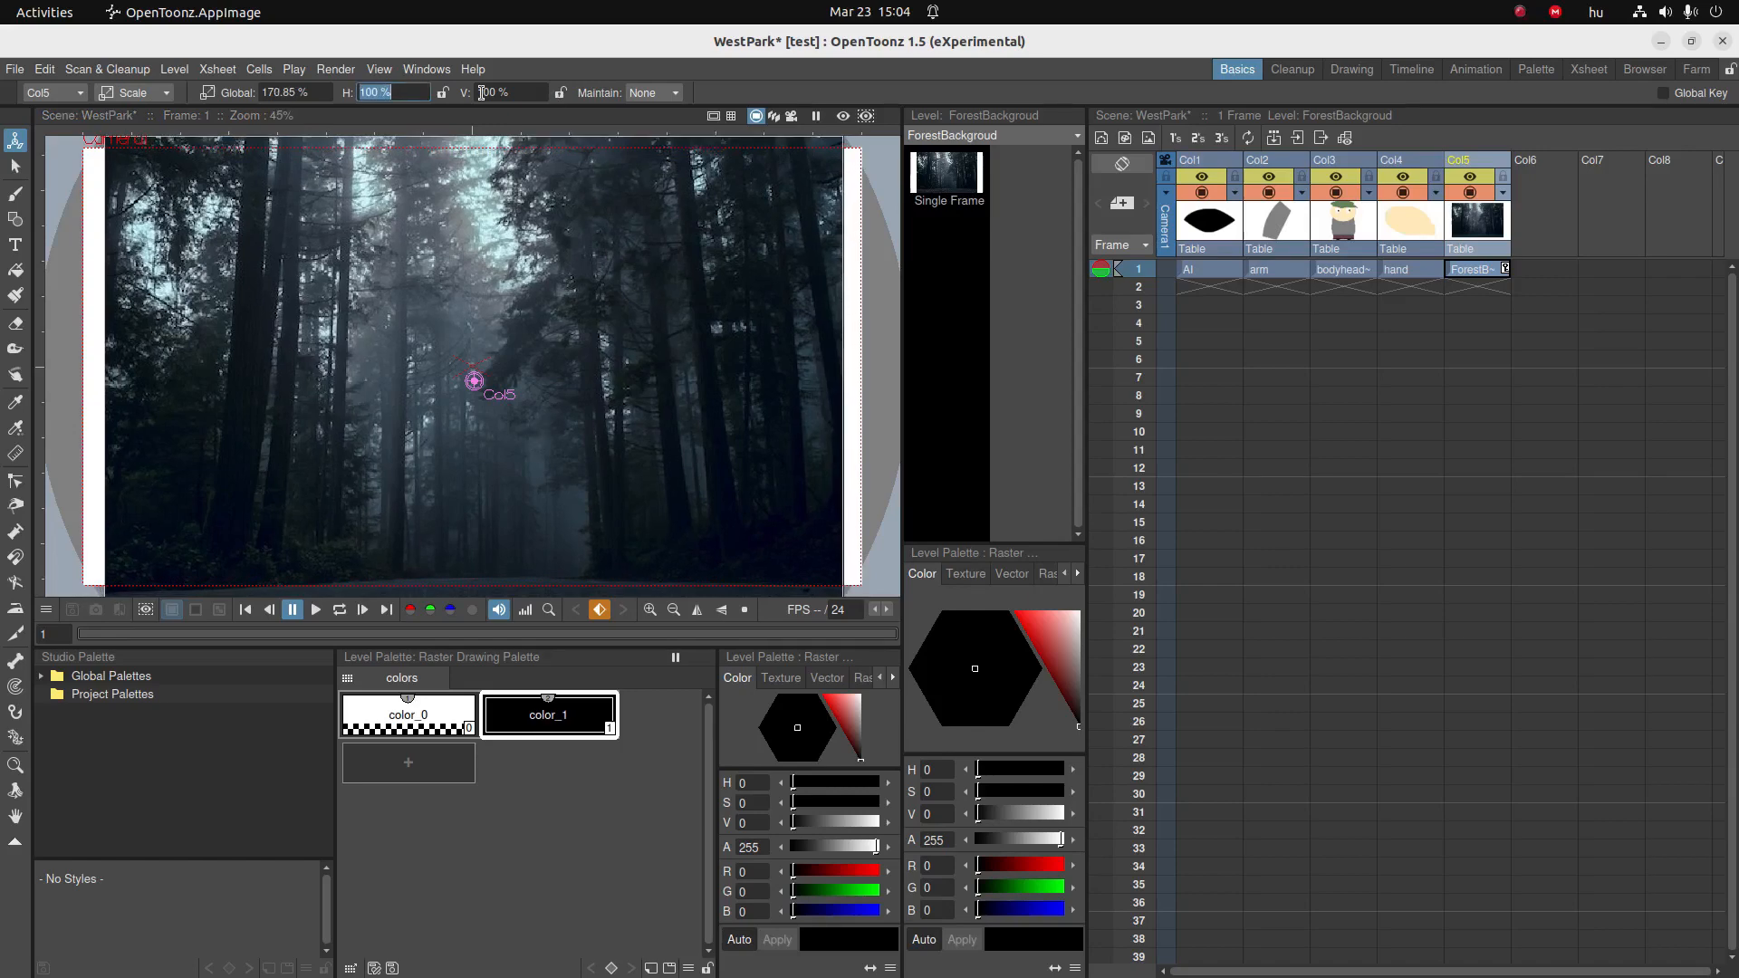
text(120)
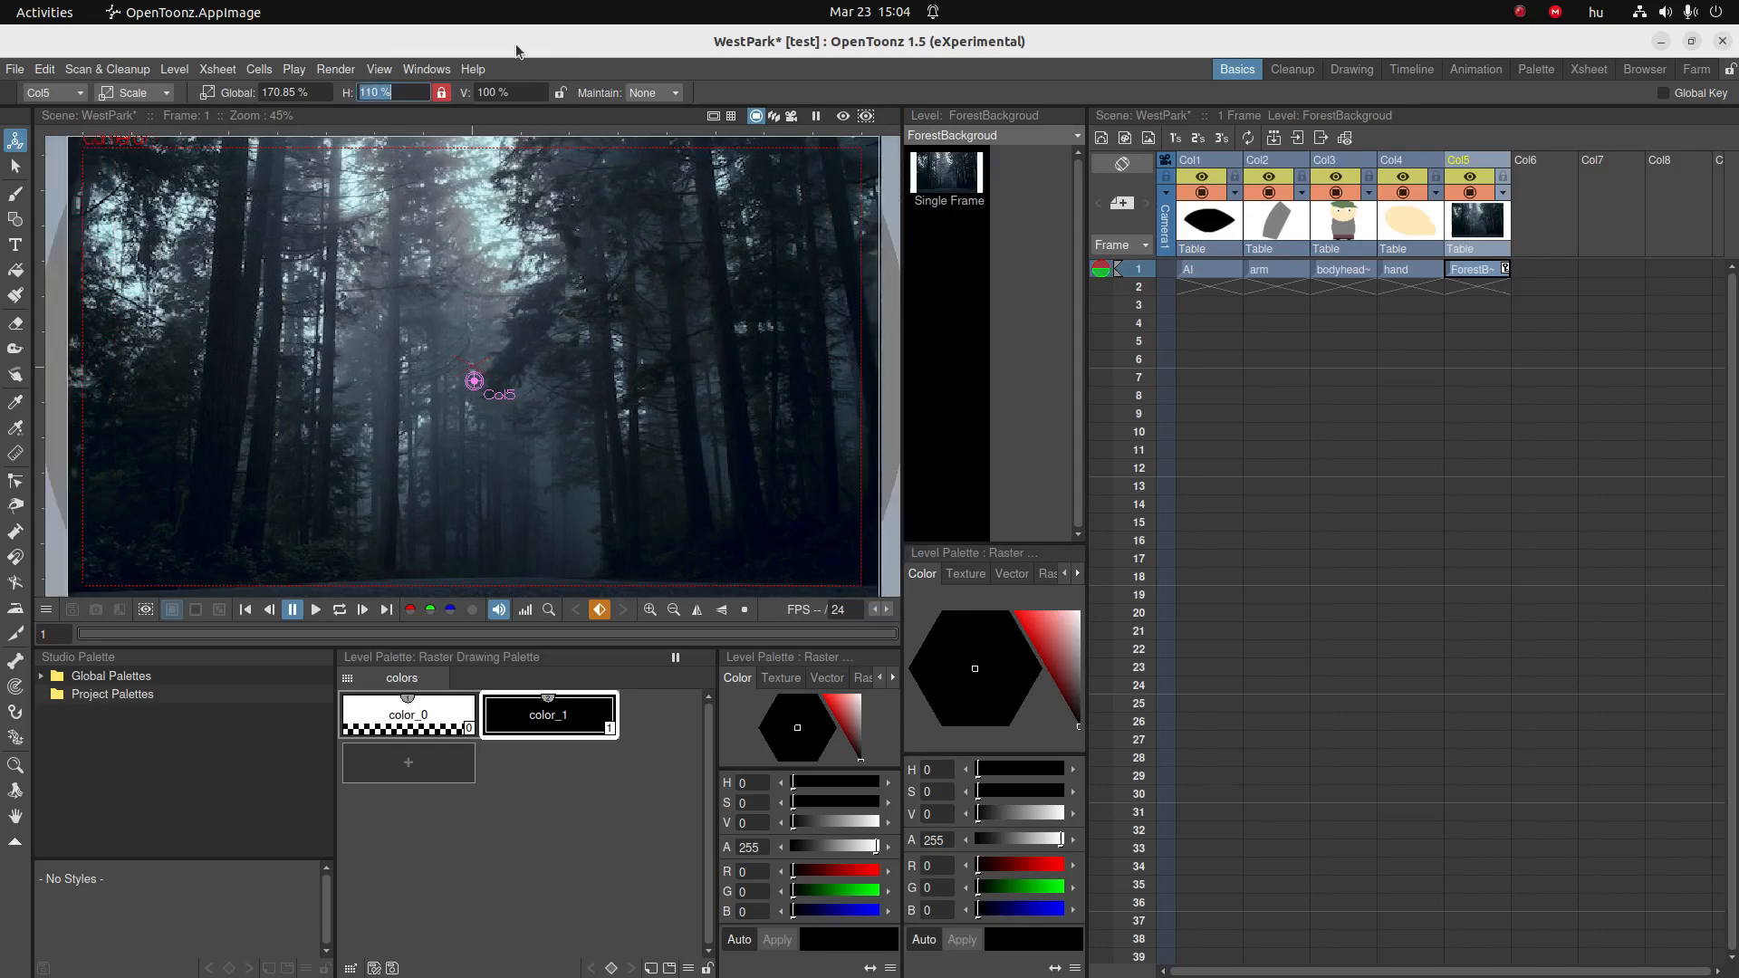
mouse_move(463, 225)
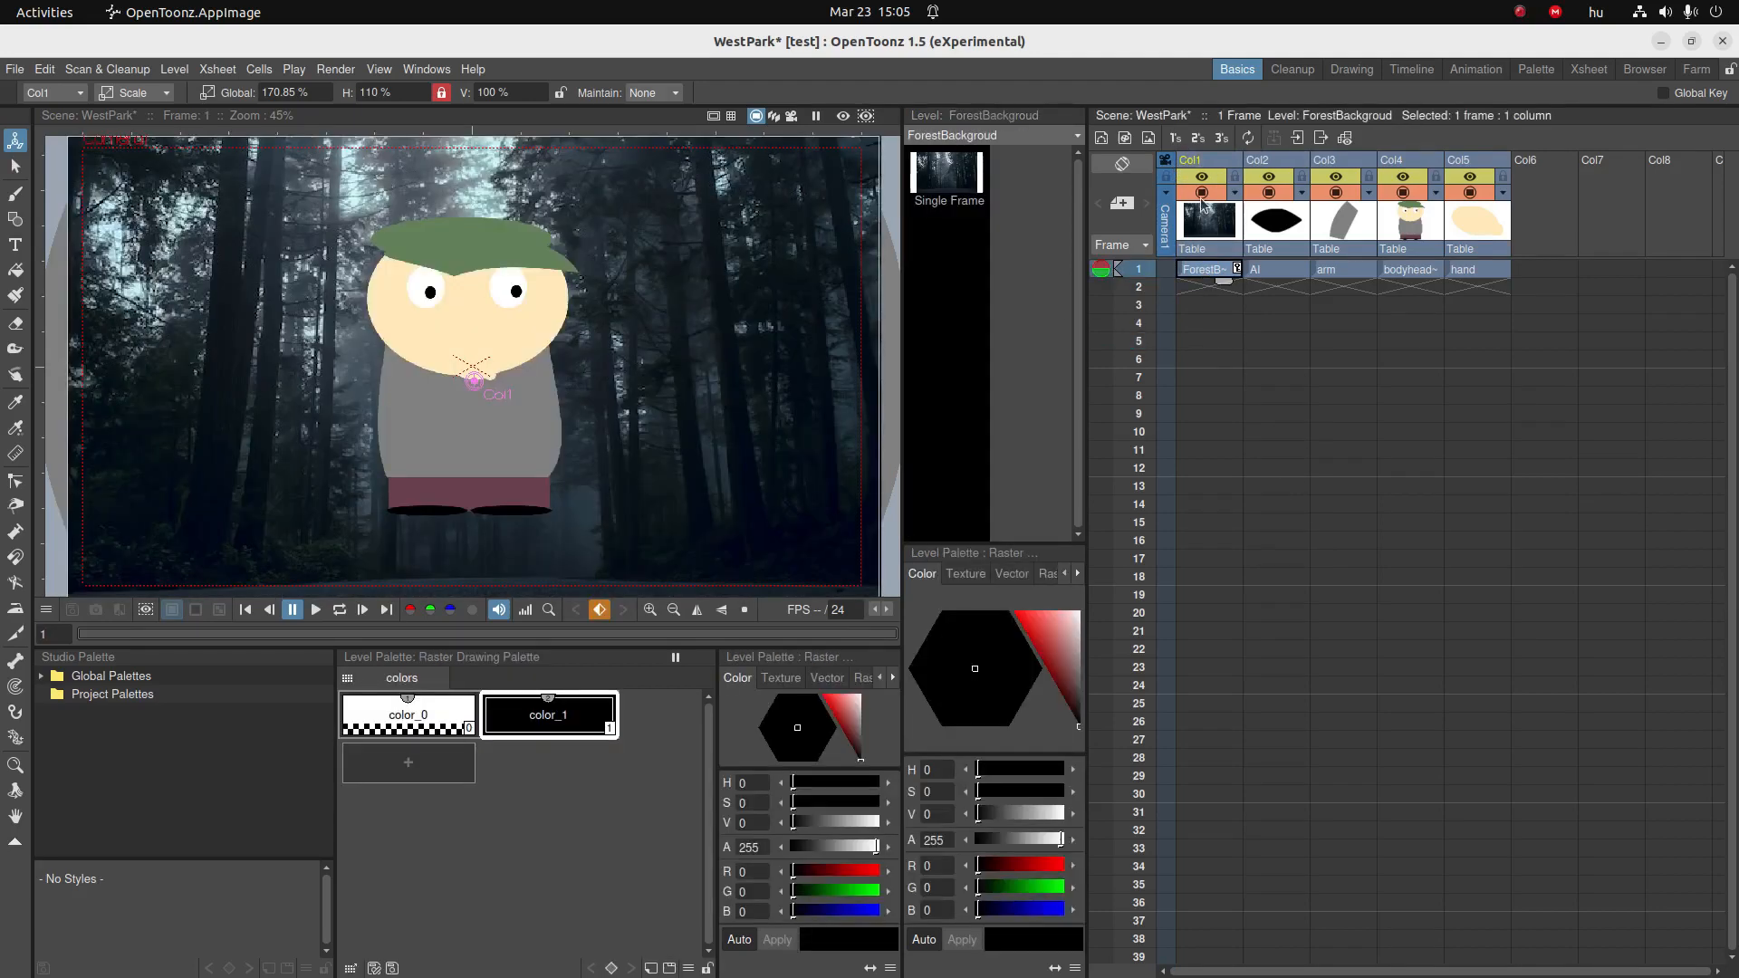
- Move the background to Col1 and drag the arm and hand beside the body's left side
click(1203, 194)
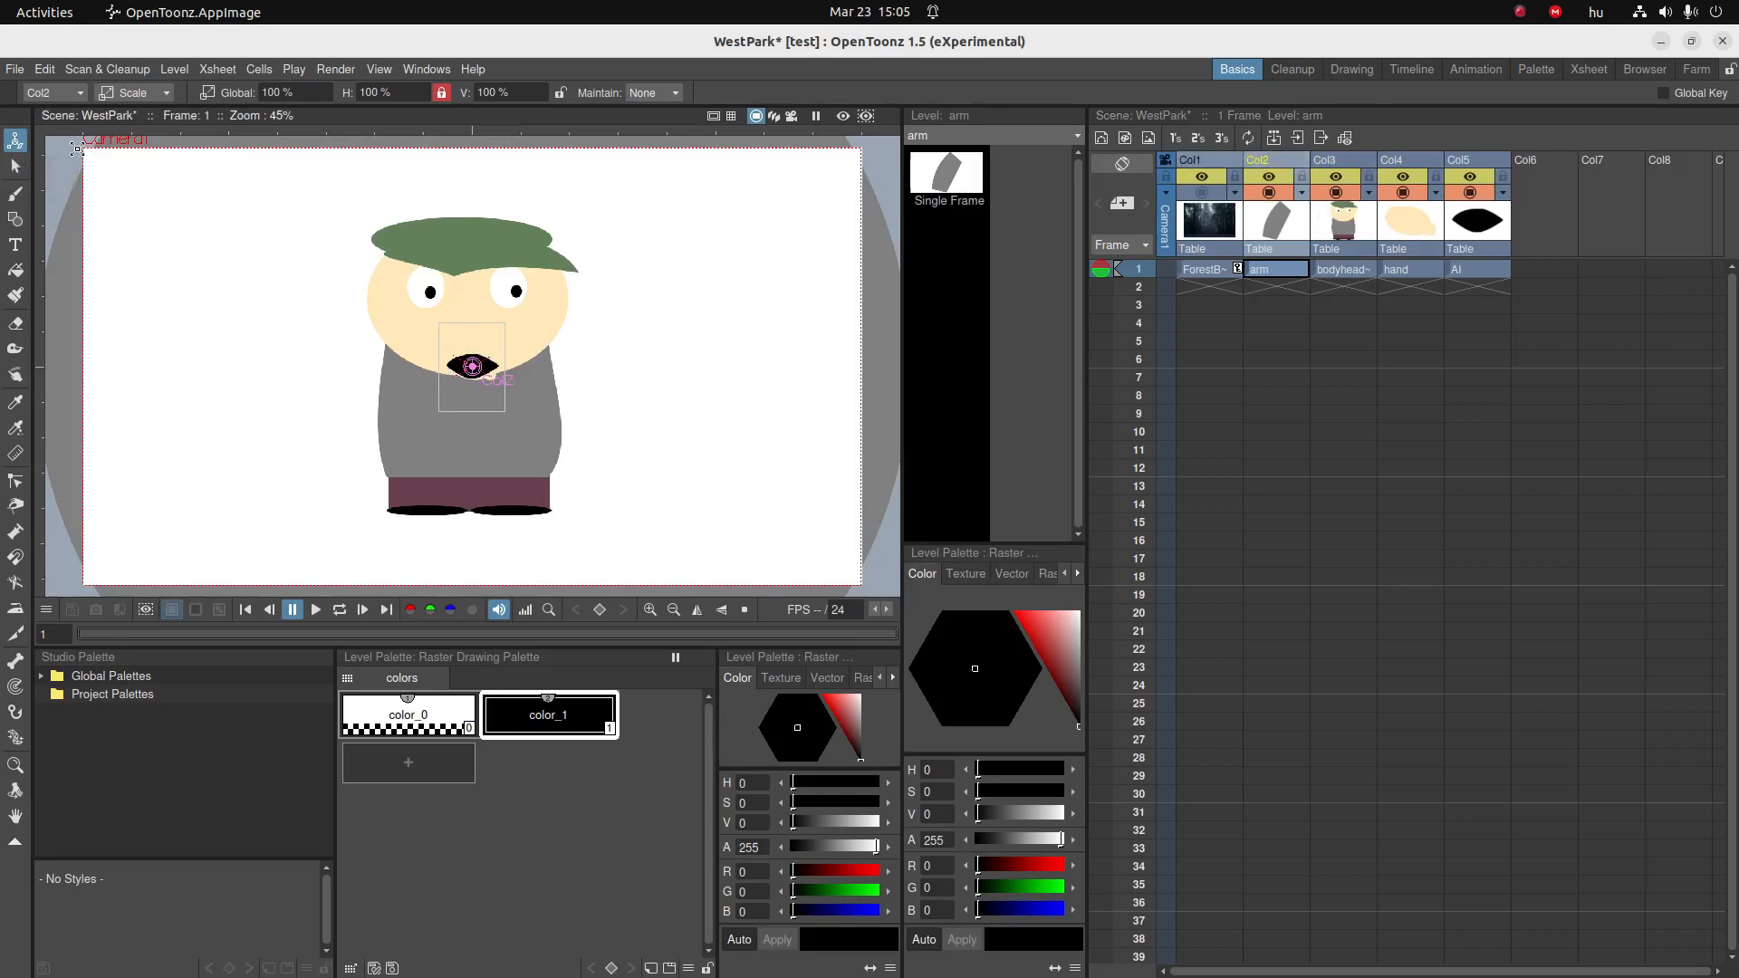
click(132, 93)
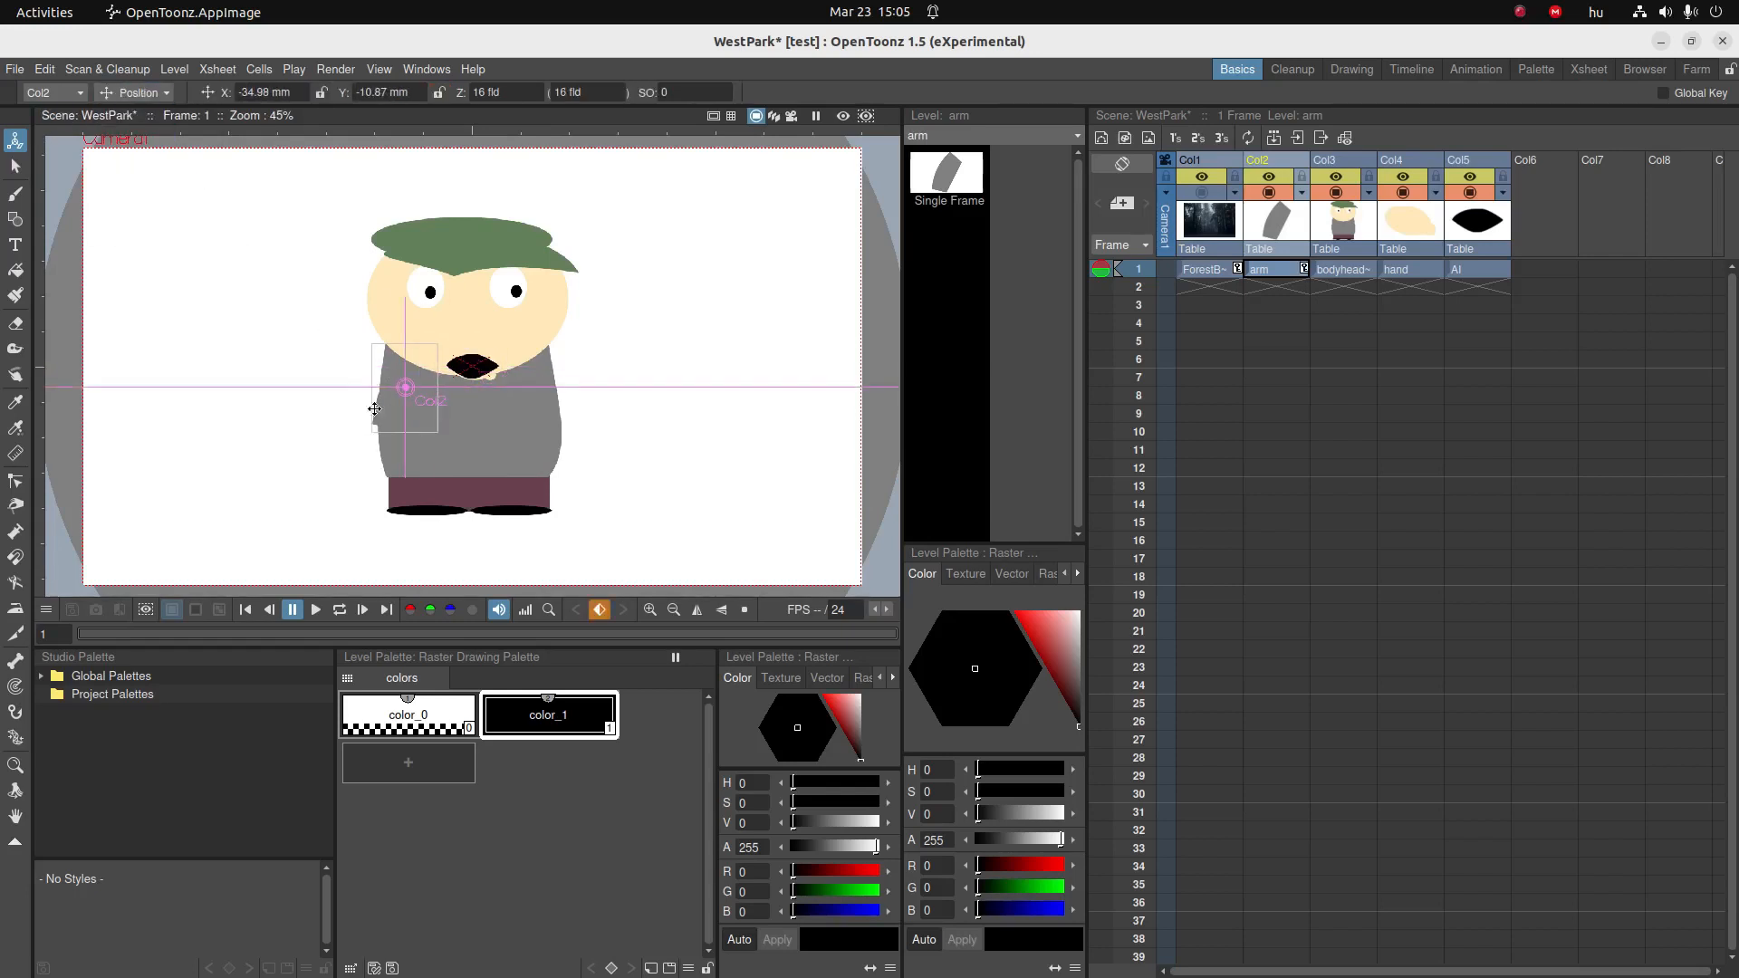
drag(404, 388, 375, 383)
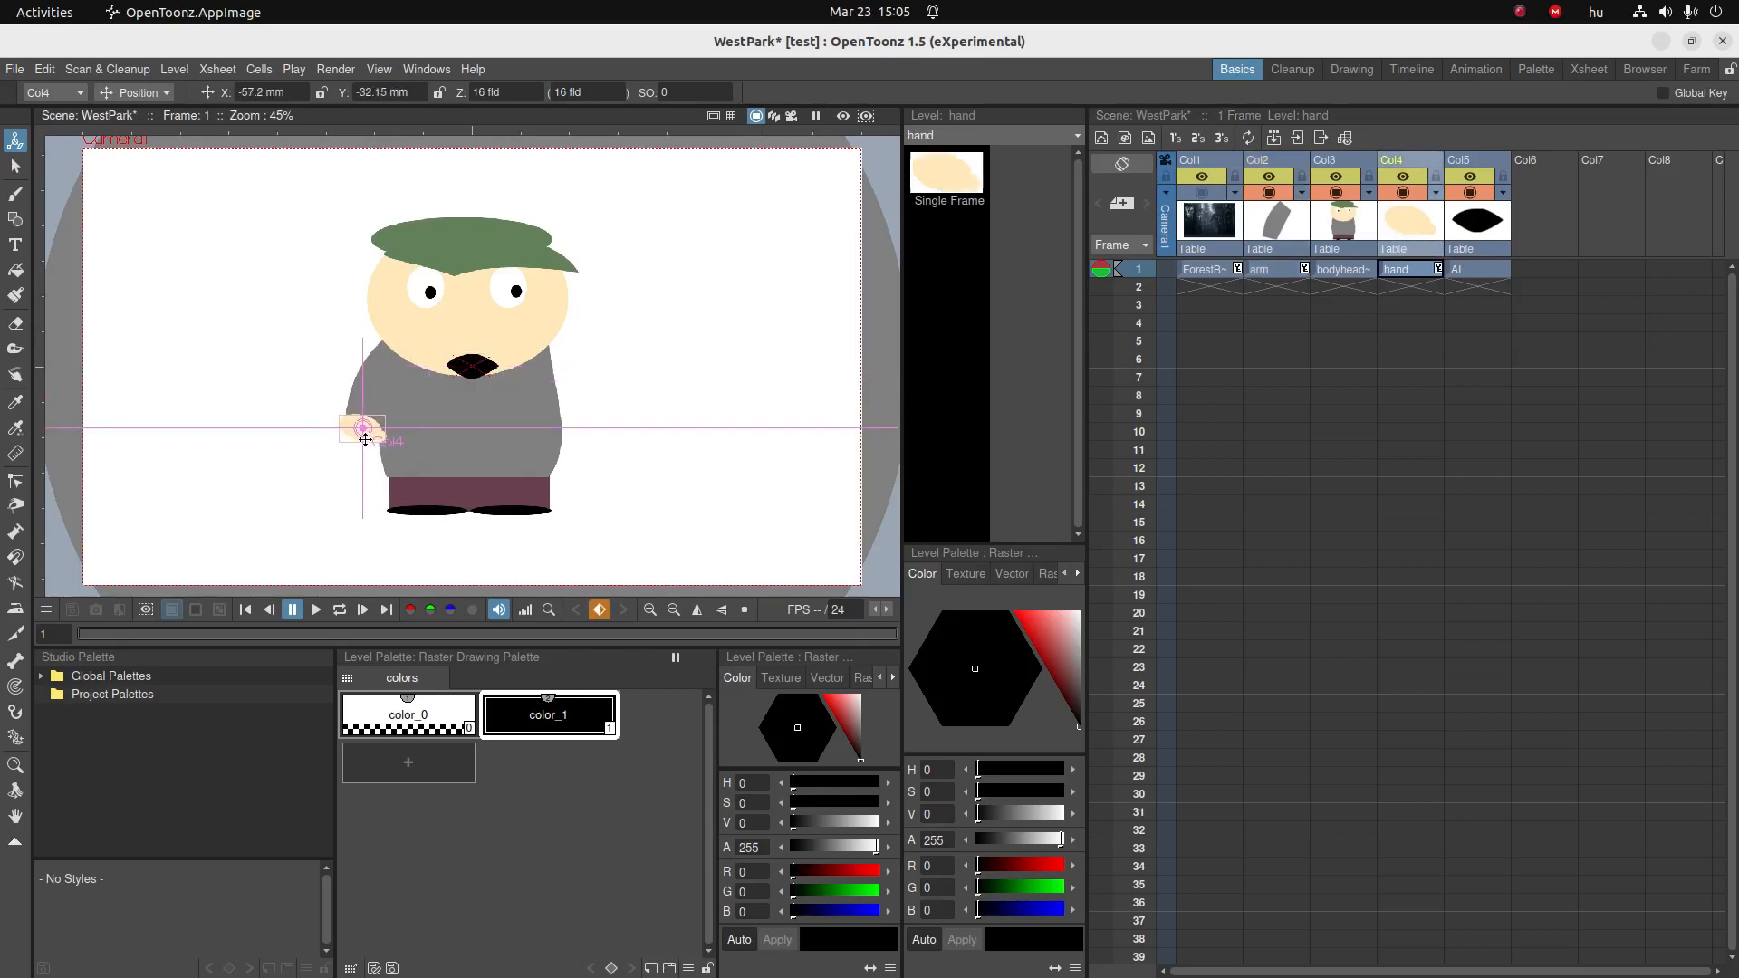
click(1474, 269)
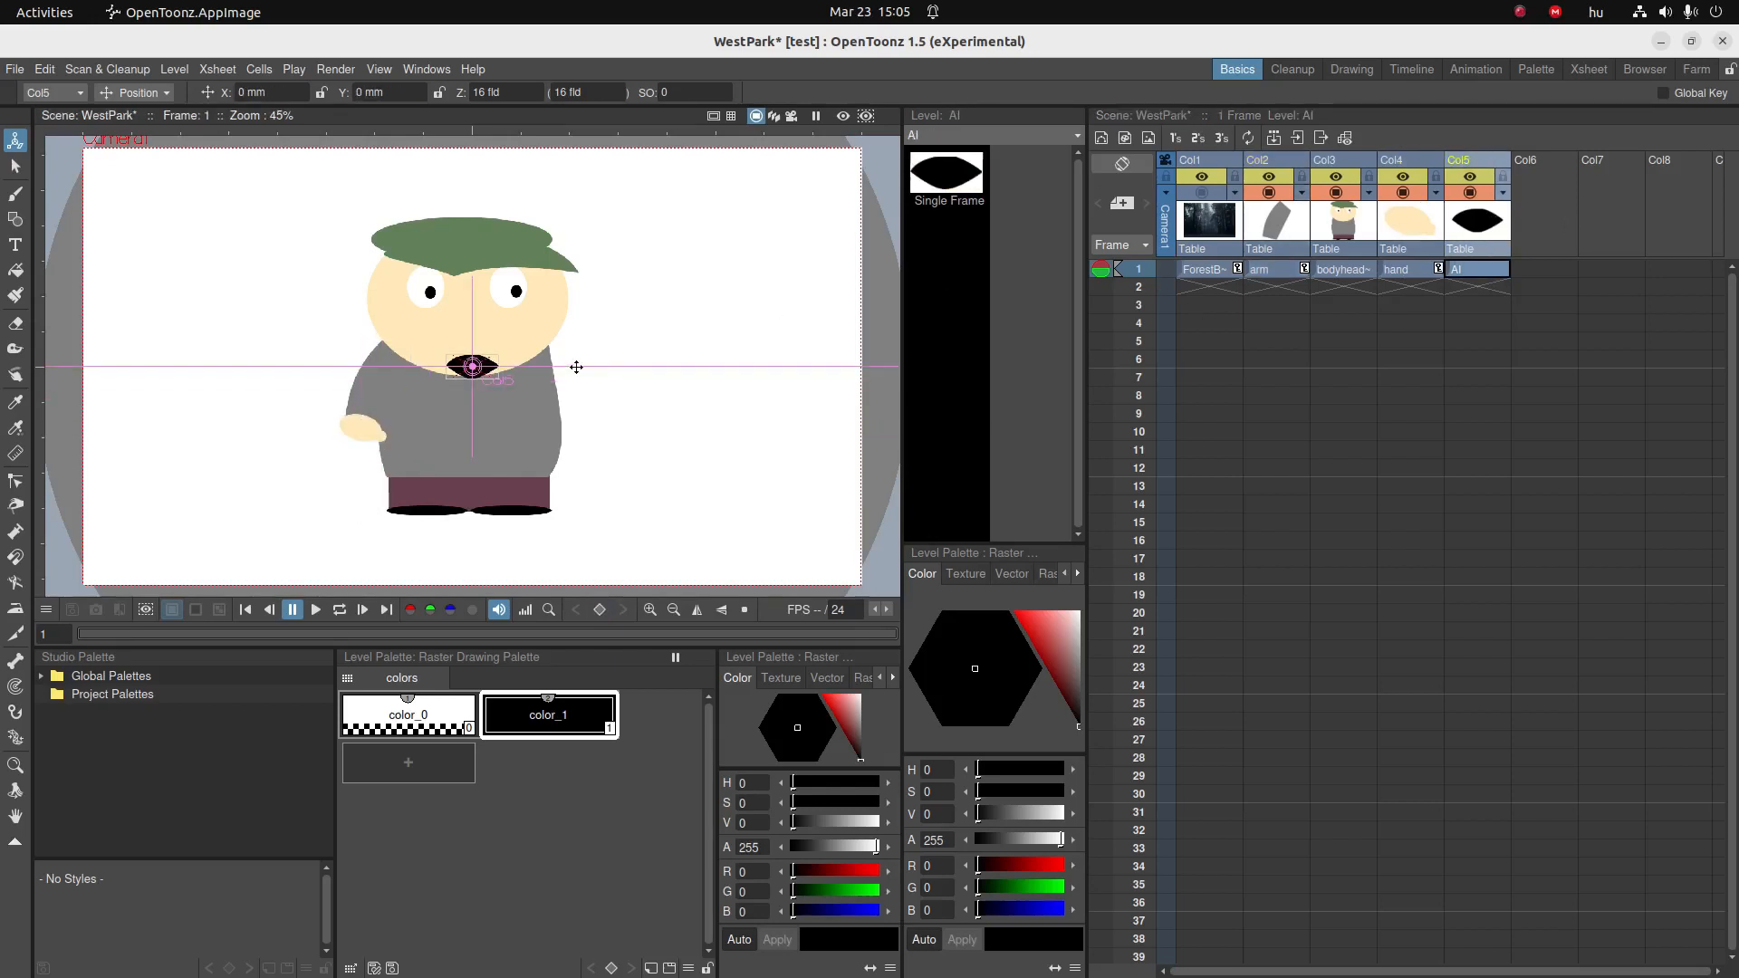
drag(471, 365, 471, 344)
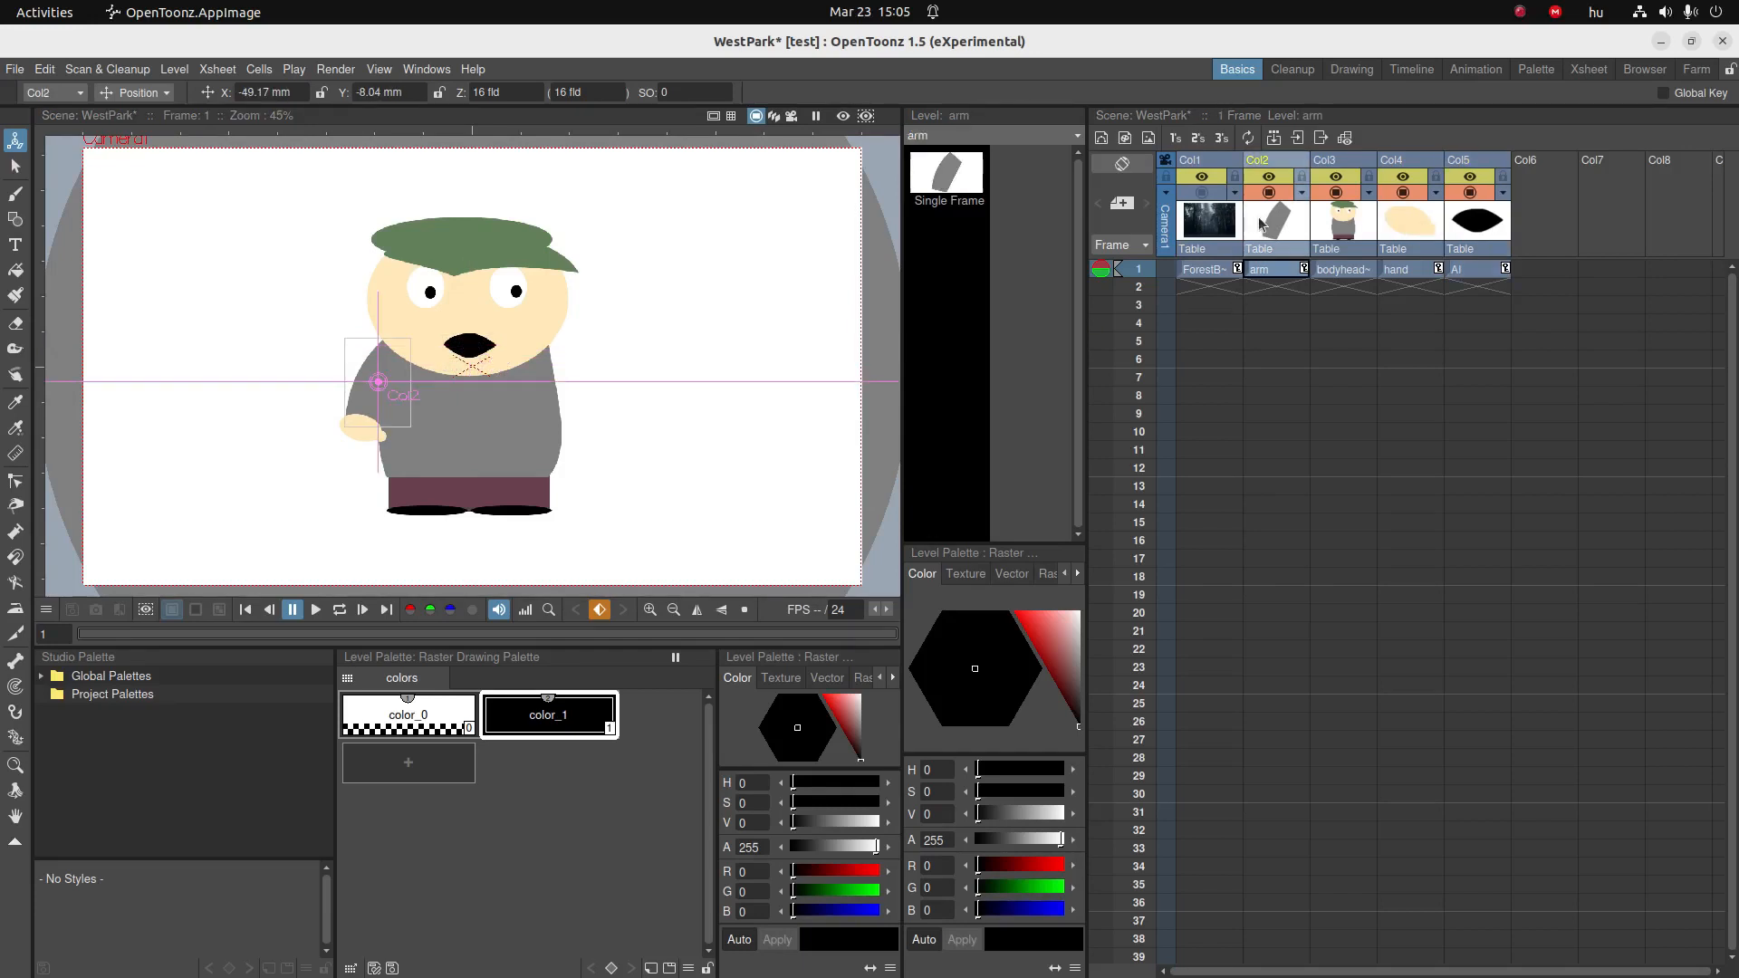
- Copy the arm column and Paste Insert it into an empty column
right_click(1258, 225)
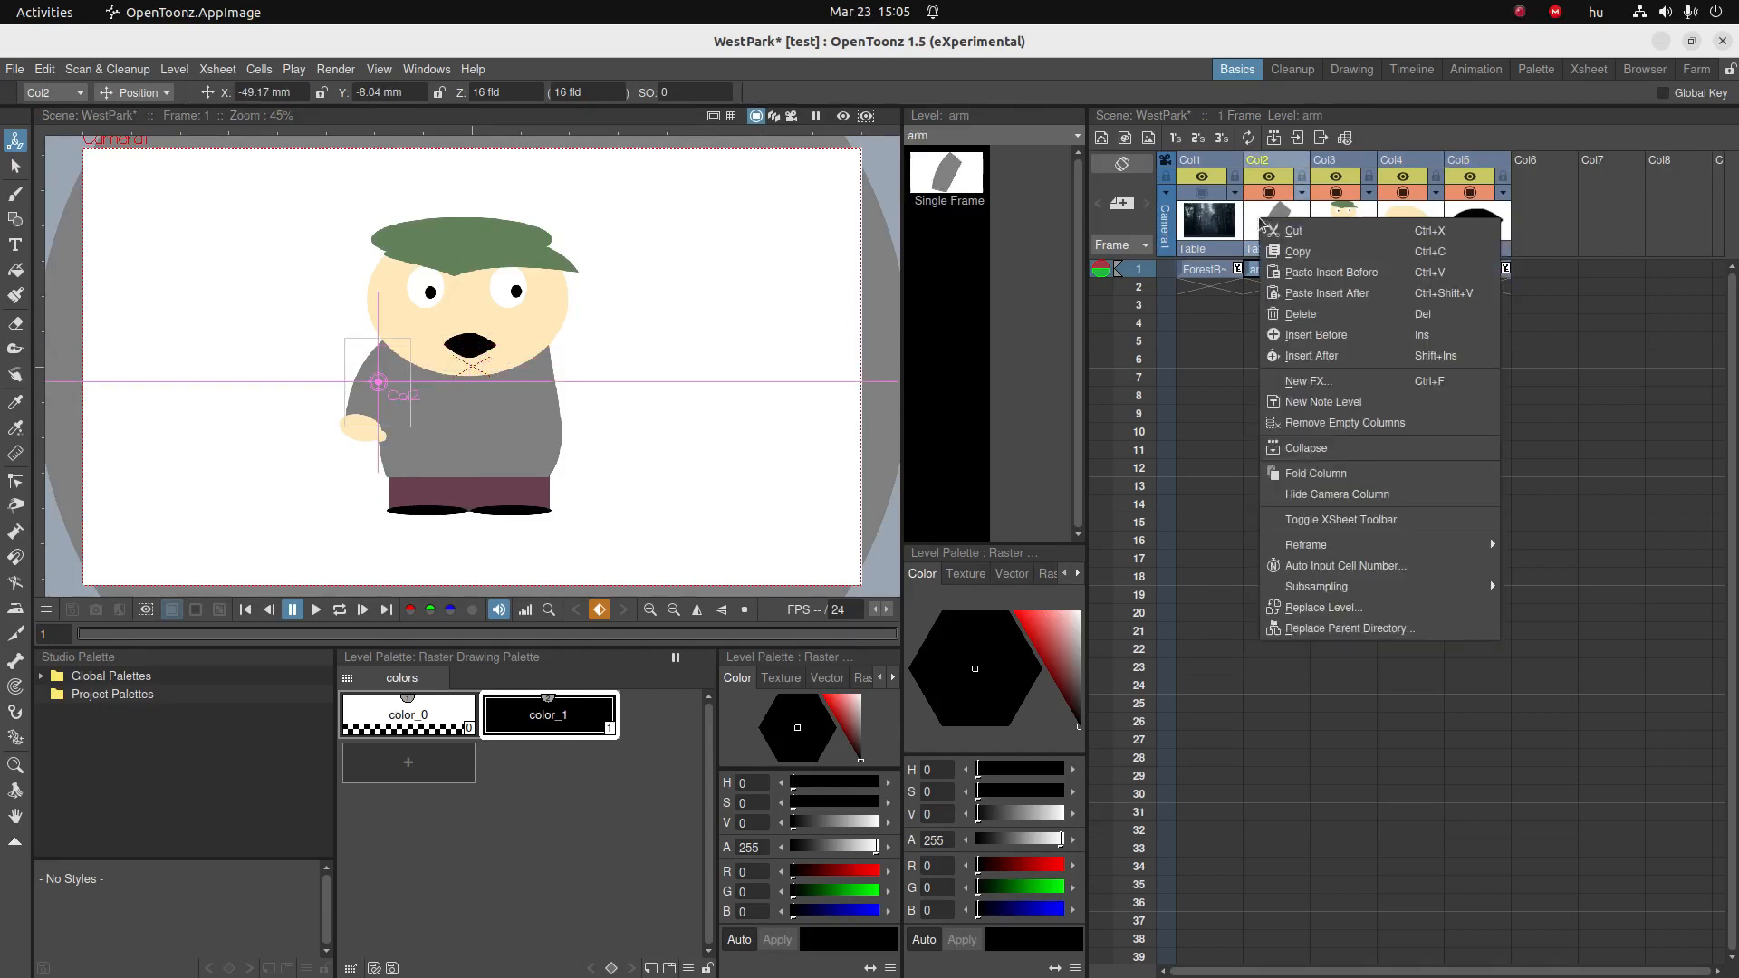
mouse_move(1297, 250)
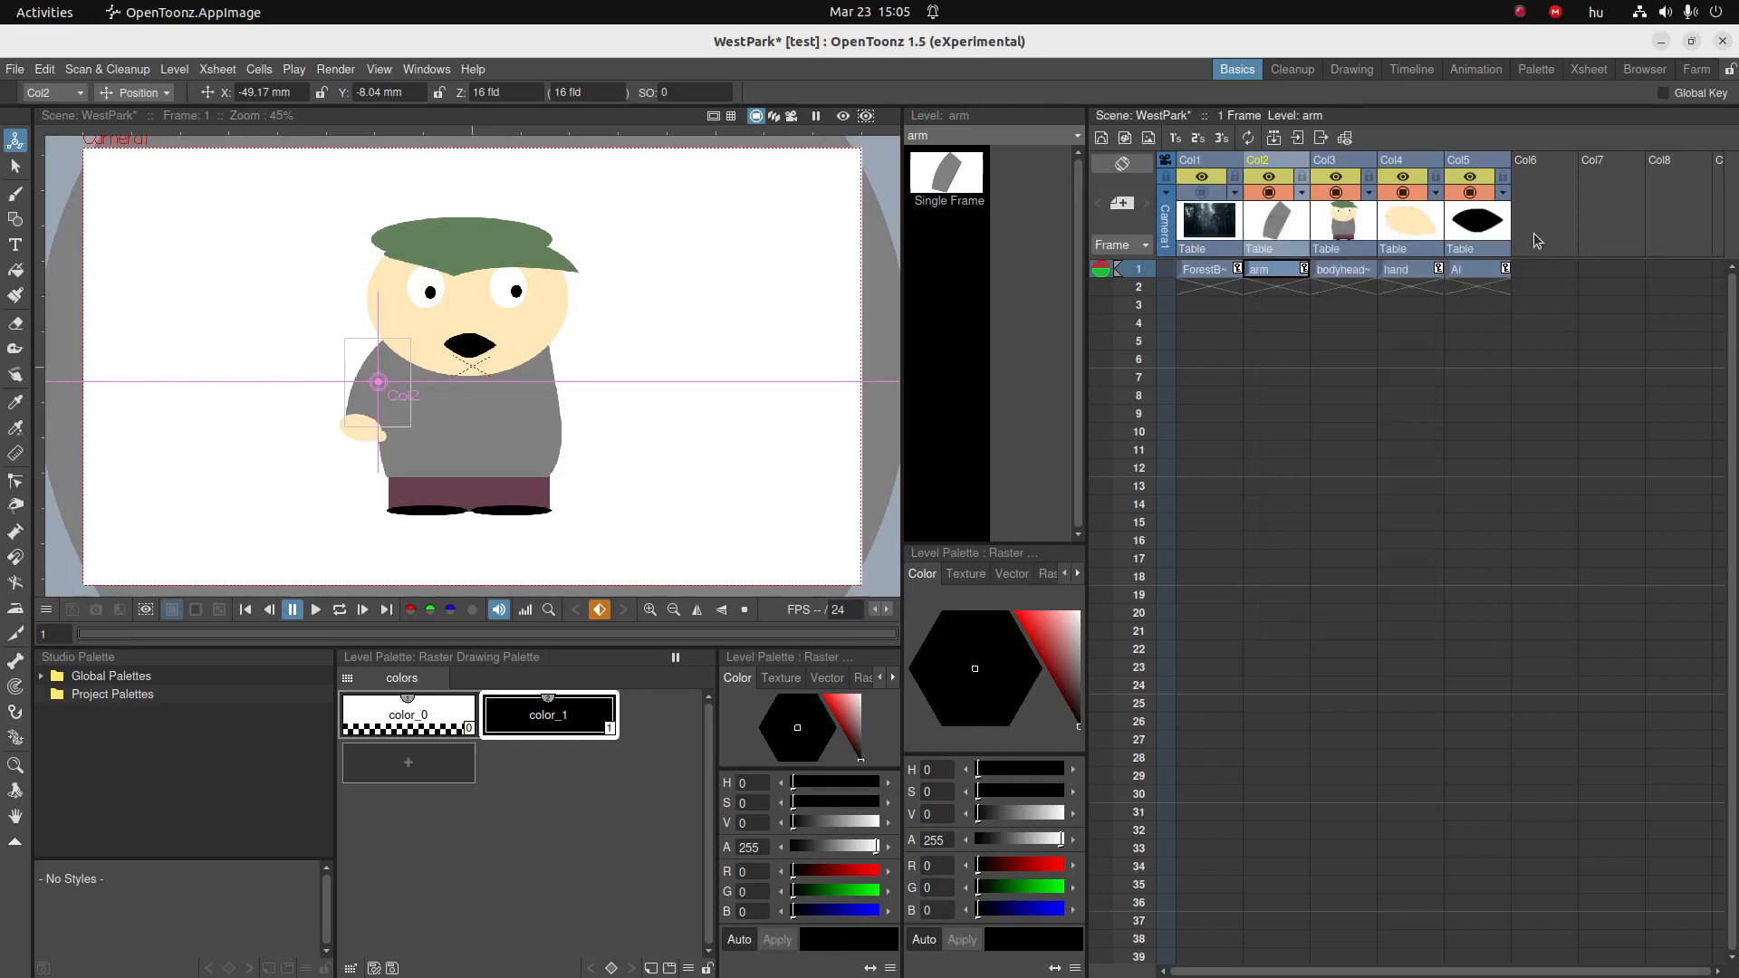
right_click(1544, 159)
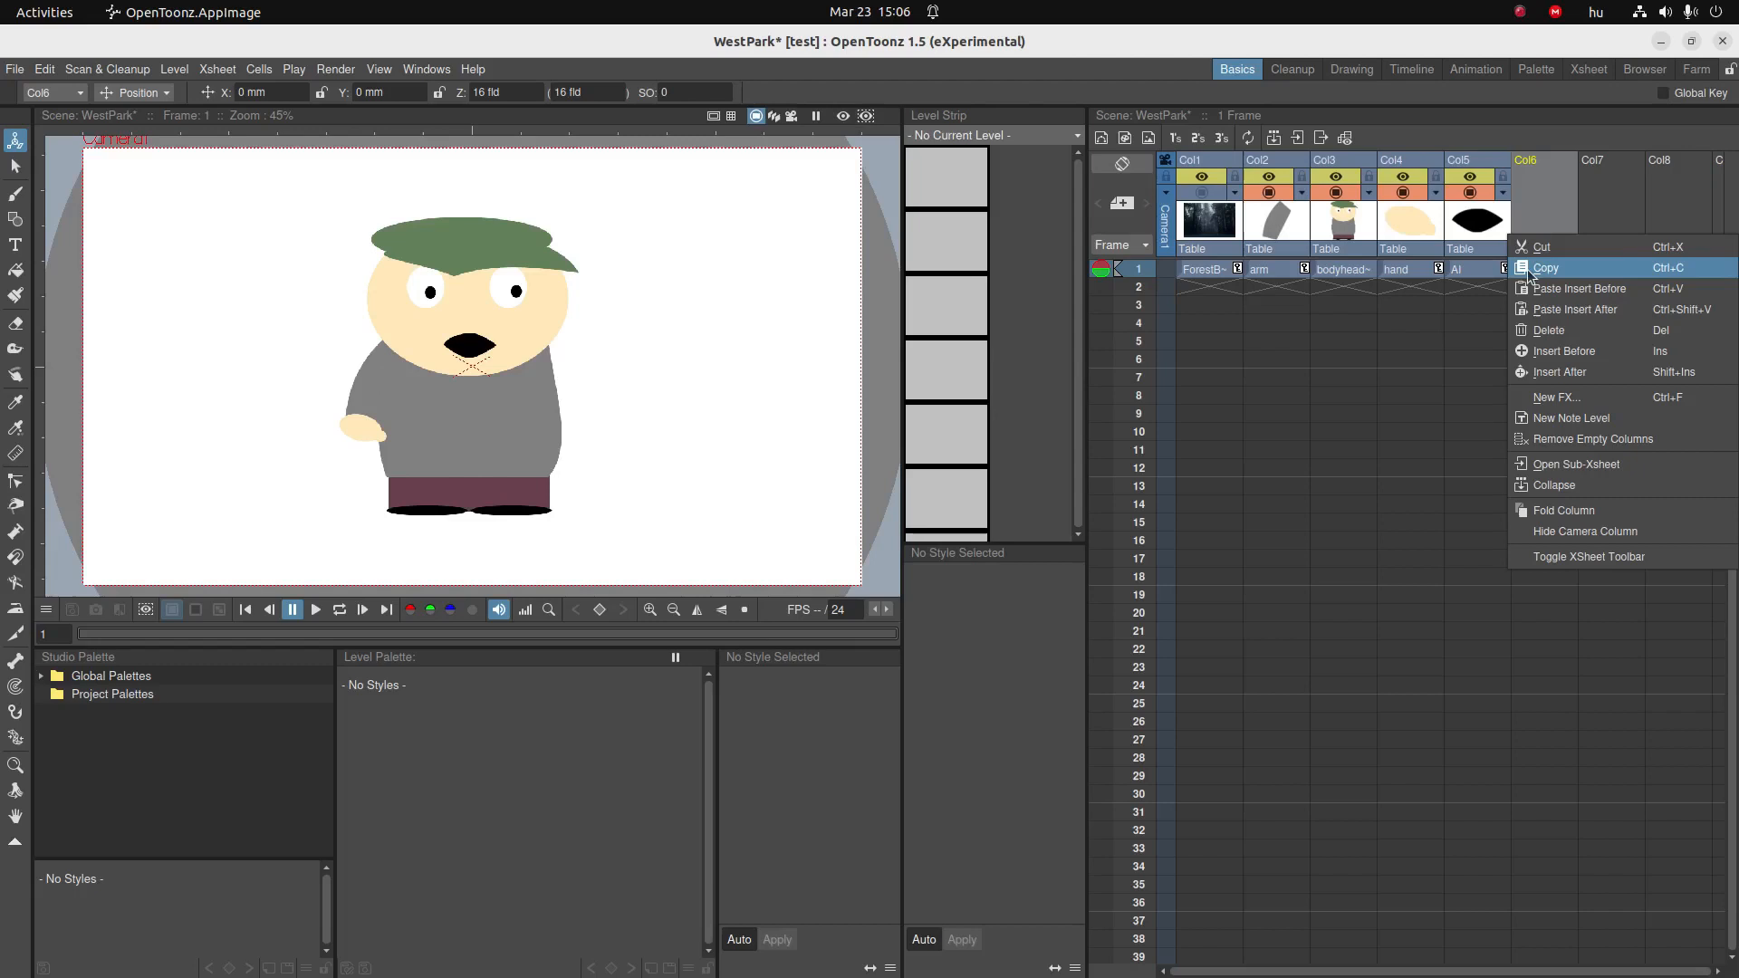
click(1541, 268)
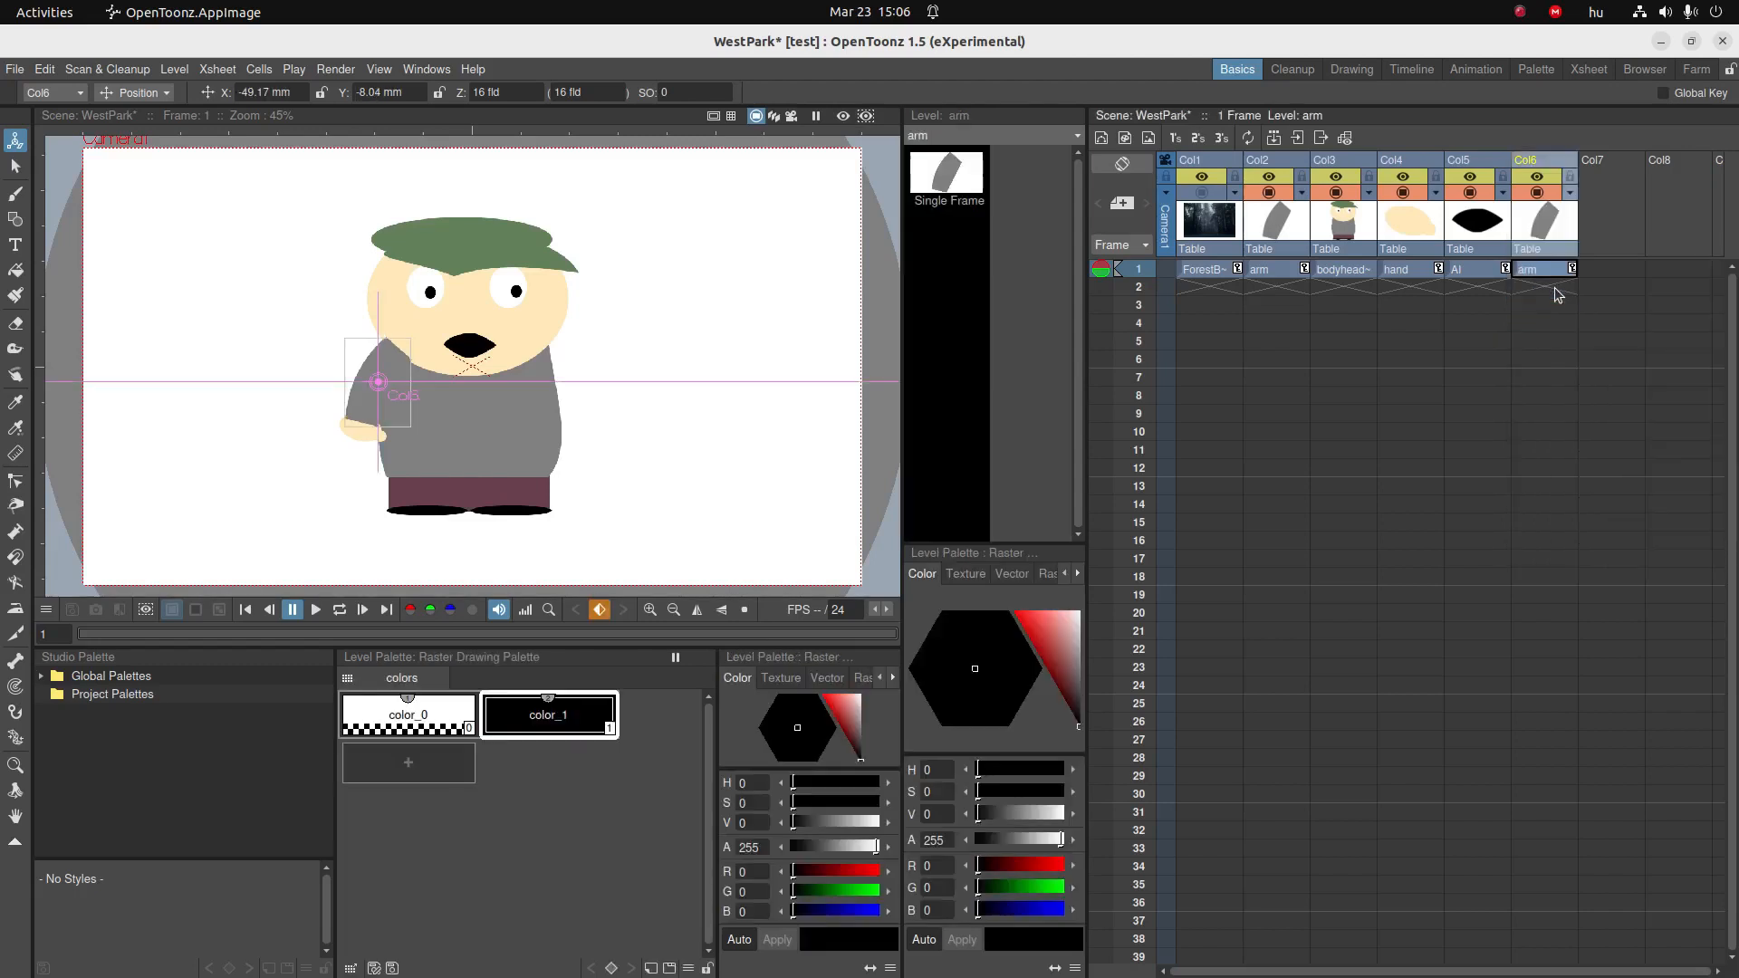
click(1460, 159)
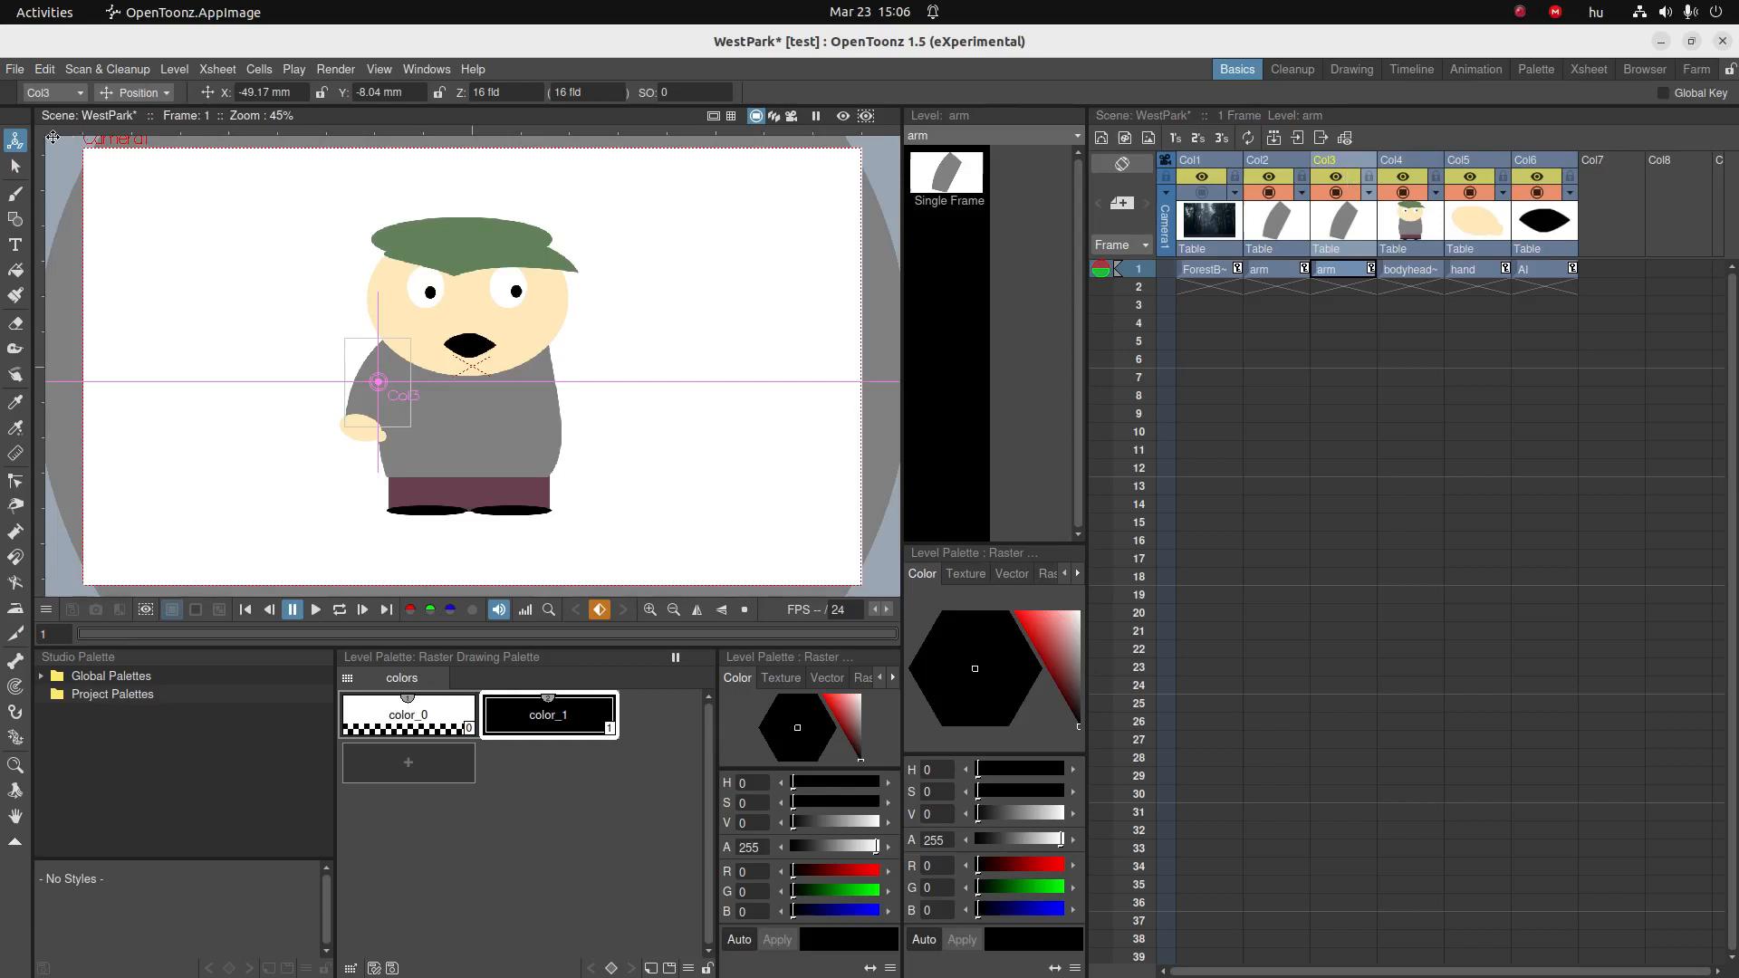
- Mirror the copied arm with Scale H -100% and drag it to the right side
click(132, 92)
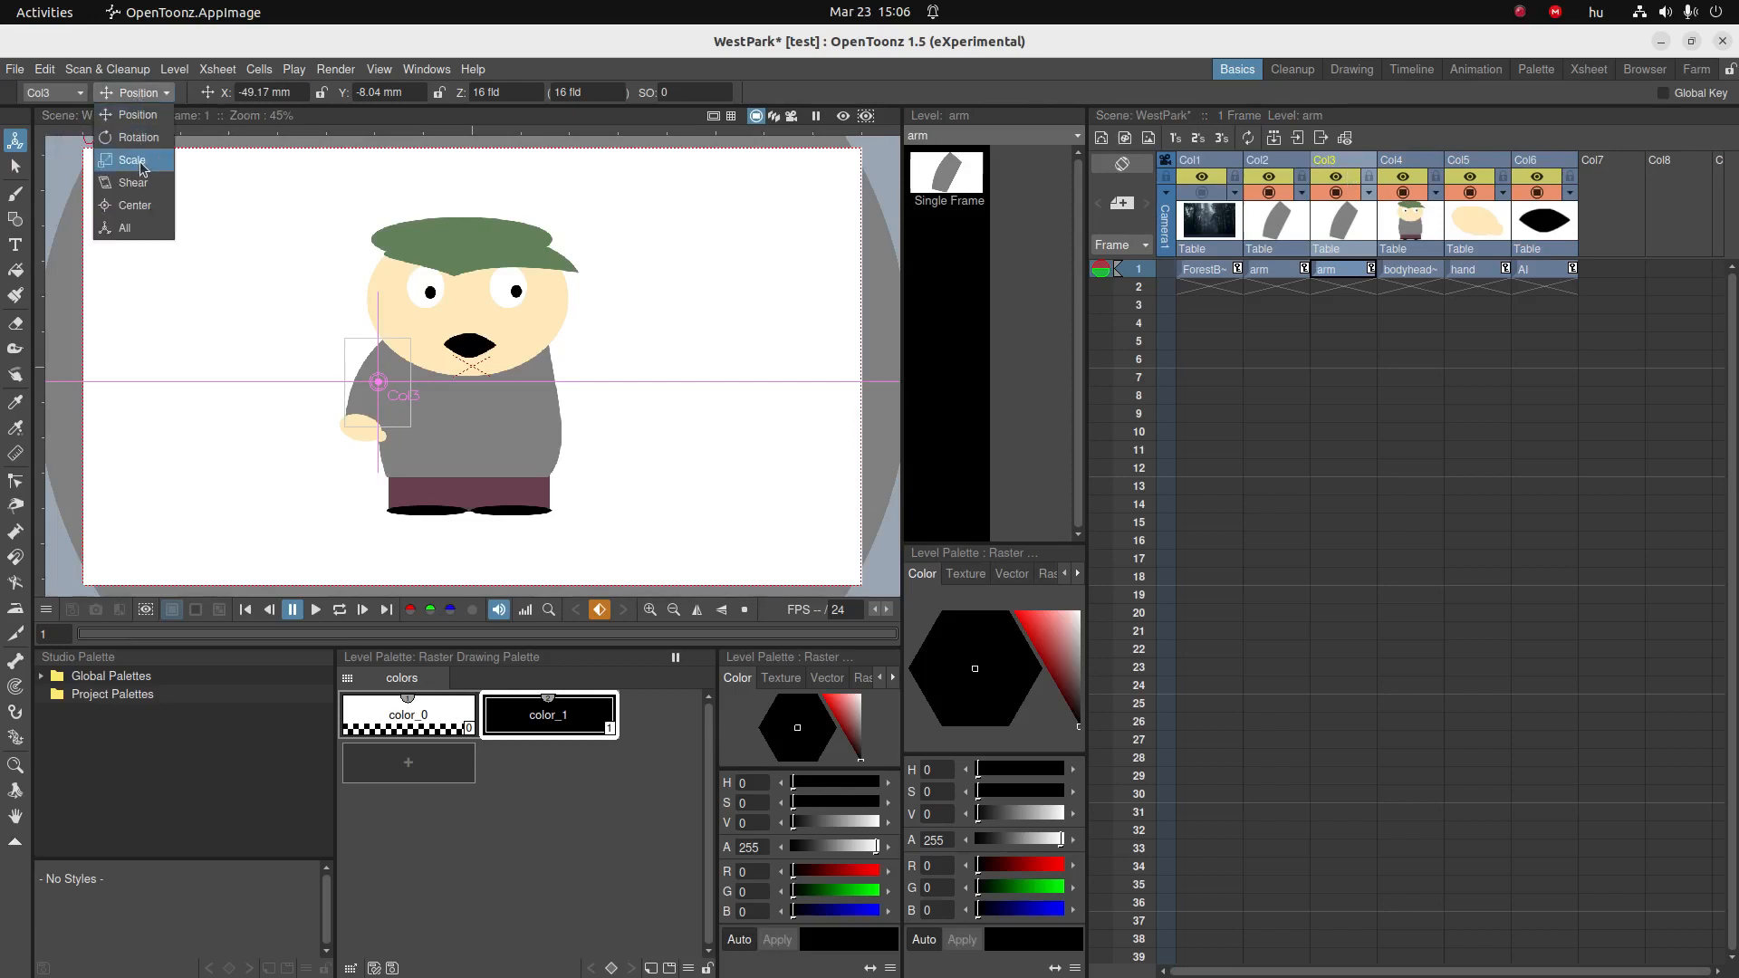
click(130, 159)
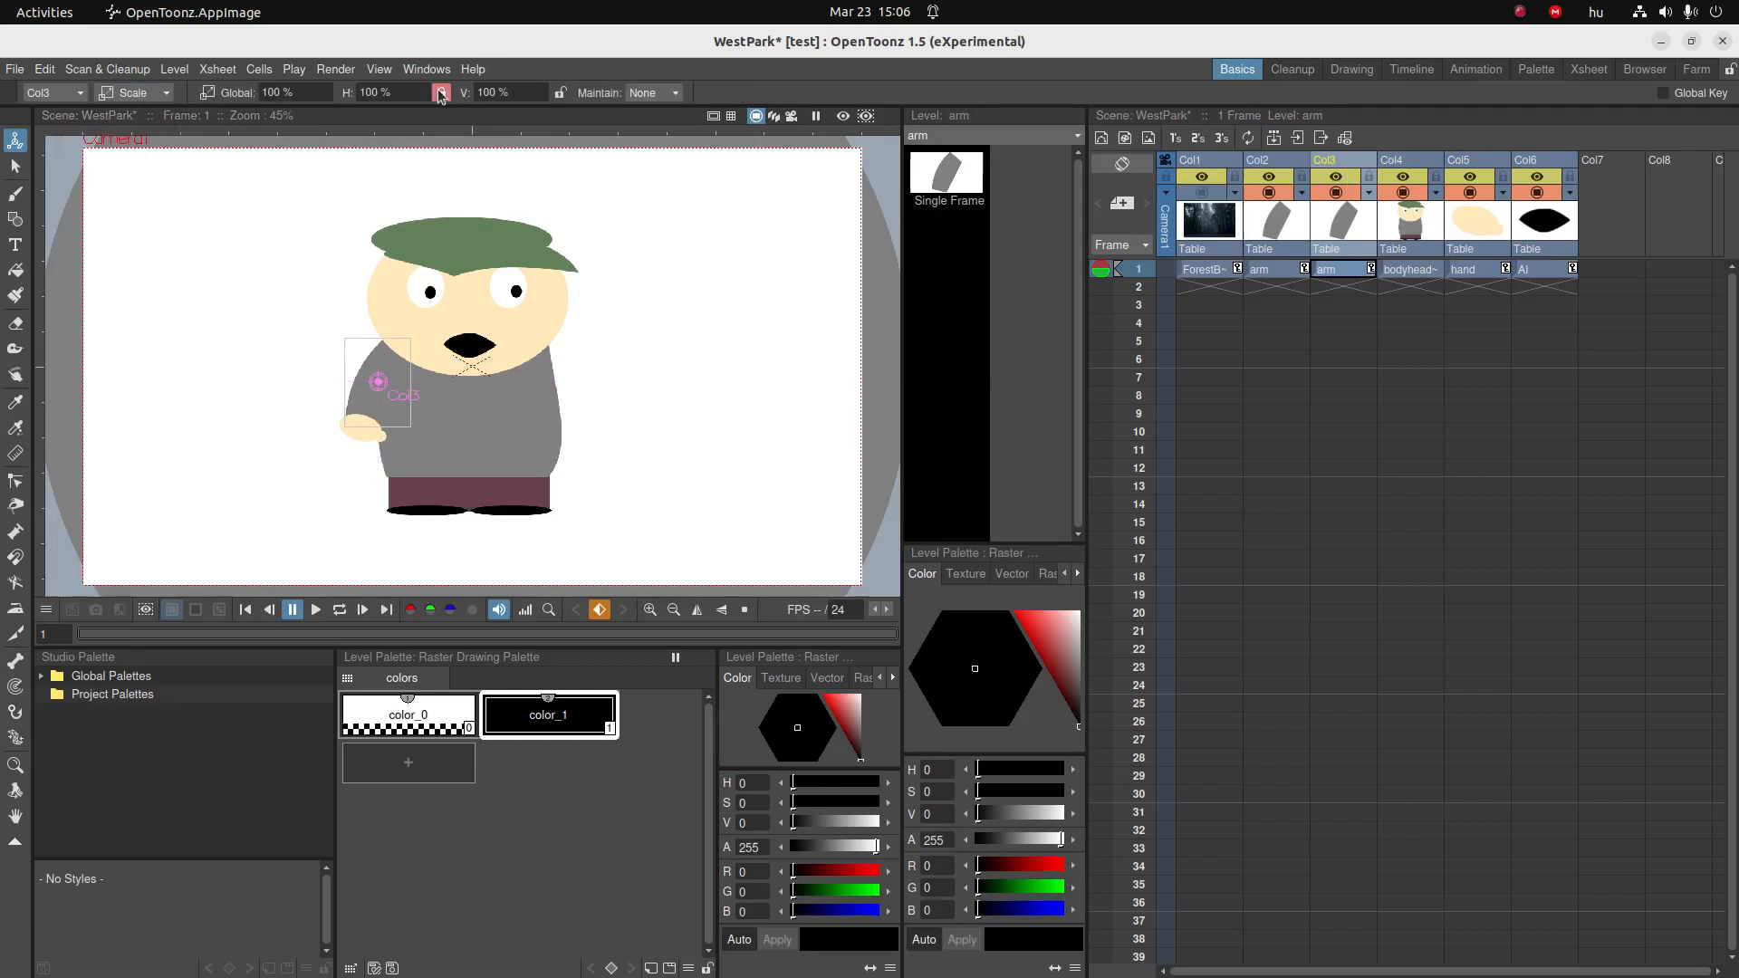
click(391, 92)
text(-100)
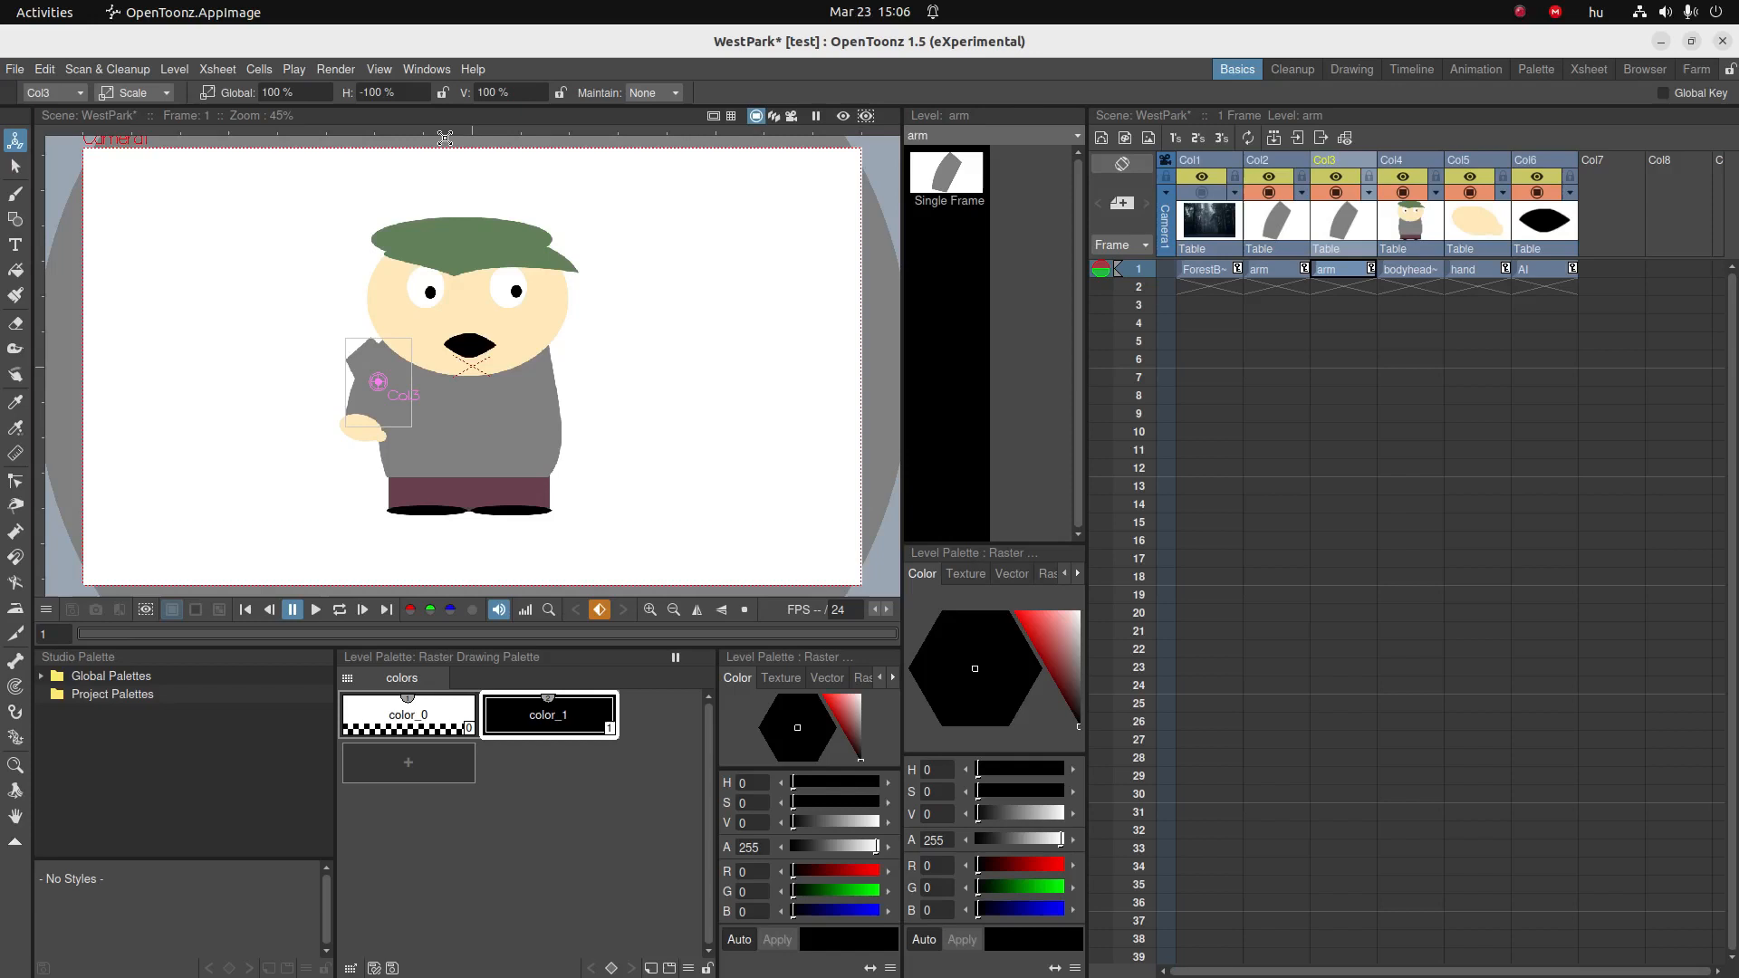
click(132, 92)
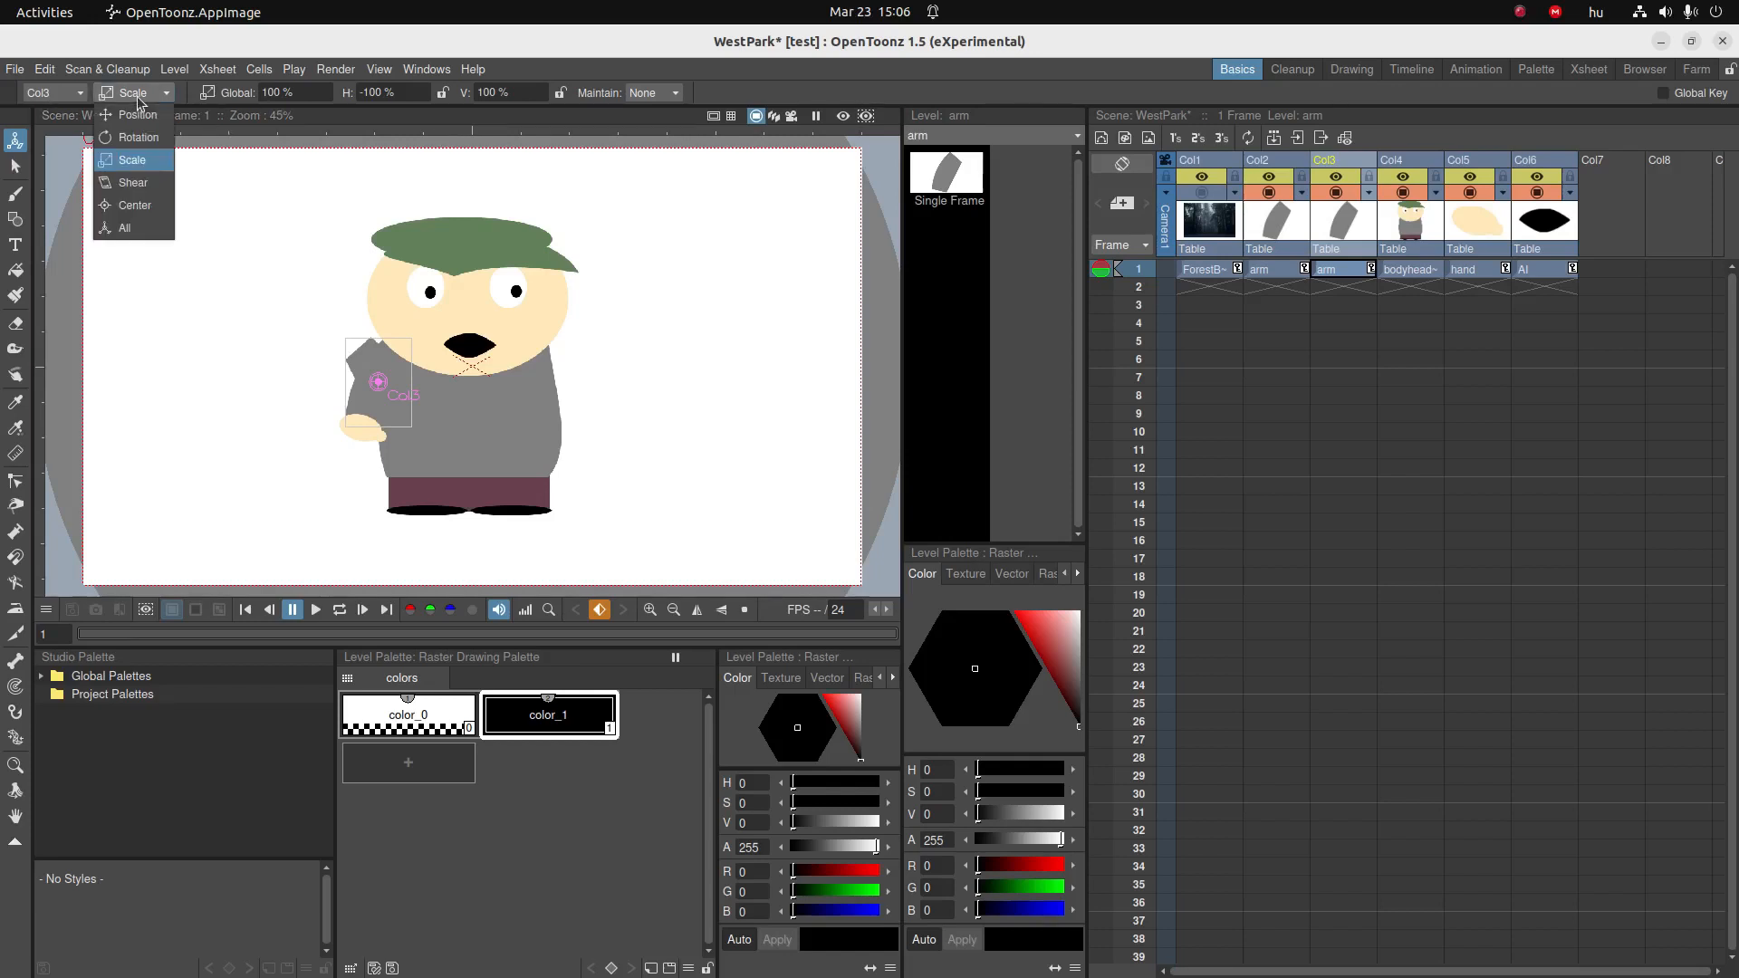
click(135, 114)
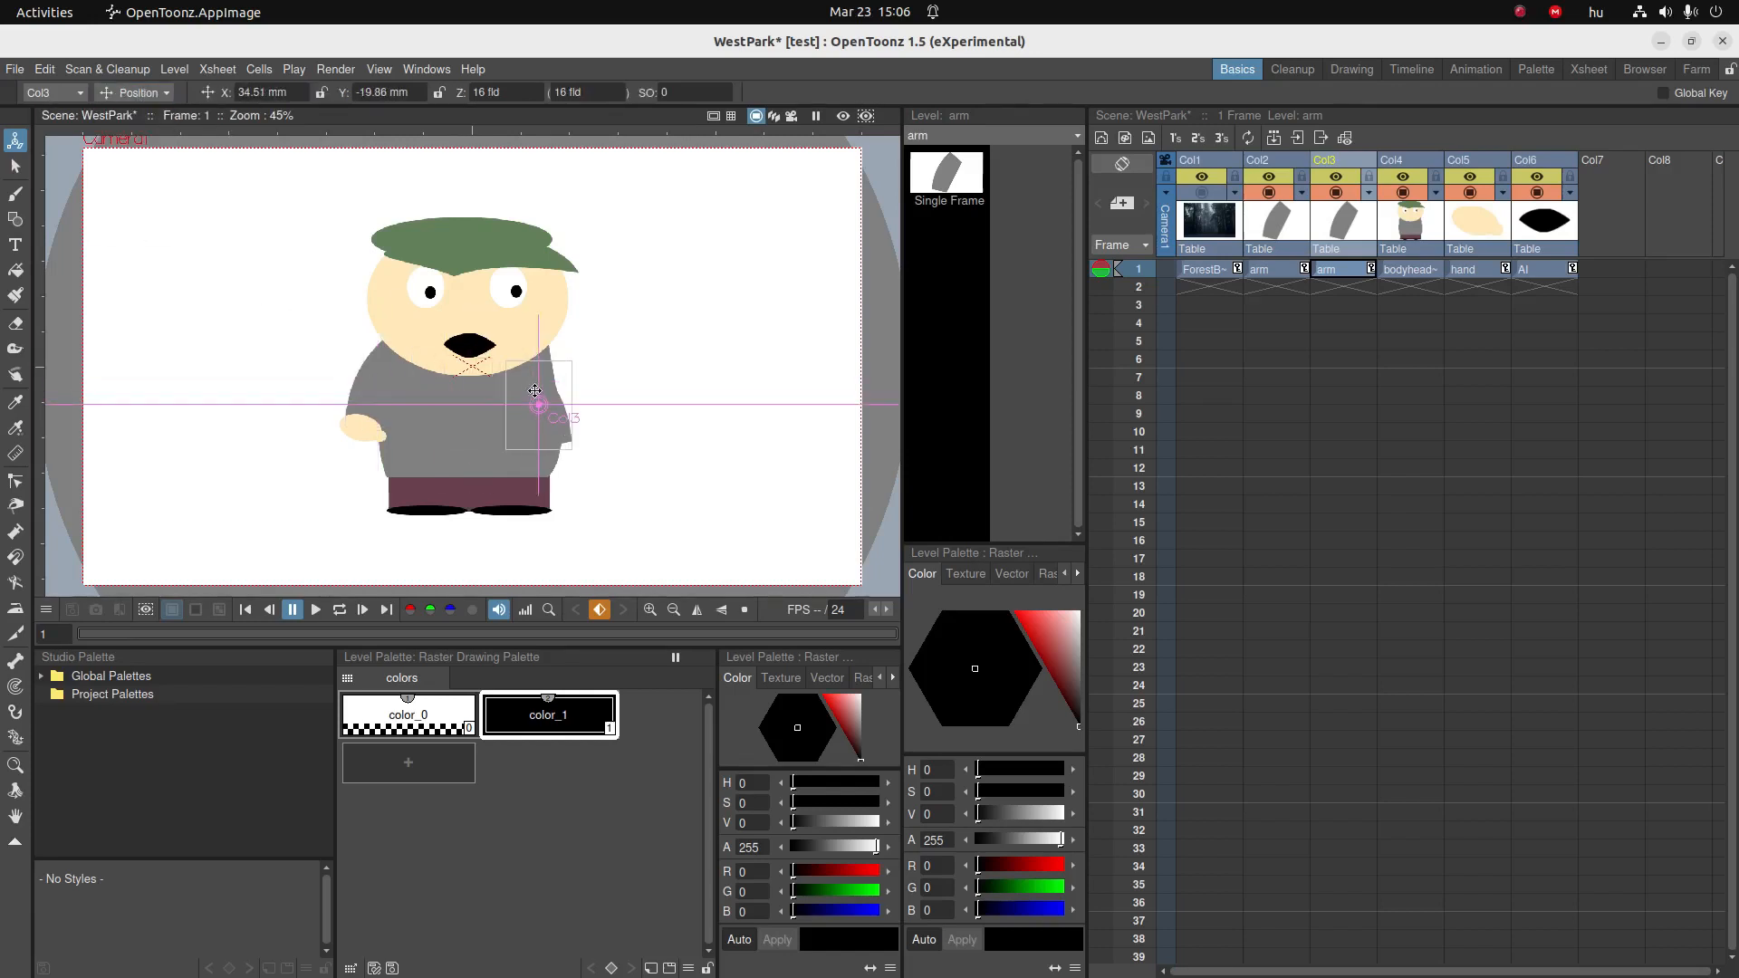
drag(536, 391, 549, 373)
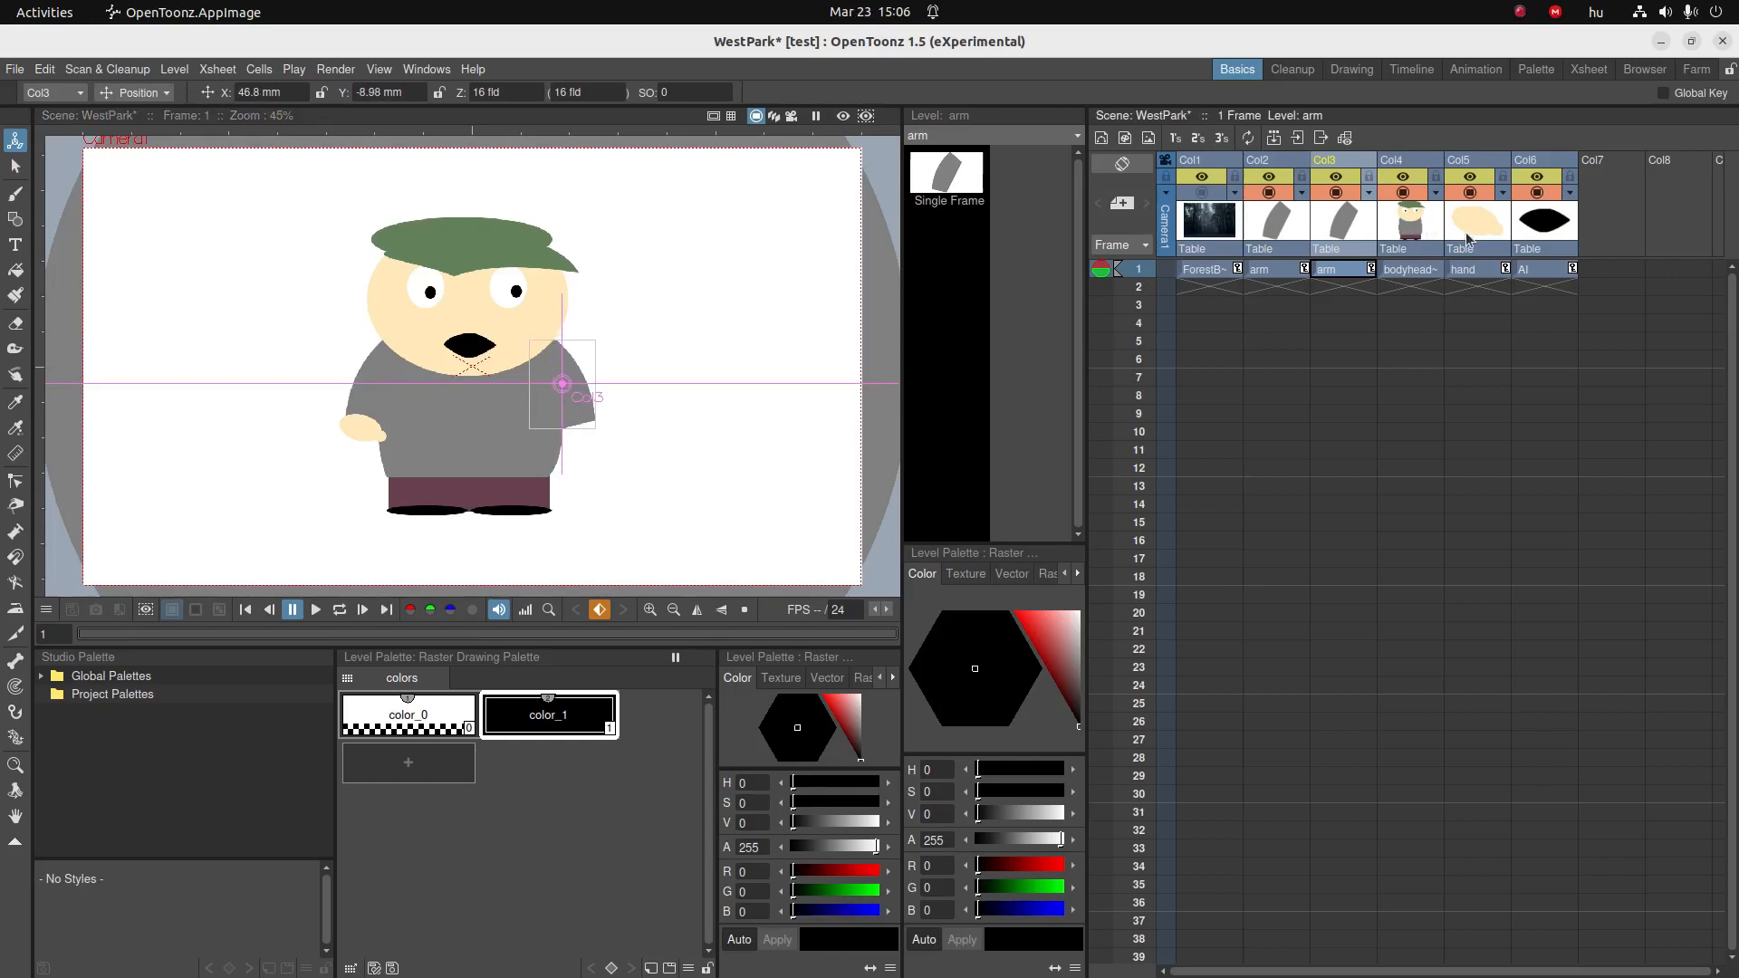
- Copy the hand column and Paste Insert a second hand after it
right_click(1464, 167)
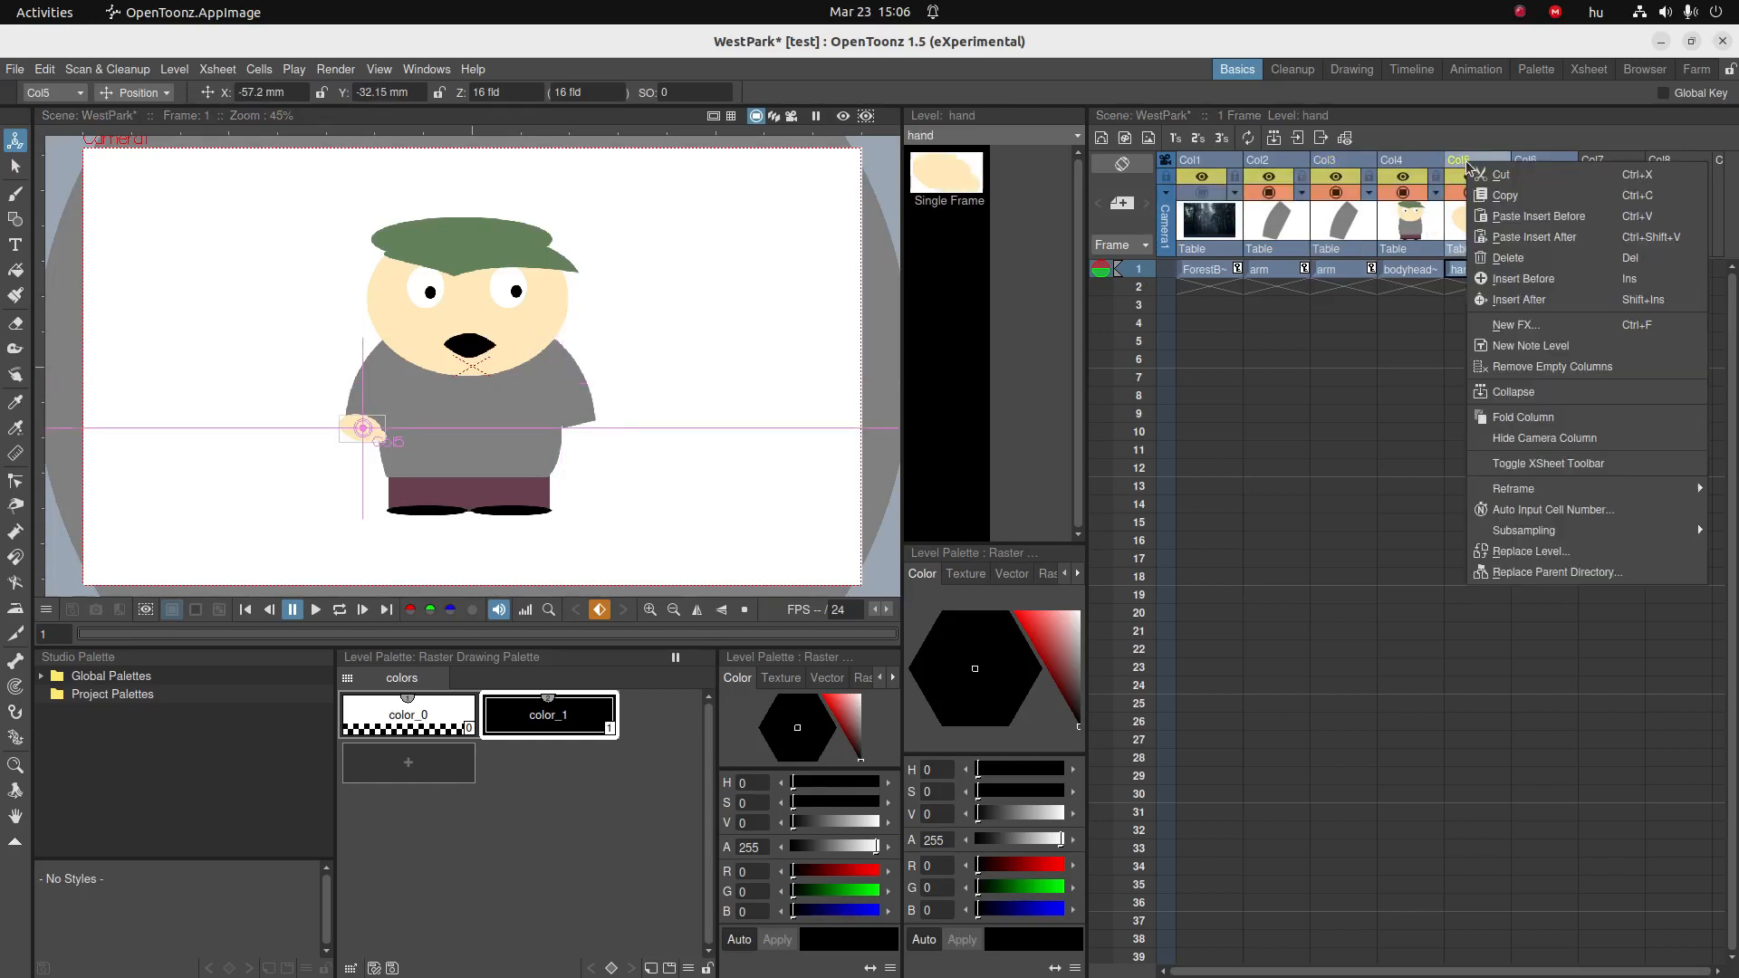
mouse_move(1508, 196)
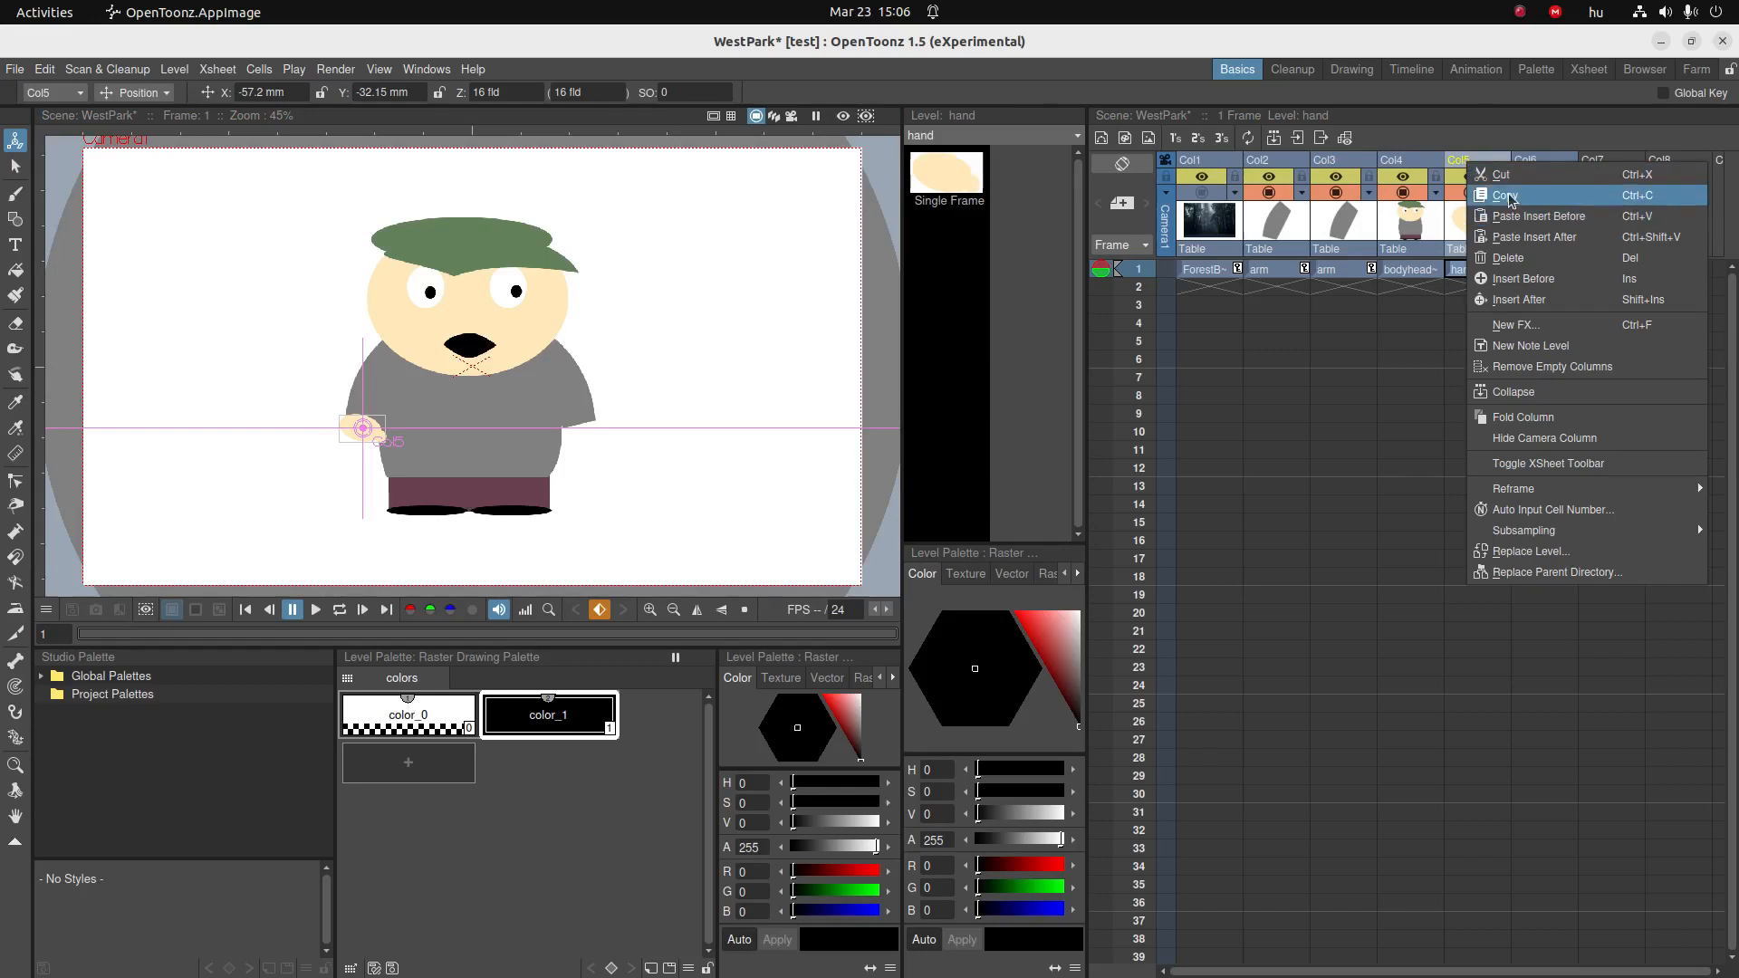
mouse_move(1541, 237)
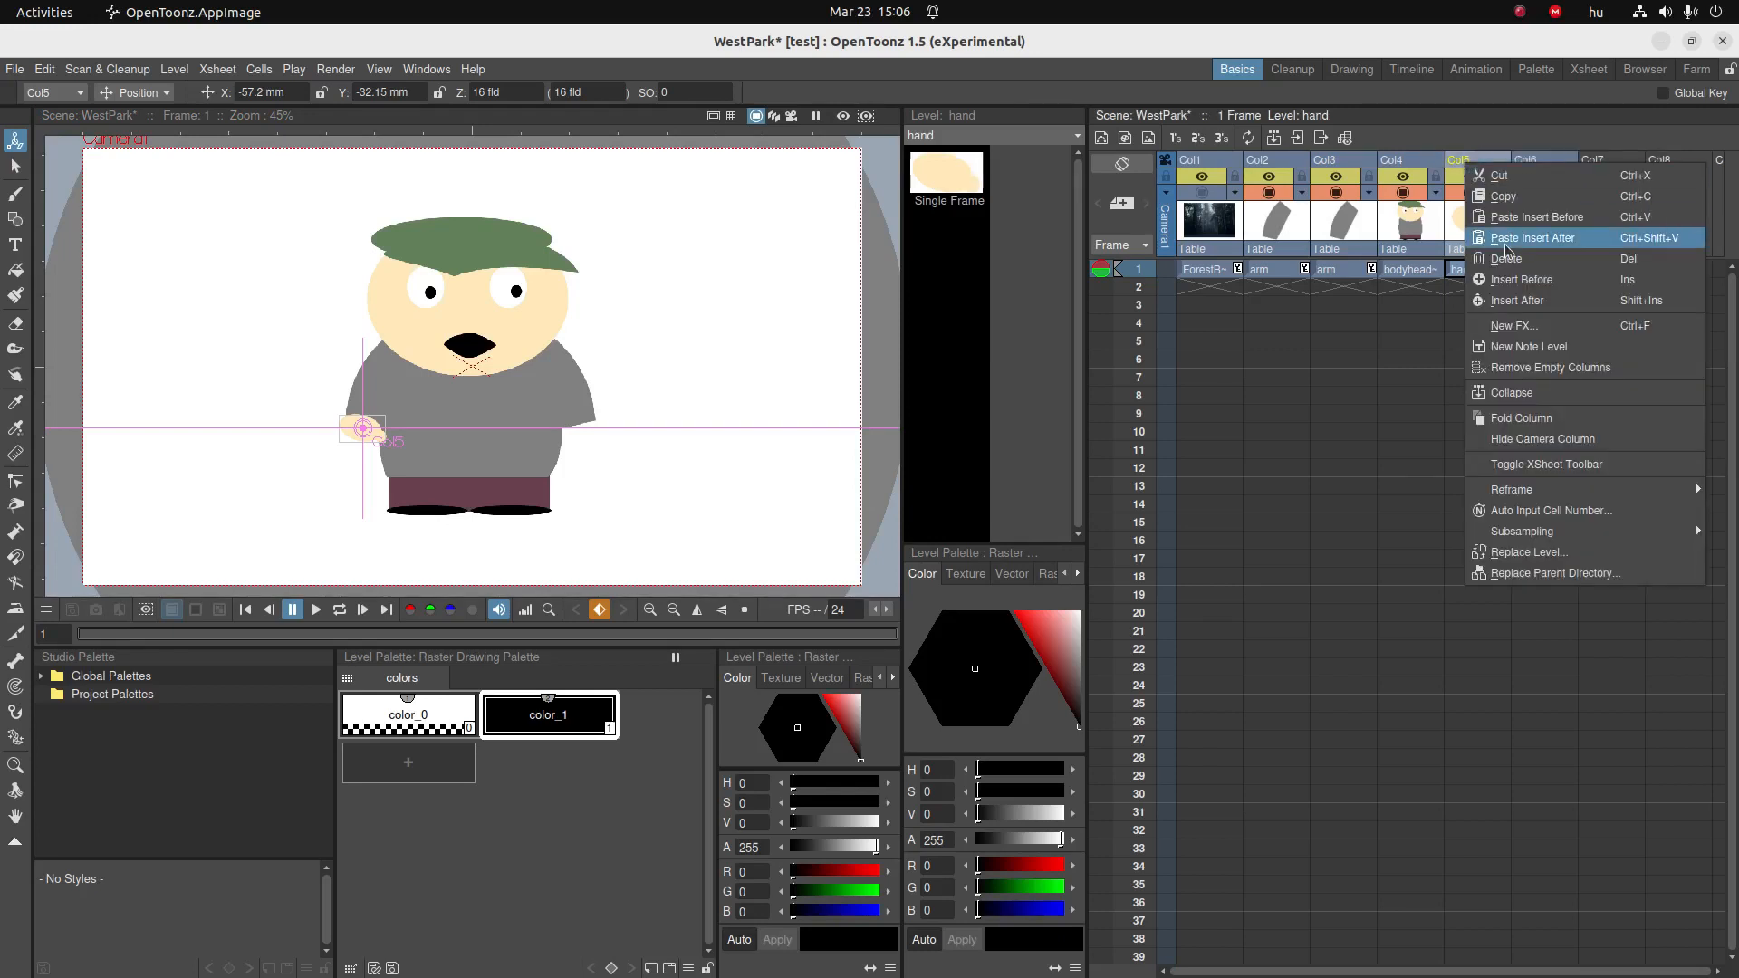
click(1532, 237)
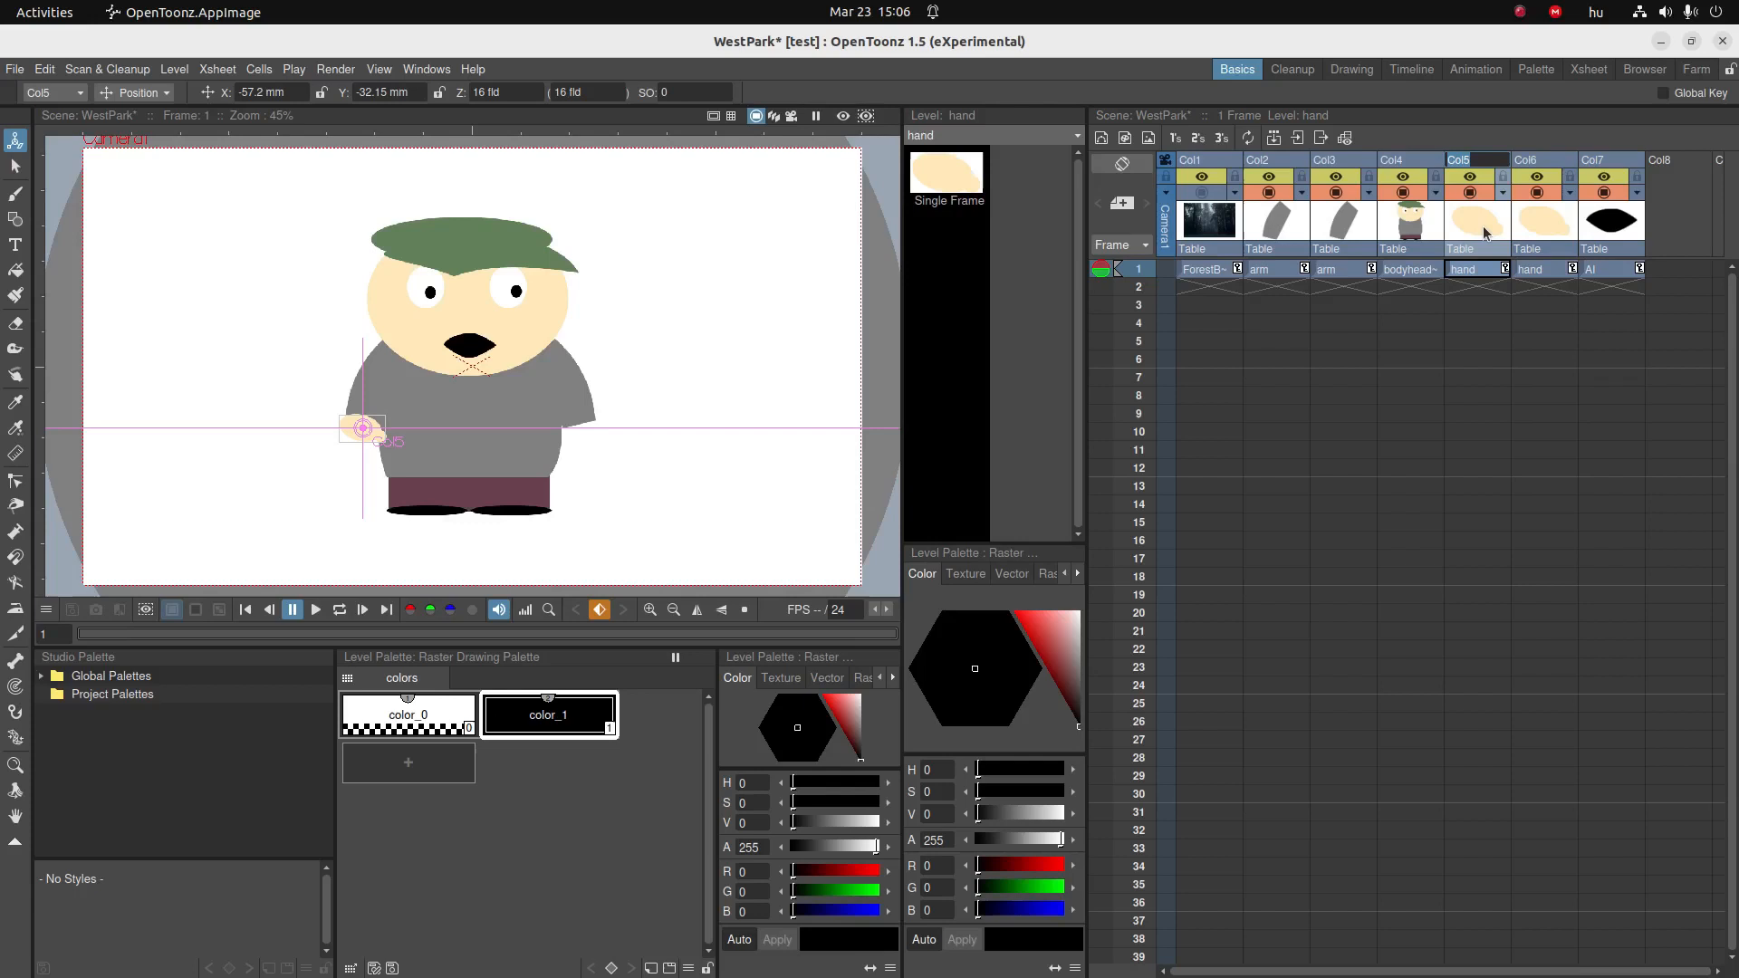
click(1474, 268)
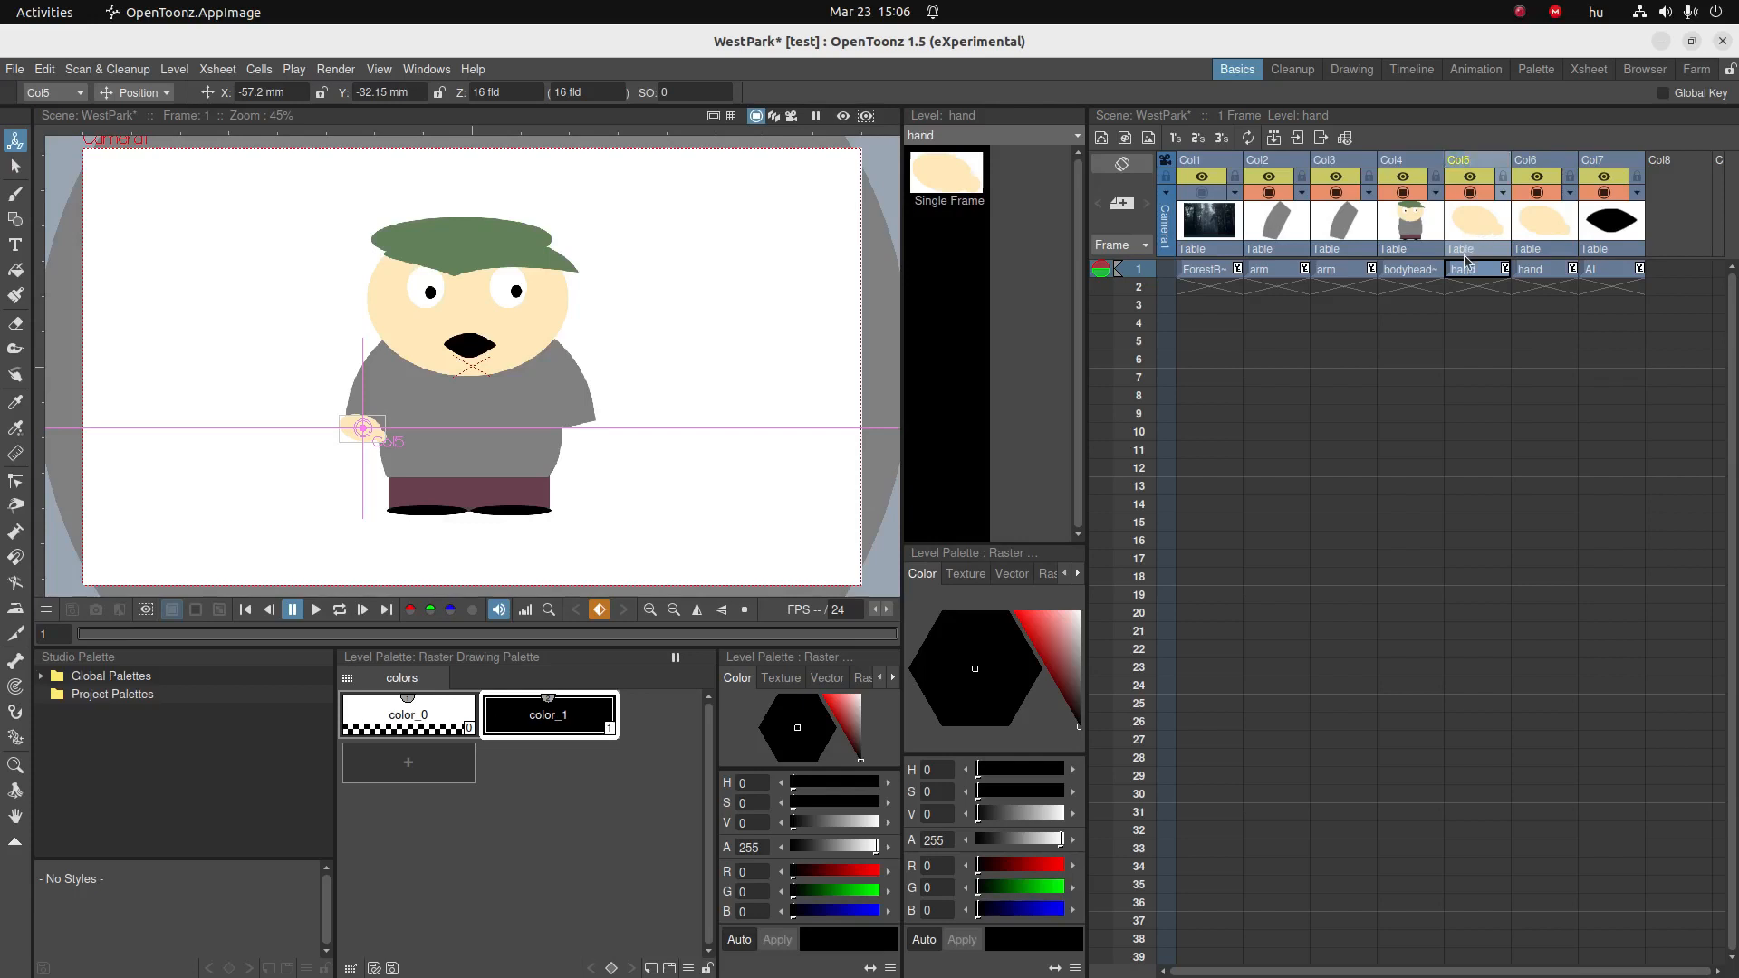
- Flip the new hand horizontally and place it at the end of the right arm
click(136, 93)
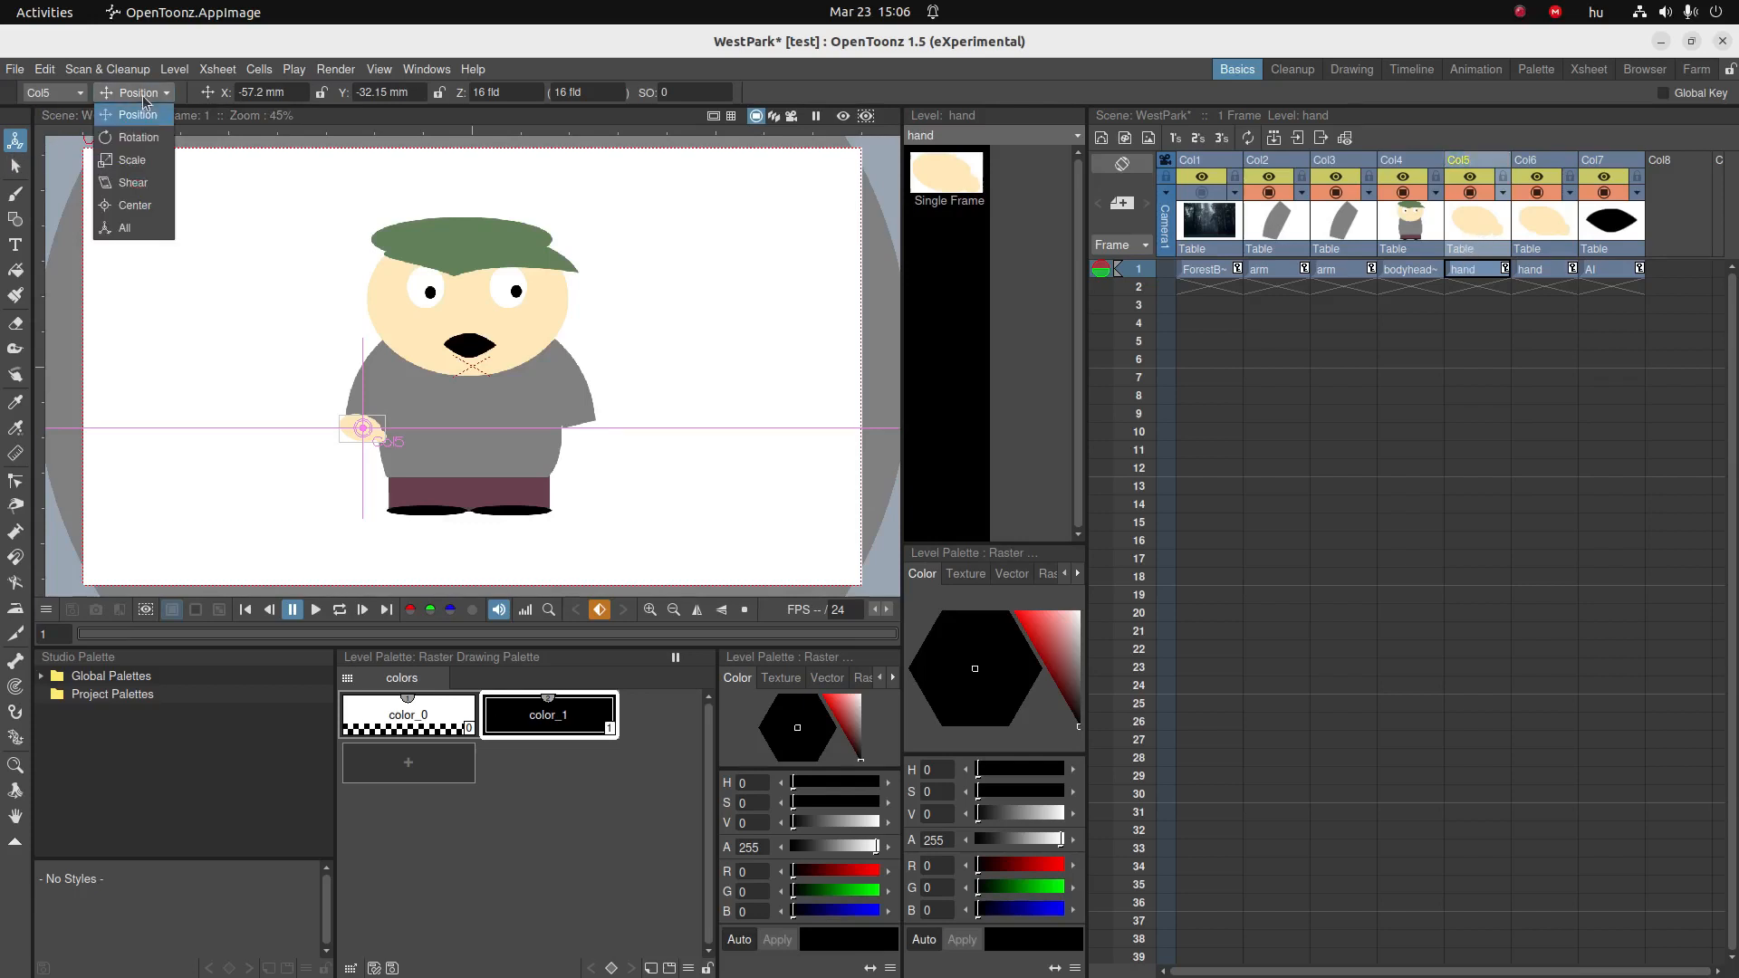
click(131, 159)
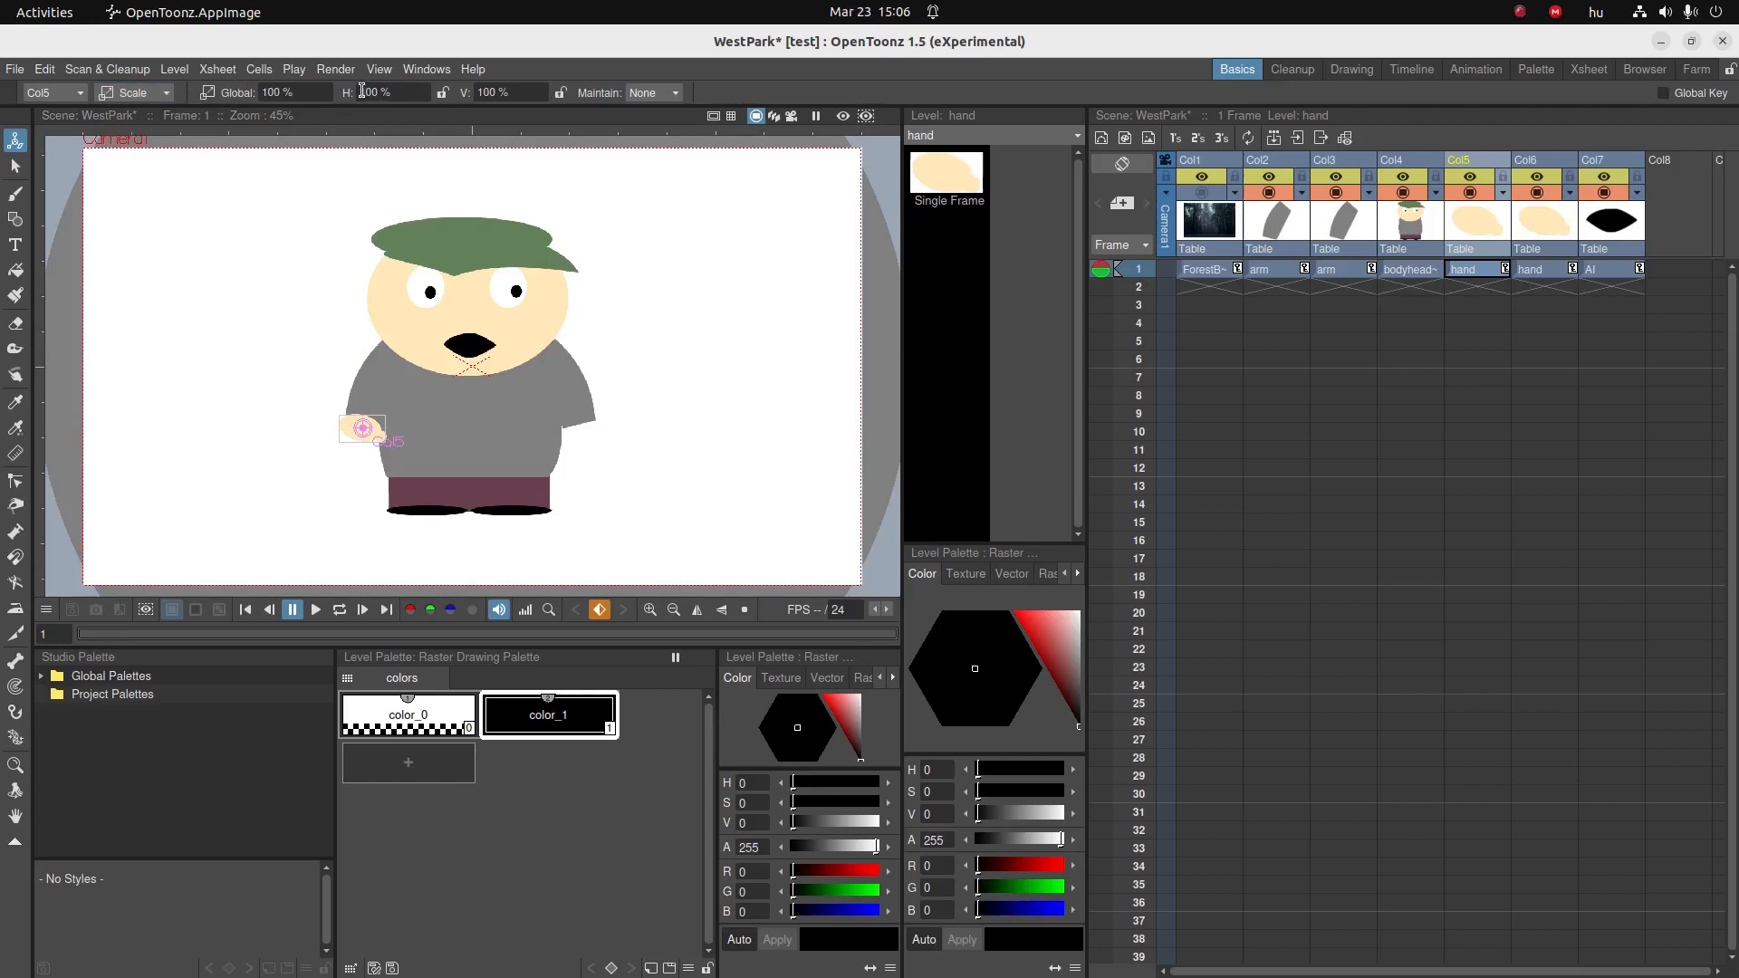
click(391, 93)
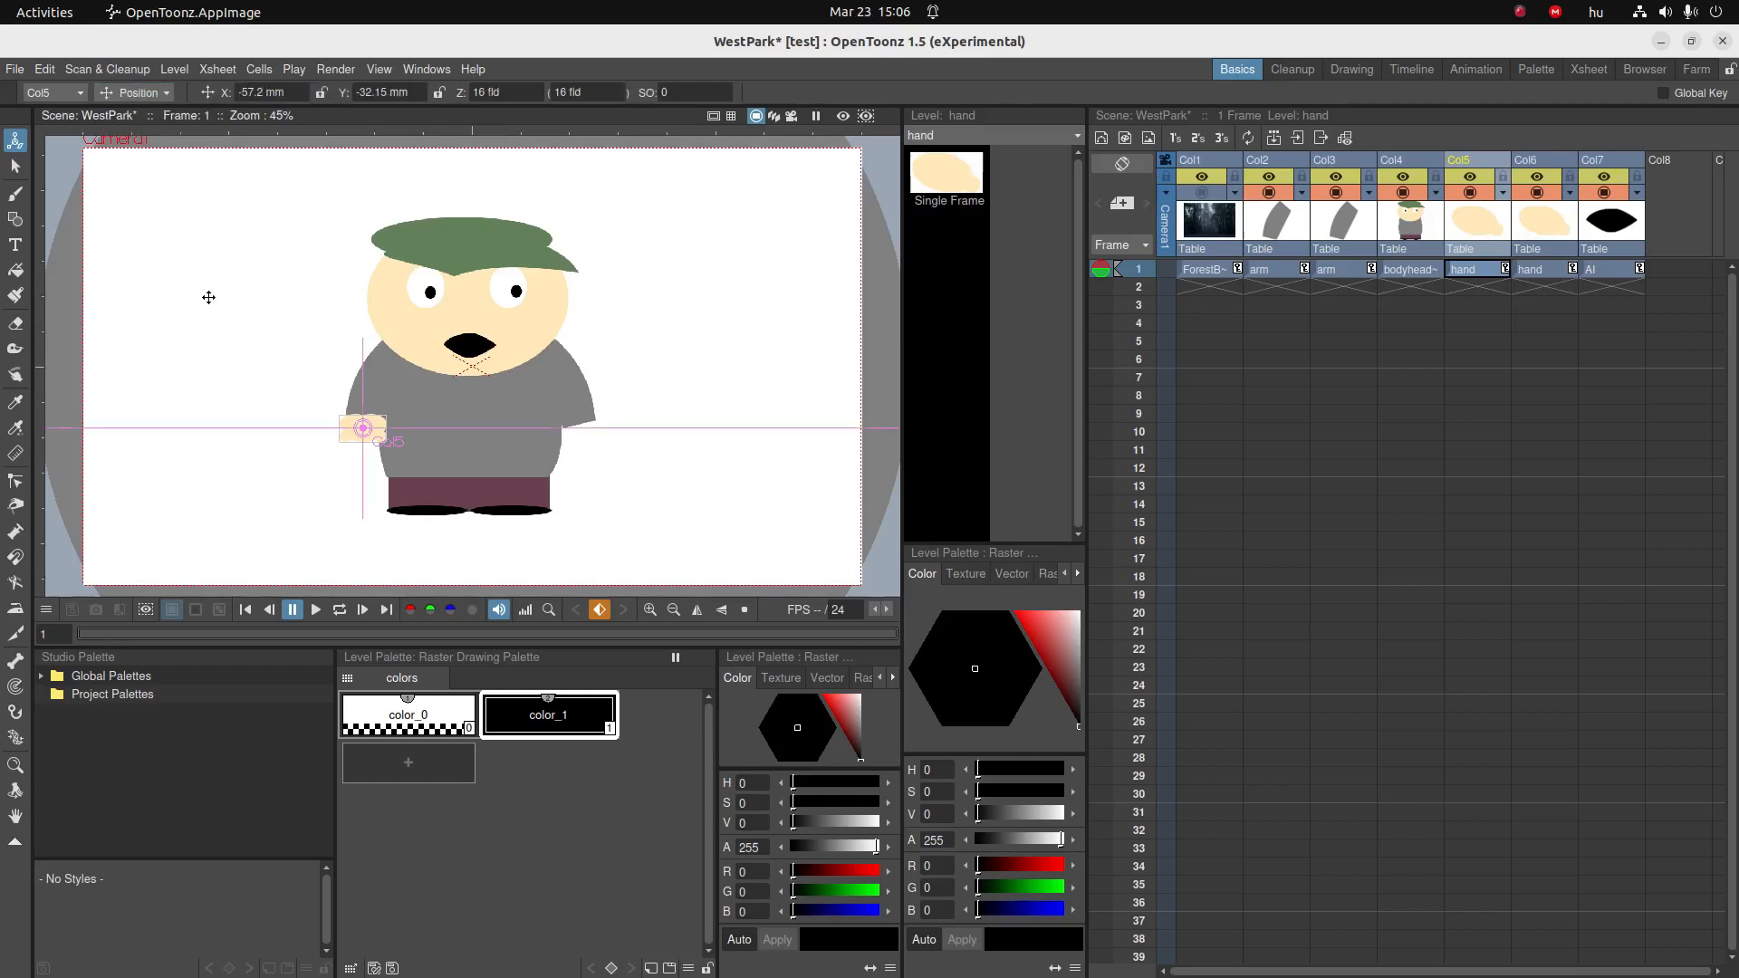
drag(362, 430, 576, 435)
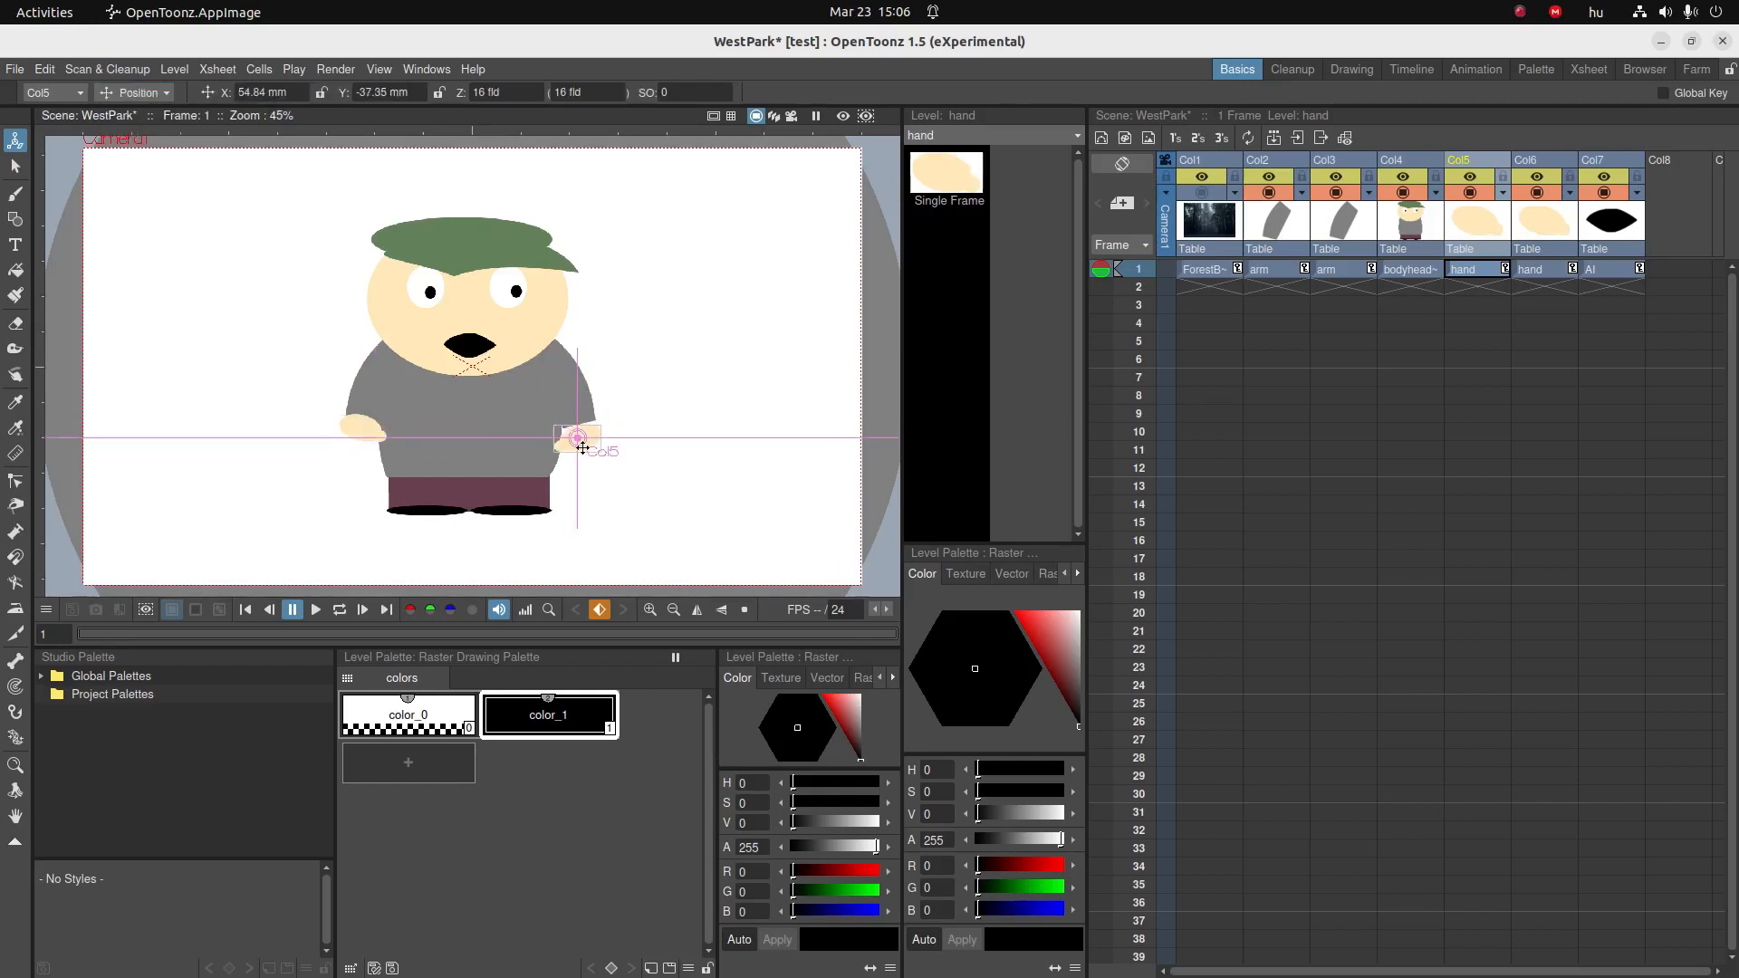
drag(582, 448, 585, 433)
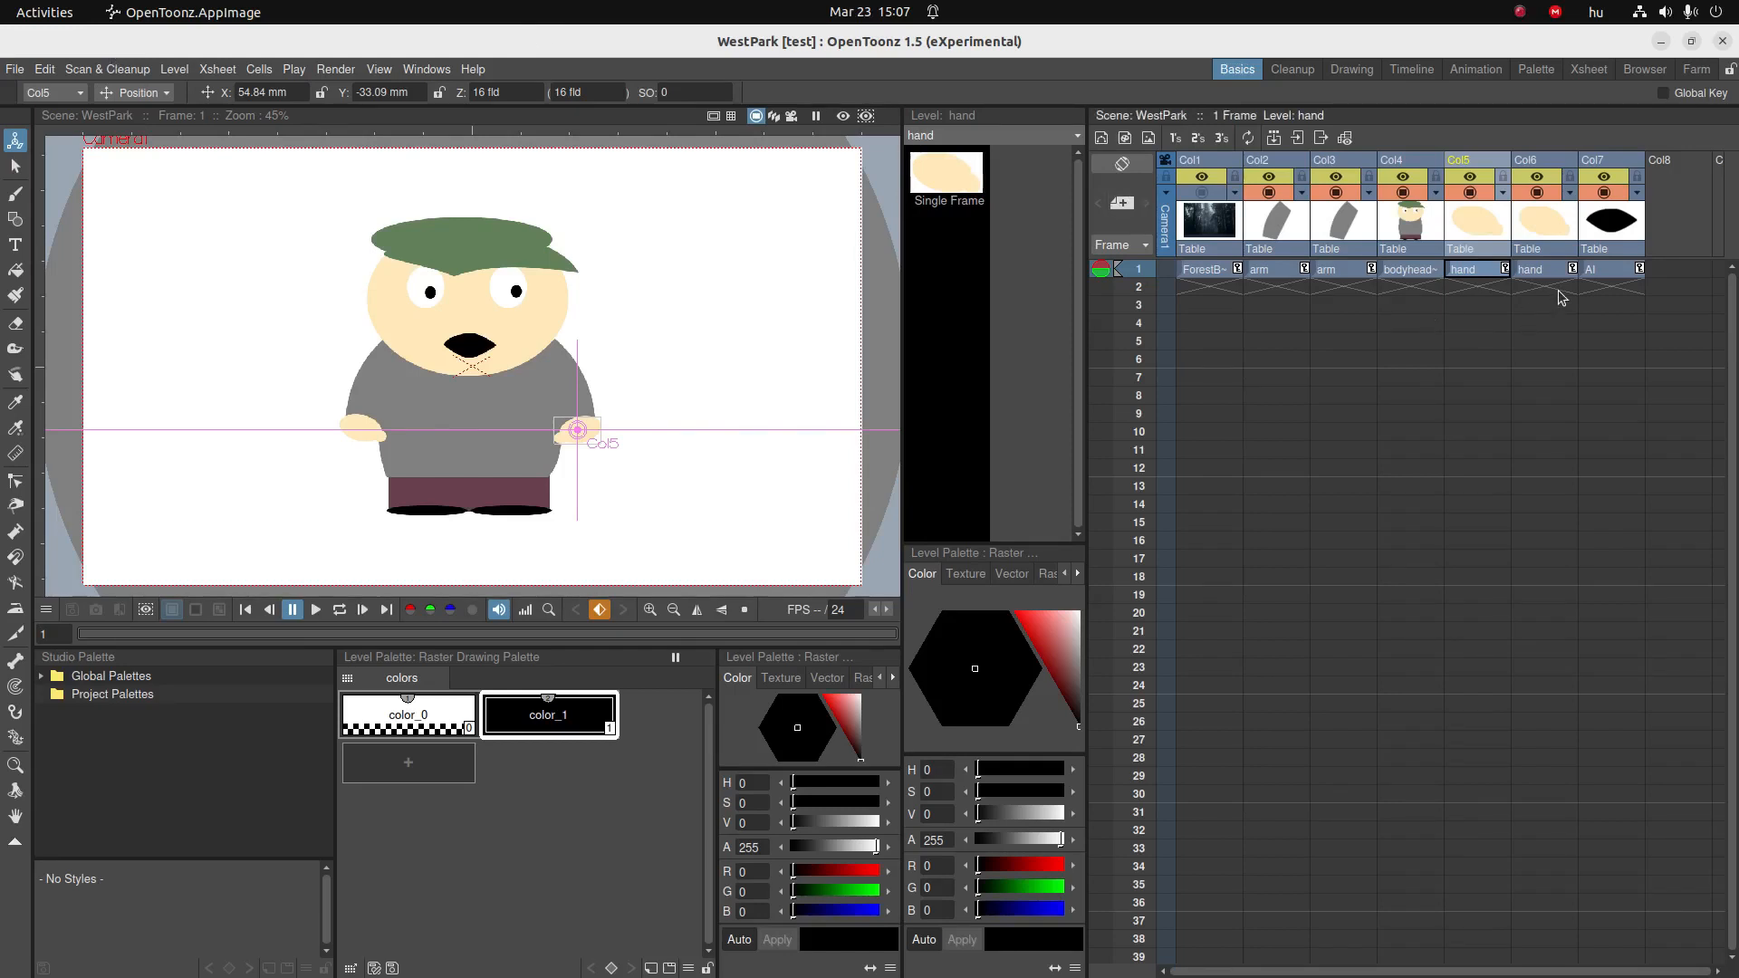
click(1608, 268)
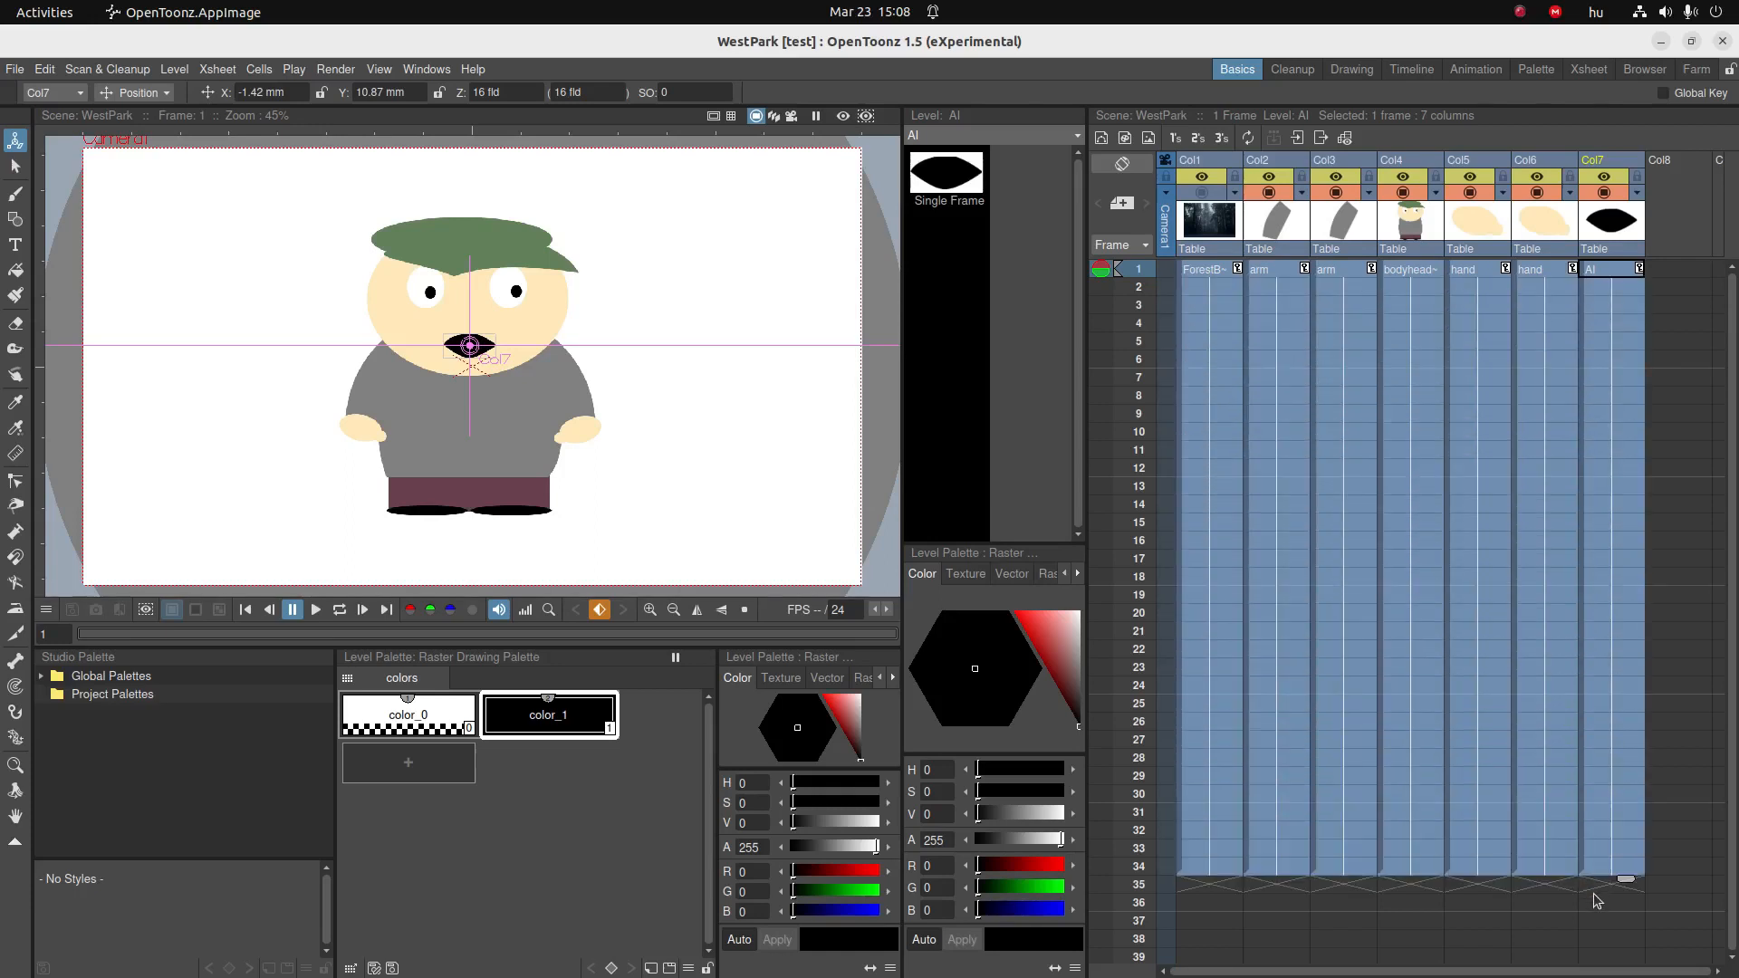
- Extend all columns to frame 40, test-moving the body at frame 40 and undoing
scroll(down, 3)
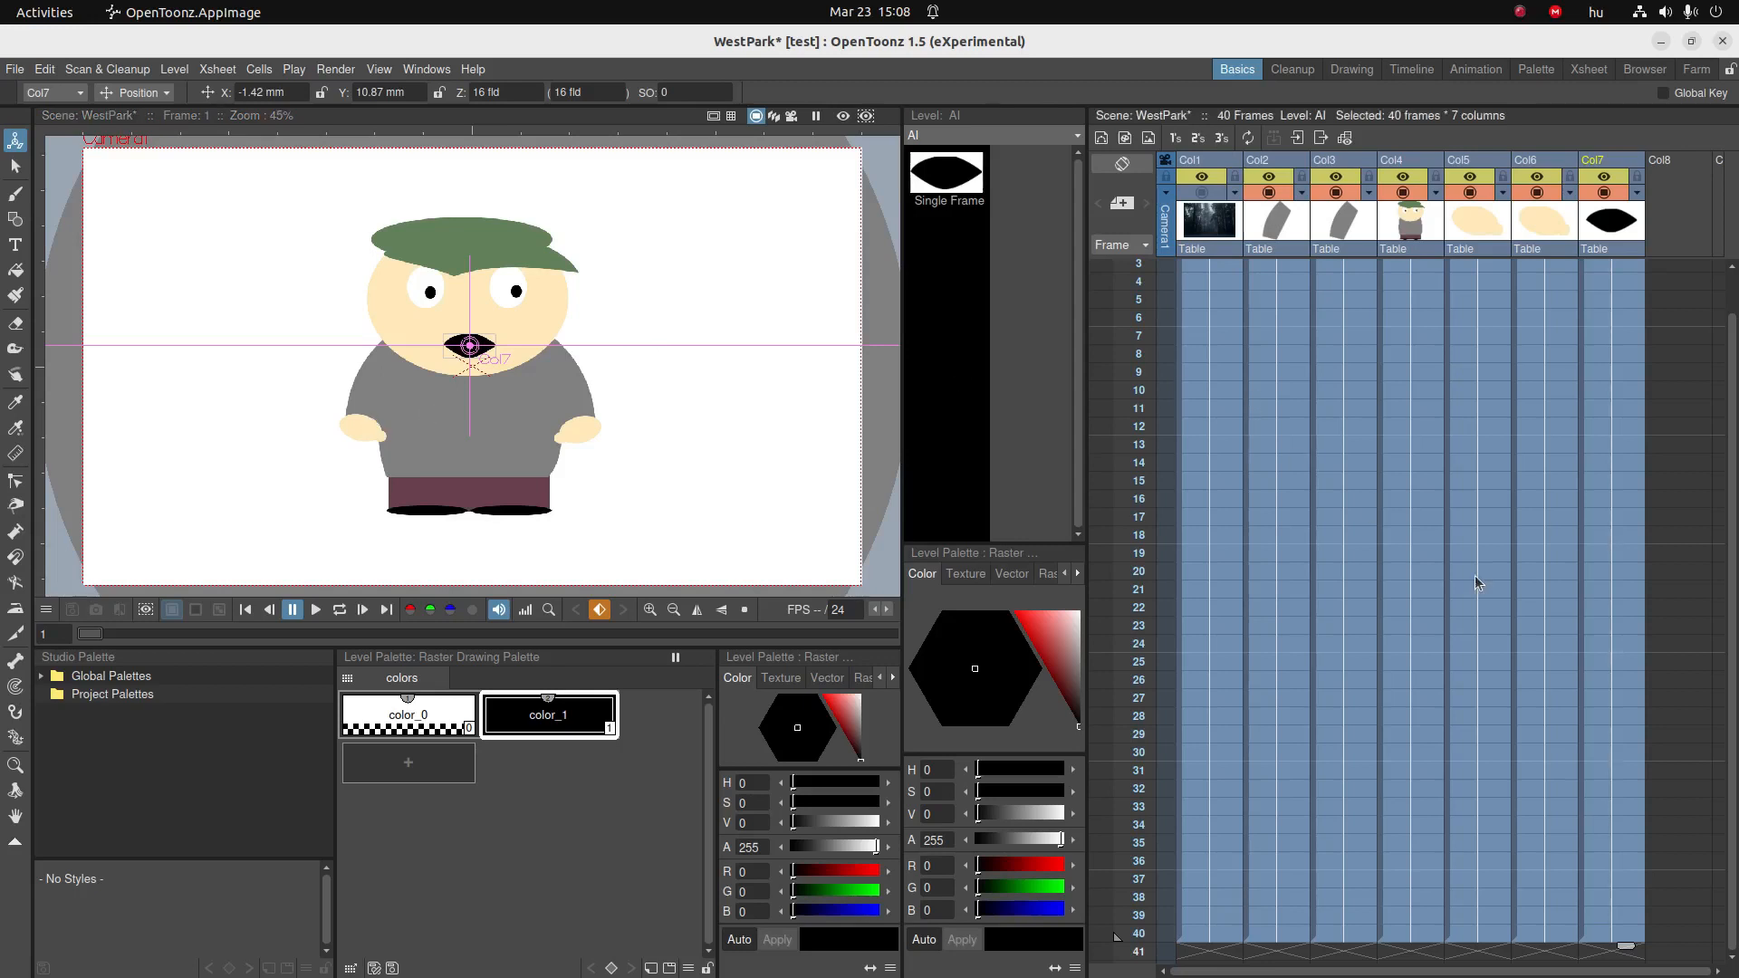
click(1409, 933)
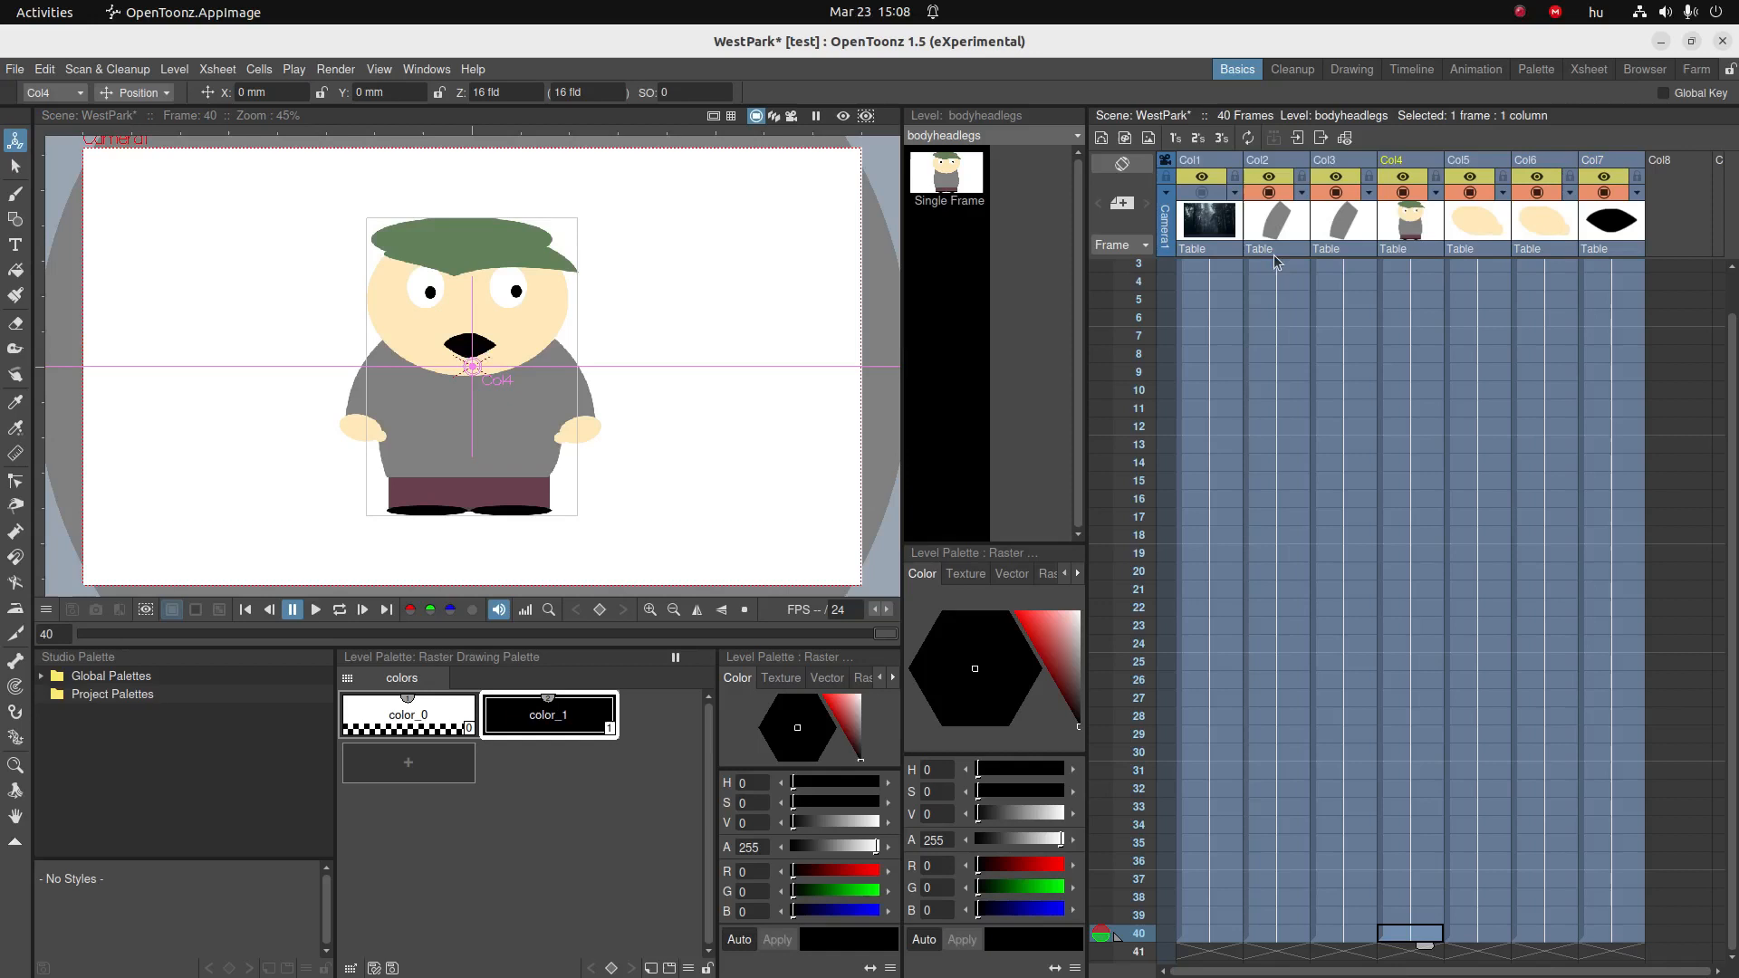
mouse_move(480, 445)
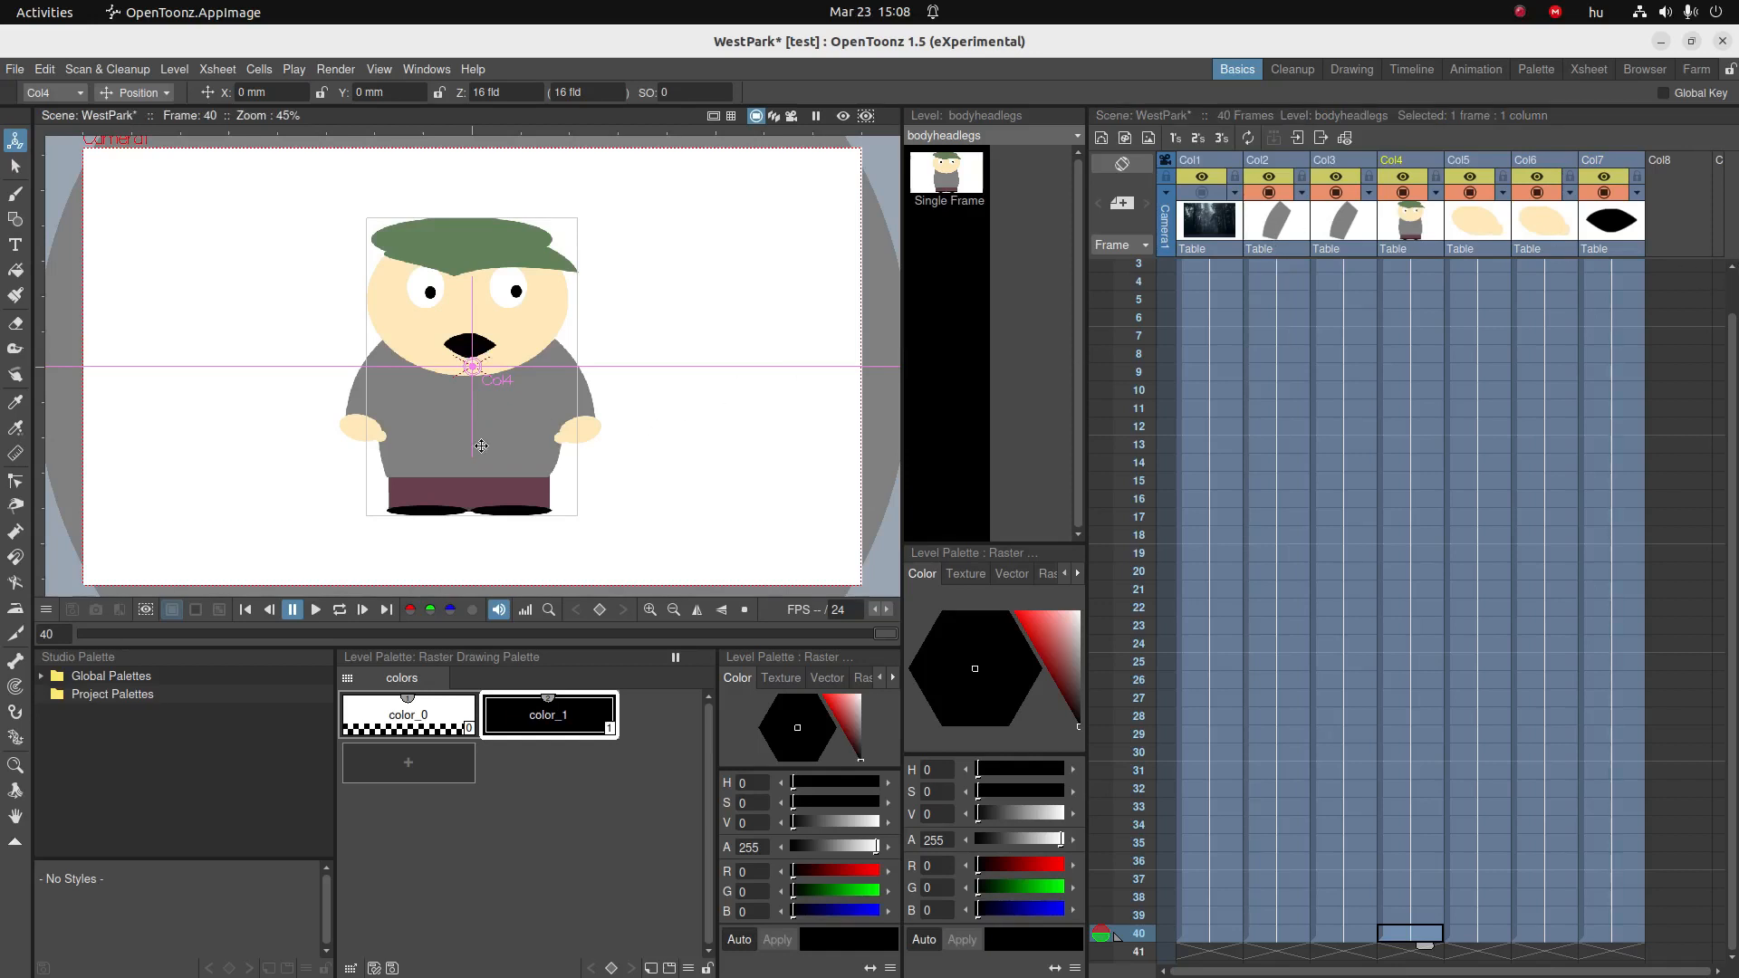
drag(480, 445, 284, 346)
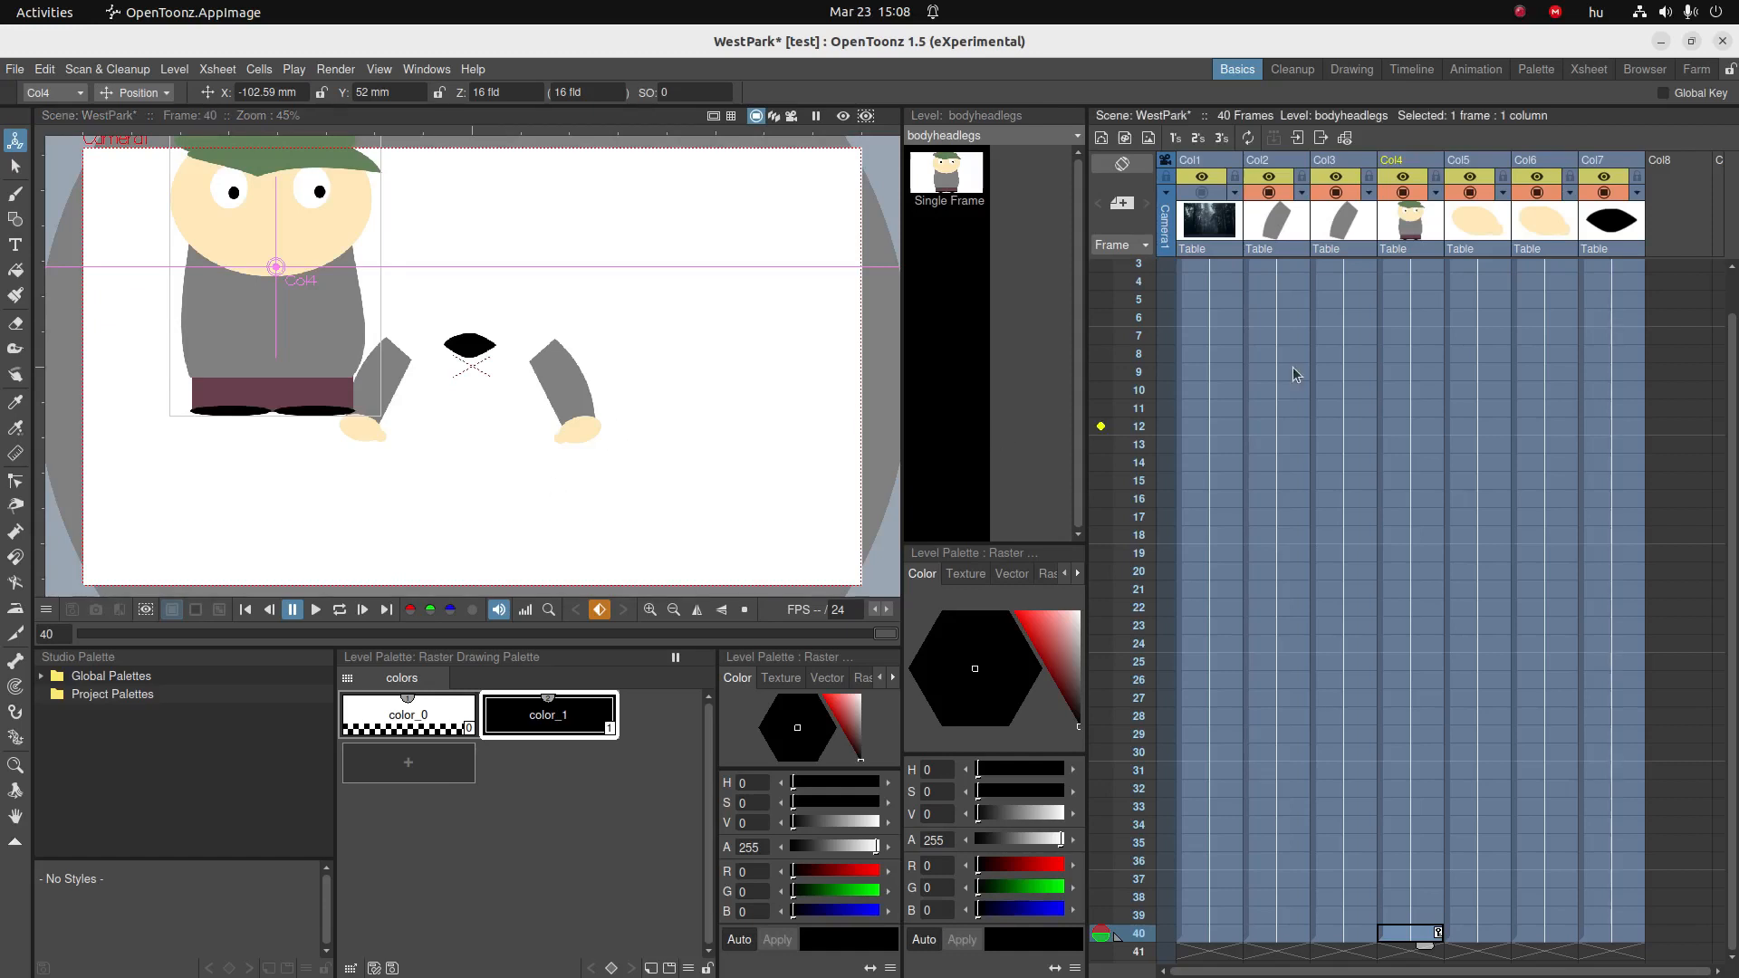
mouse_move(1441, 233)
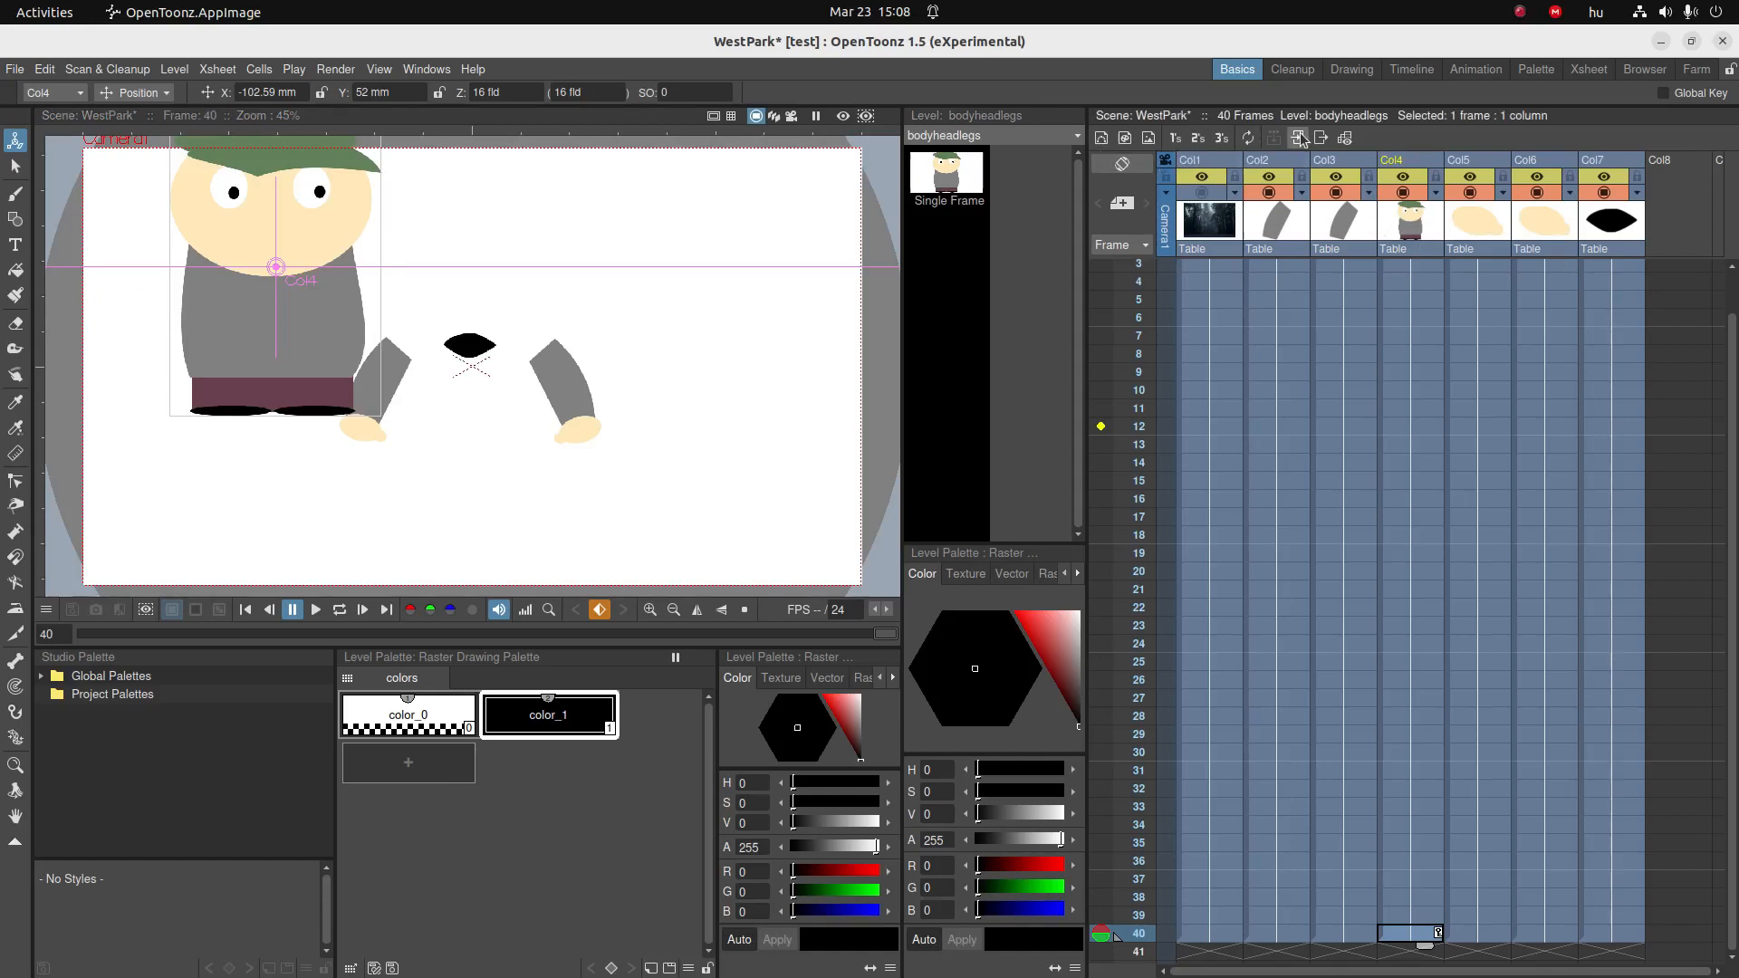
mouse_move(1295, 140)
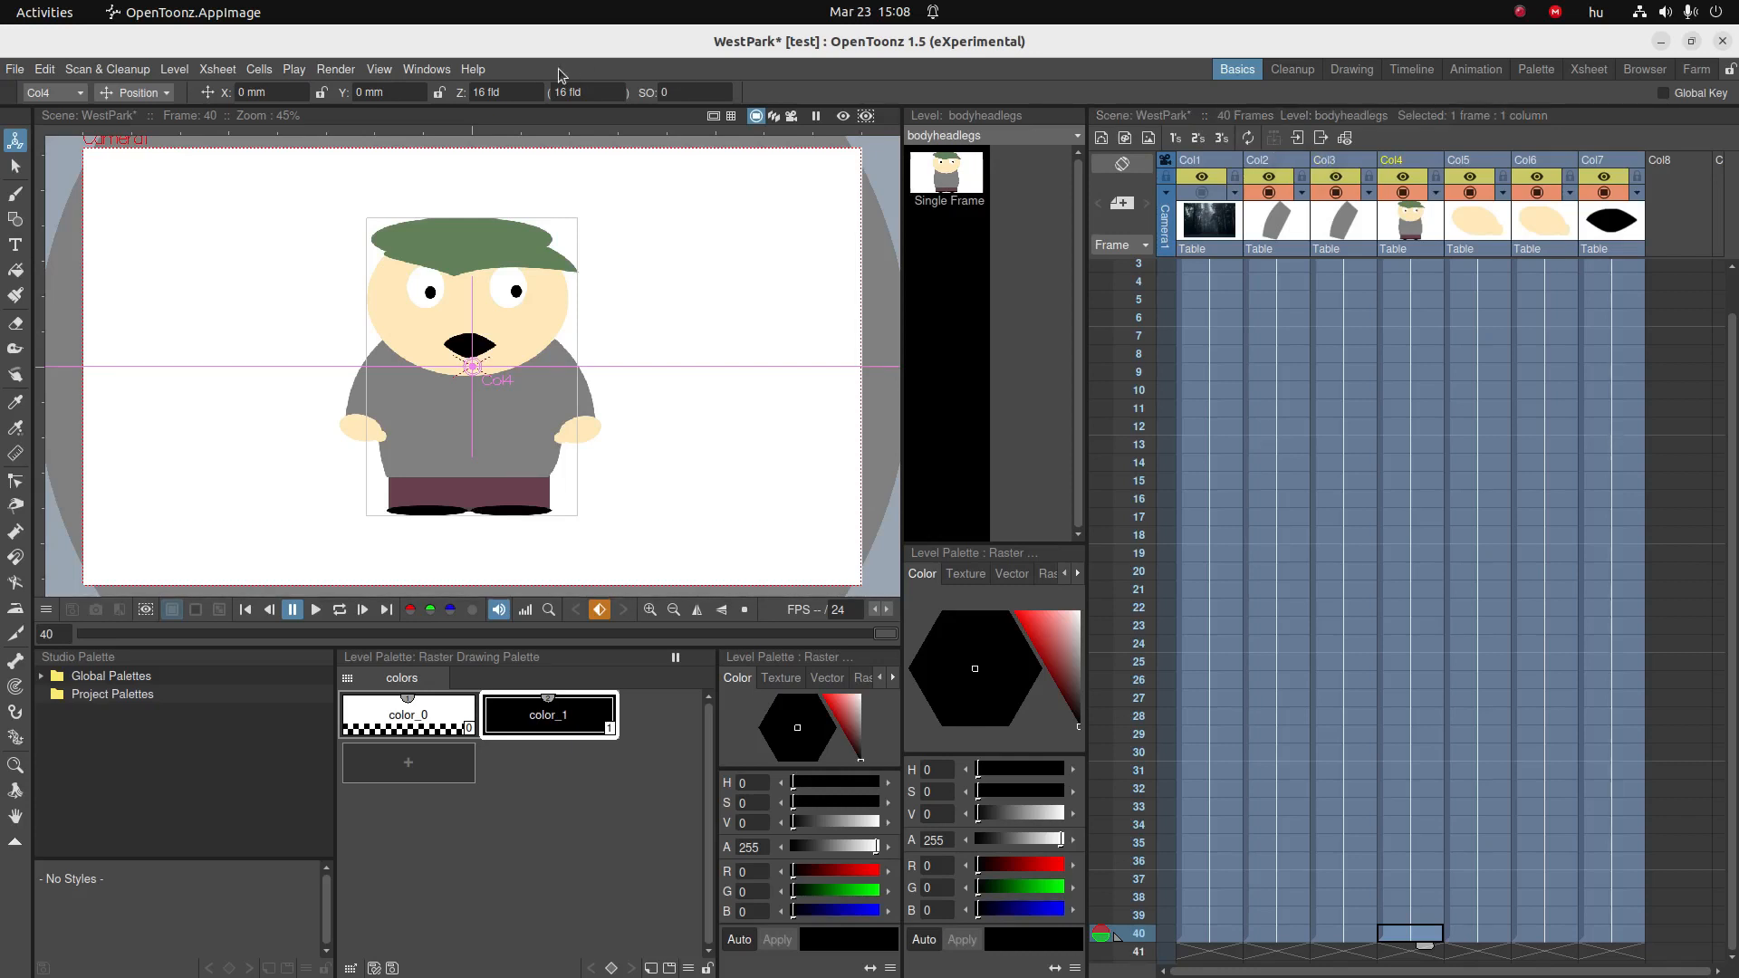
click(426, 69)
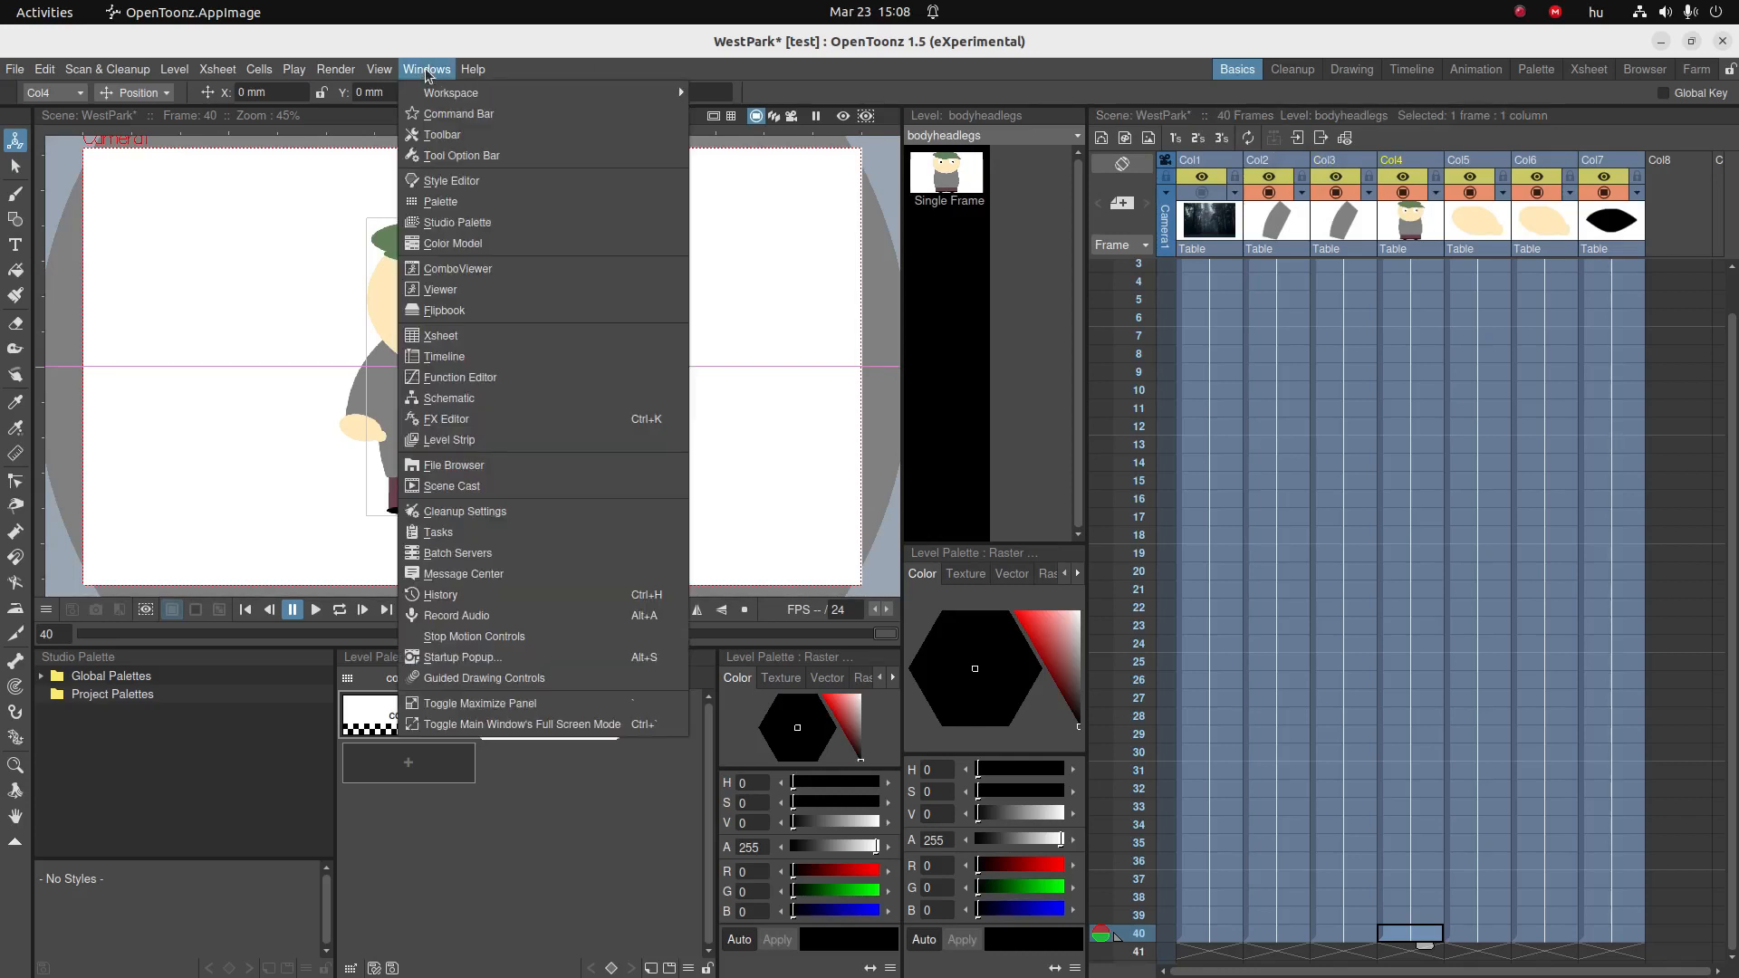
mouse_move(447, 399)
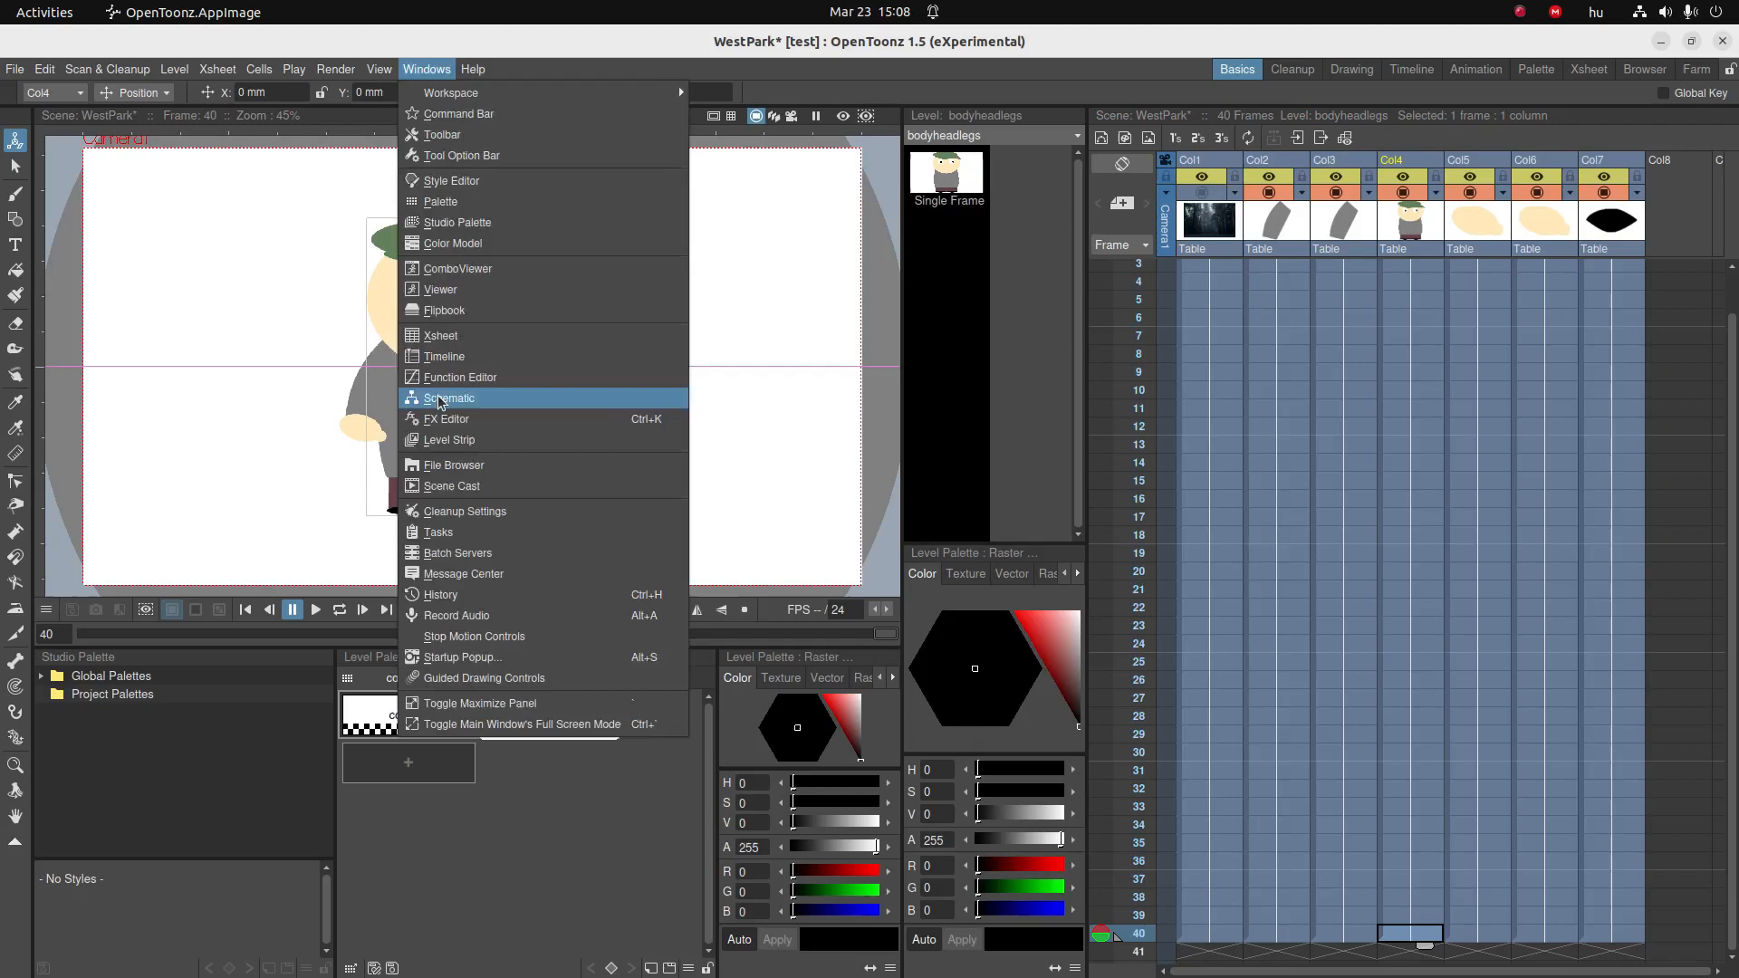
- In the Stage Schematic, link the Col7 AI node to the Col4 body
click(449, 399)
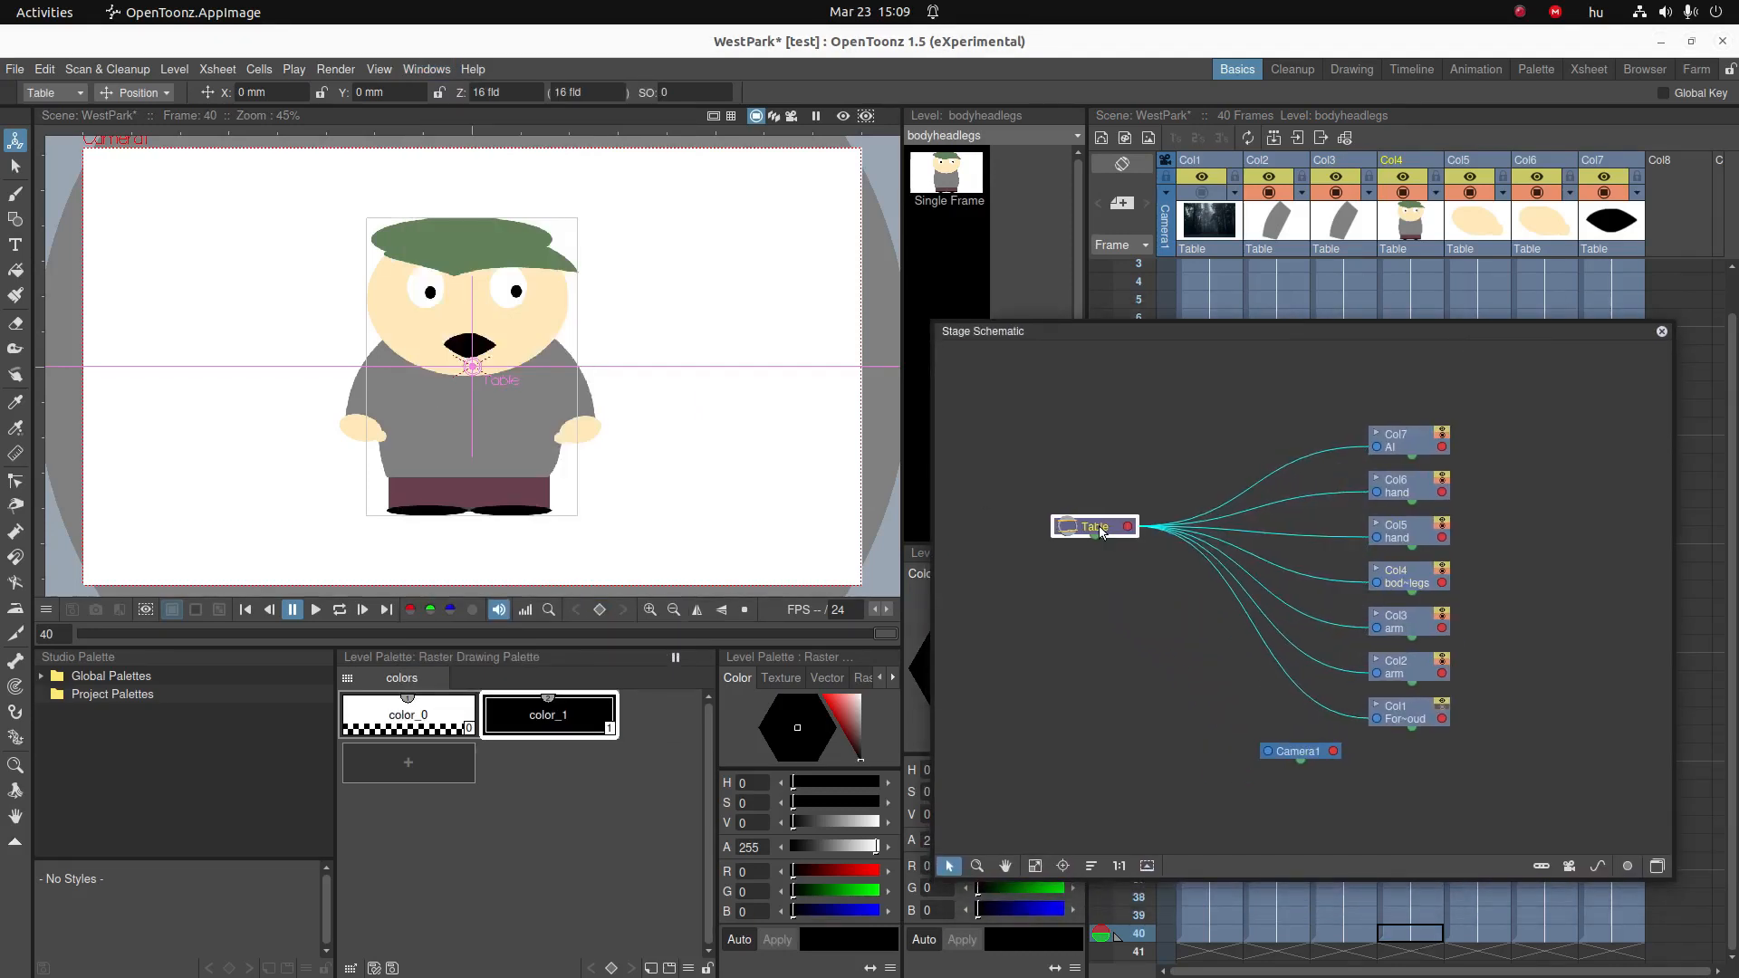
drag(1092, 525, 1090, 498)
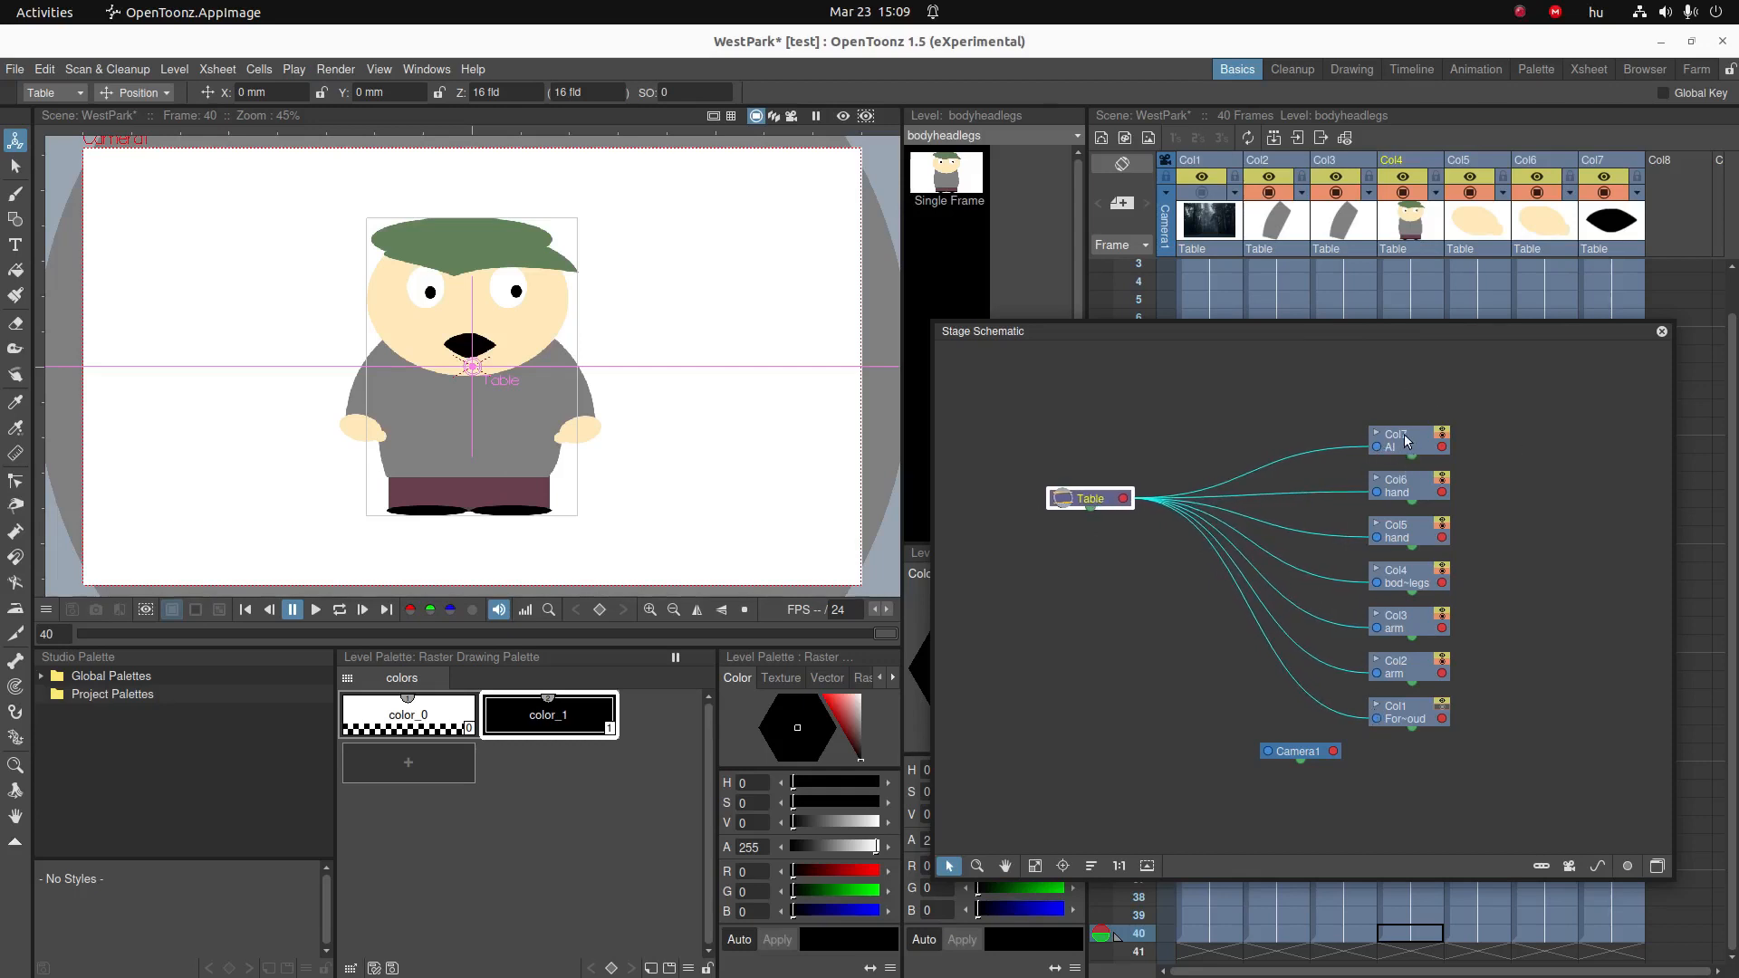
click(1402, 418)
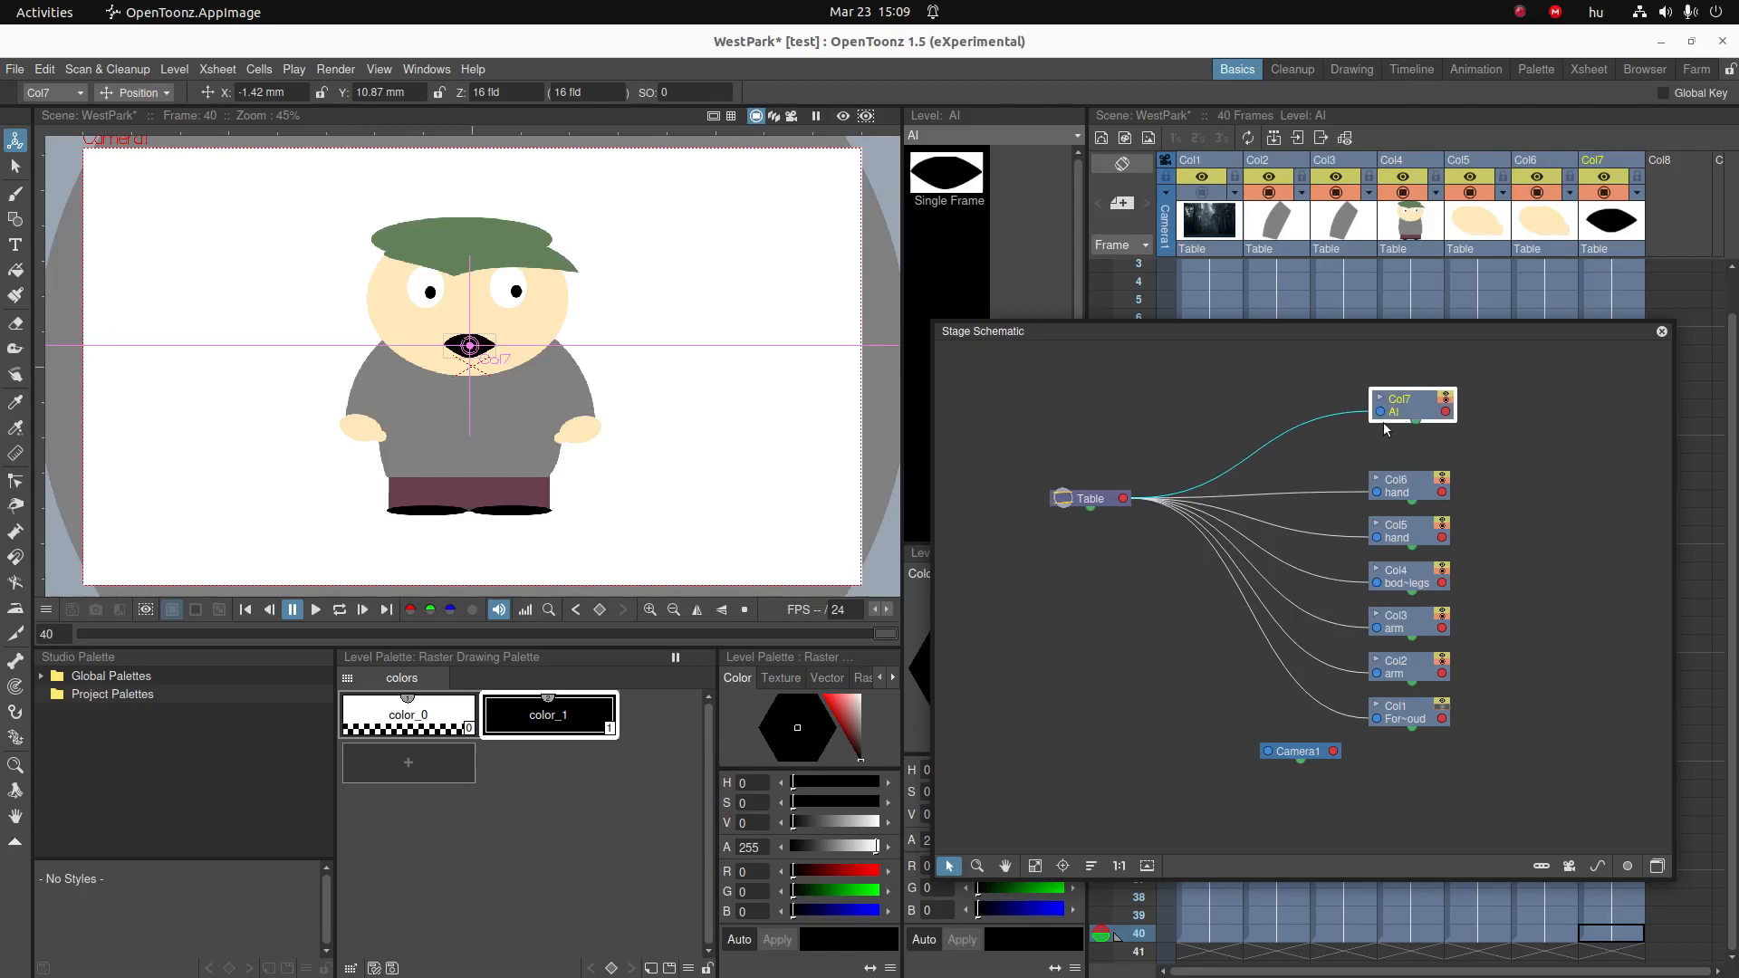
mouse_move(1402, 612)
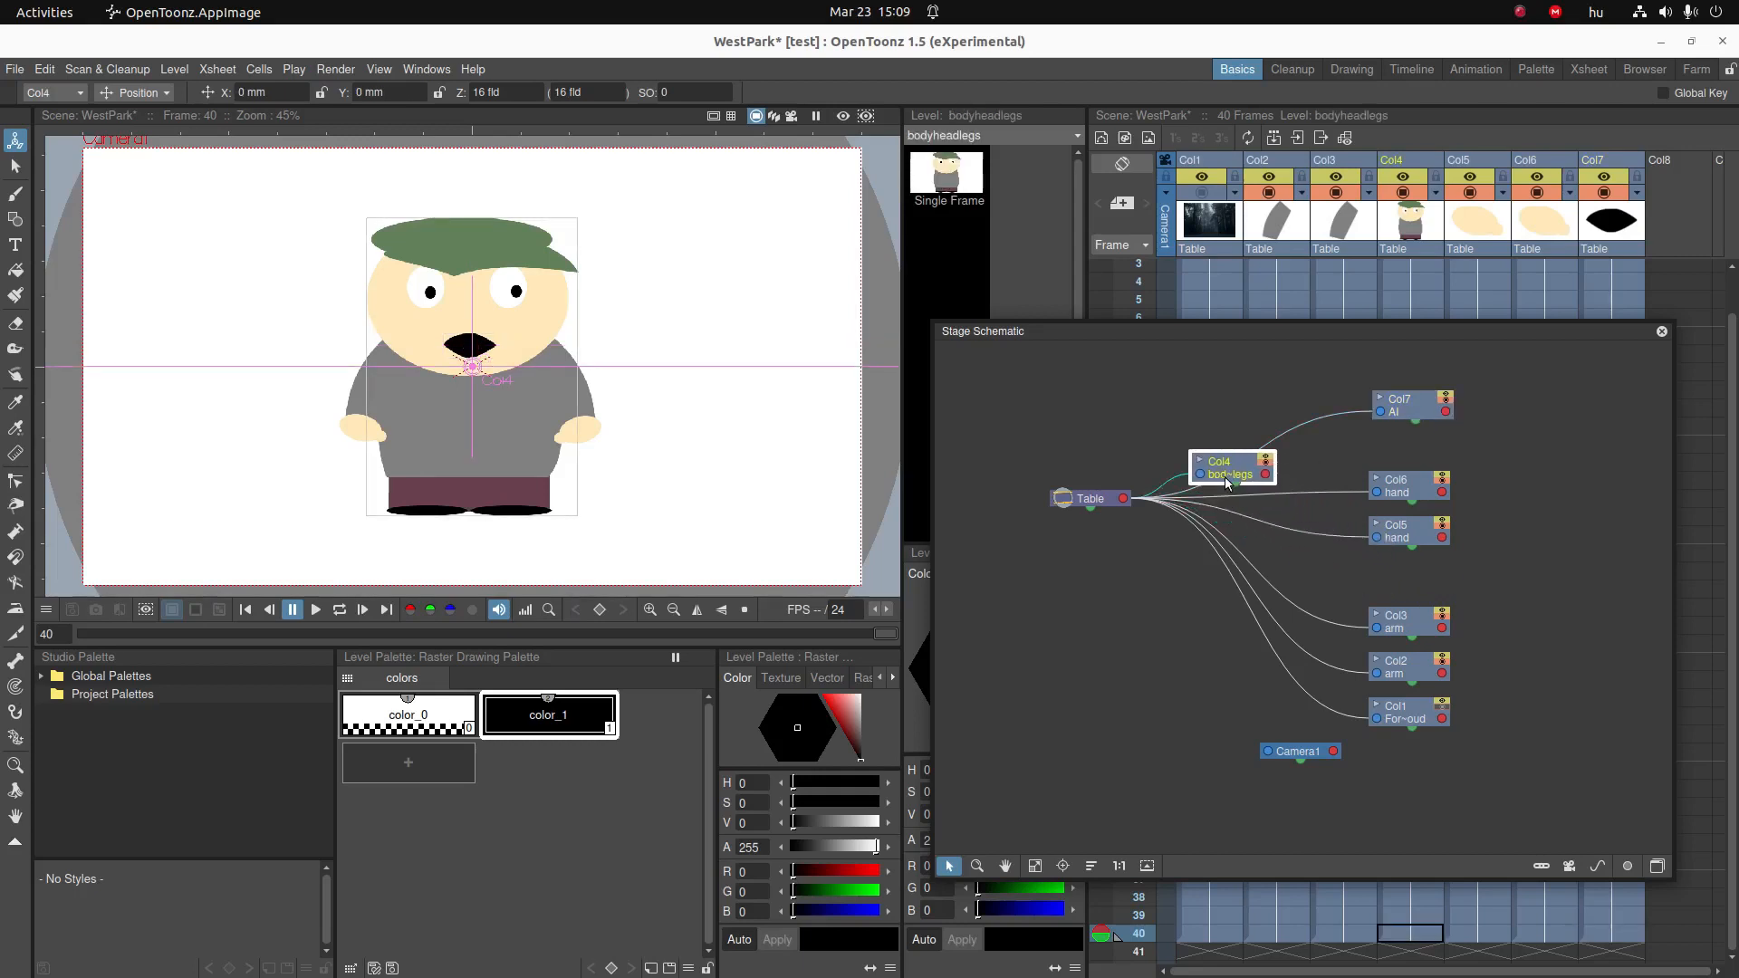
drag(1231, 471, 1196, 418)
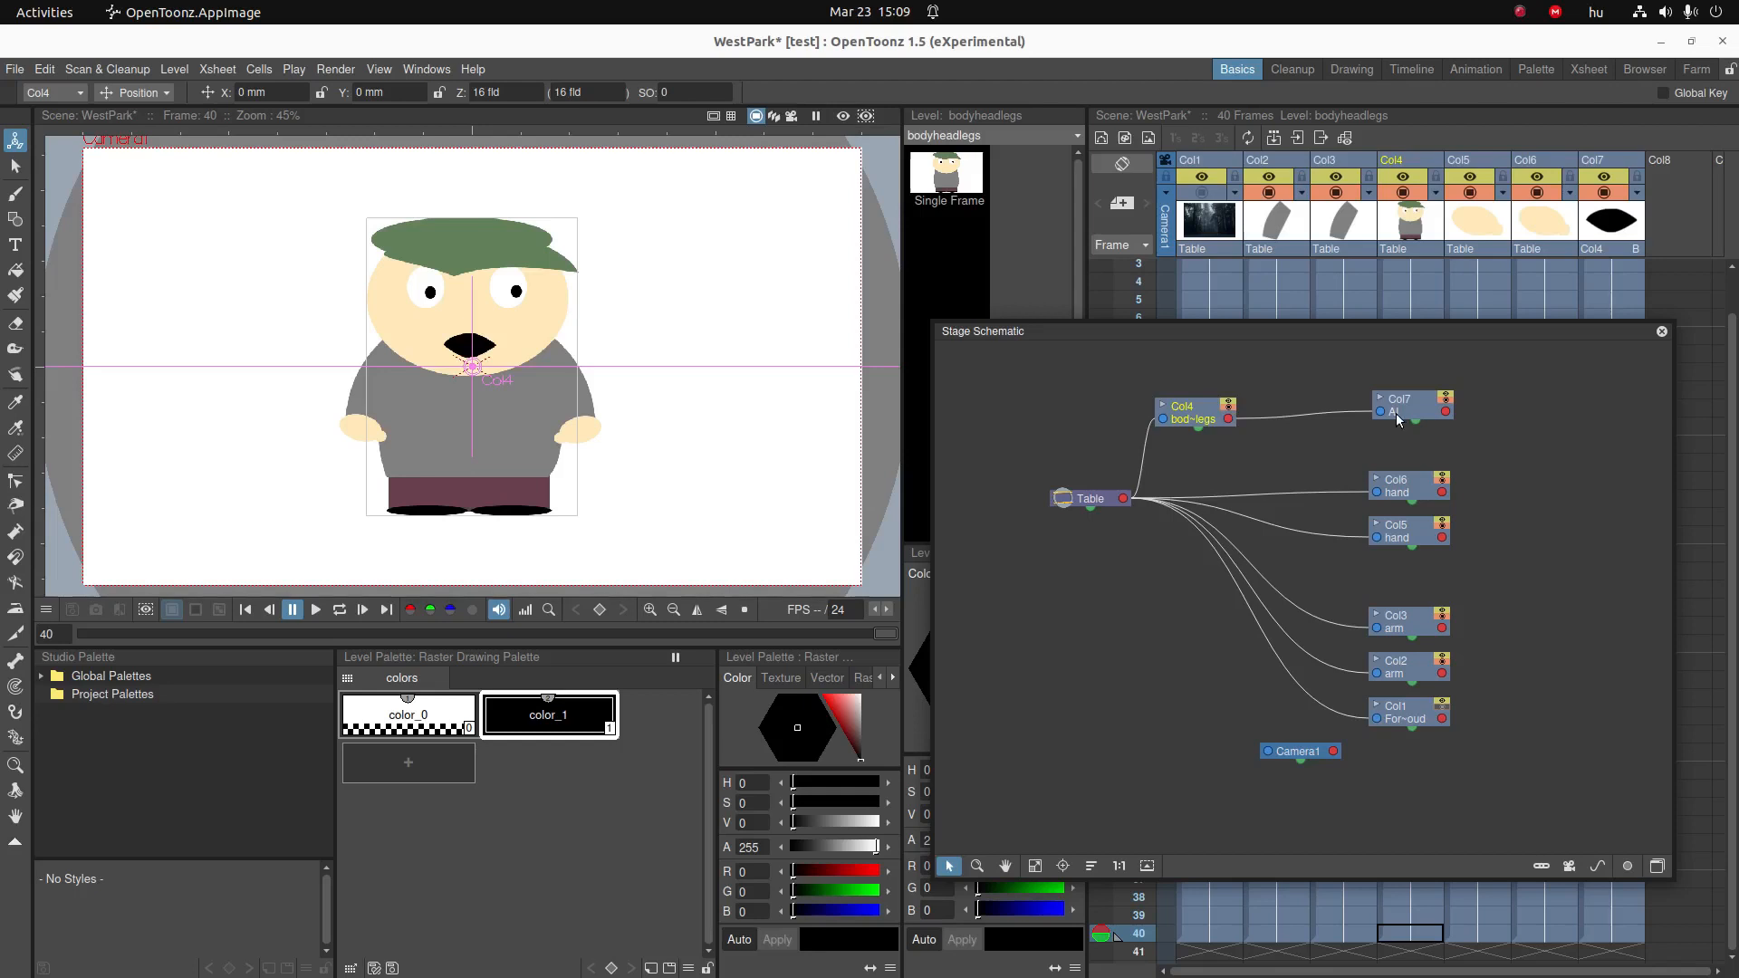
mouse_move(1351, 417)
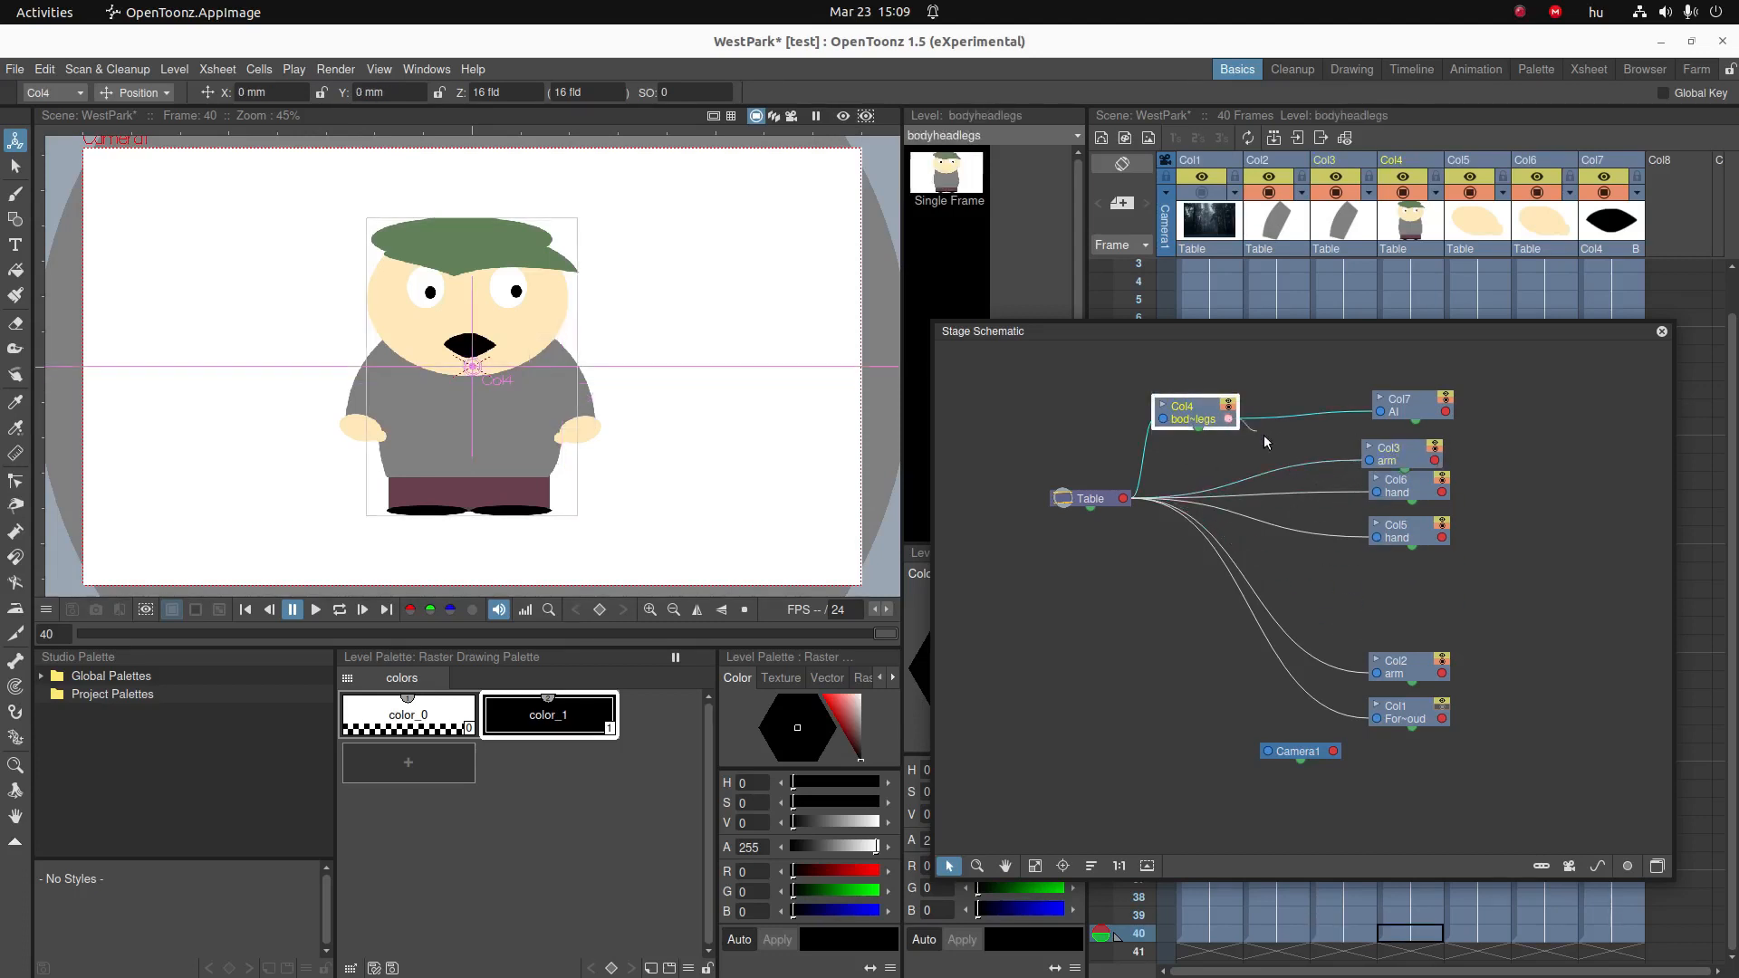
- Link the Col2 and Col3 arms to the body and the Col6 hand to Col2
click(1400, 505)
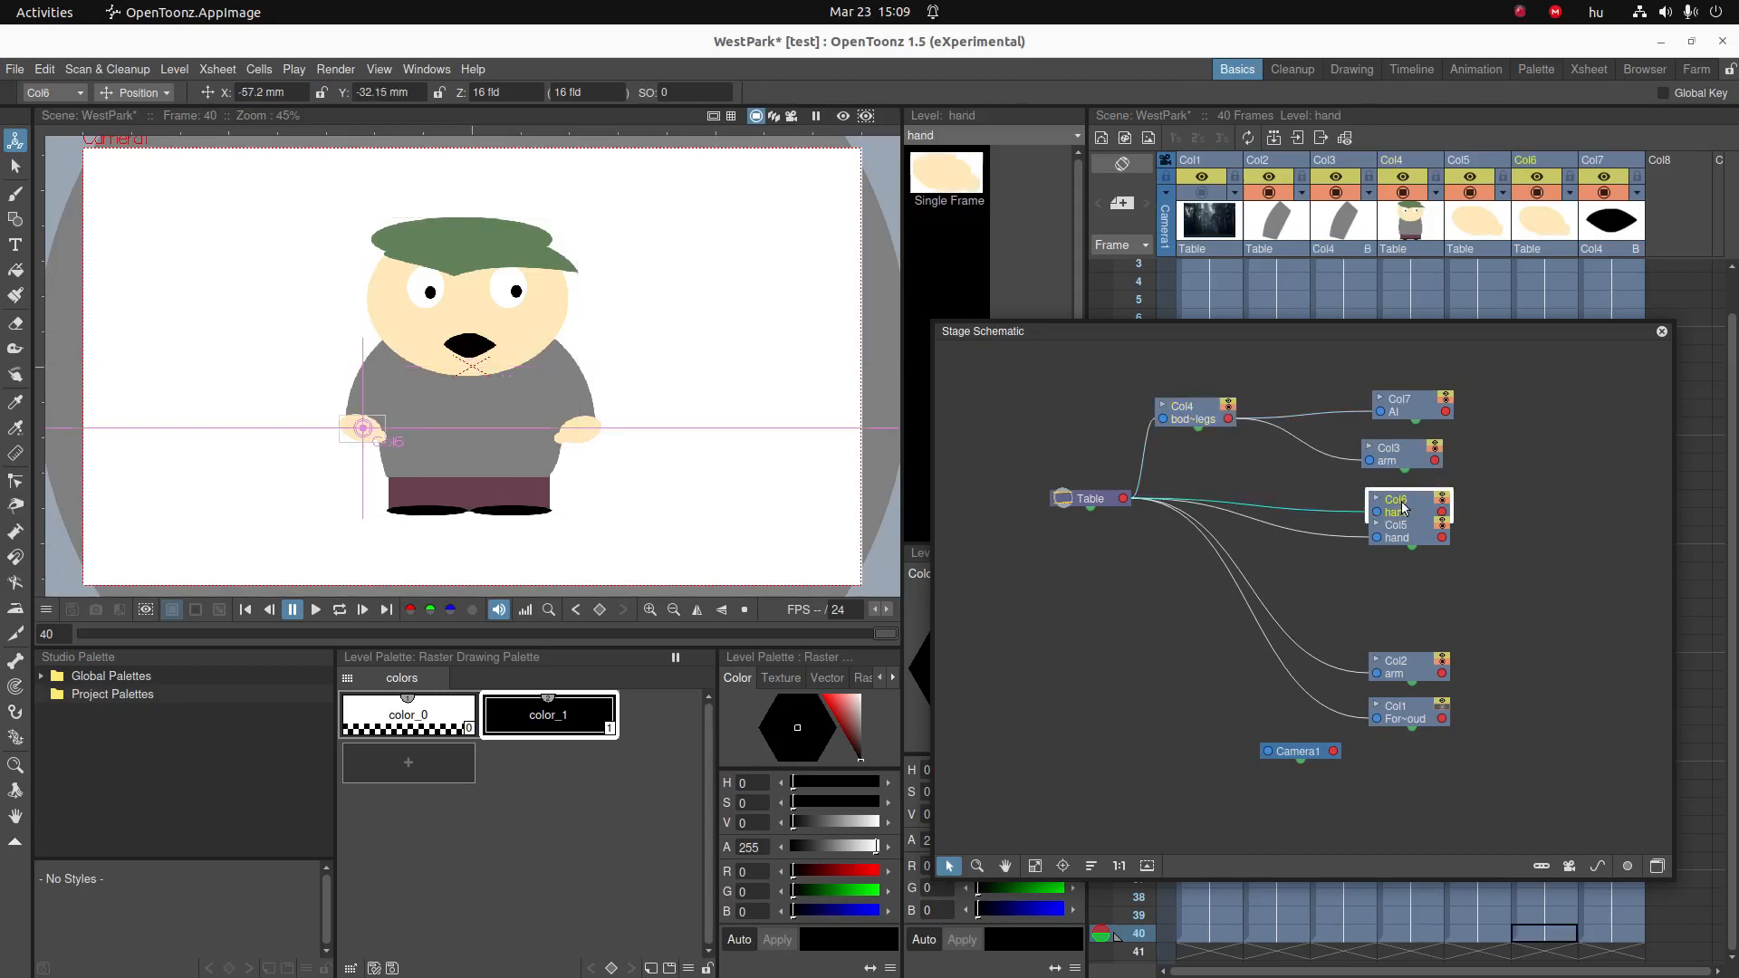
click(1397, 659)
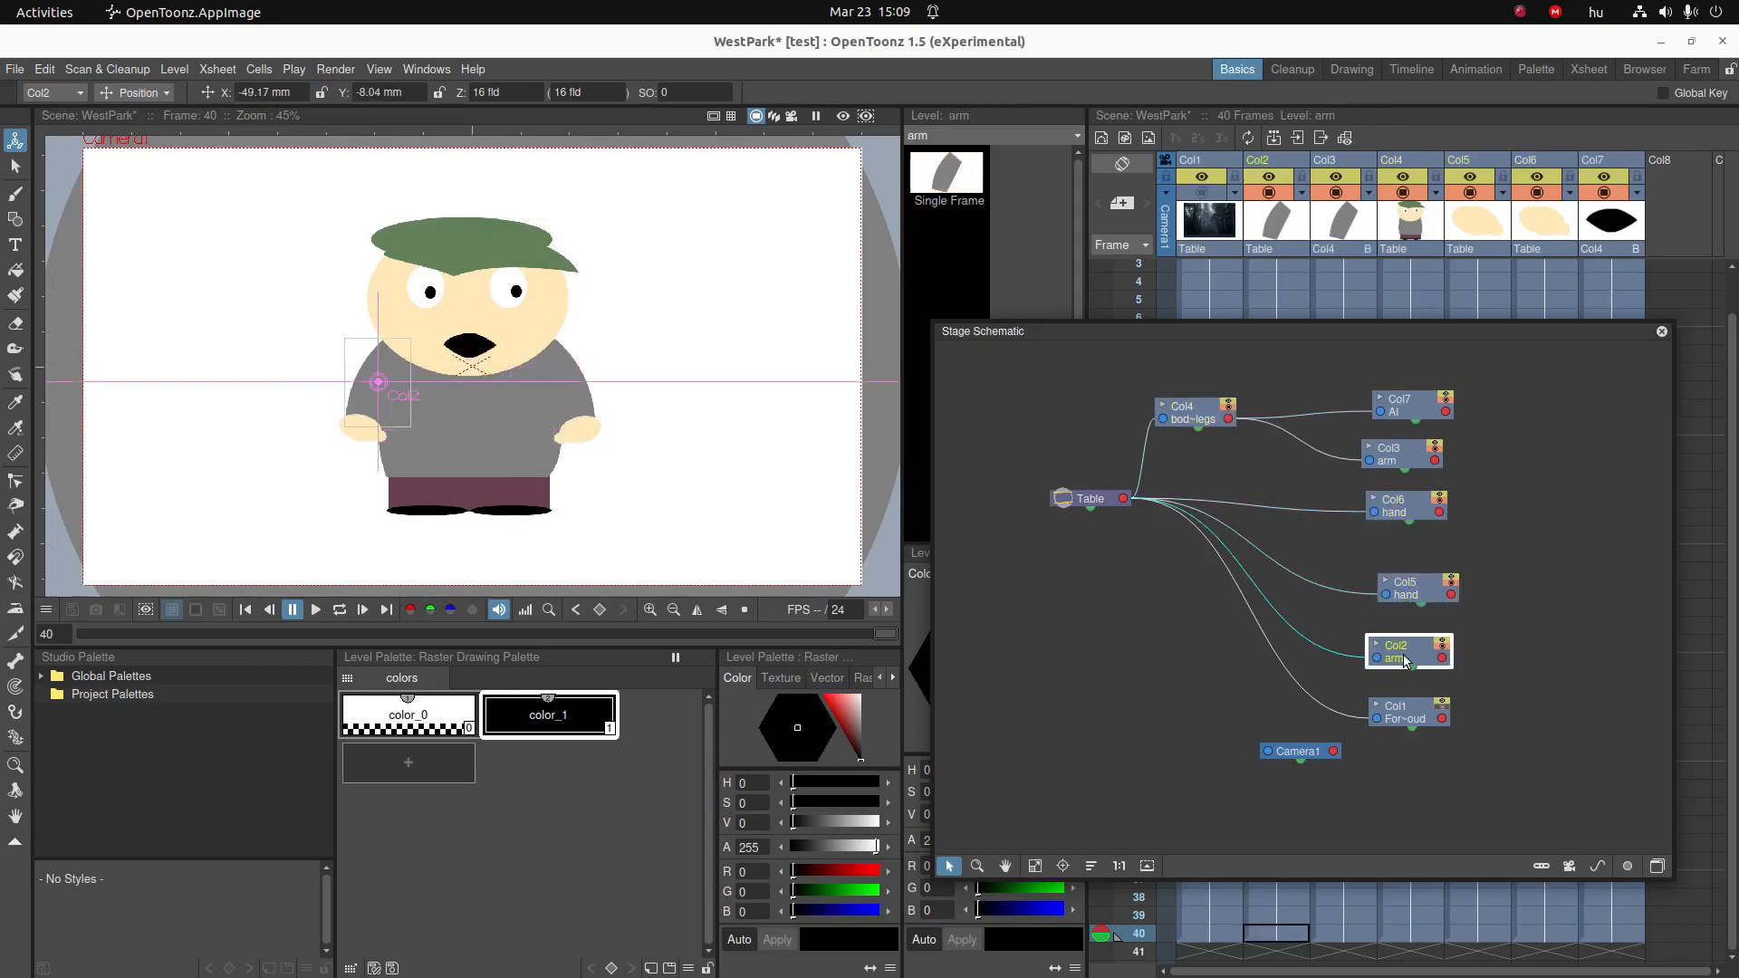
drag(1409, 651, 1416, 551)
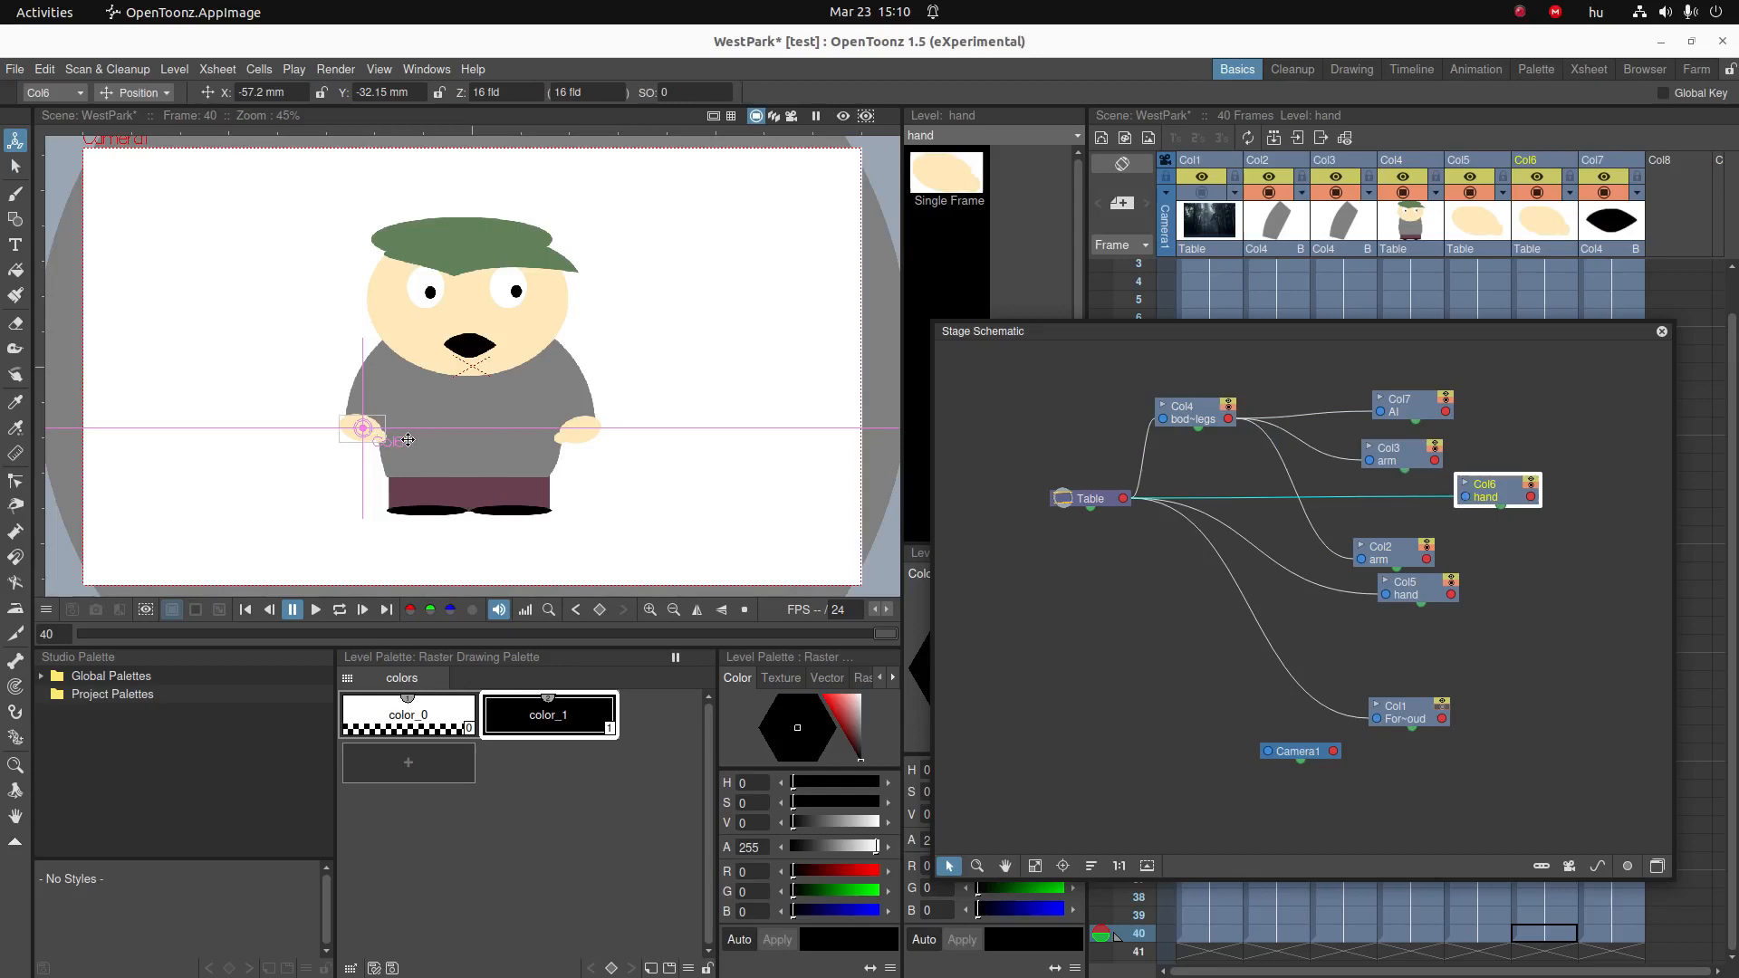
click(1402, 453)
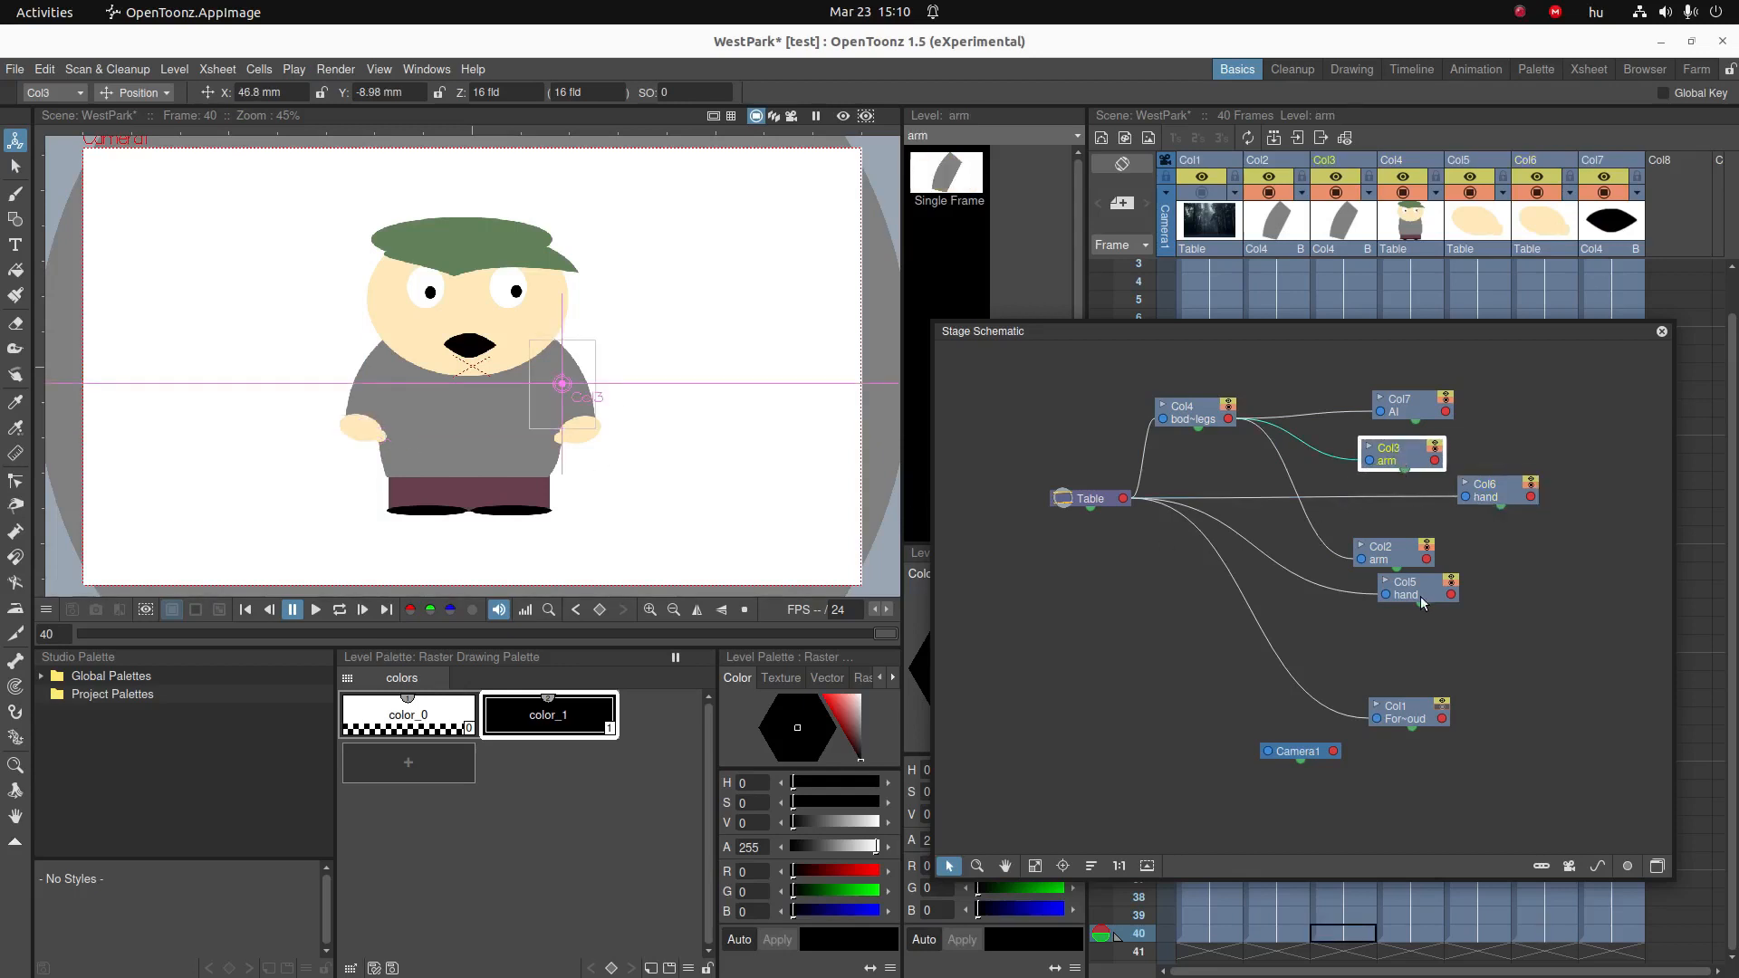
click(1395, 552)
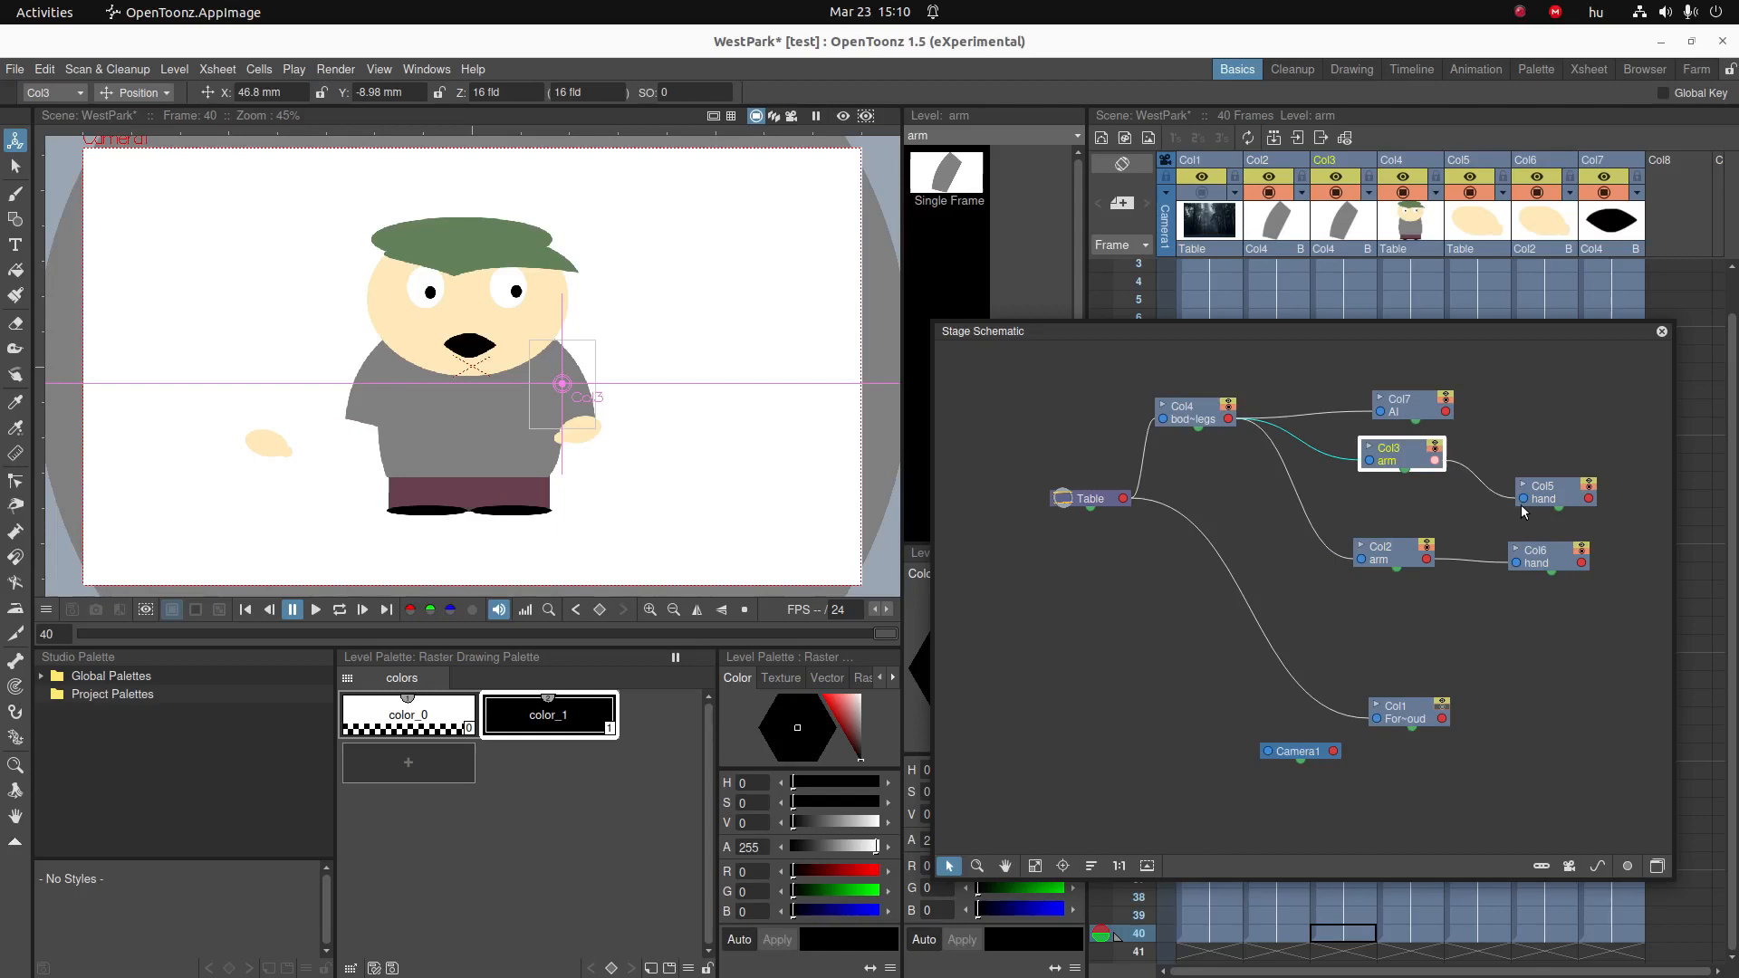
- Link the Col5 hand to the Col3 arm and verify the arm's connections
click(1547, 474)
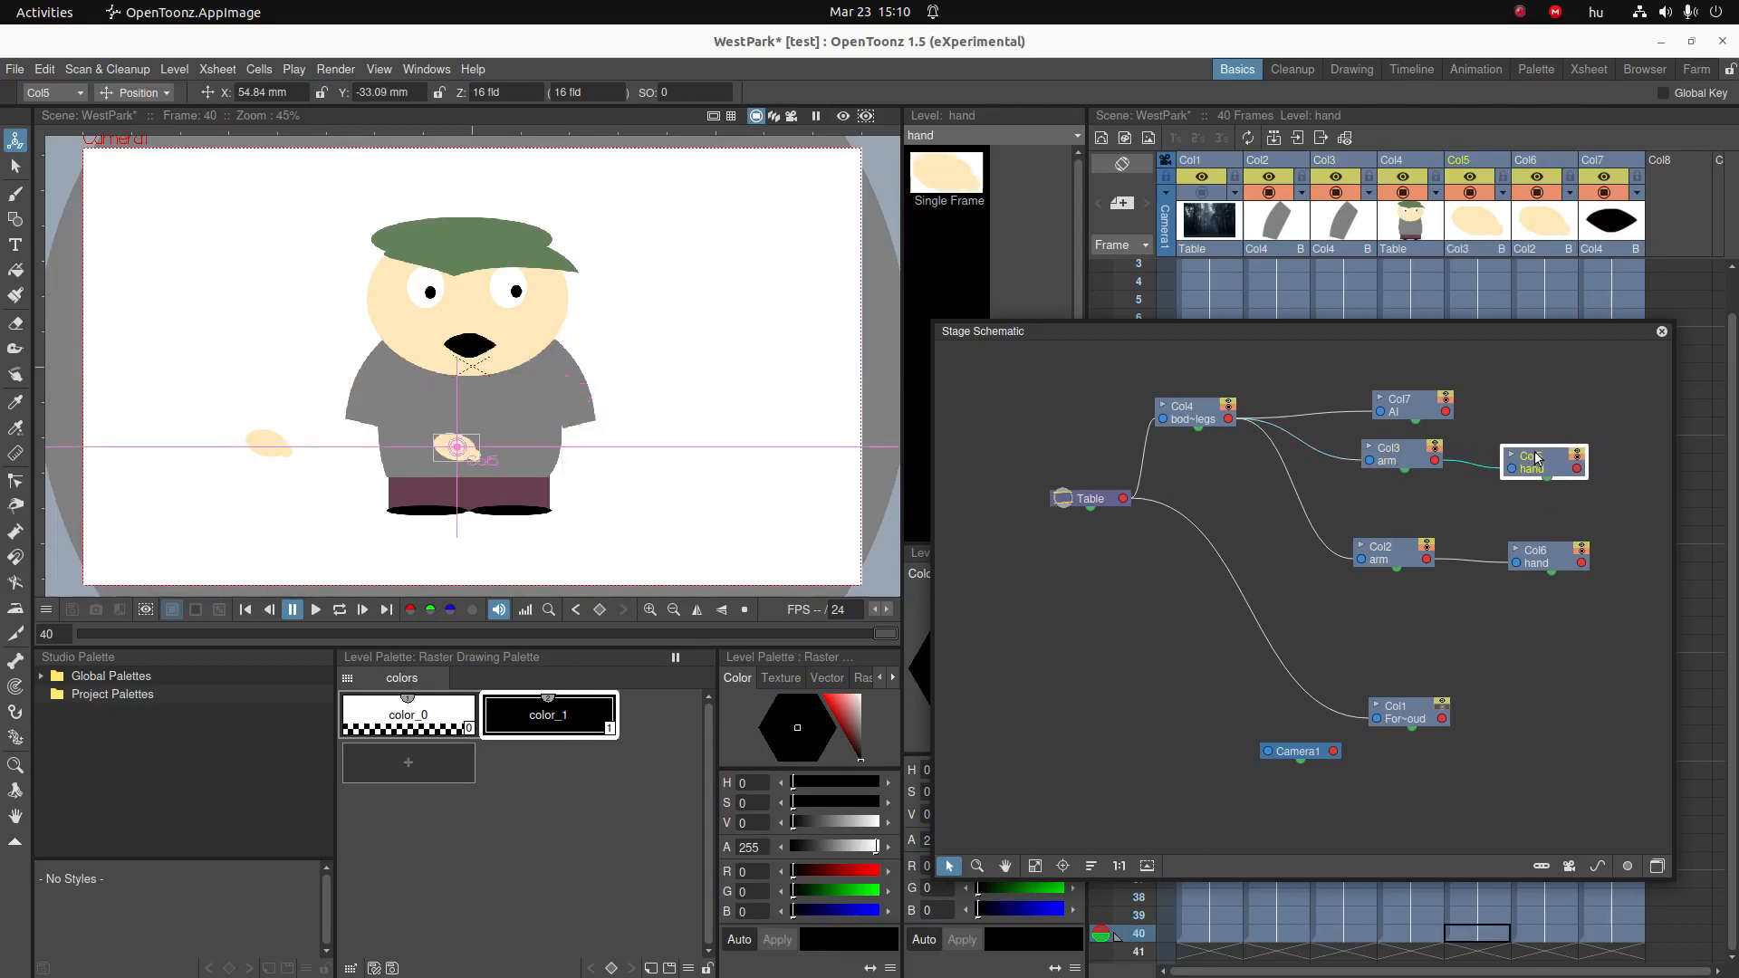
drag(1541, 460, 1552, 451)
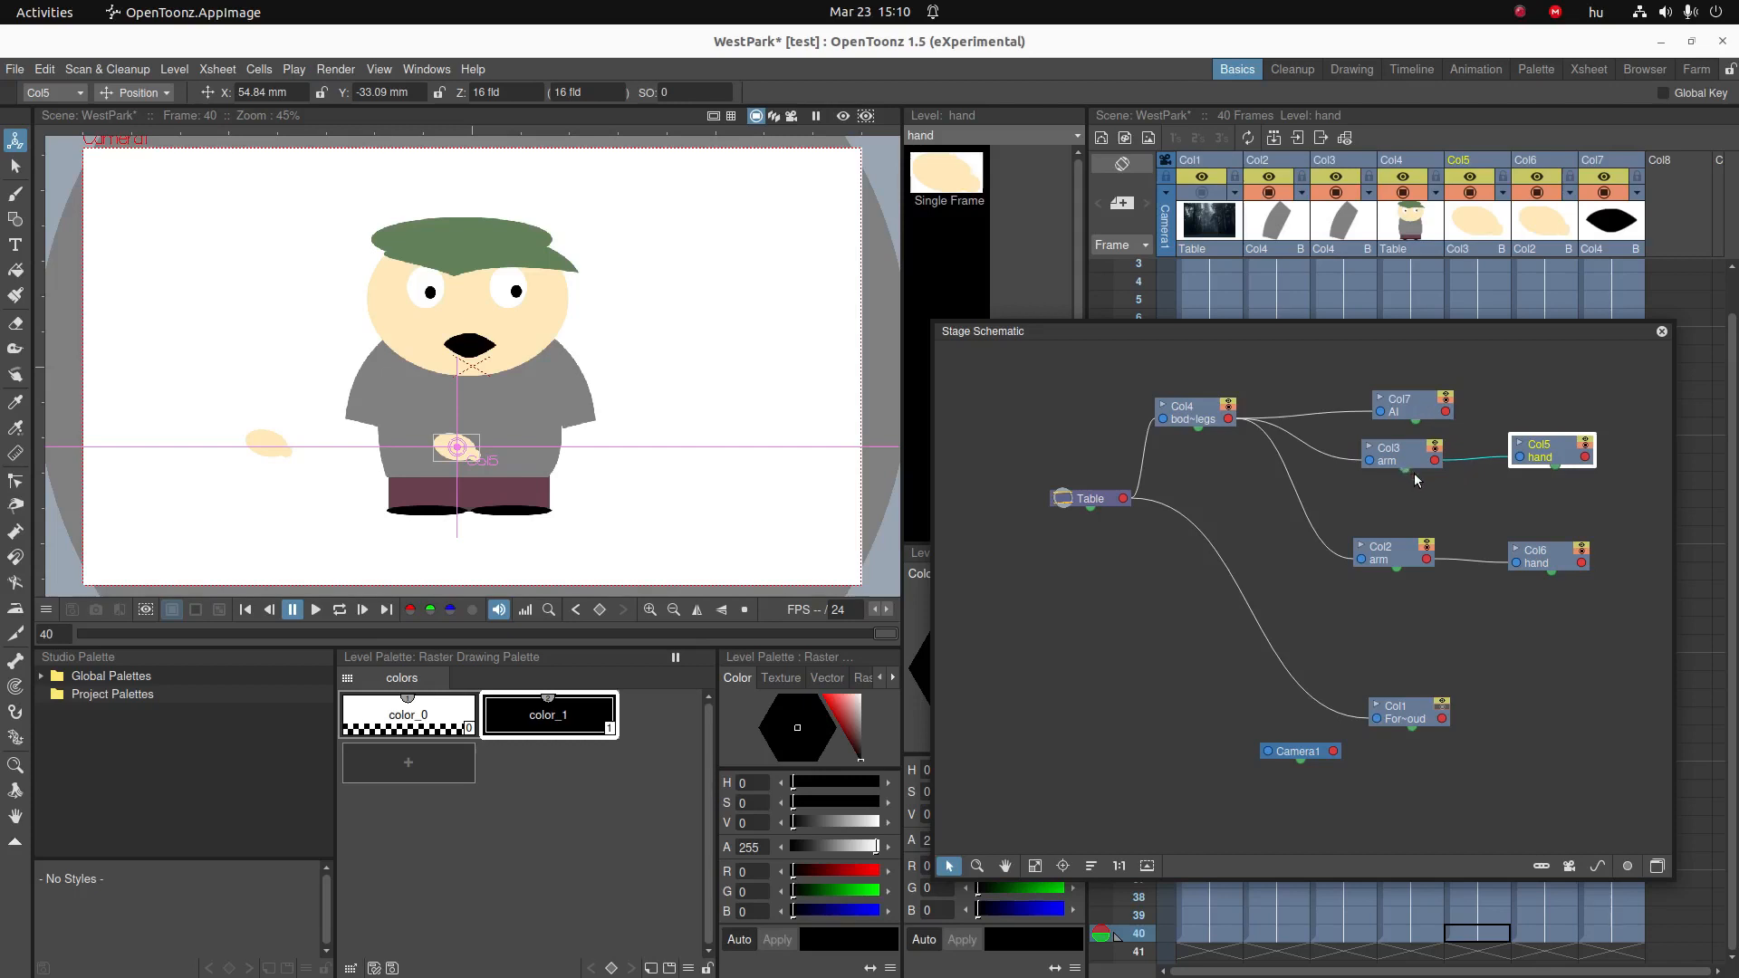
click(1400, 453)
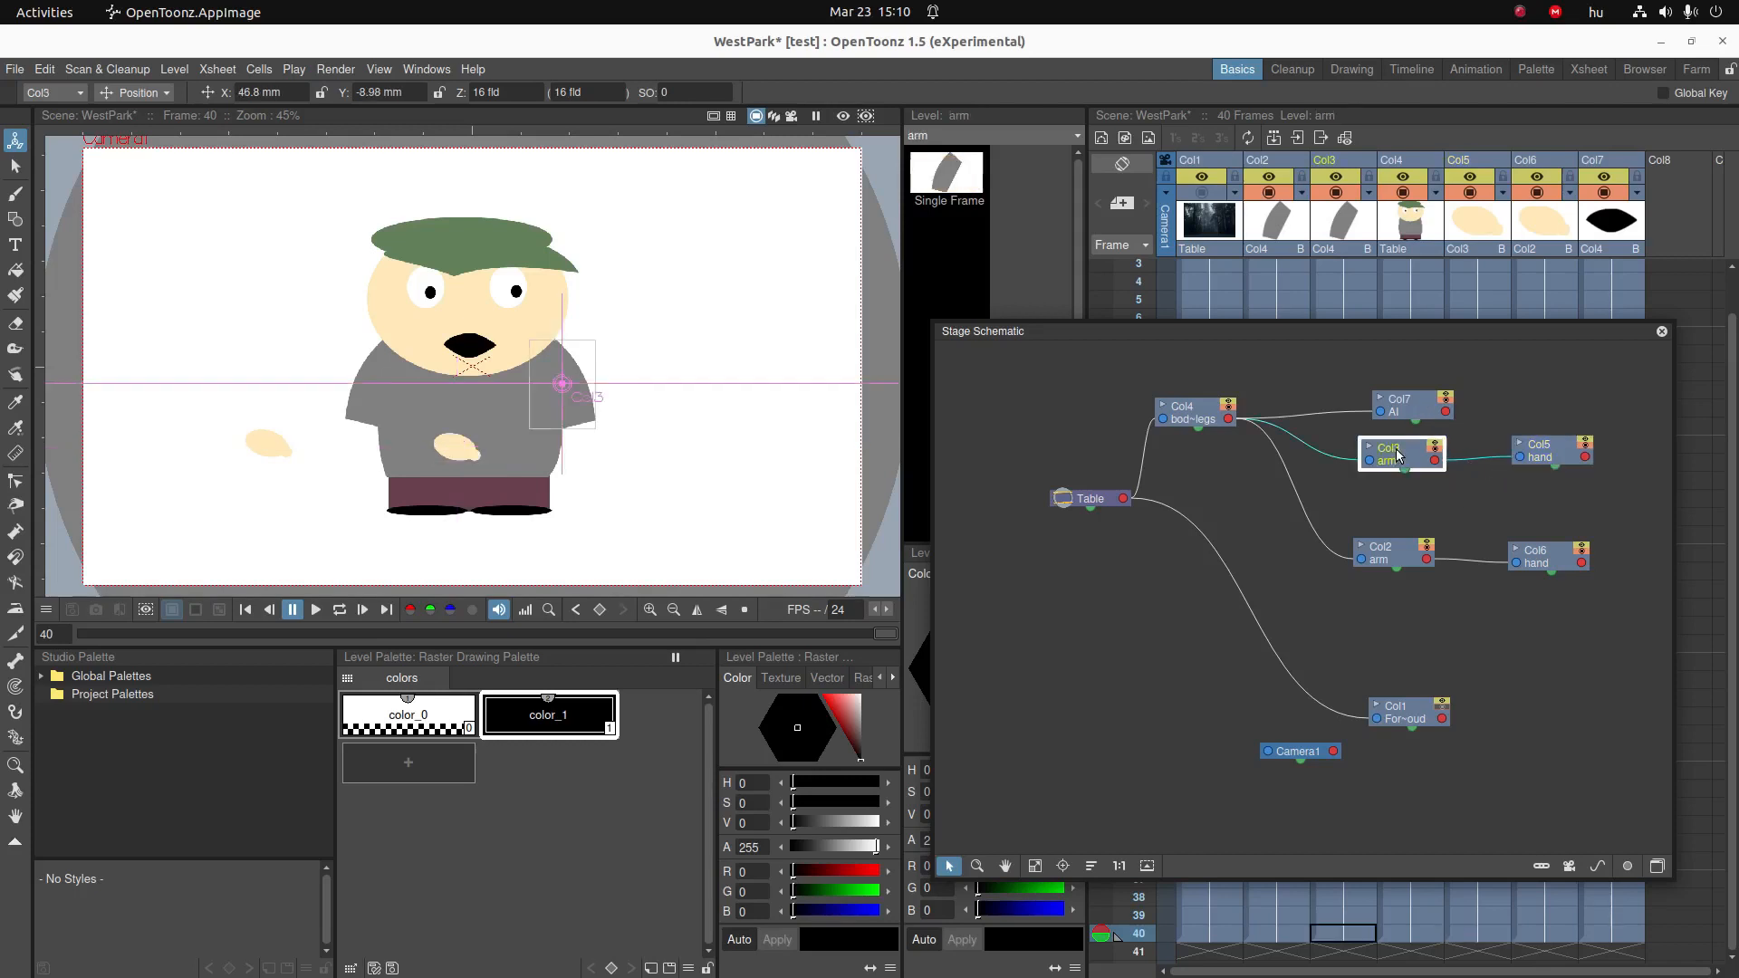
click(1551, 451)
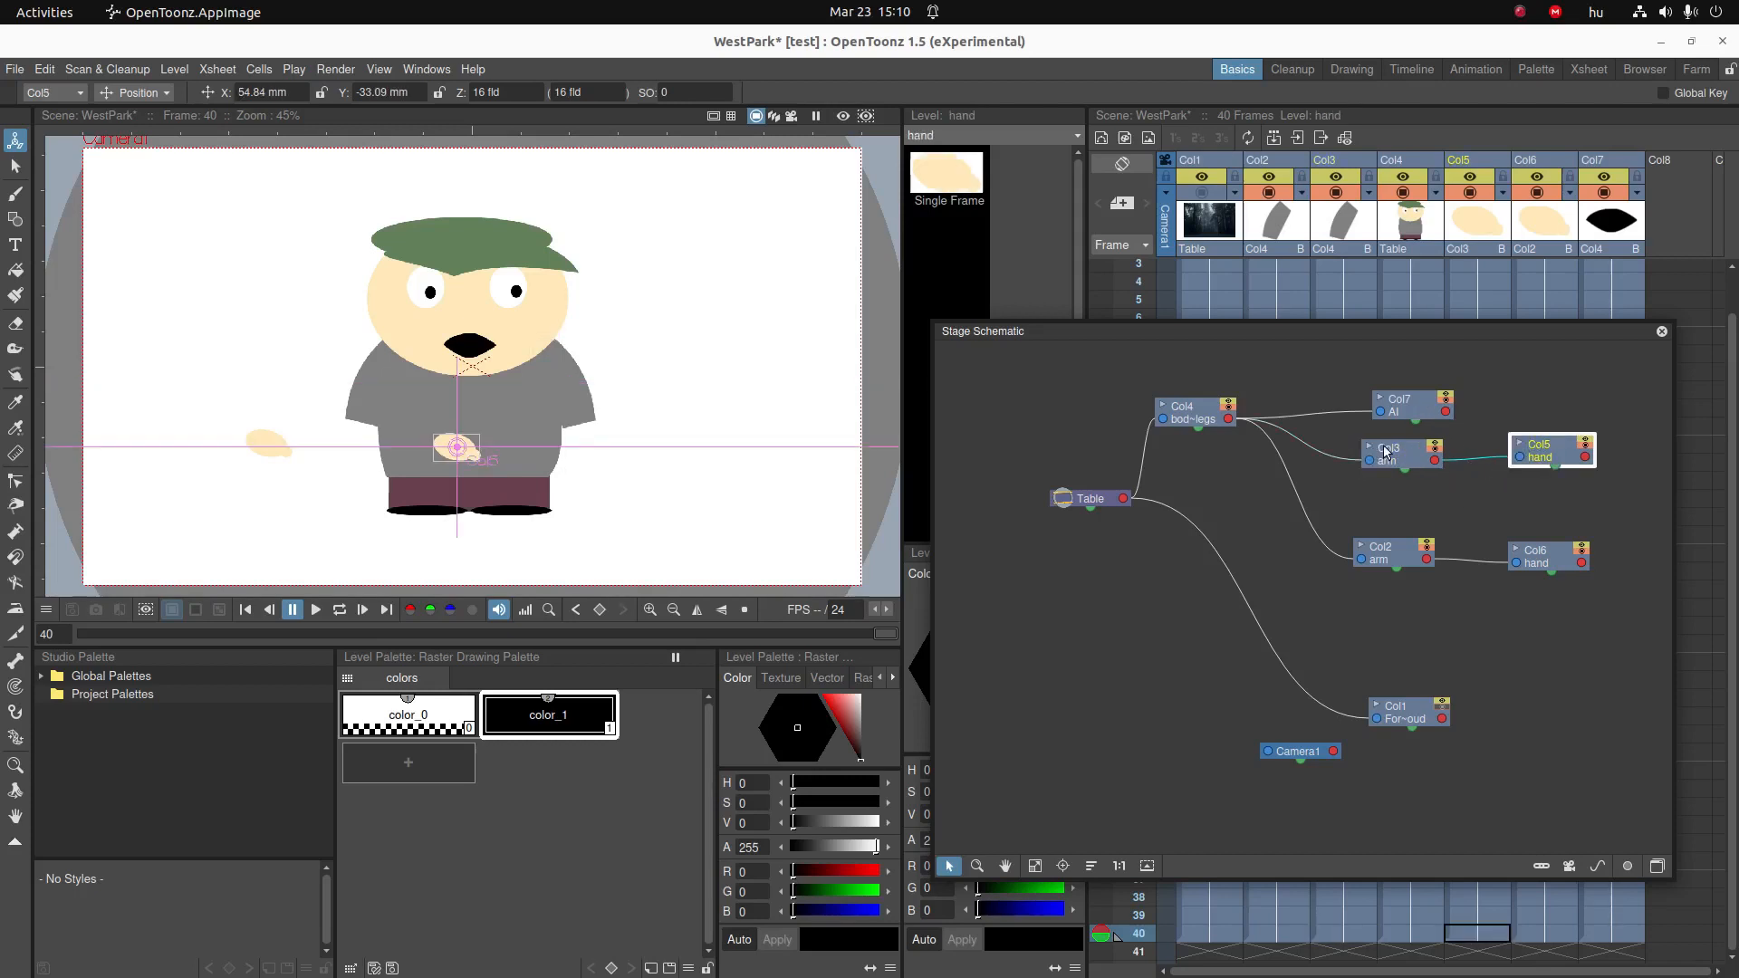
click(134, 93)
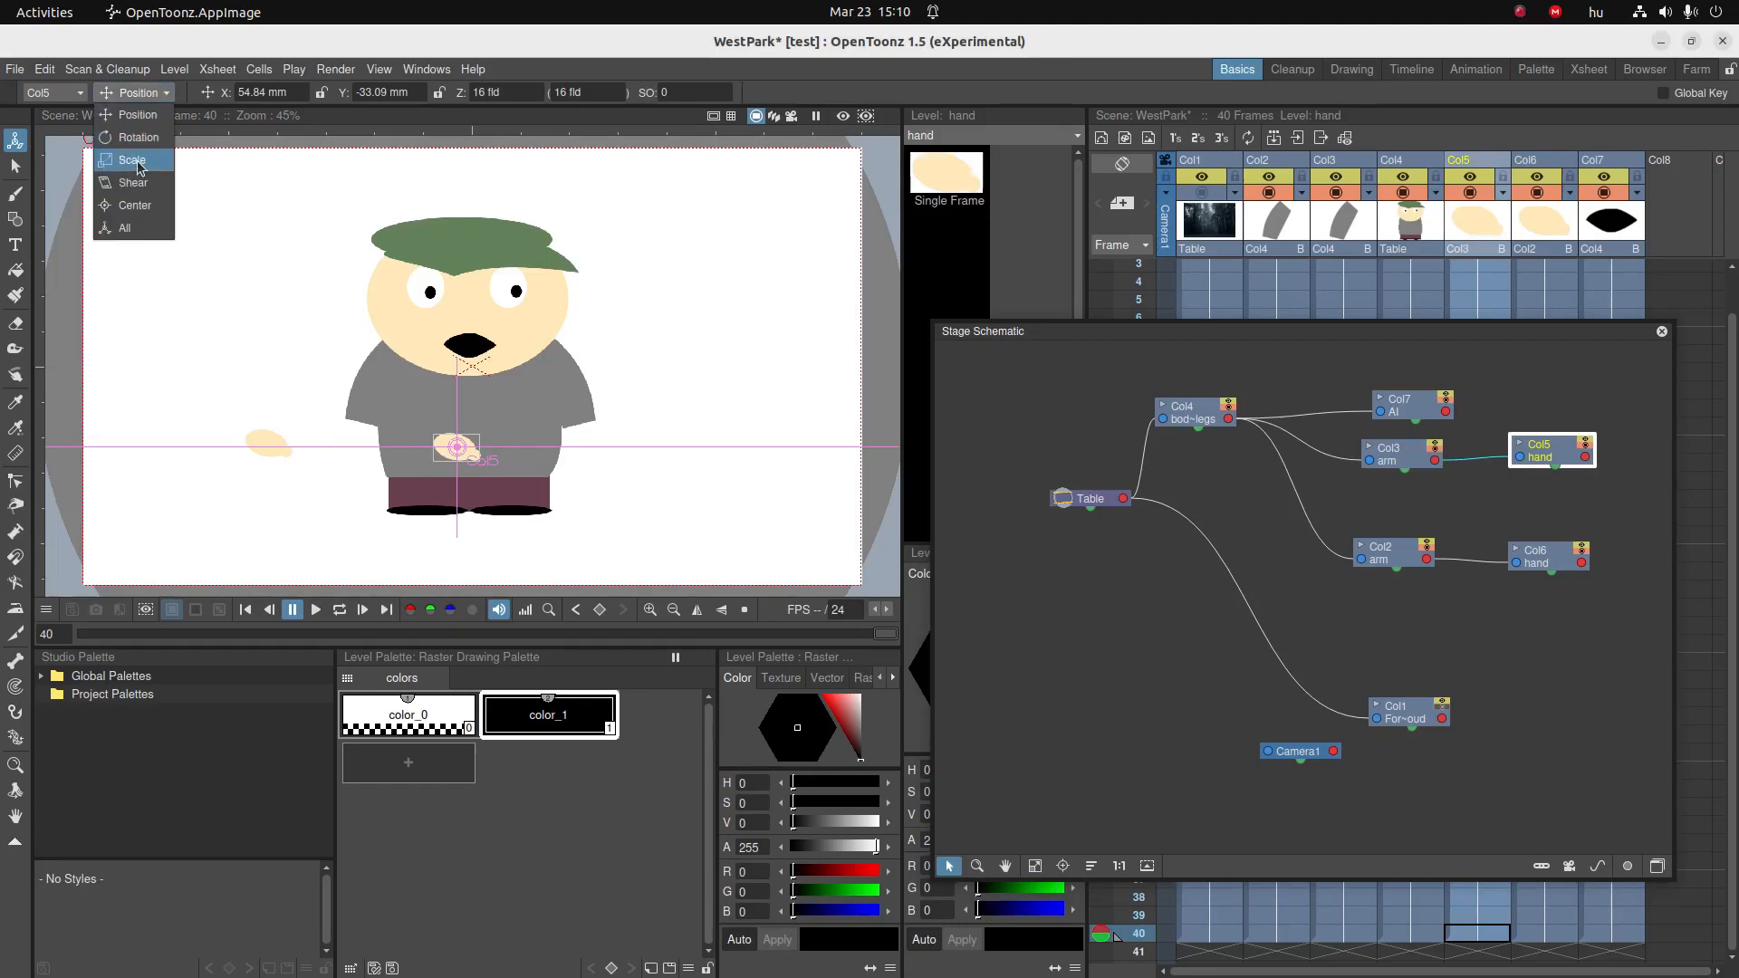
- Back in the Xsheet, drag each displaced hand onto its arm end and save
click(132, 159)
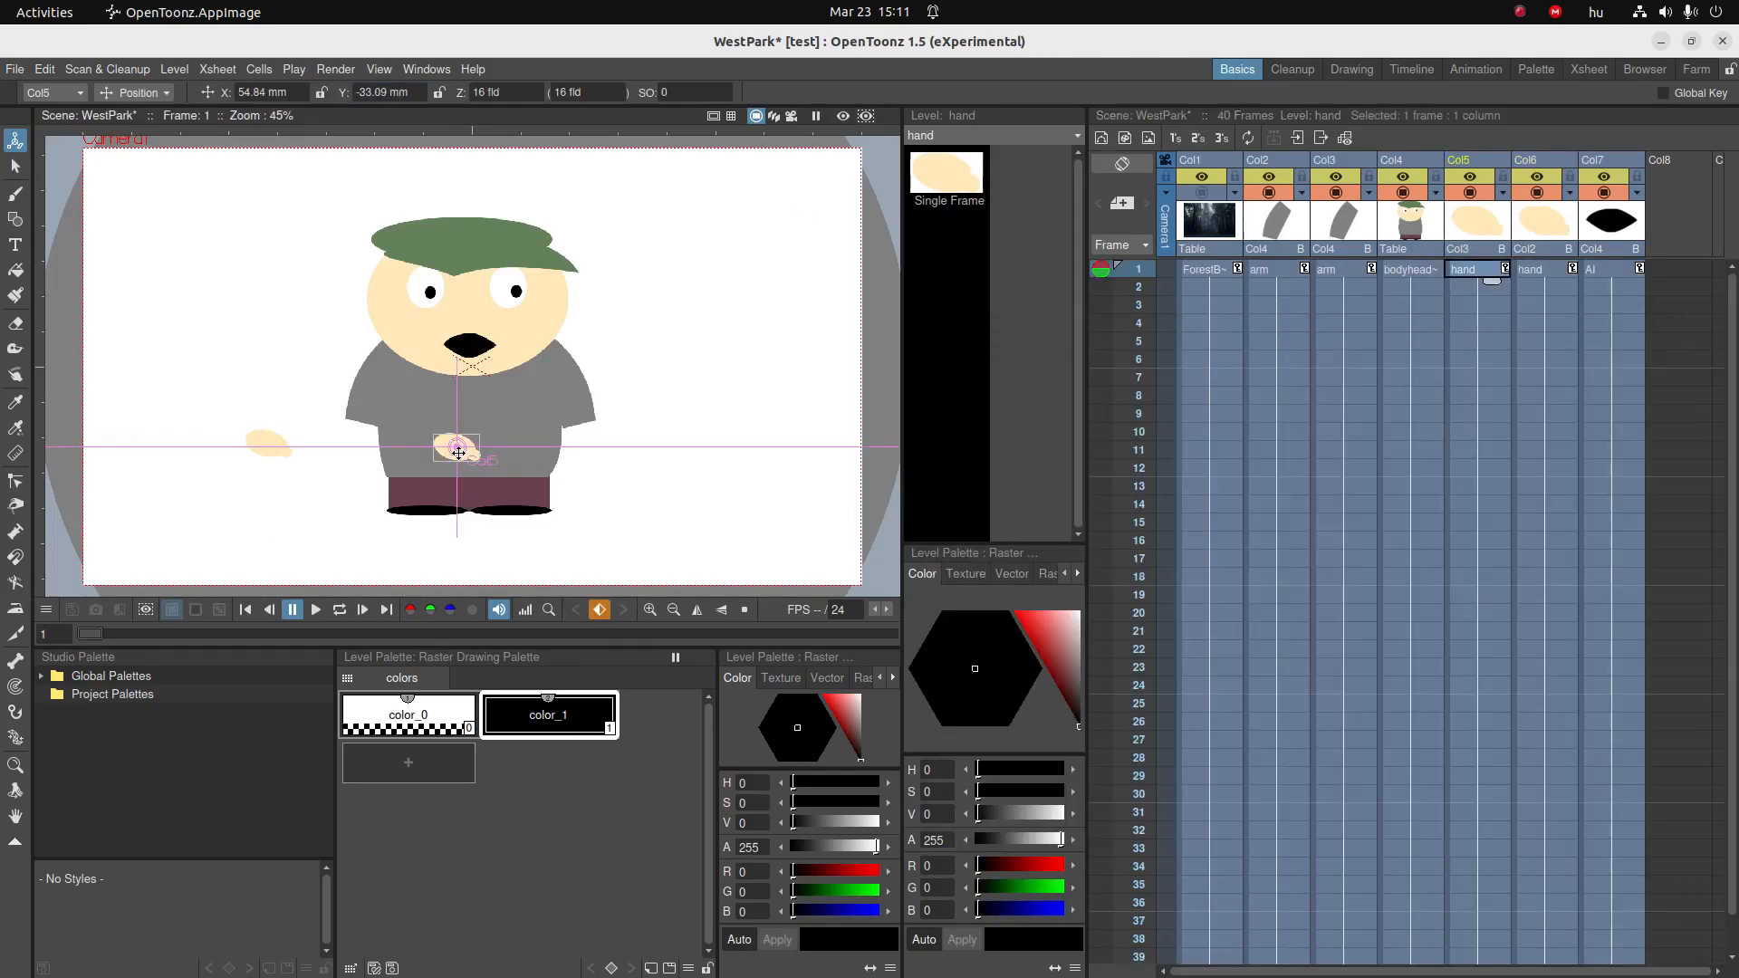
drag(456, 447, 585, 427)
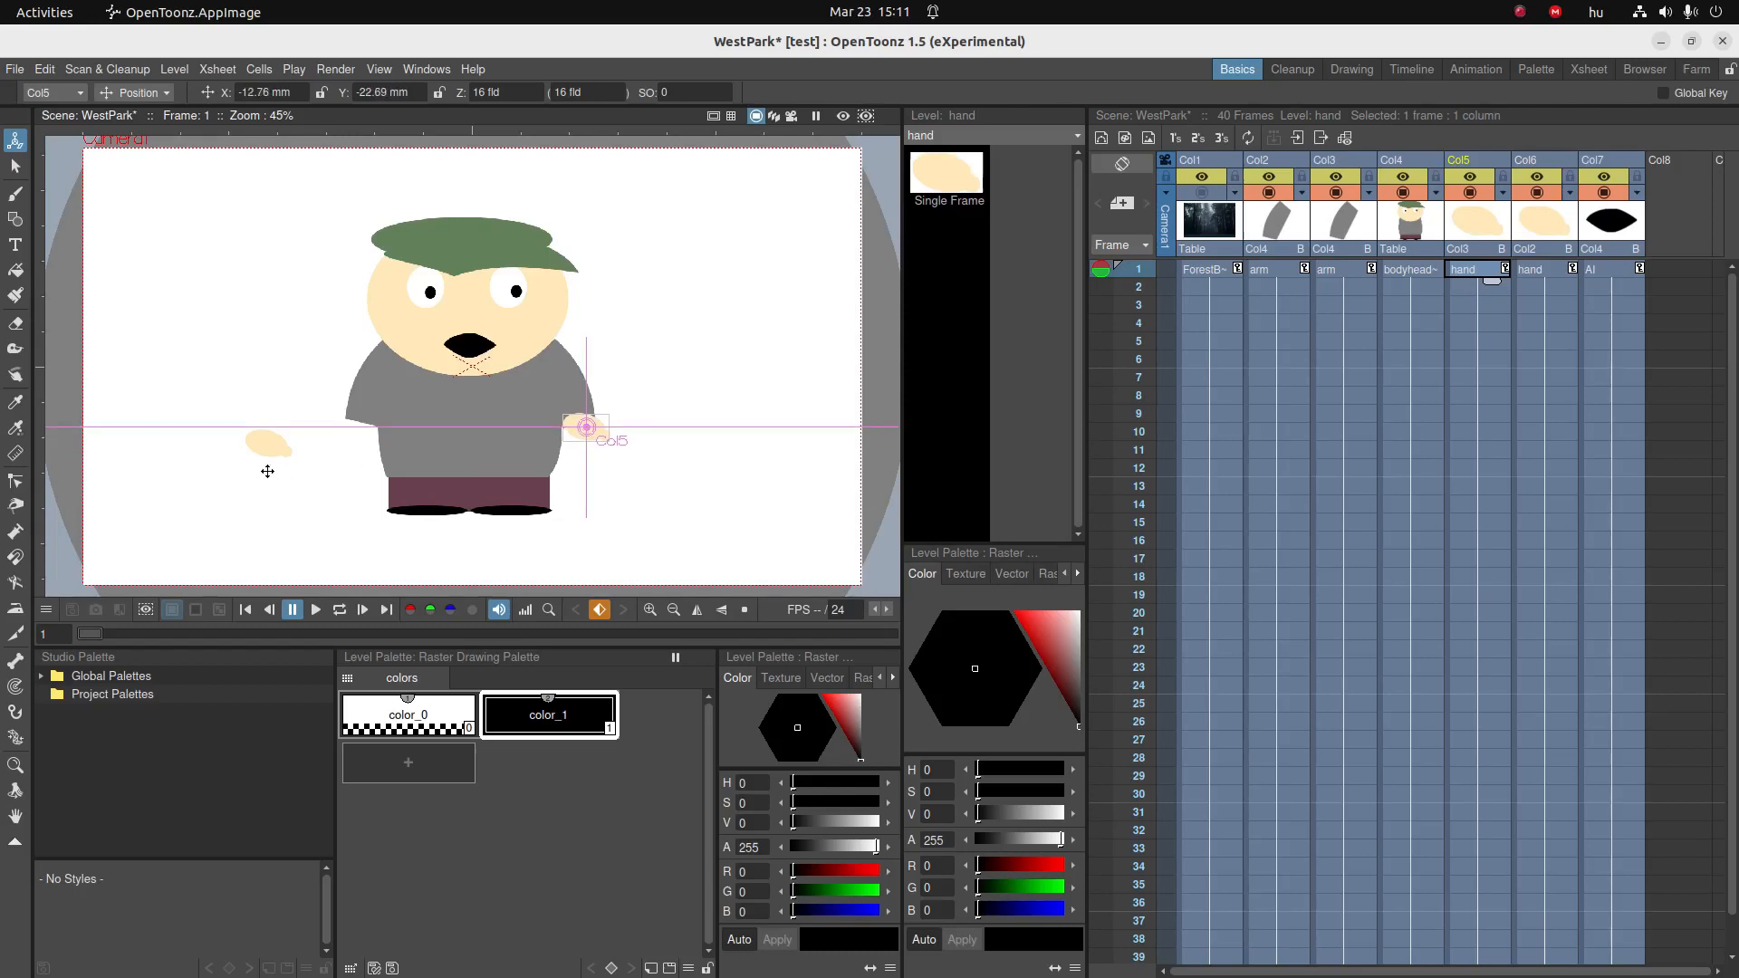
drag(585, 428, 267, 444)
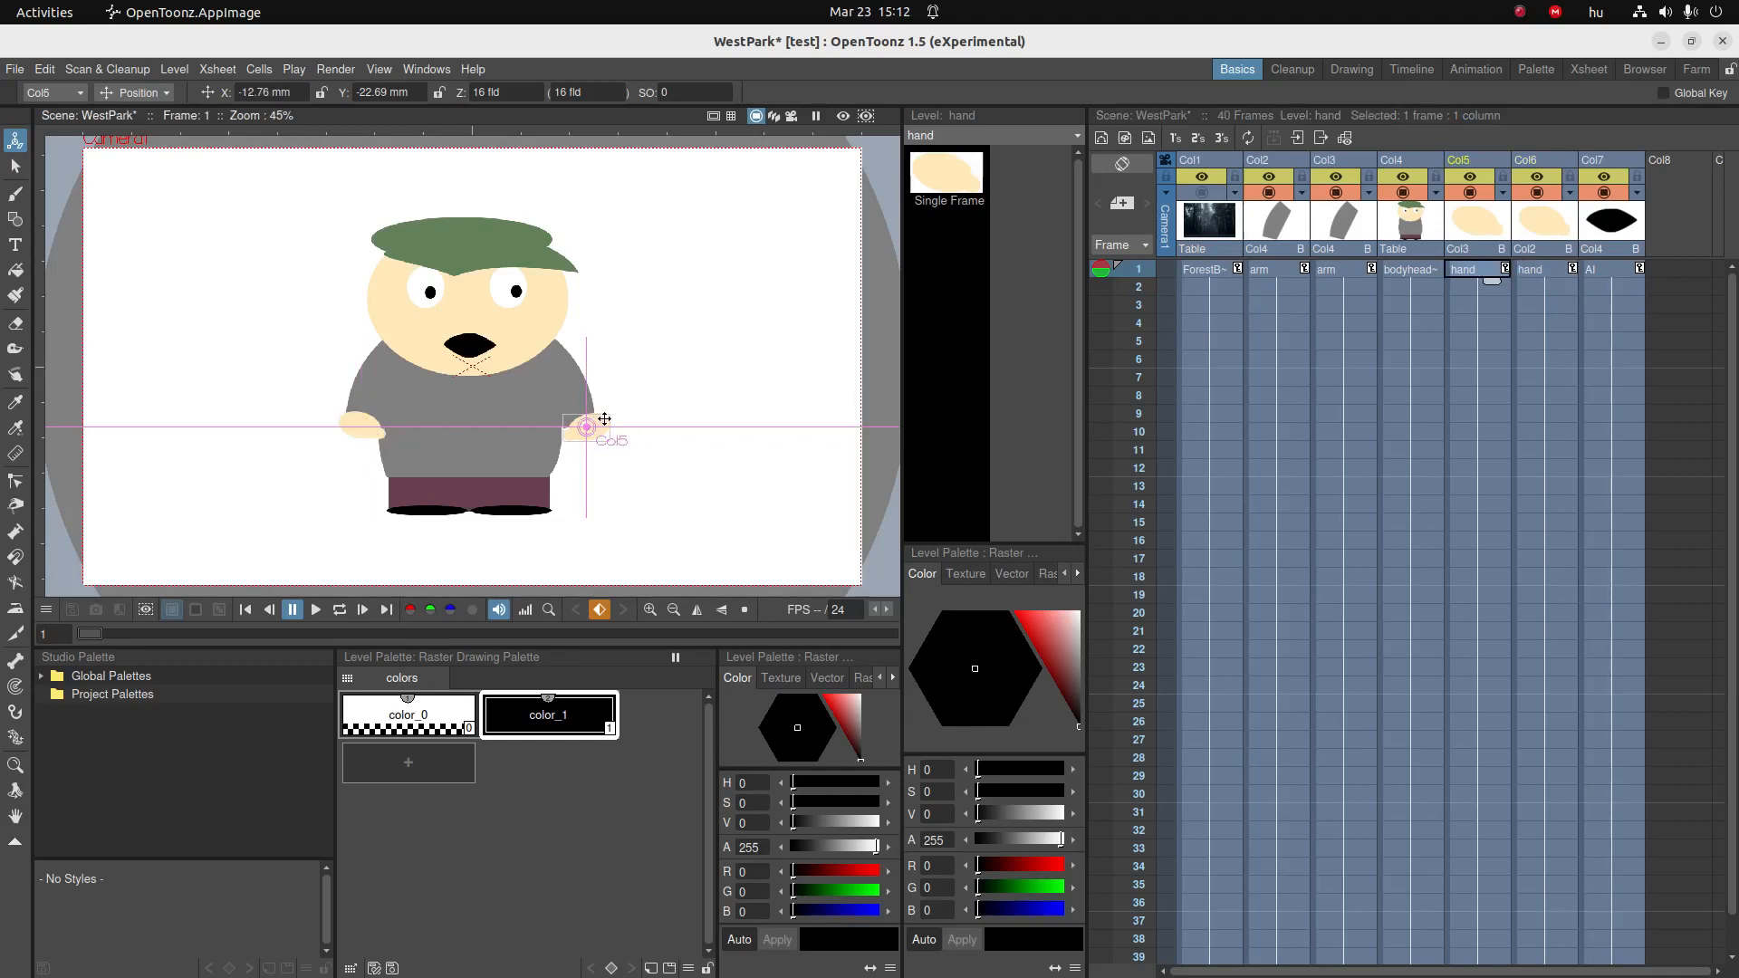
drag(587, 427, 579, 424)
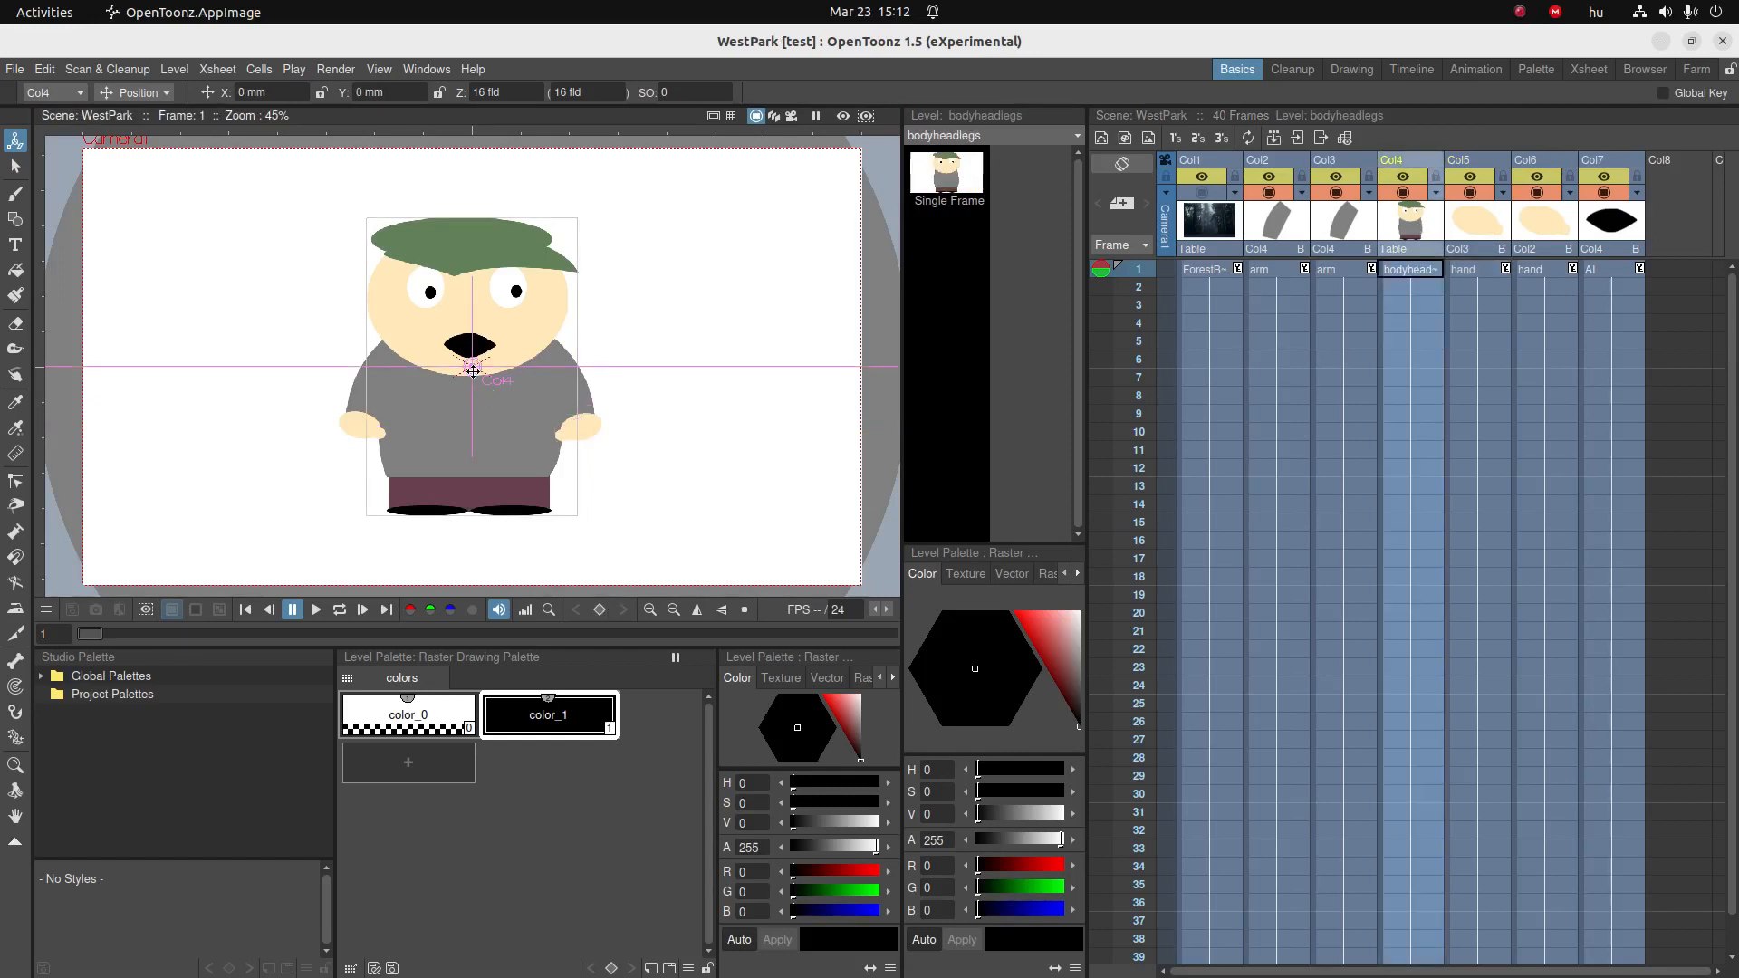
- Shift the whole character toward the upper left of the forest scene
drag(471, 369, 266, 339)
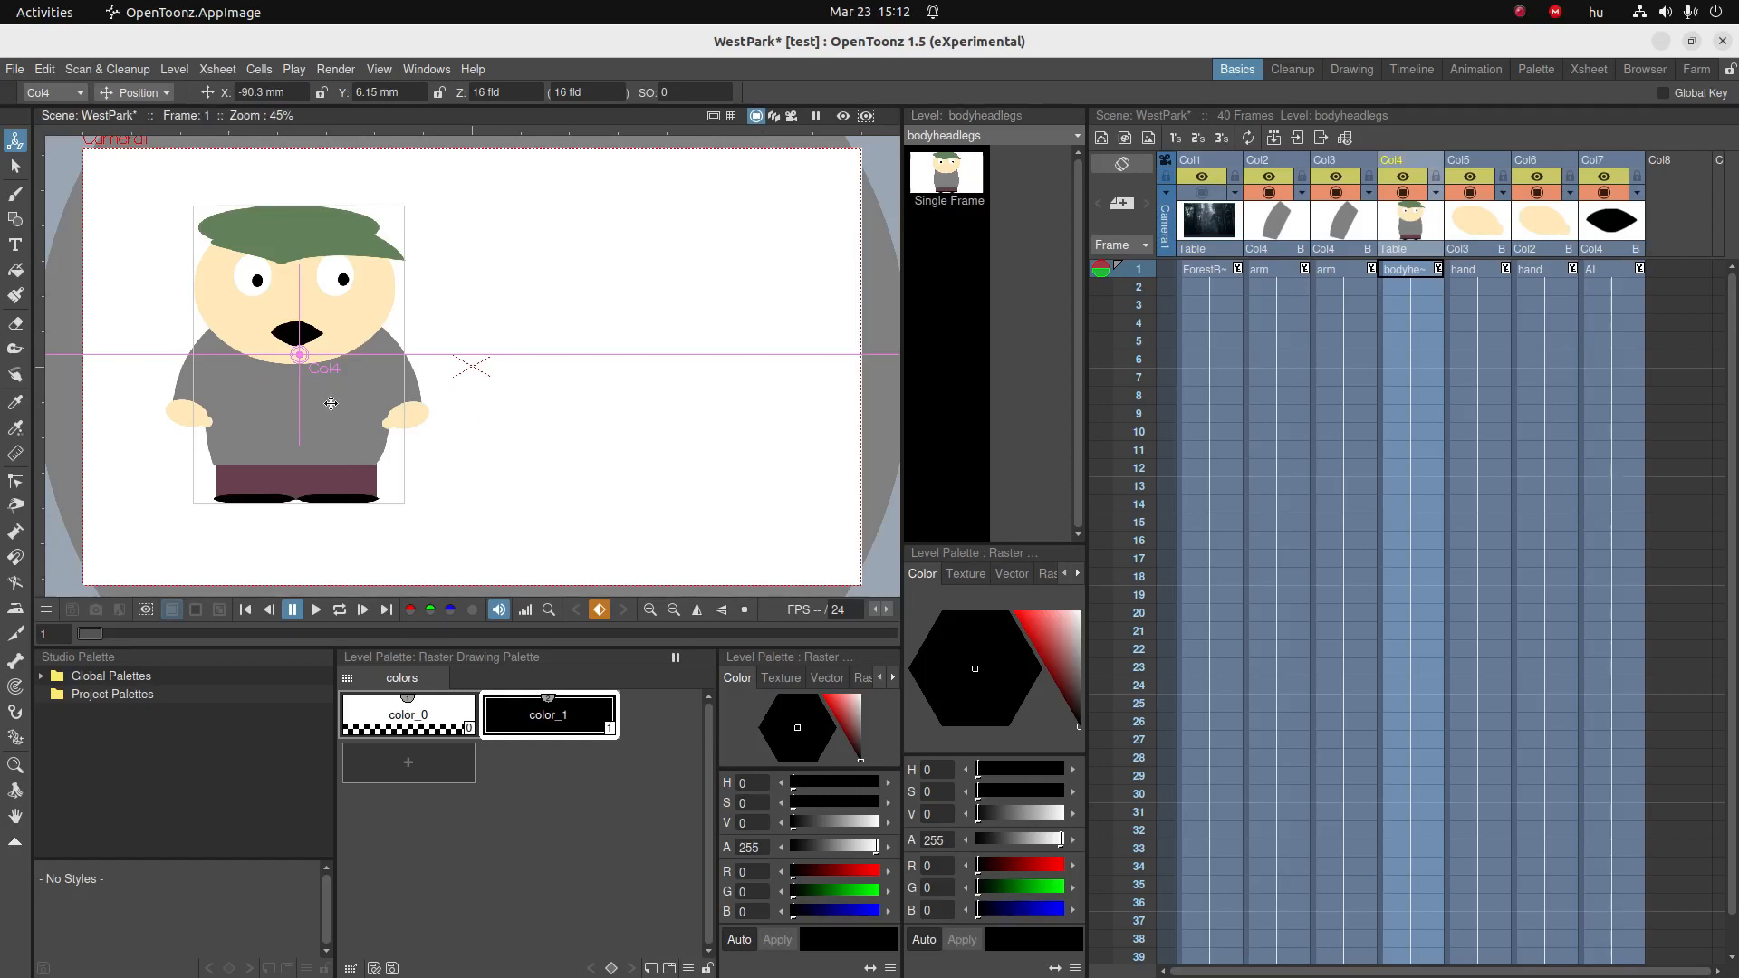
drag(330, 402, 295, 397)
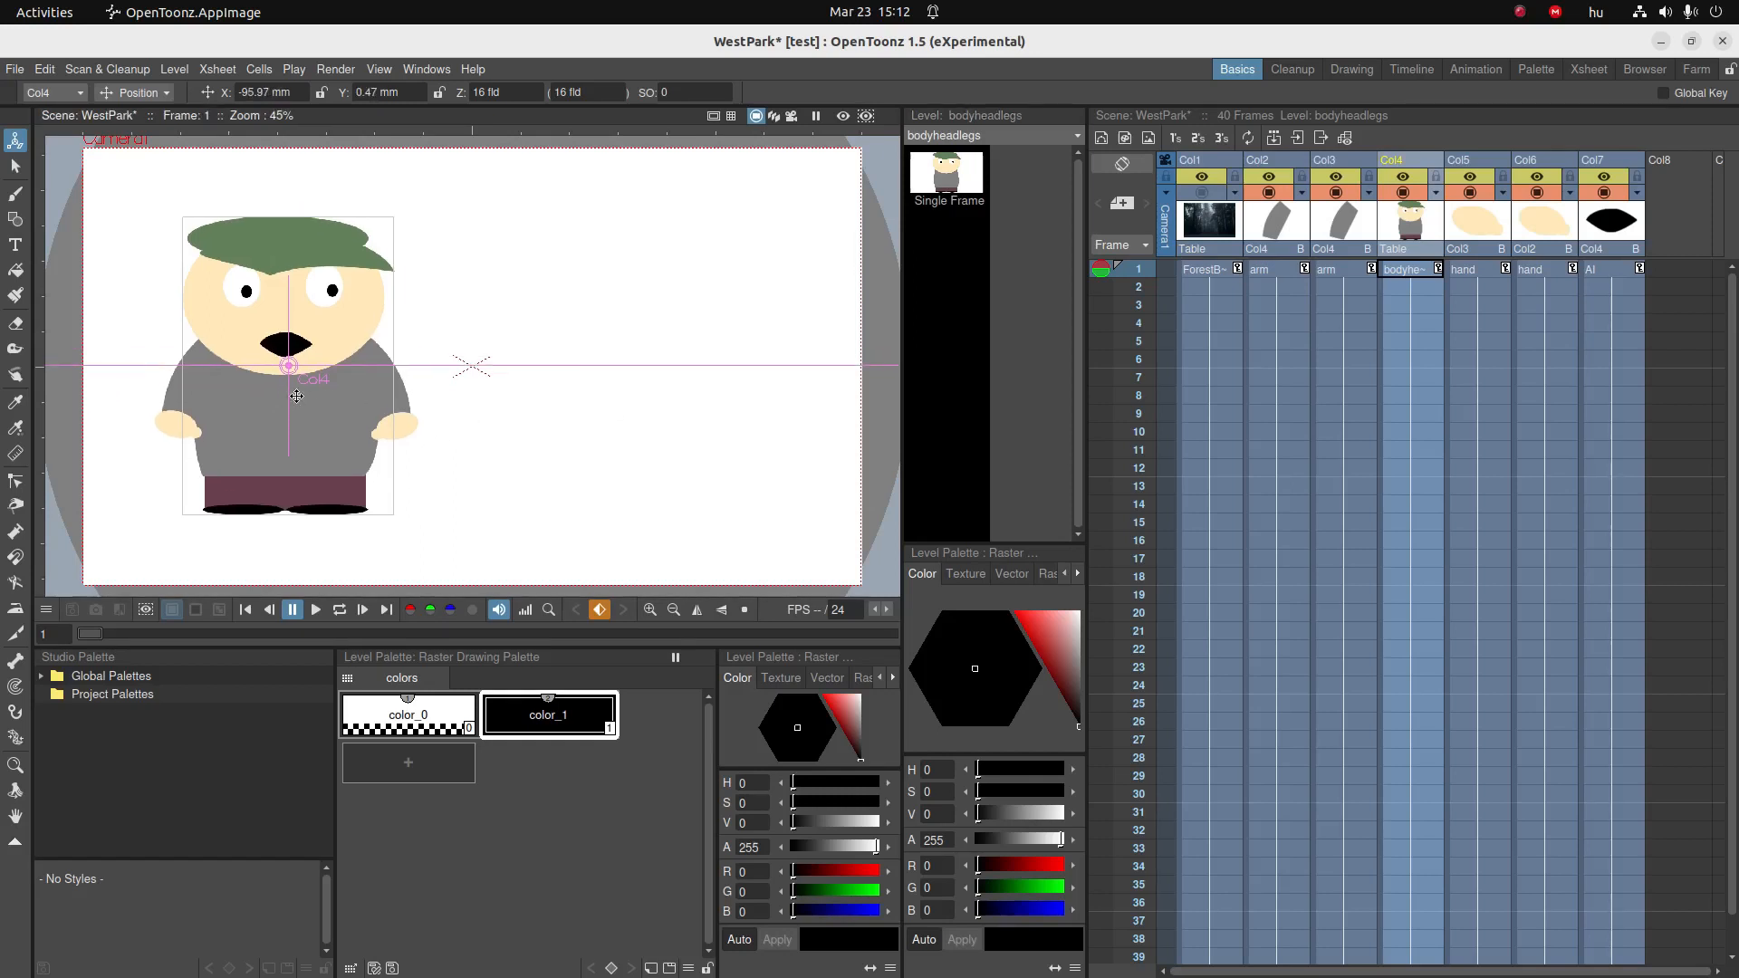
drag(295, 397, 333, 351)
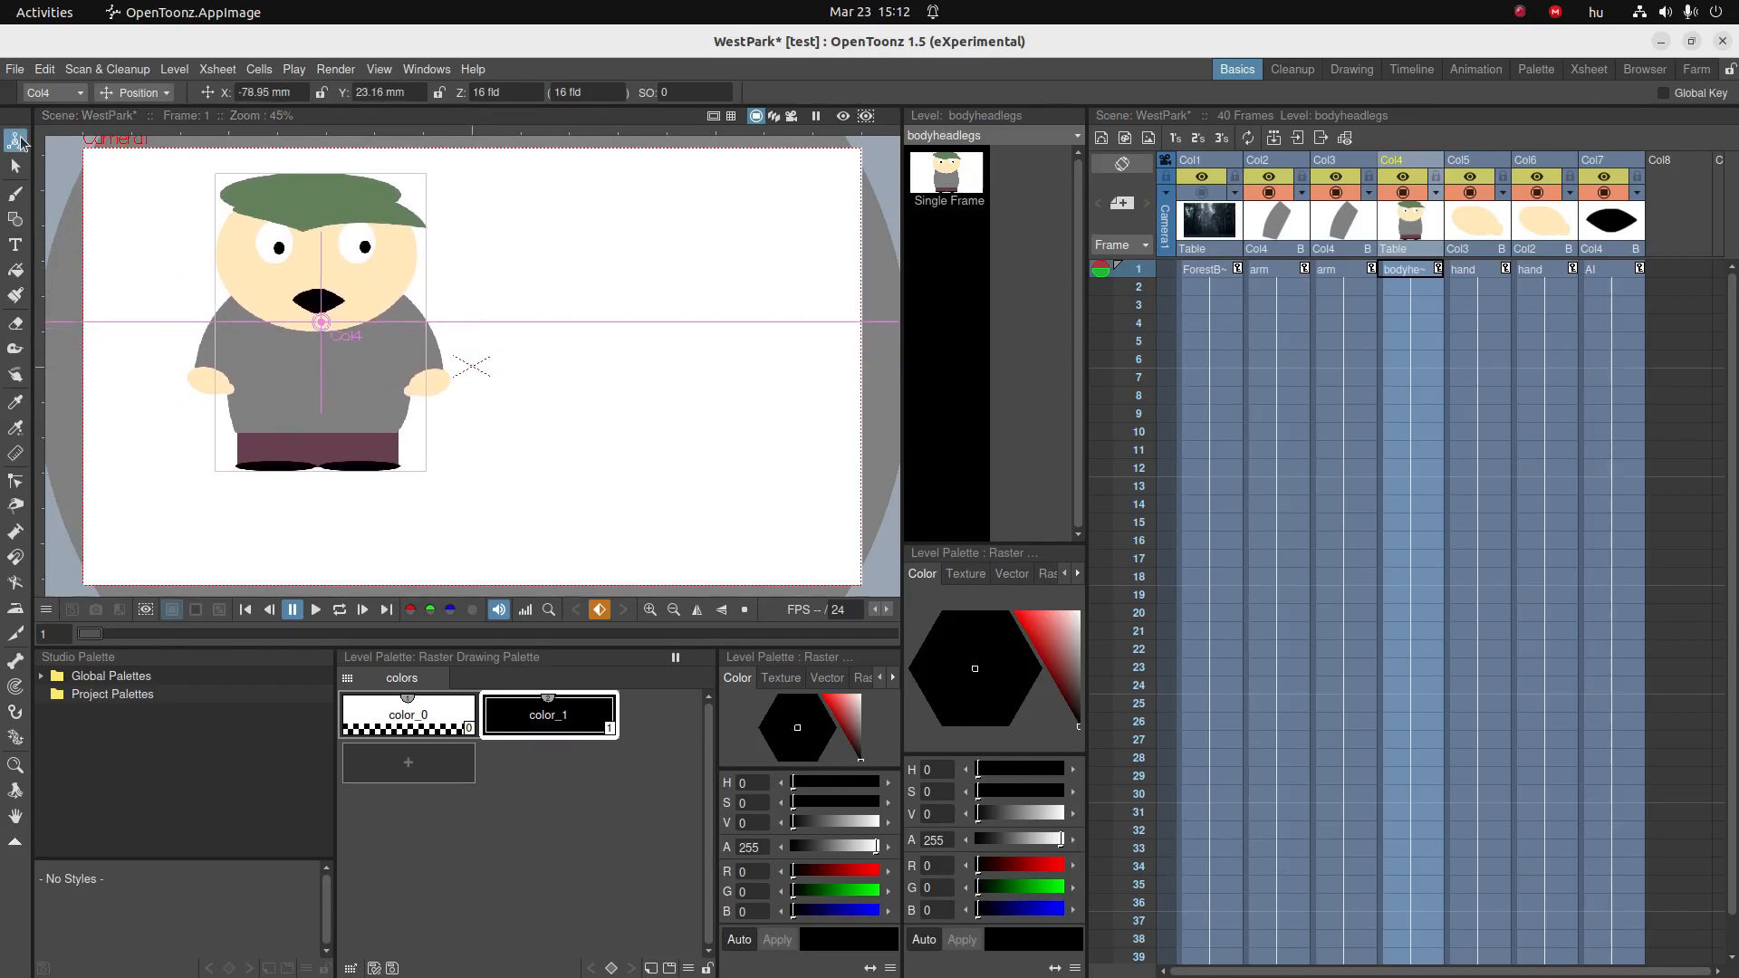
- Shrink the character to about 67% scale and enlarge the forest background to 170.85%
click(132, 93)
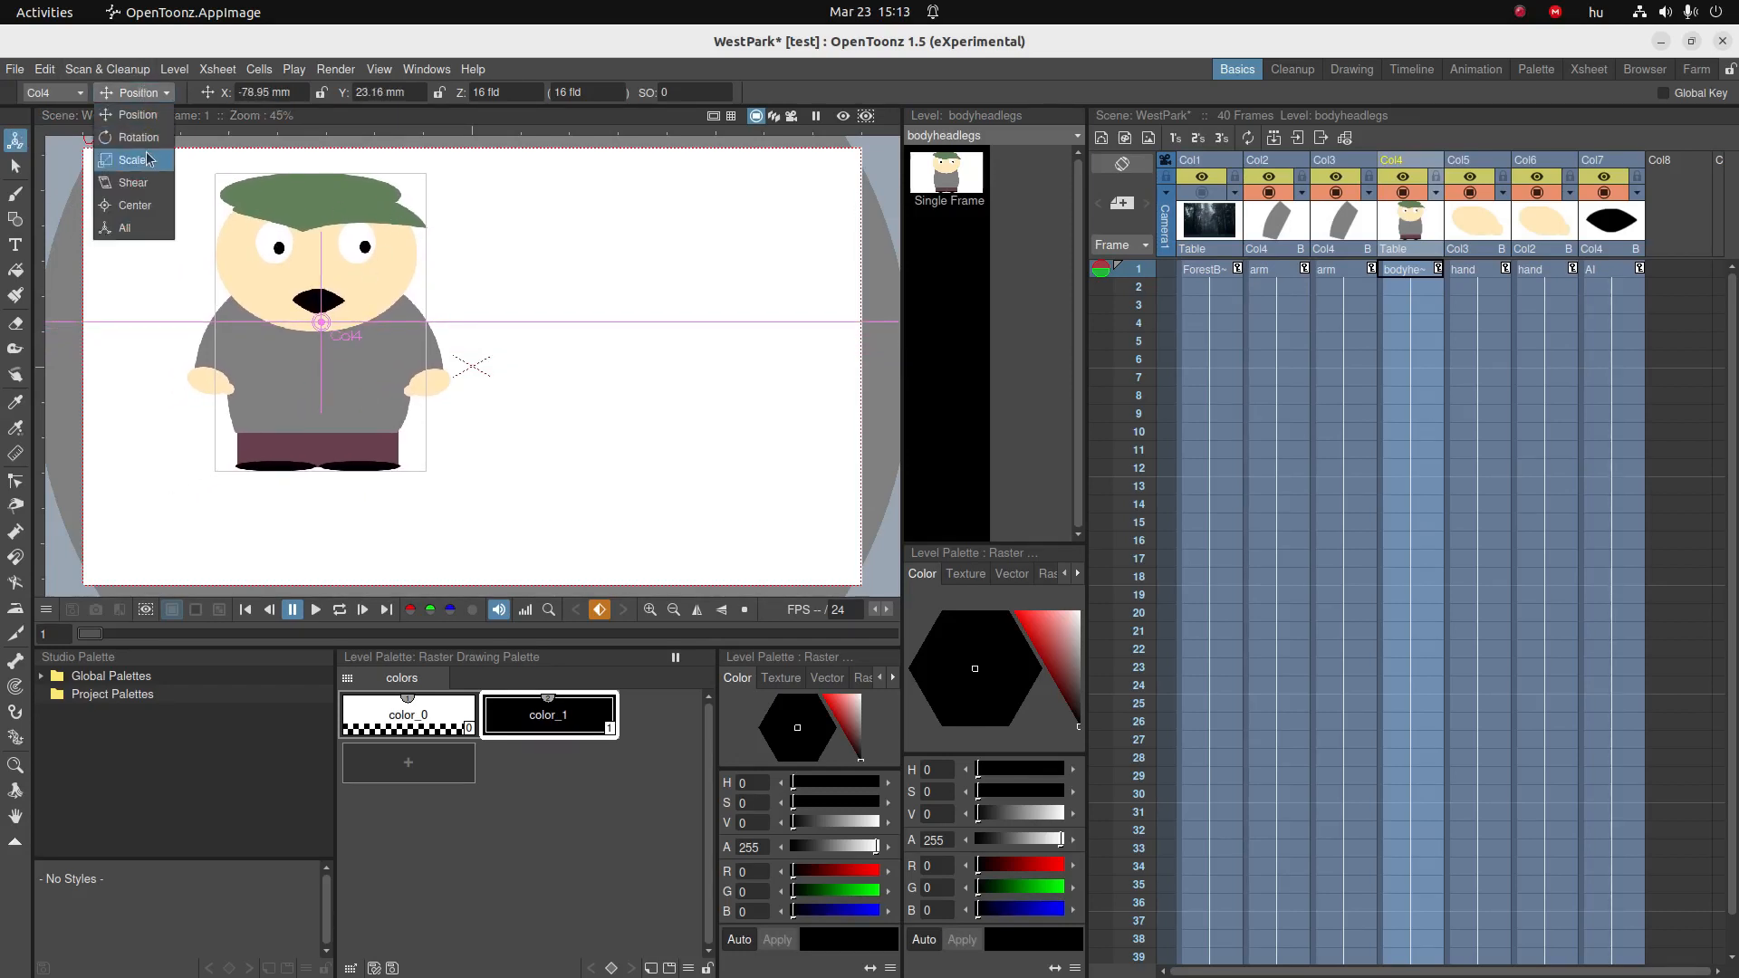
click(132, 159)
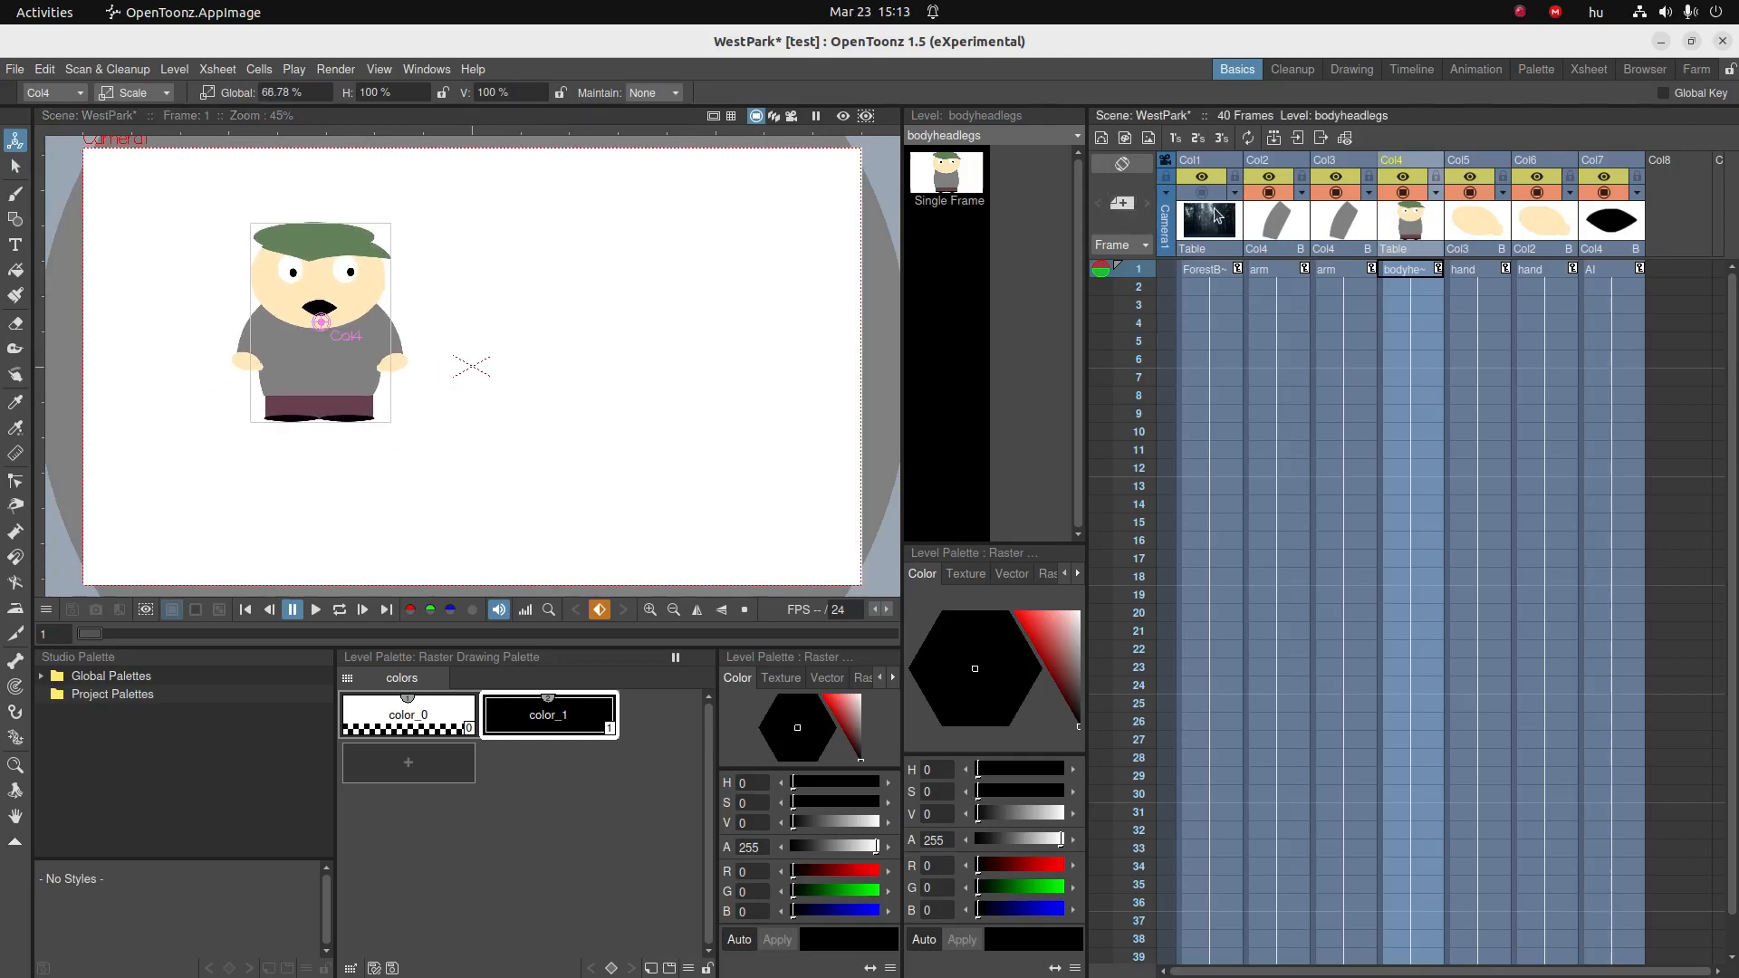
click(1206, 190)
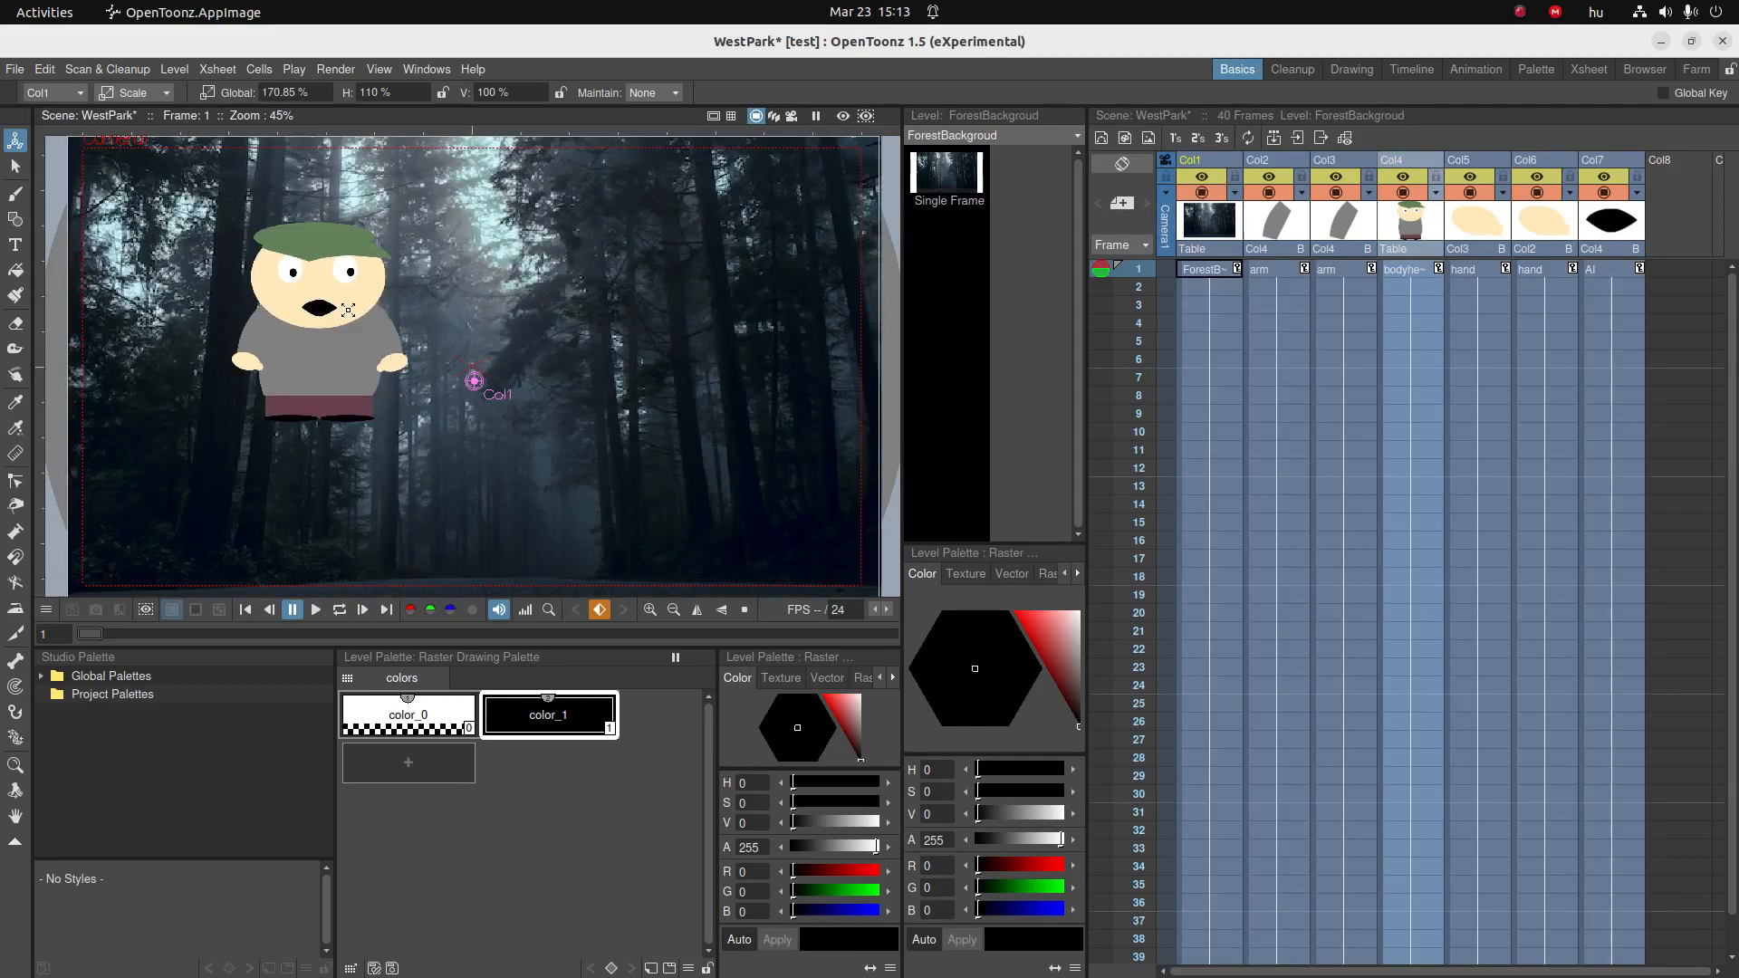
- Key the character off-frame left at frame 1, centred by frame 40, with roughly 10° waddle tilts between
click(131, 92)
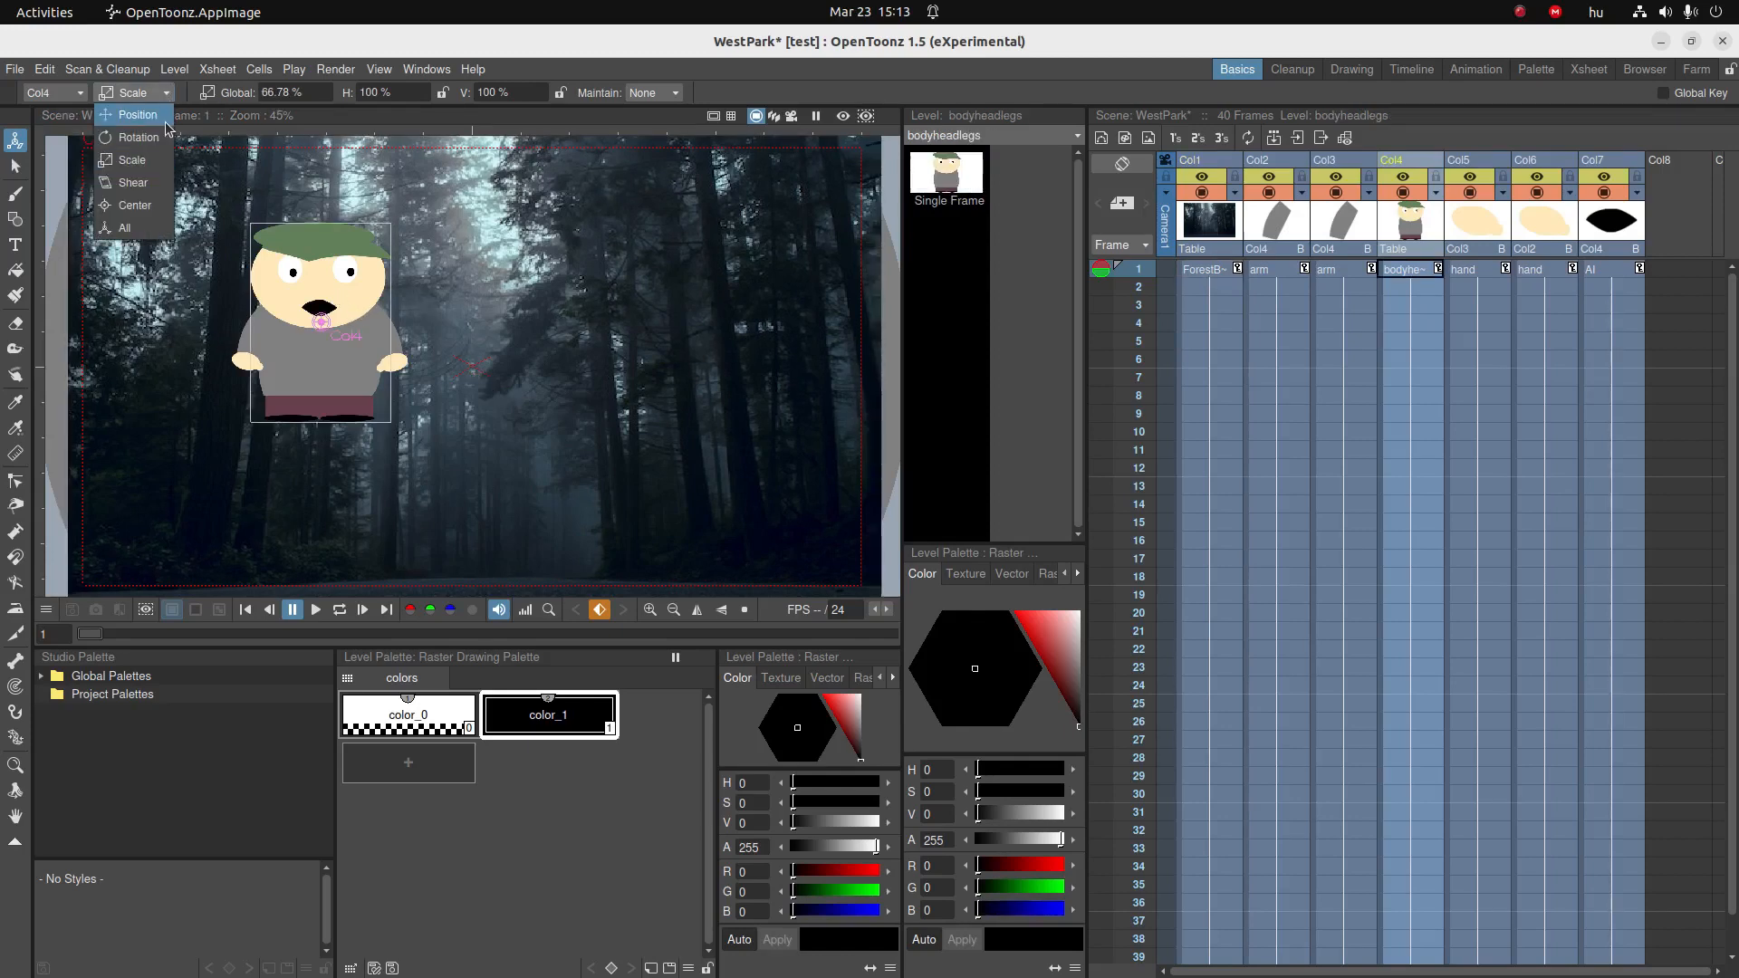
click(136, 114)
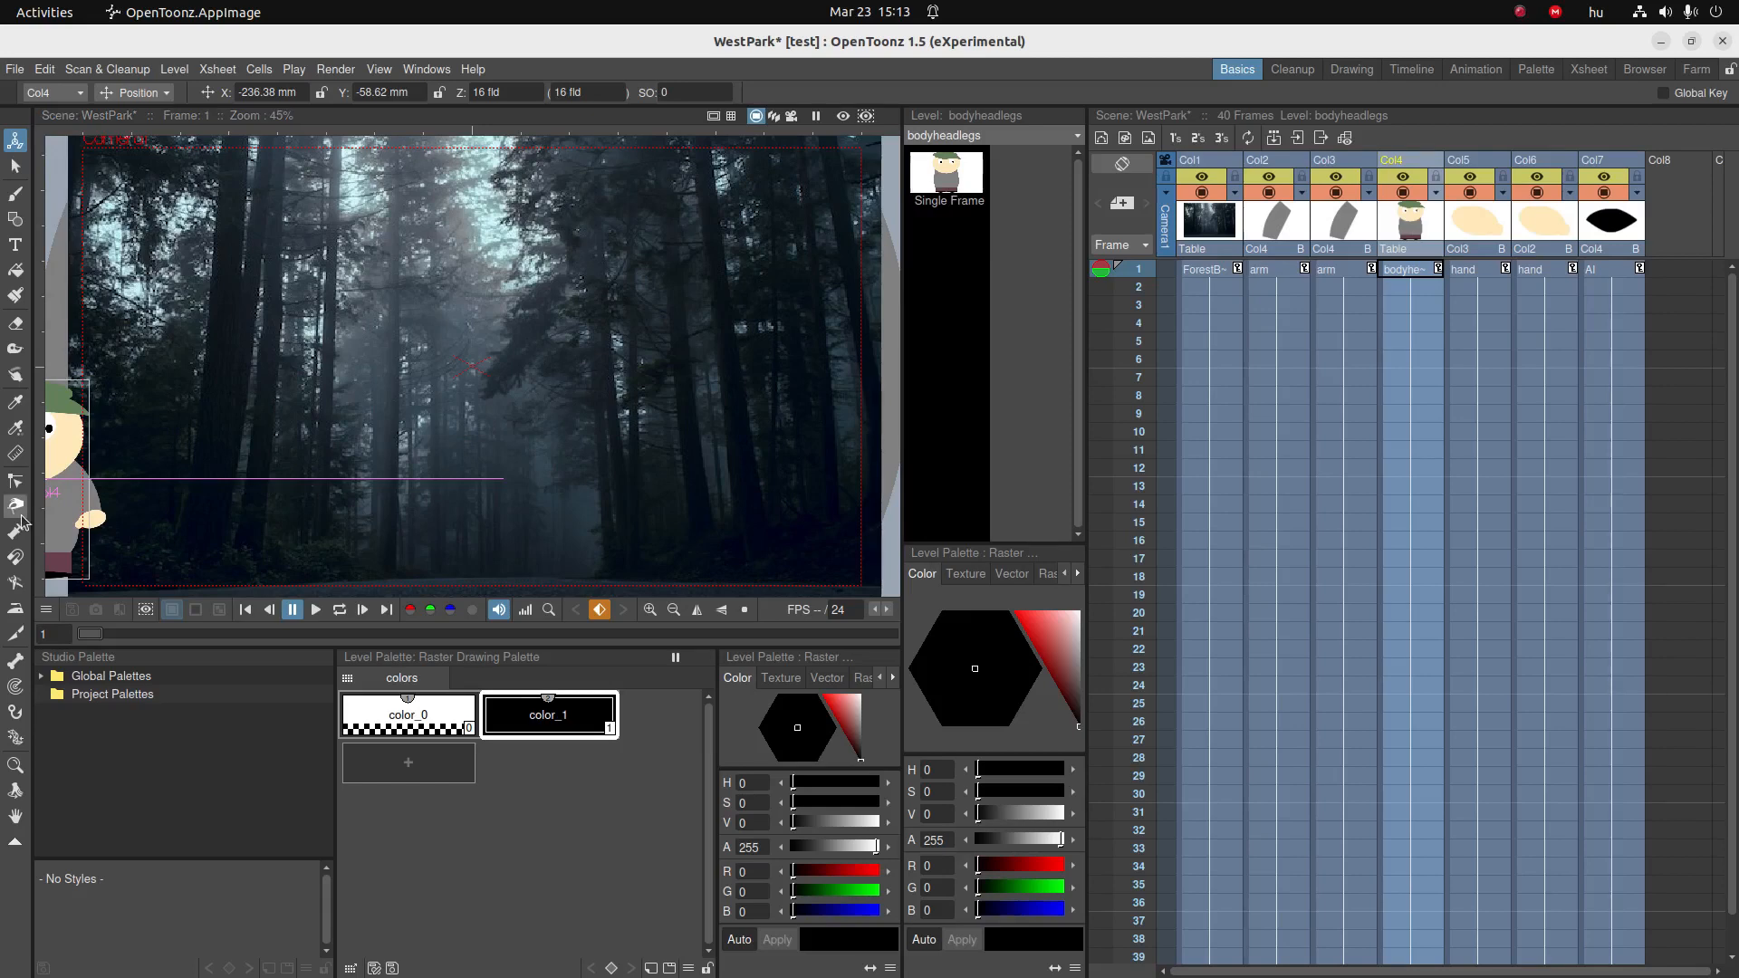
scroll(down, 3)
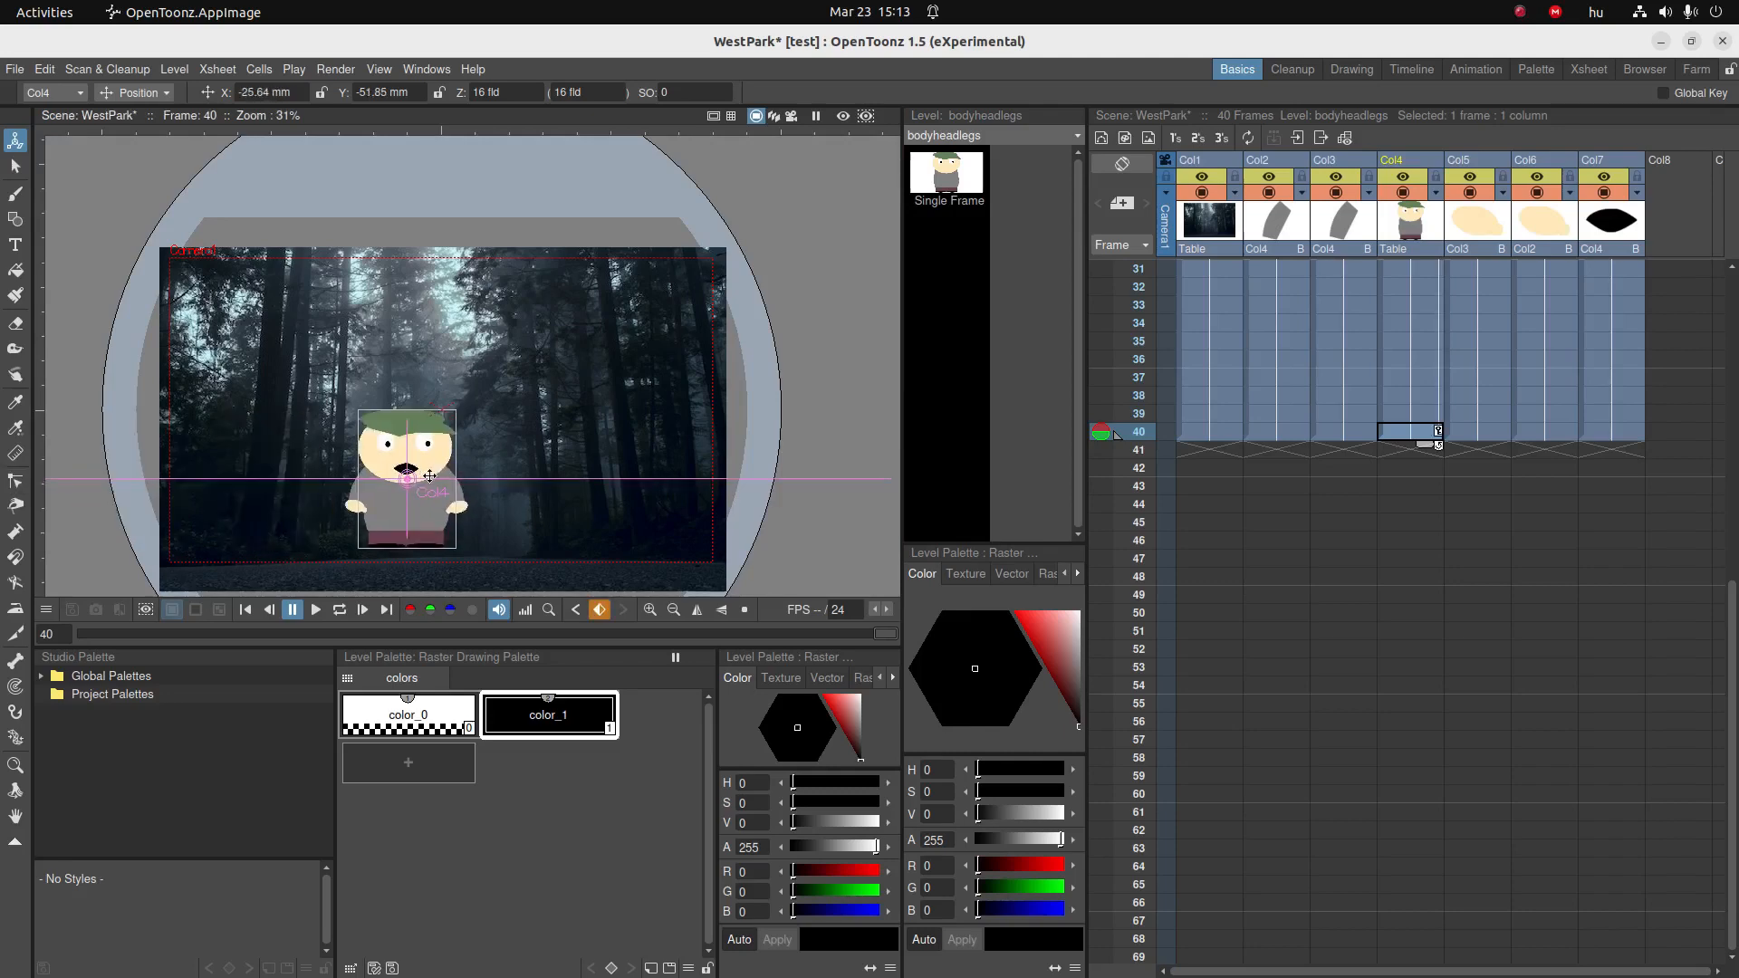
drag(427, 476, 516, 477)
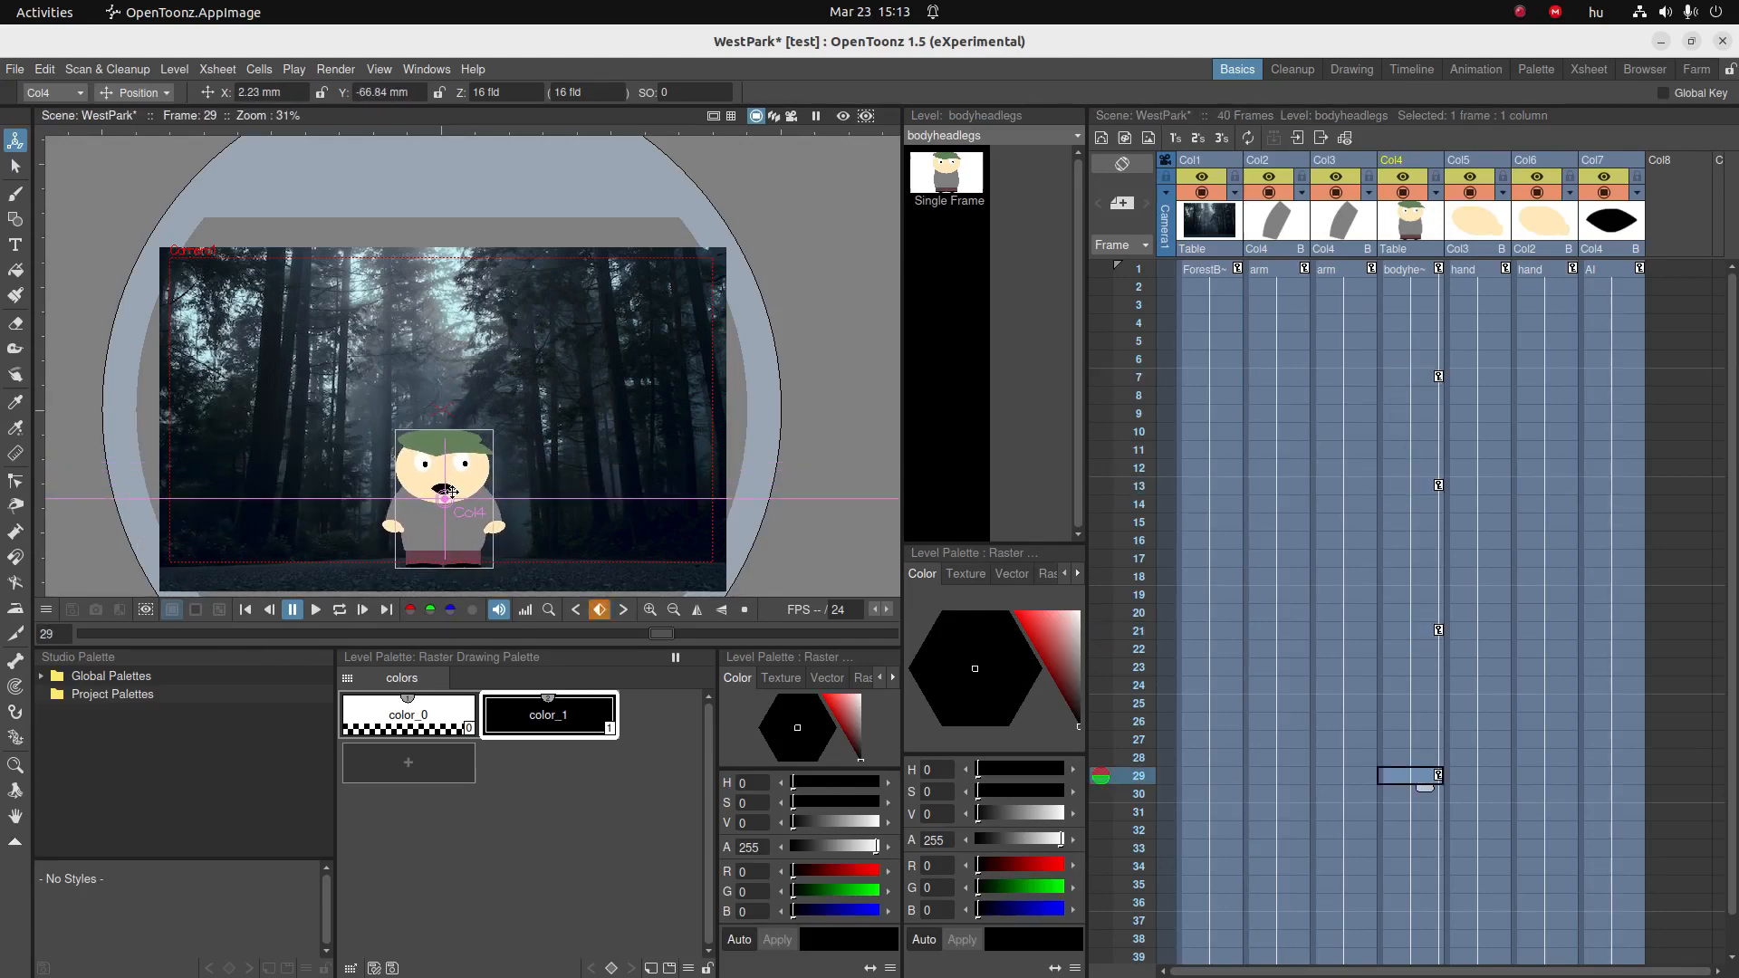
drag(444, 500, 449, 487)
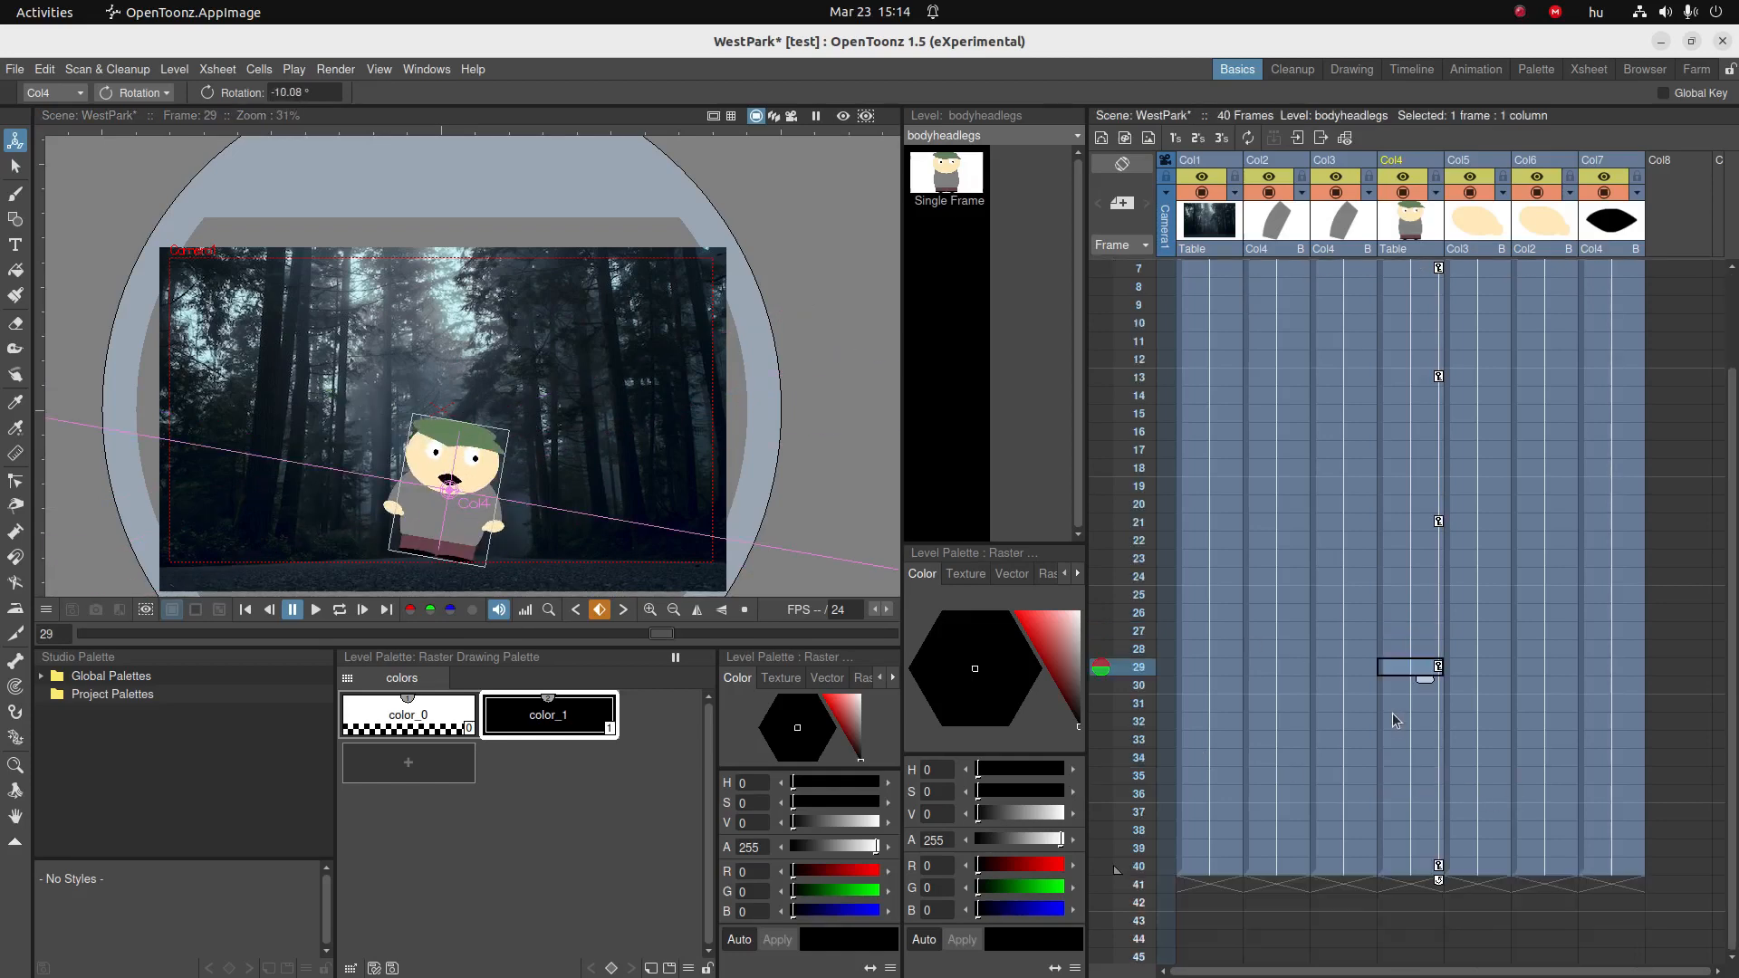
- Play and stop the 40-frame walk-in animation a couple of times to review it
click(315, 609)
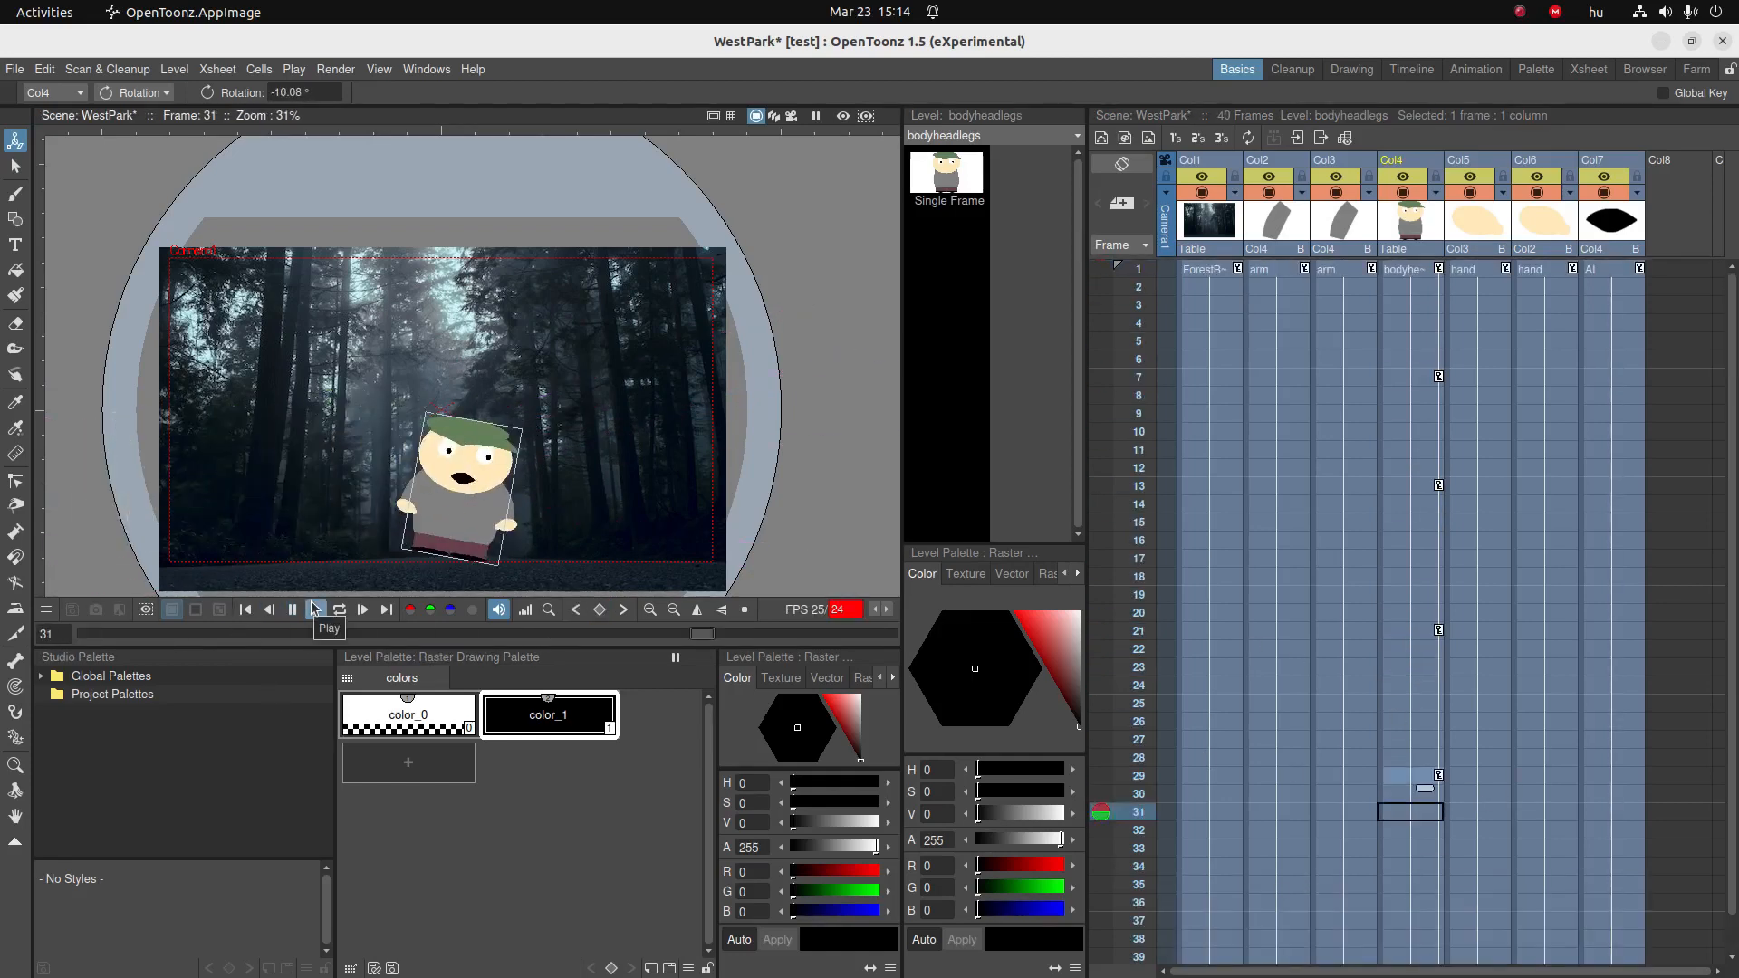
click(315, 609)
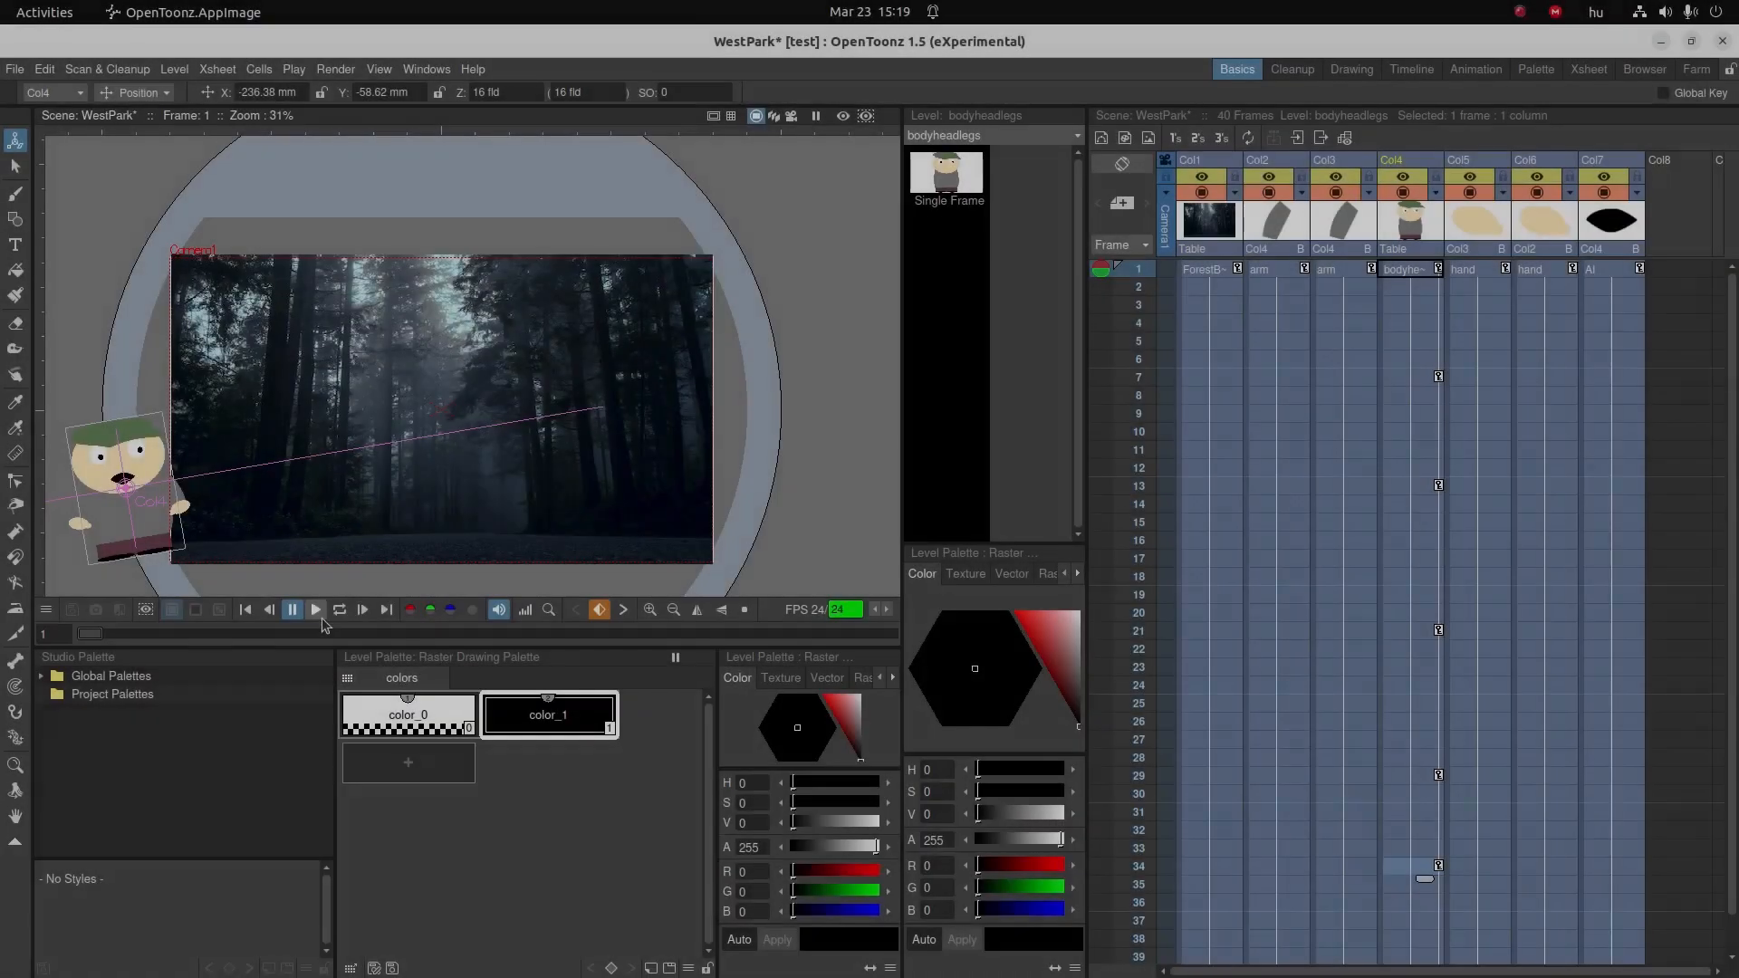
click(315, 609)
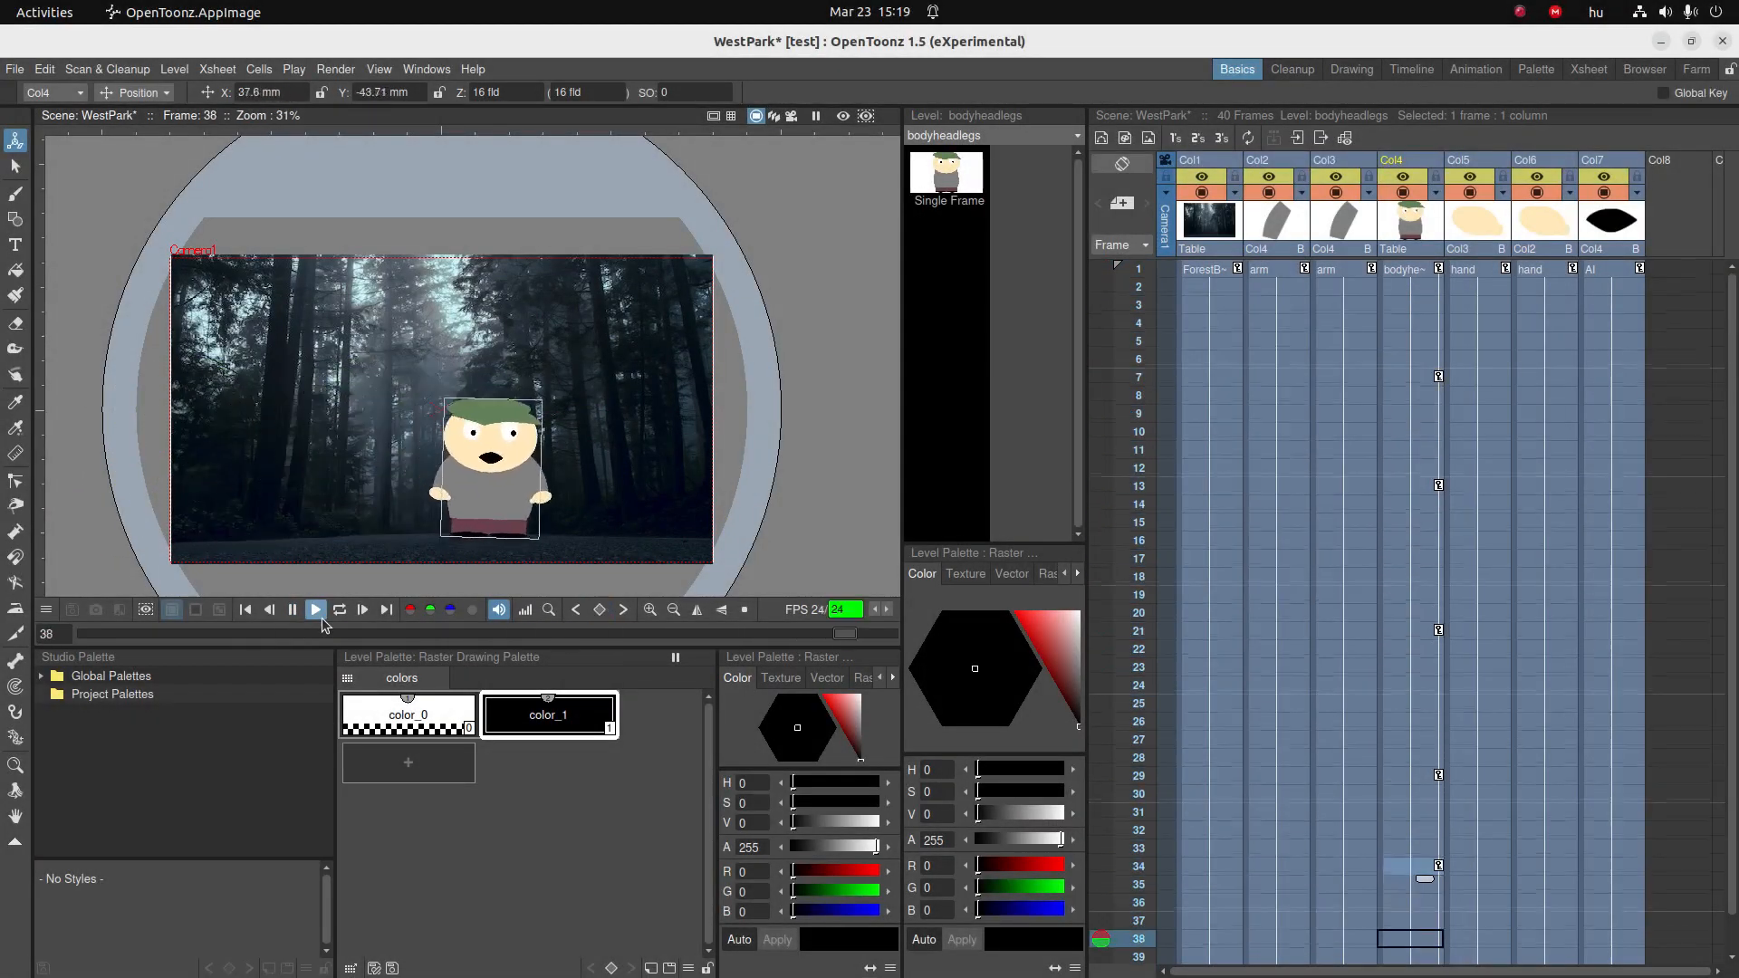
click(292, 609)
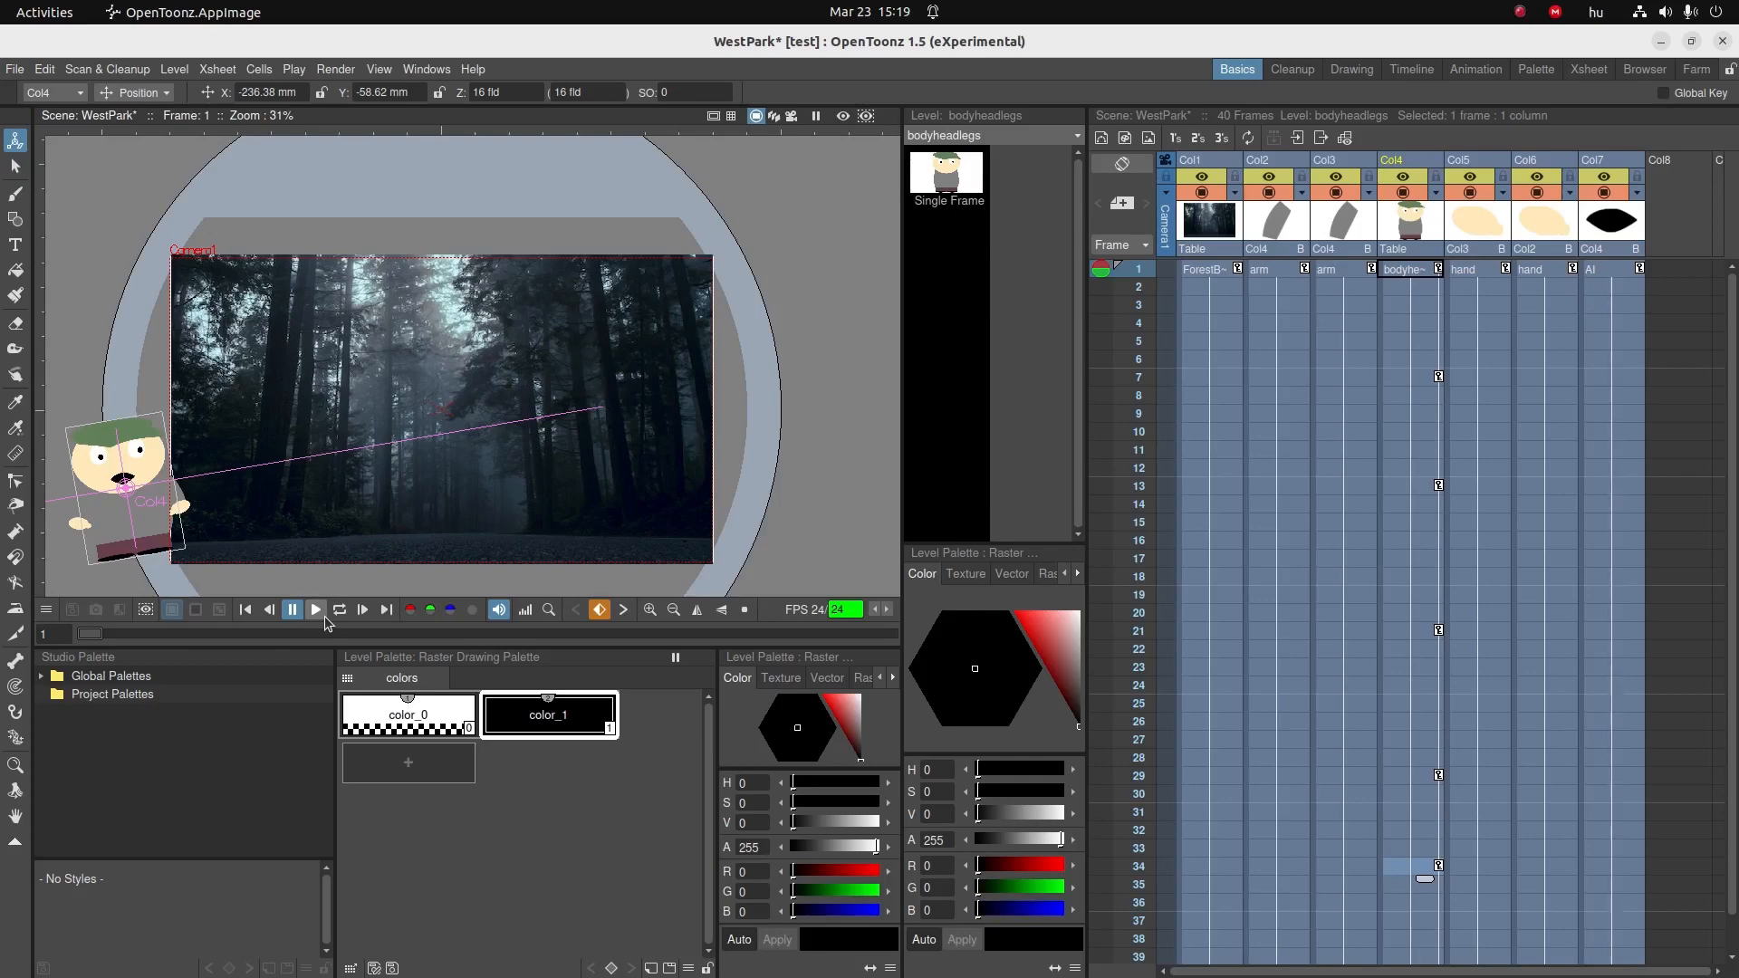